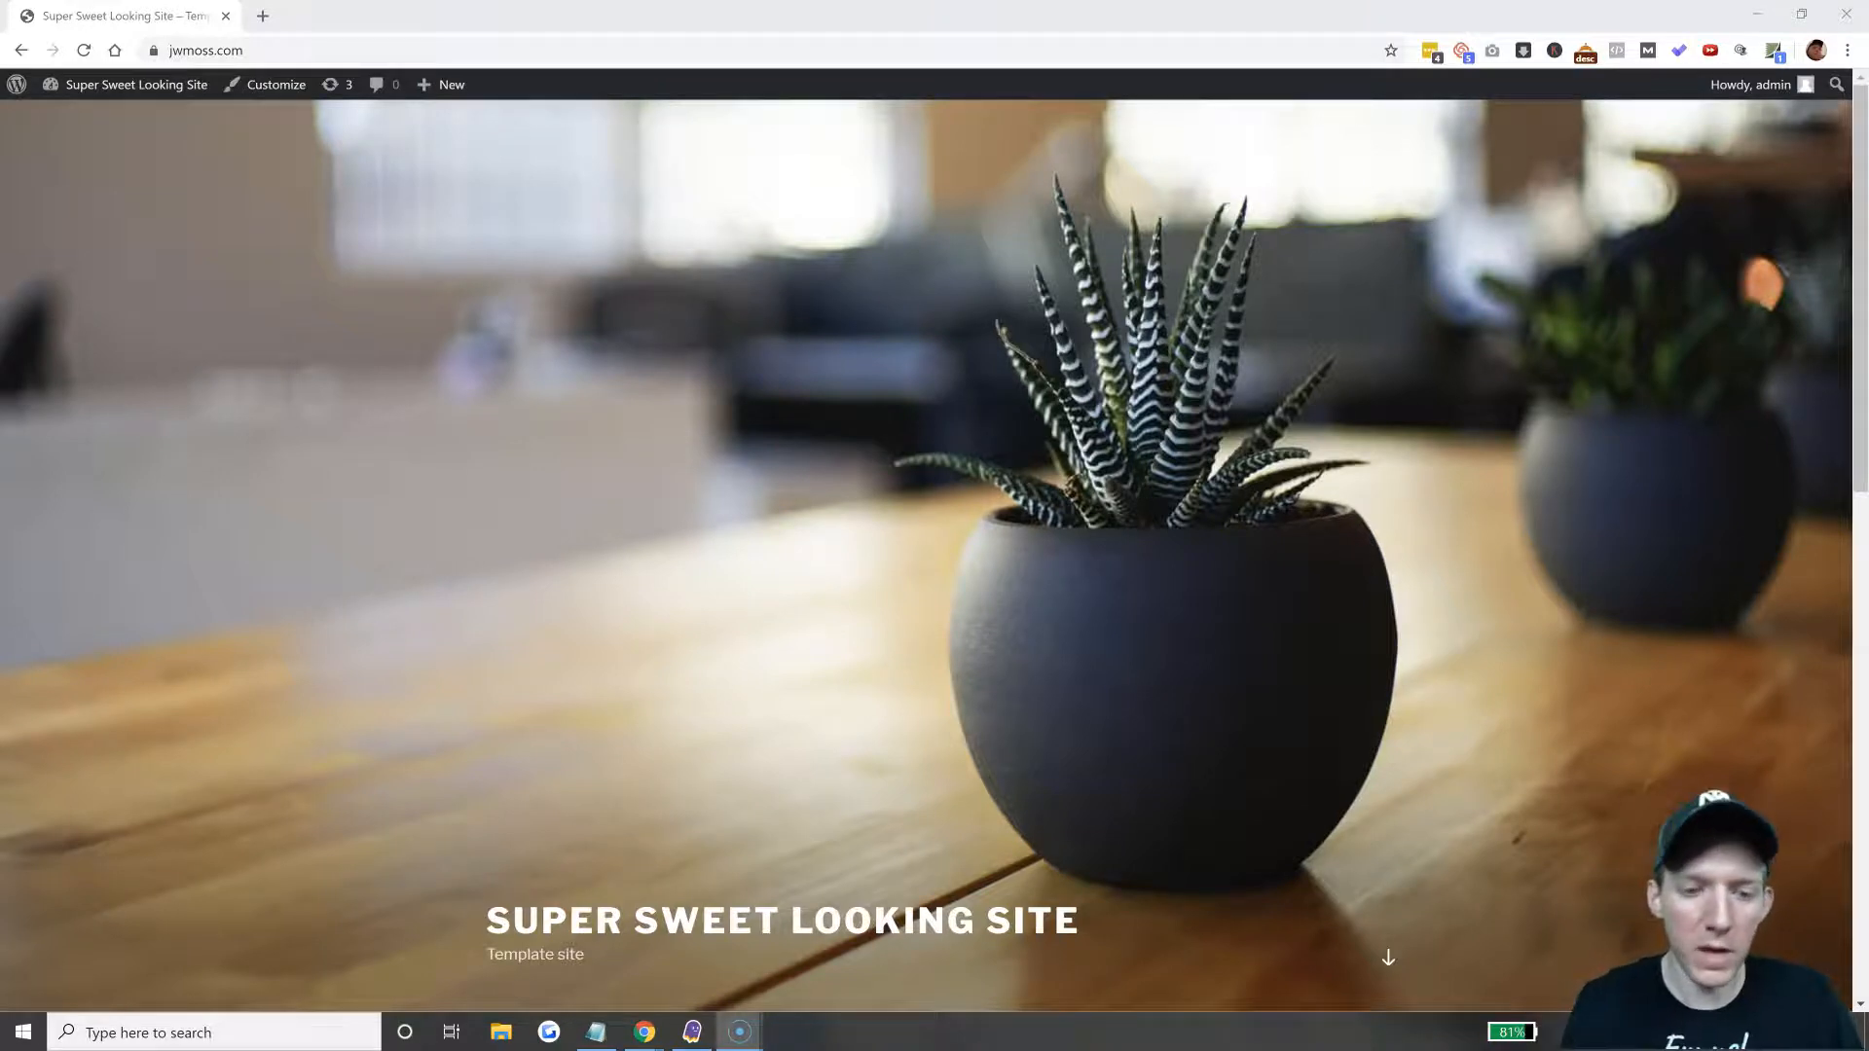
Scroll the front page down to the 'Proudly powered by WordPress' footer credit.
{"action": "scroll", "scroll_direction": "down", "scroll_amount": 3}
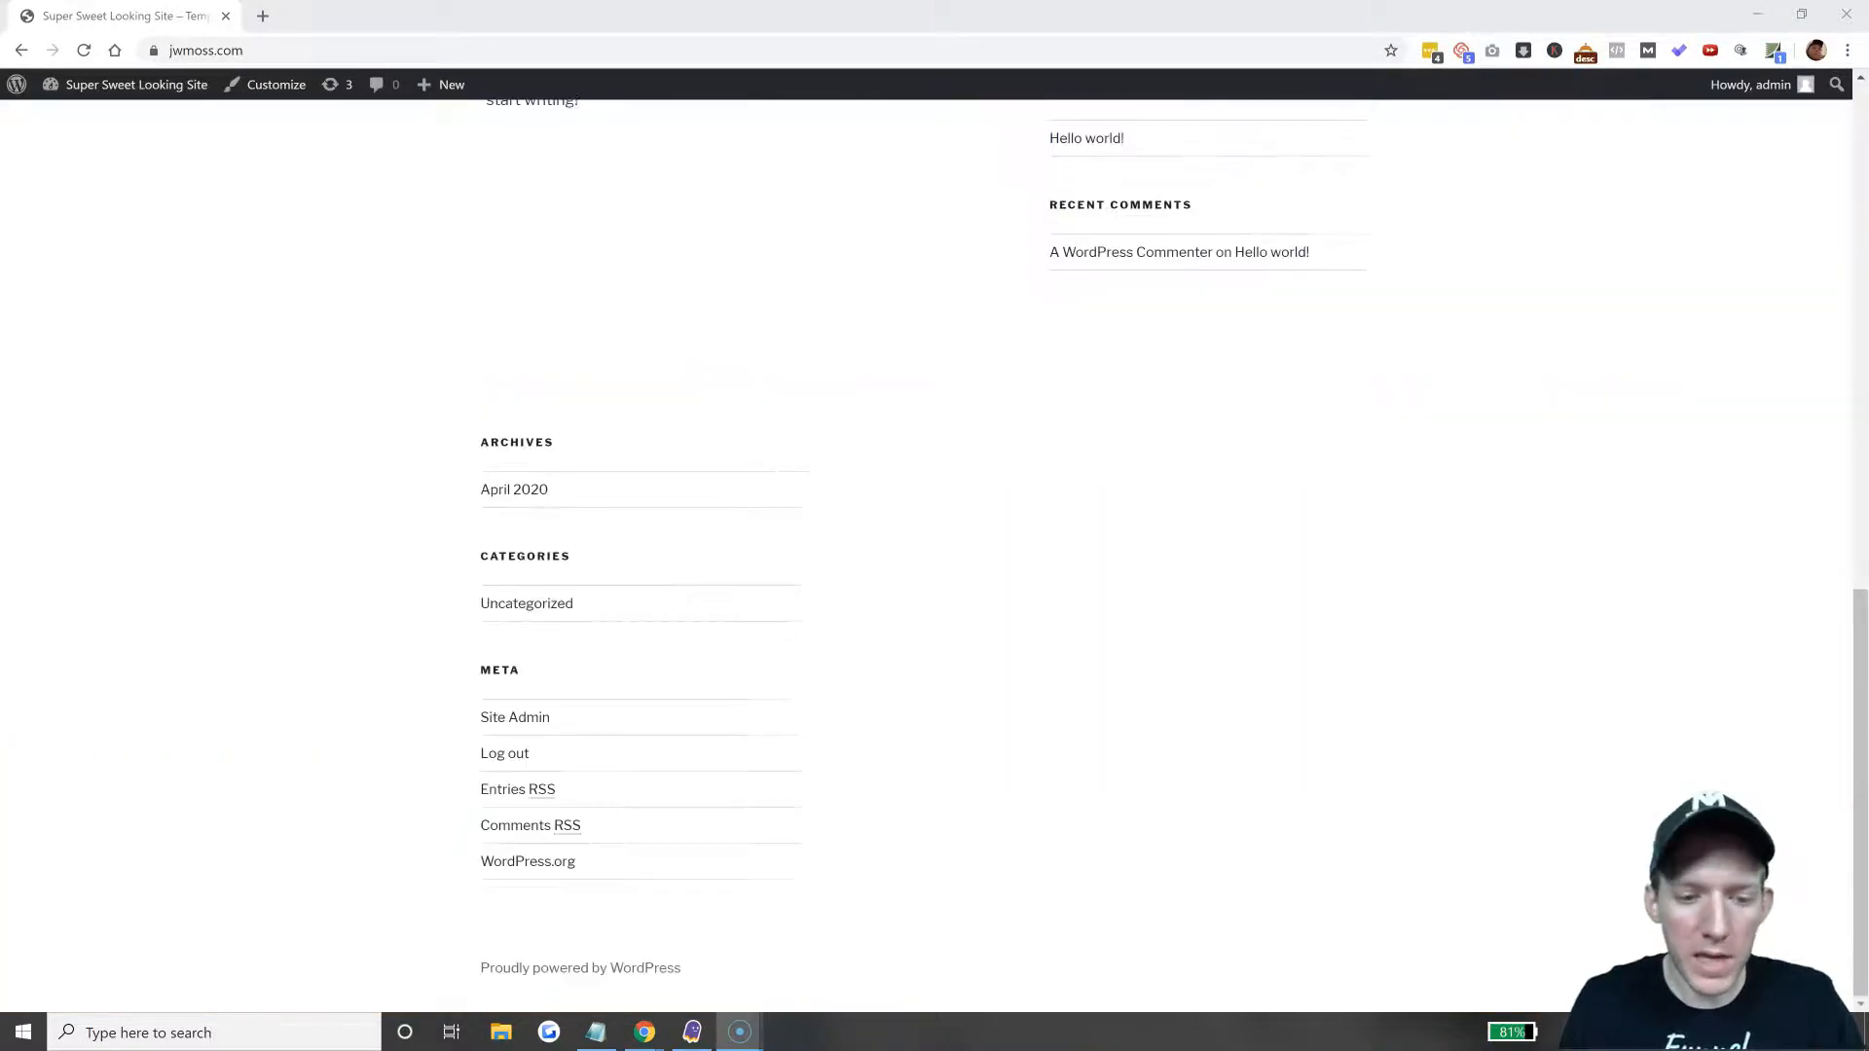
{"action": "mouse_move", "coordinate": [601, 968]}
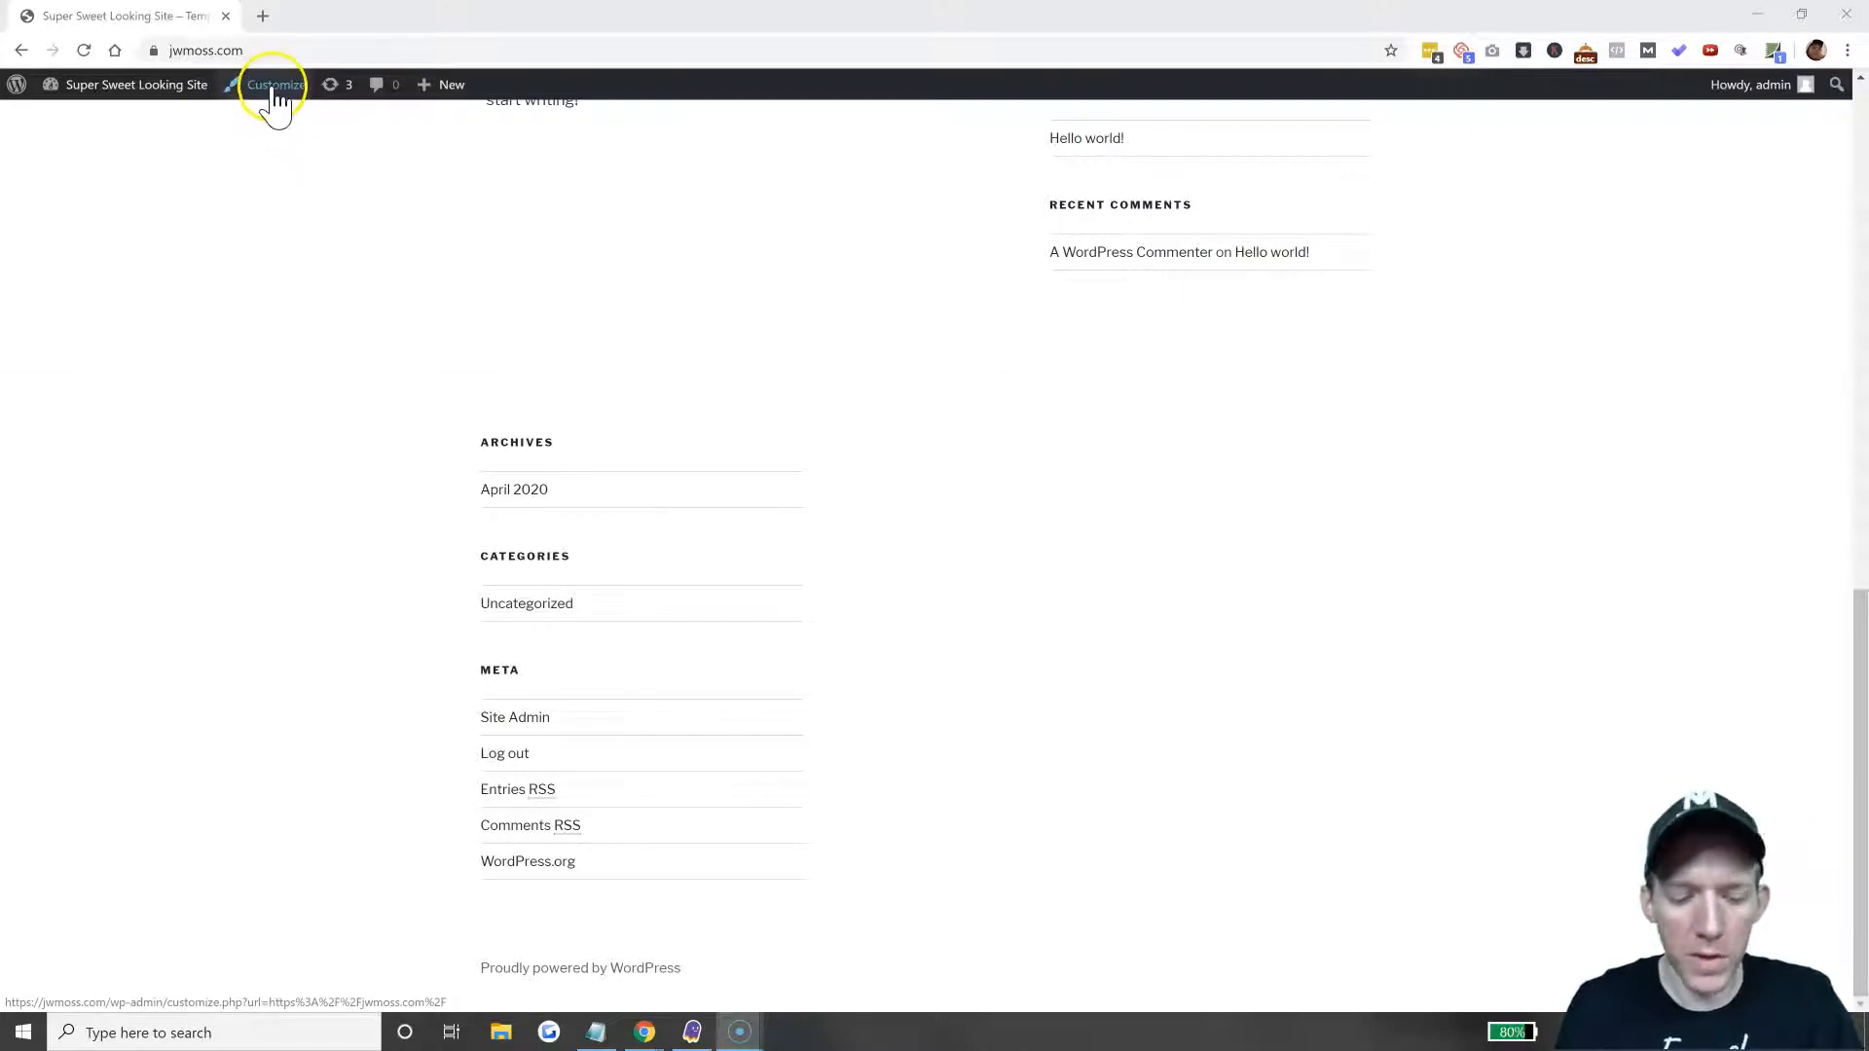
{"action": "left_click", "coordinate": [276, 84]}
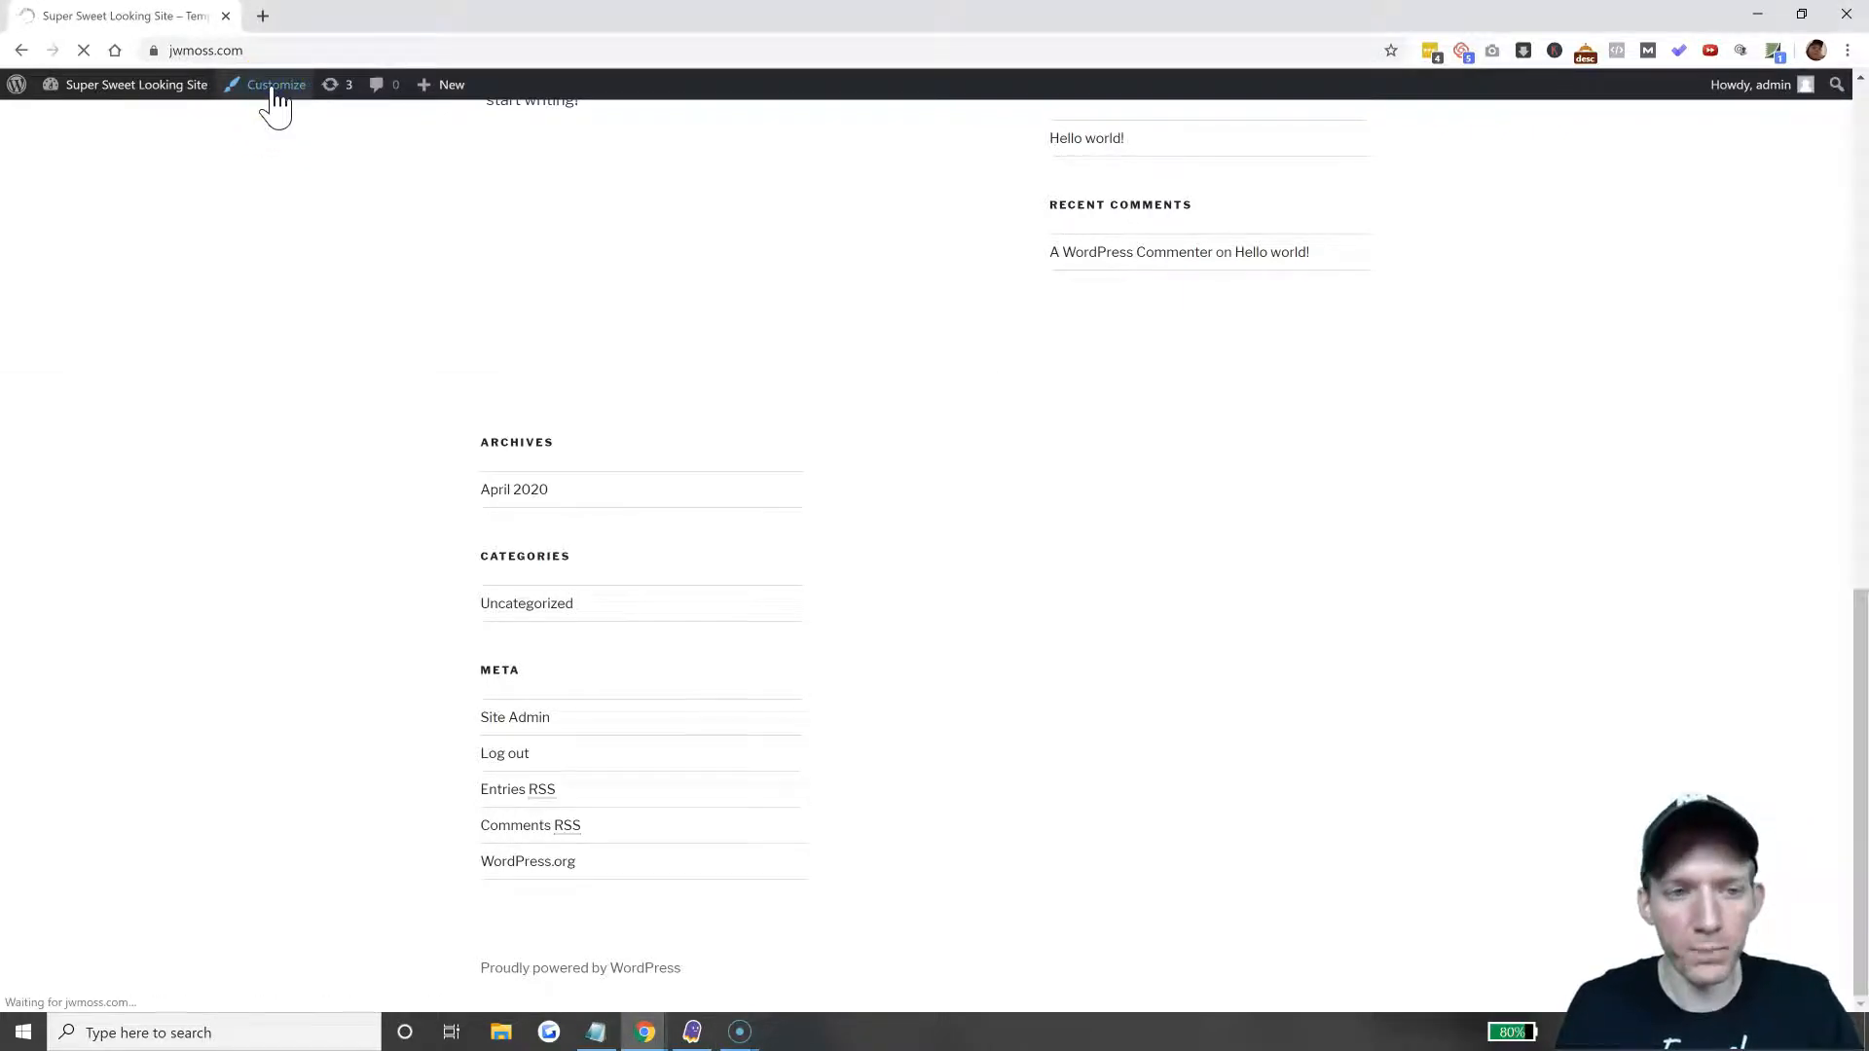
{"action": "left_click", "coordinate": [276, 85]}
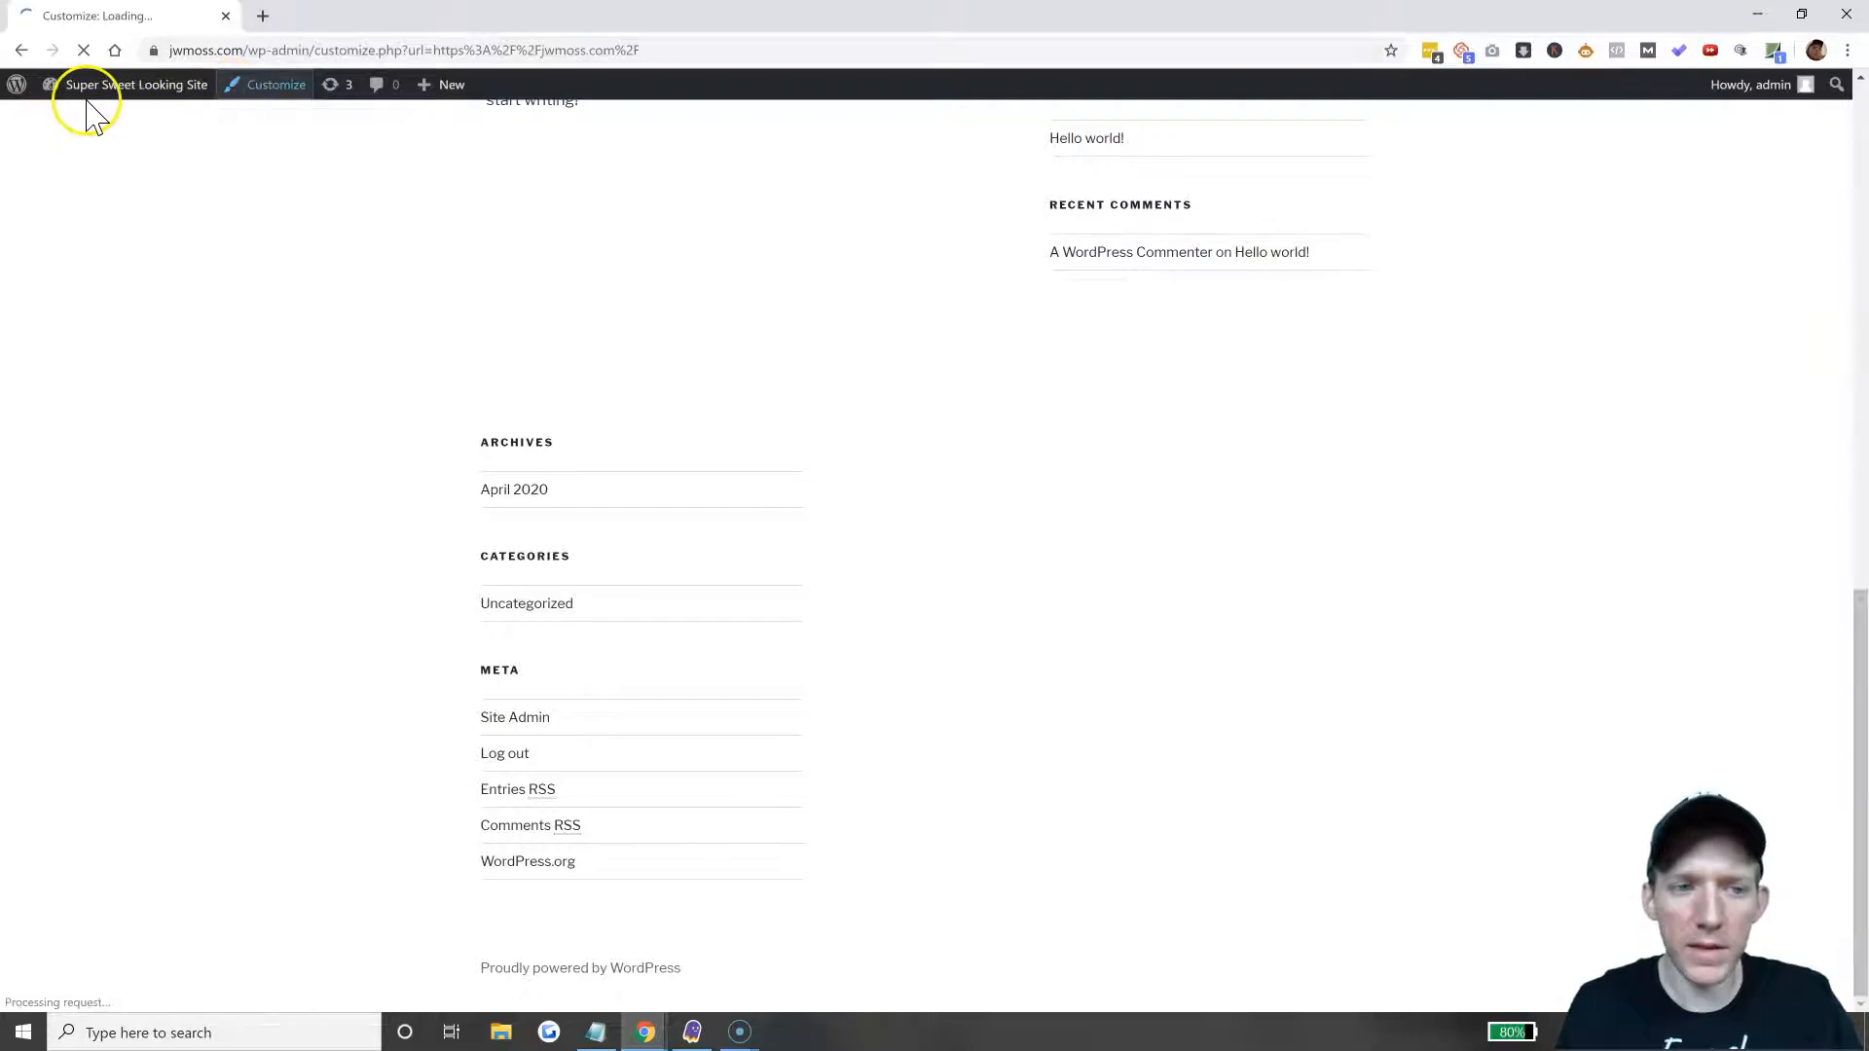
{"action": "left_click", "coordinate": [276, 85]}
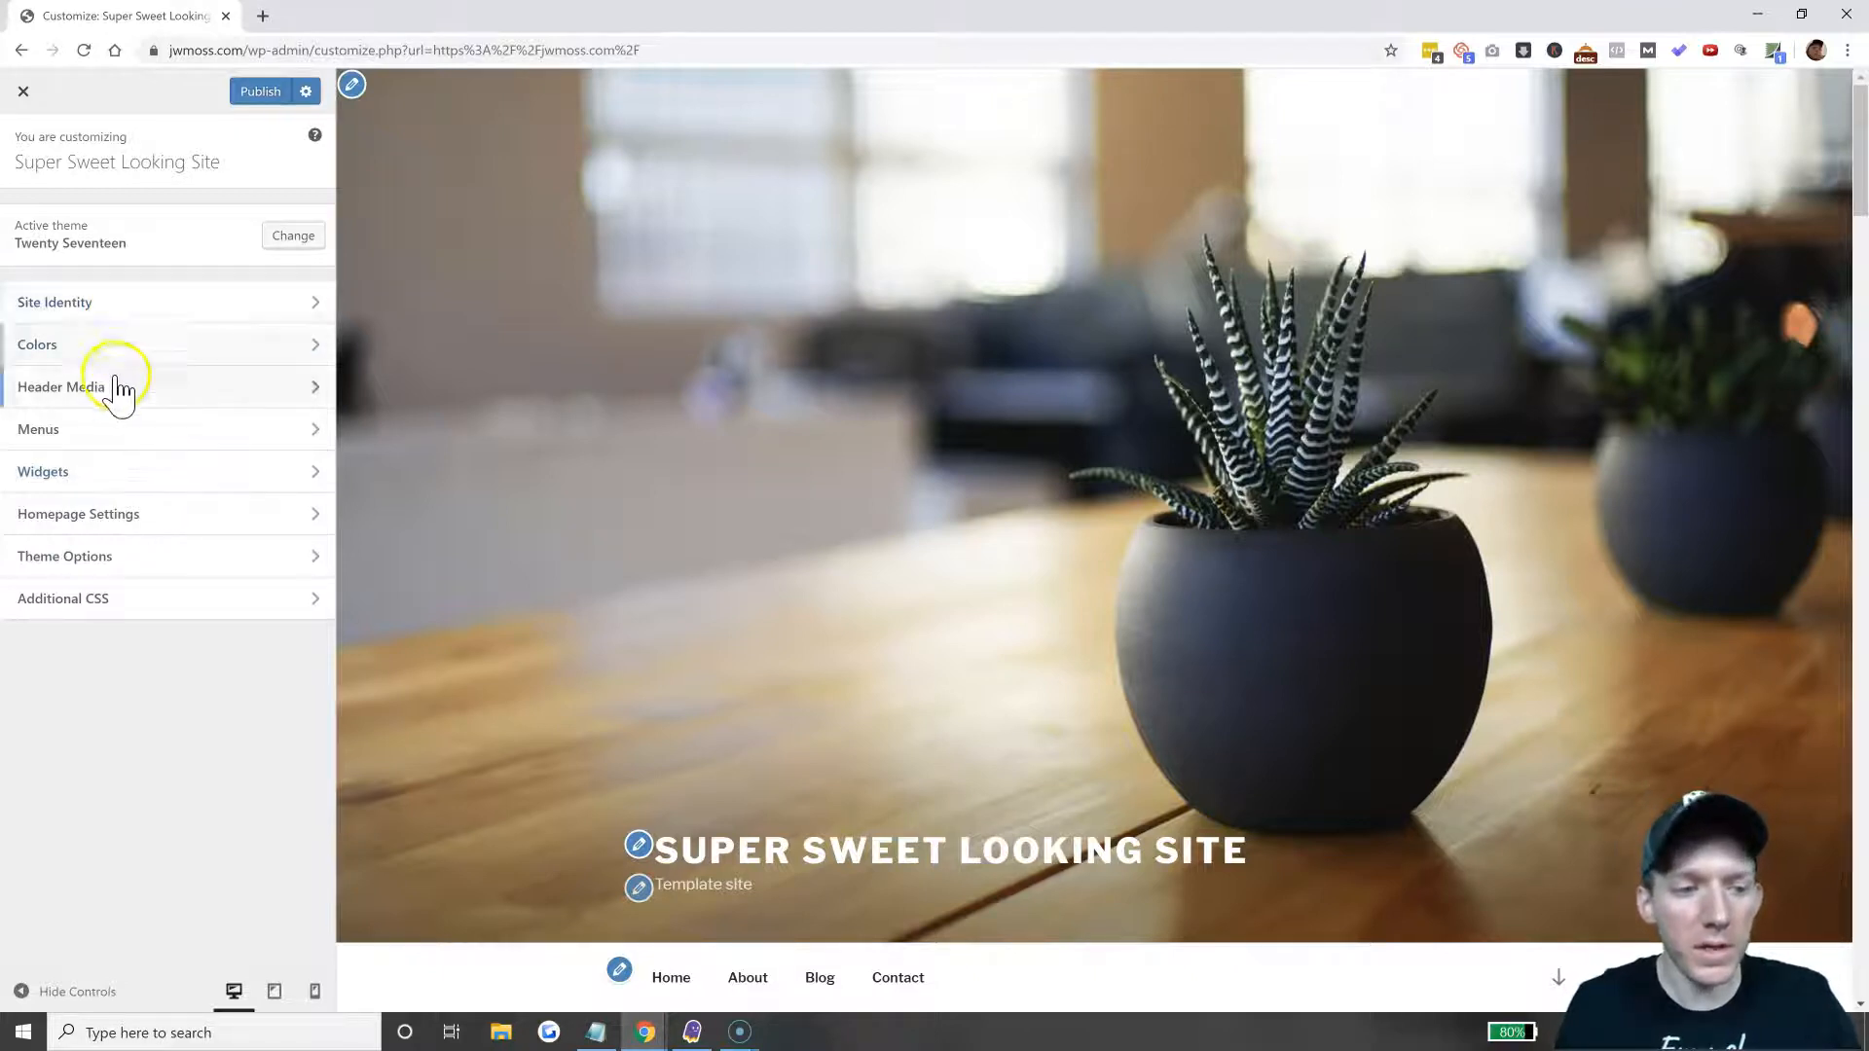
{"action": "left_click", "coordinate": [84, 387]}
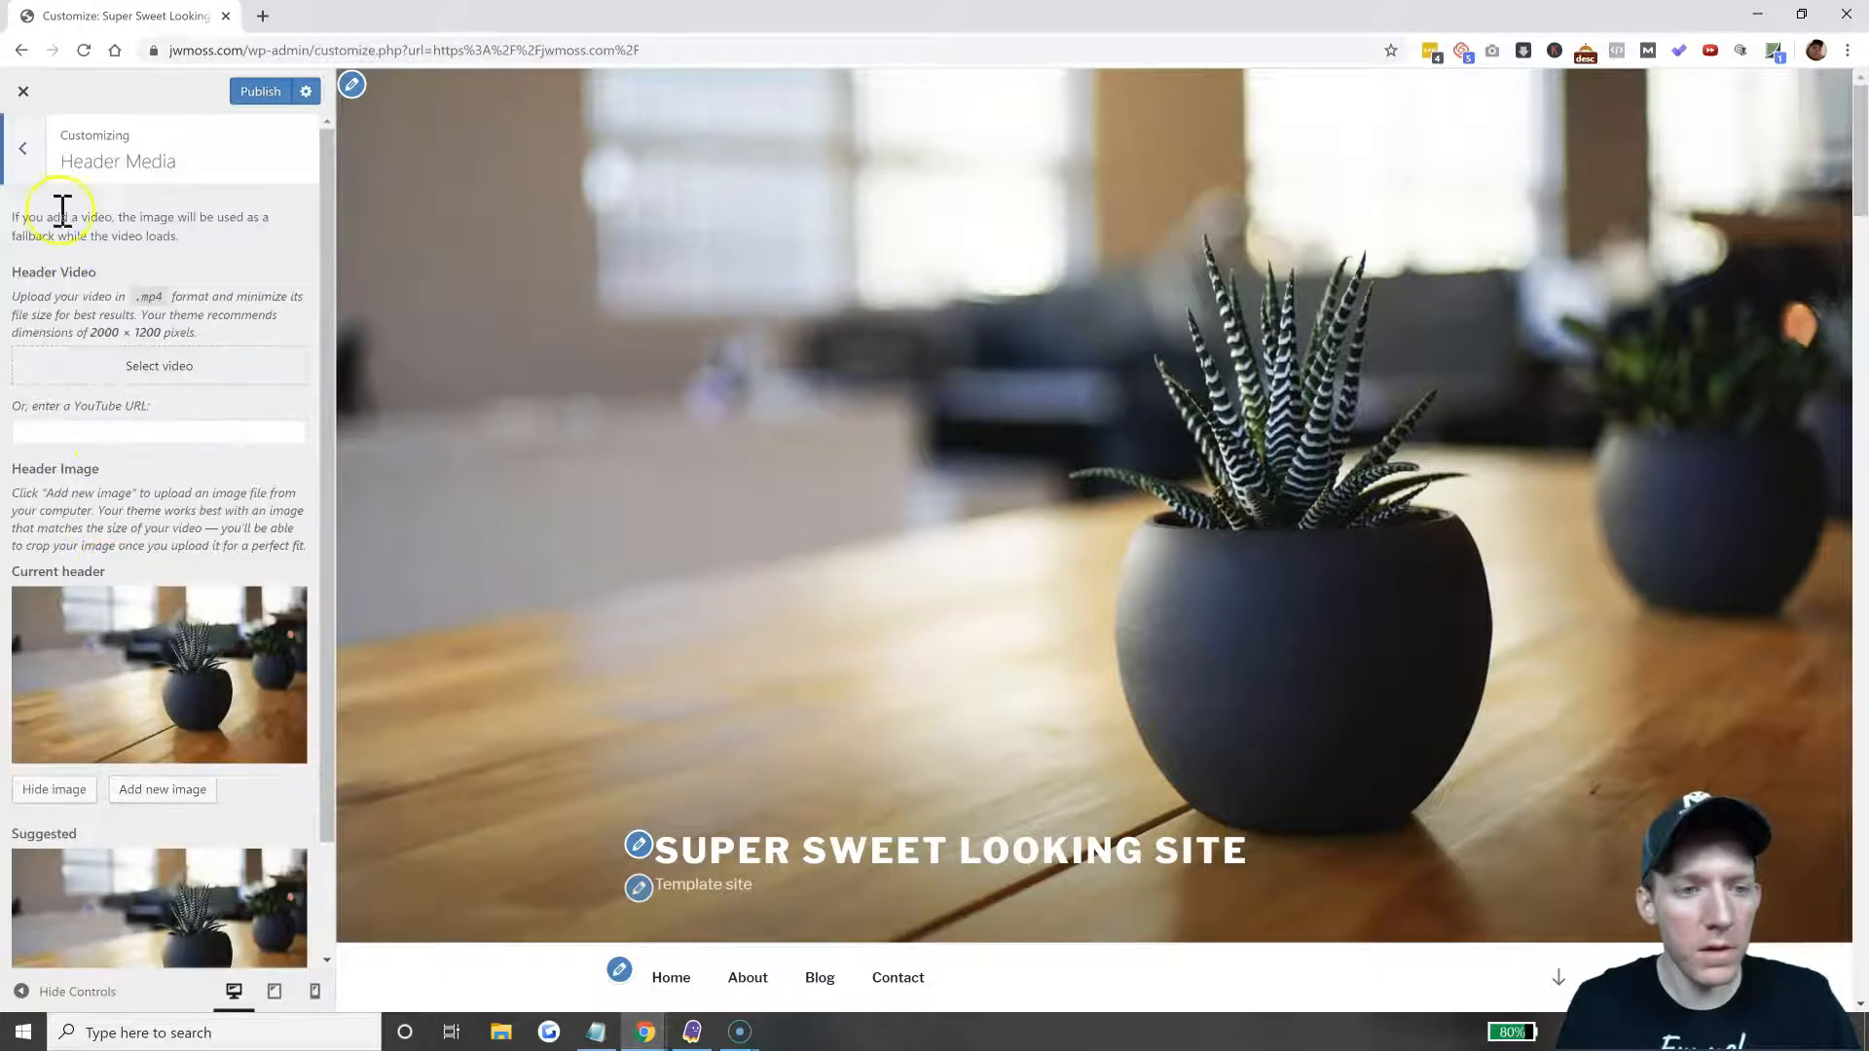
{"action": "left_click", "coordinate": [23, 147]}
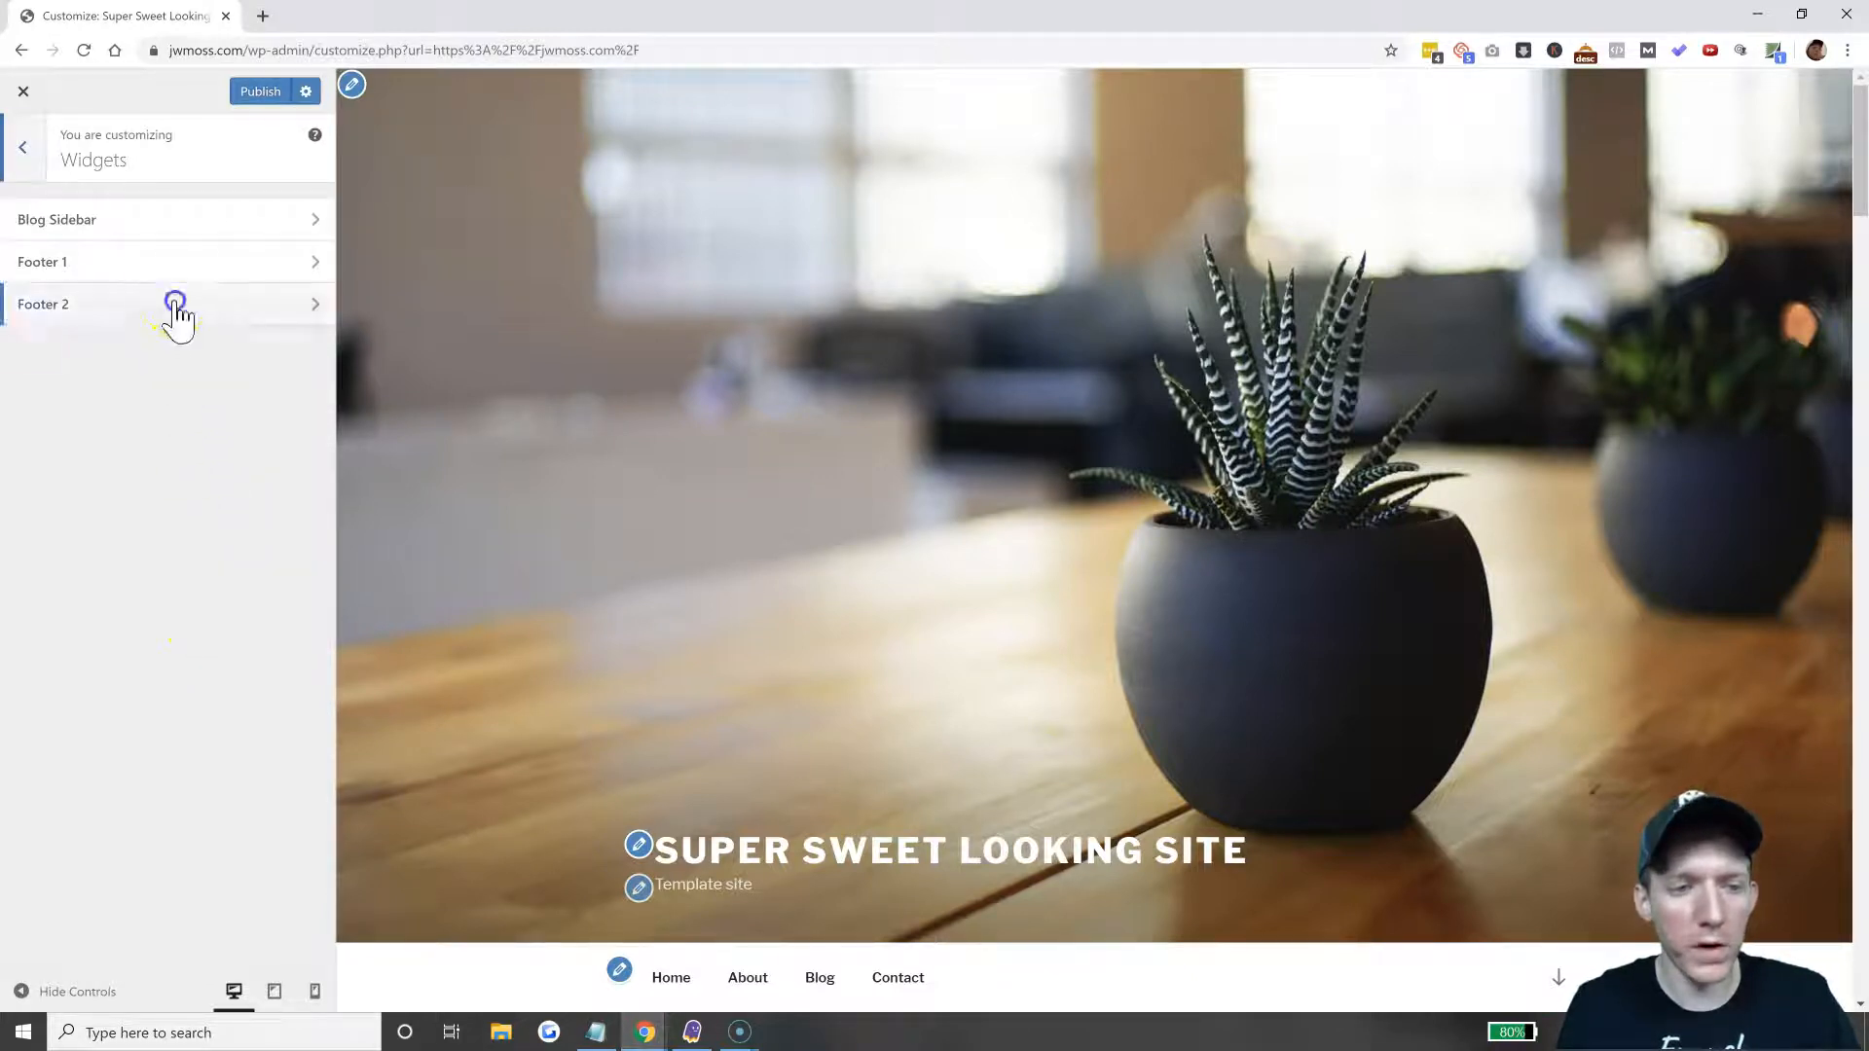
{"action": "left_click", "coordinate": [173, 304]}
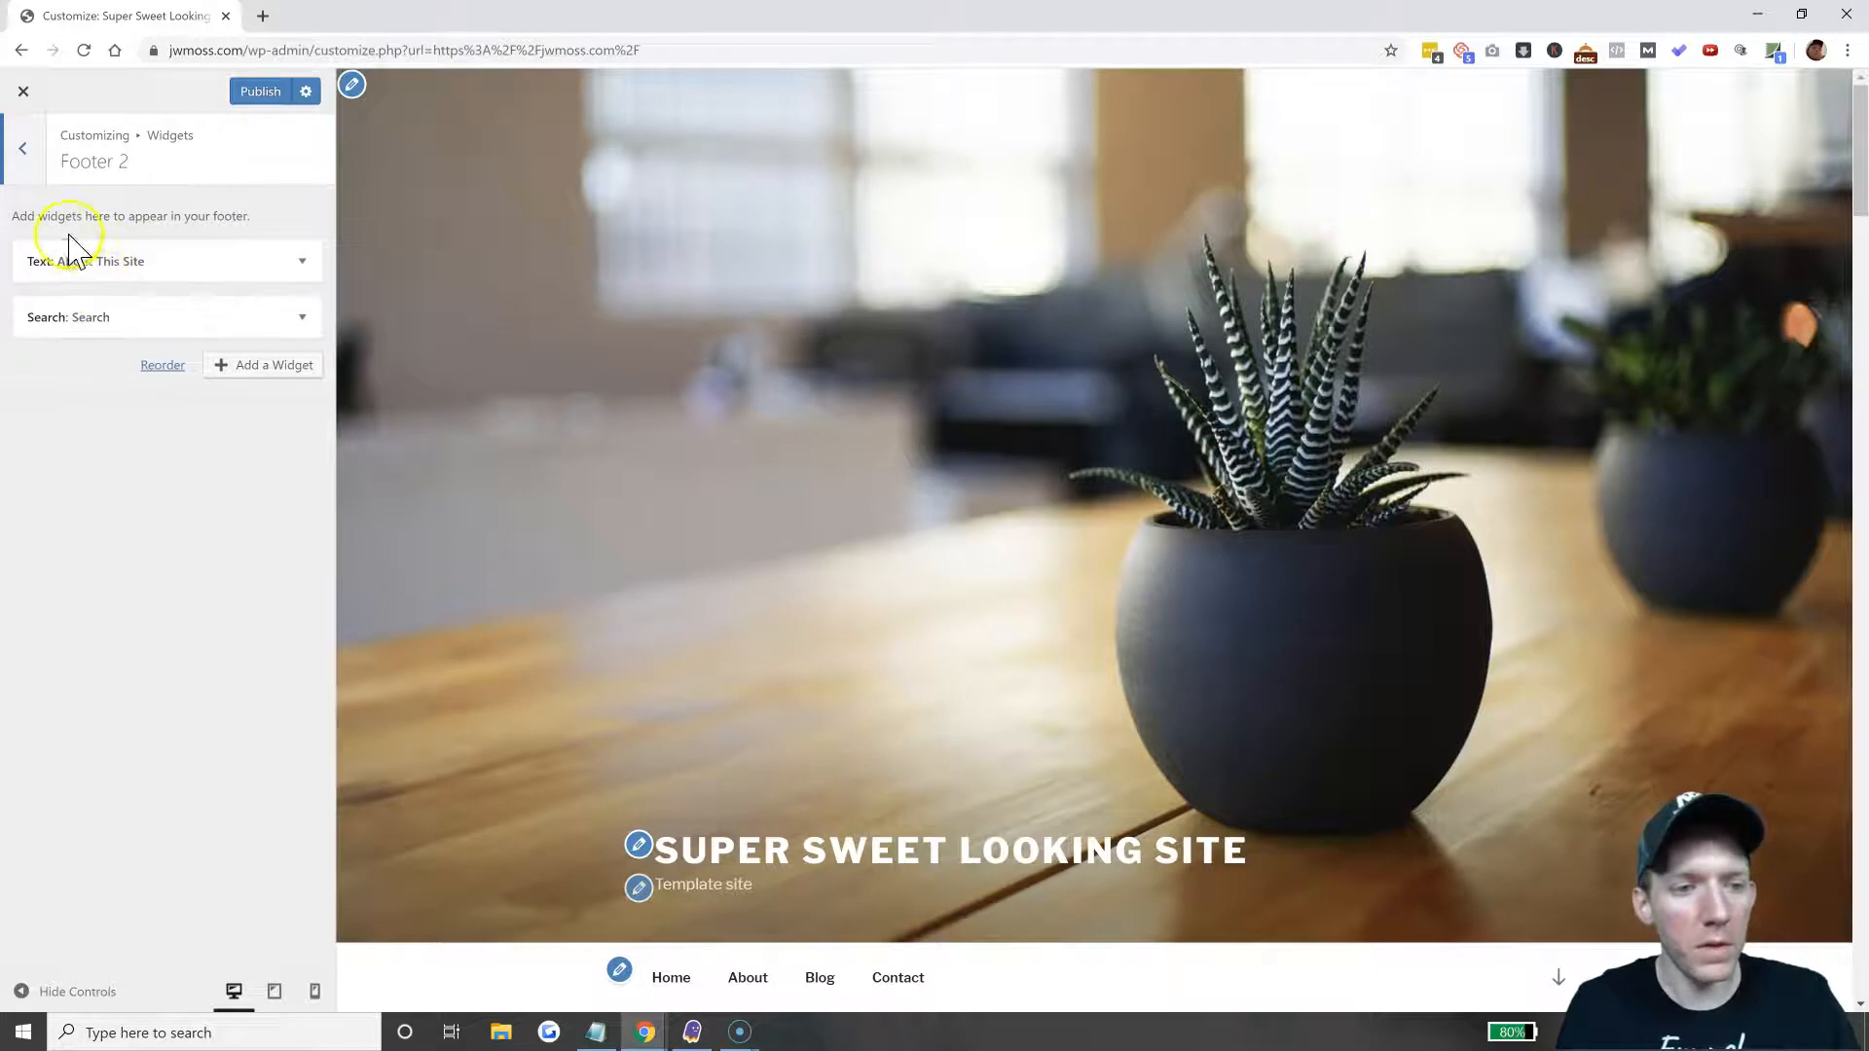
{"action": "left_click", "coordinate": [164, 261]}
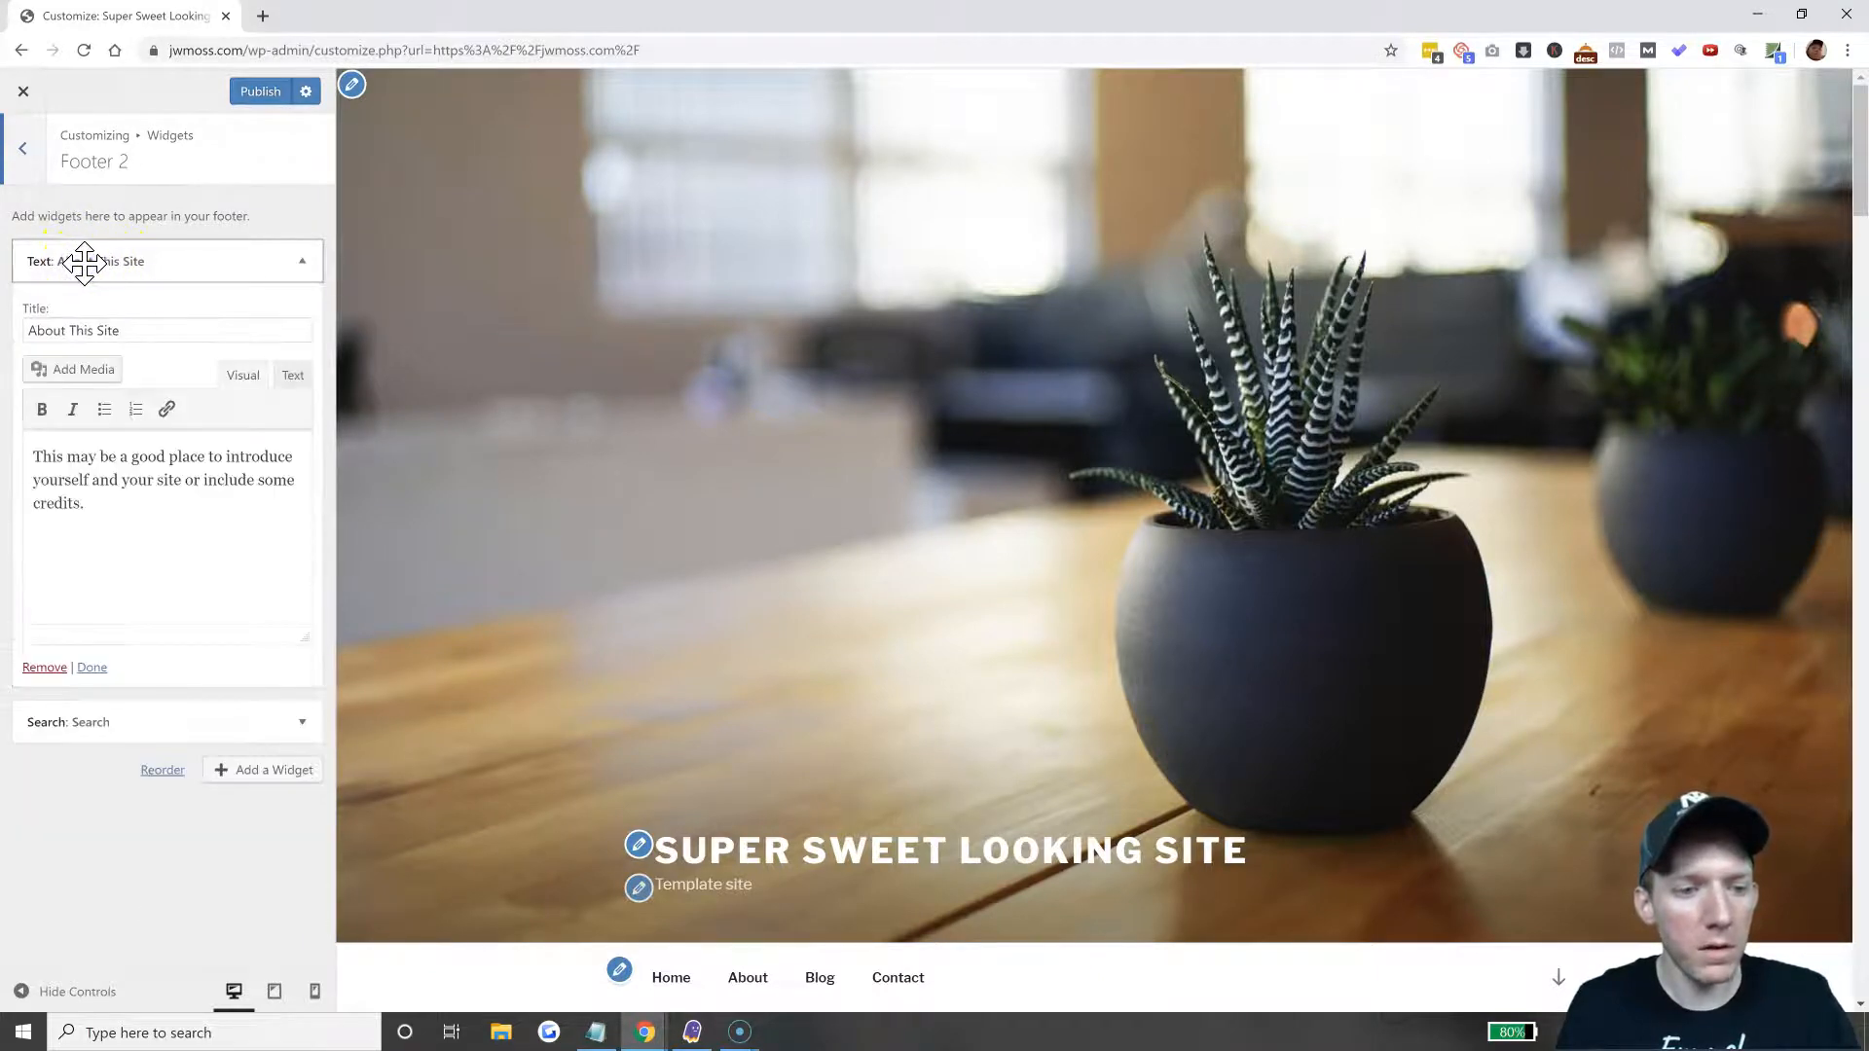
{"action": "left_click", "coordinate": [23, 147]}
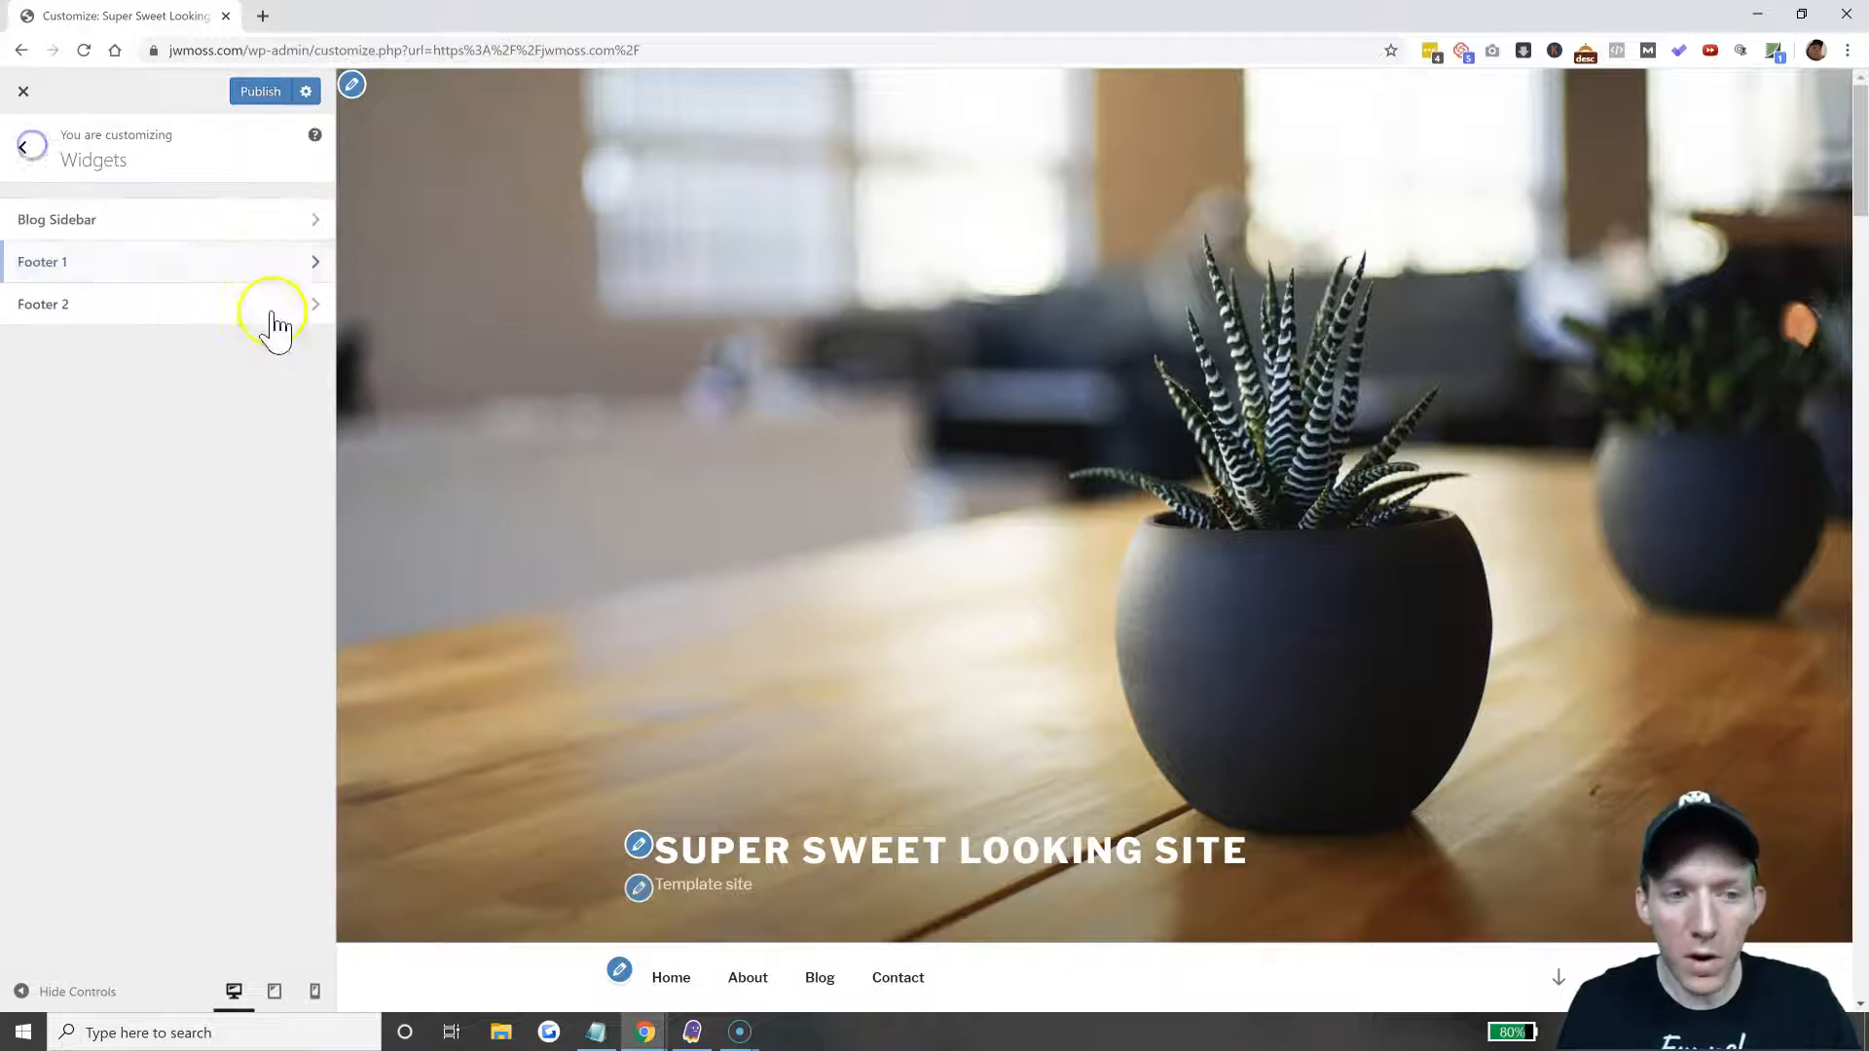
{"action": "scroll", "scroll_direction": "down", "scroll_amount": 3}
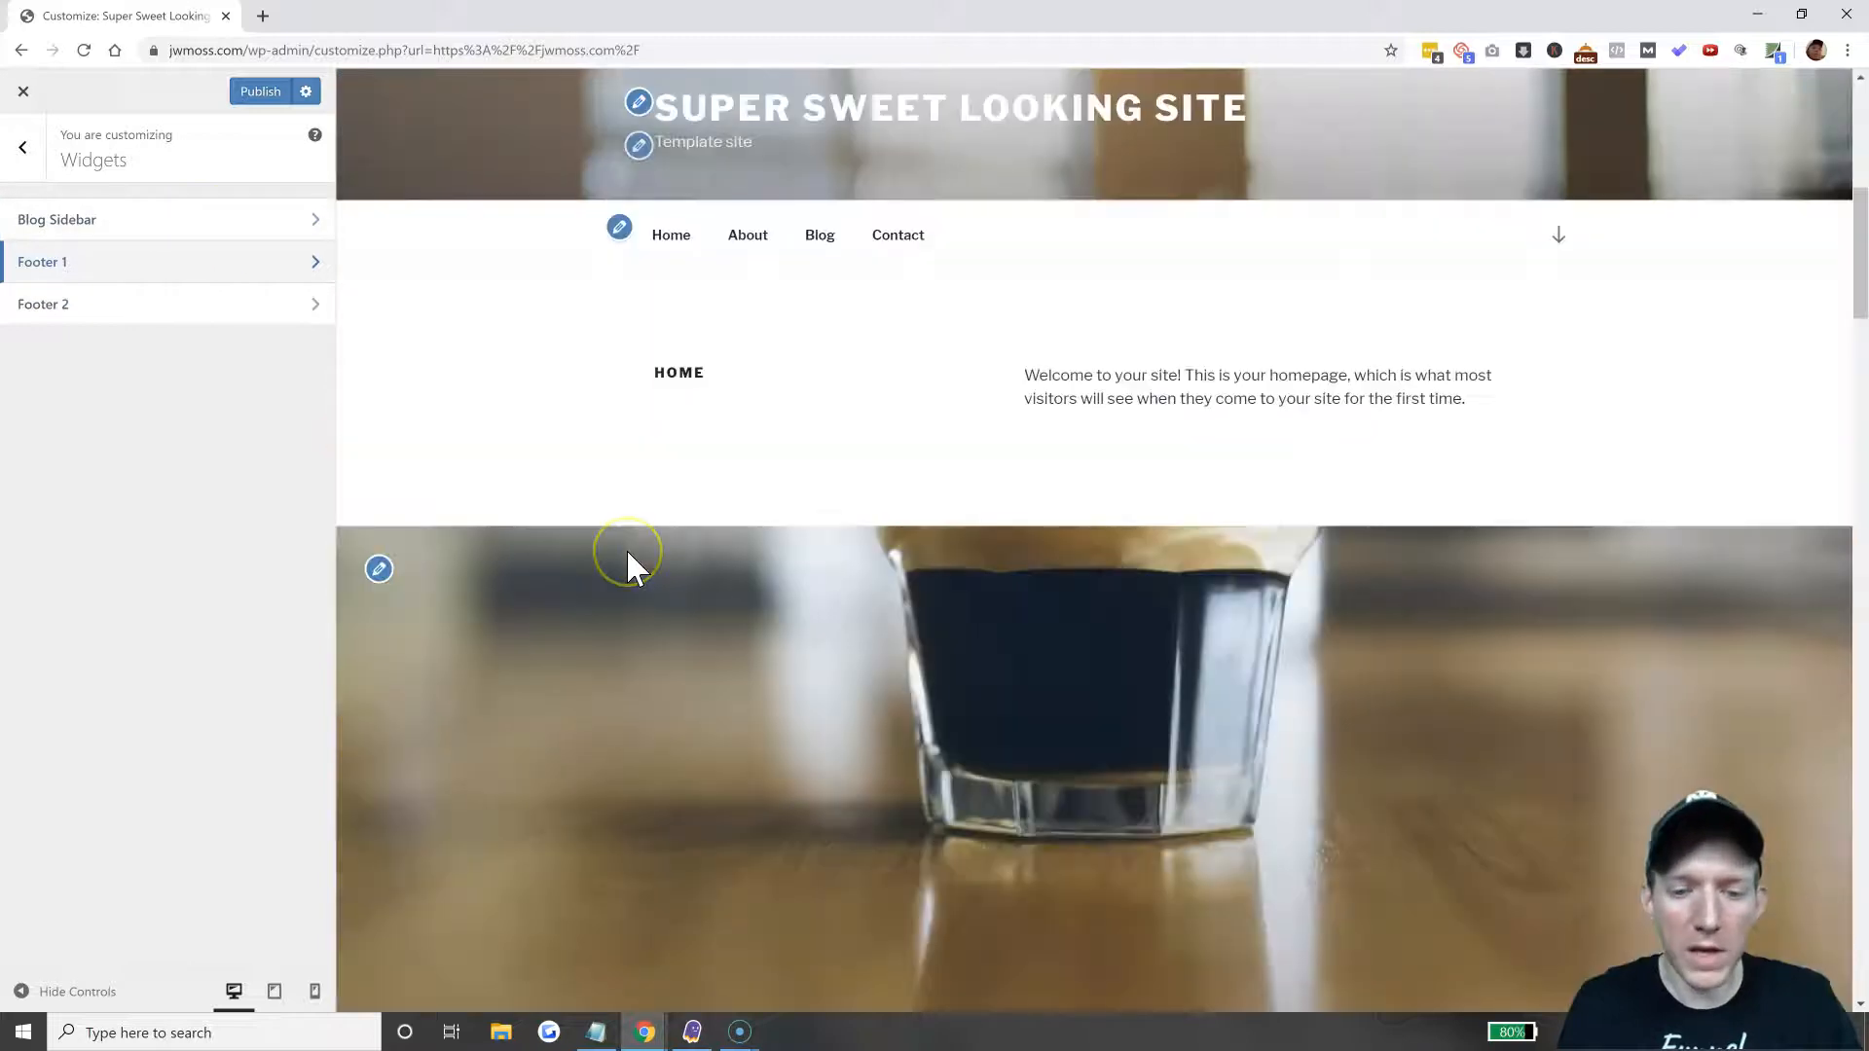
{"action": "scroll", "scroll_direction": "down", "scroll_amount": 3}
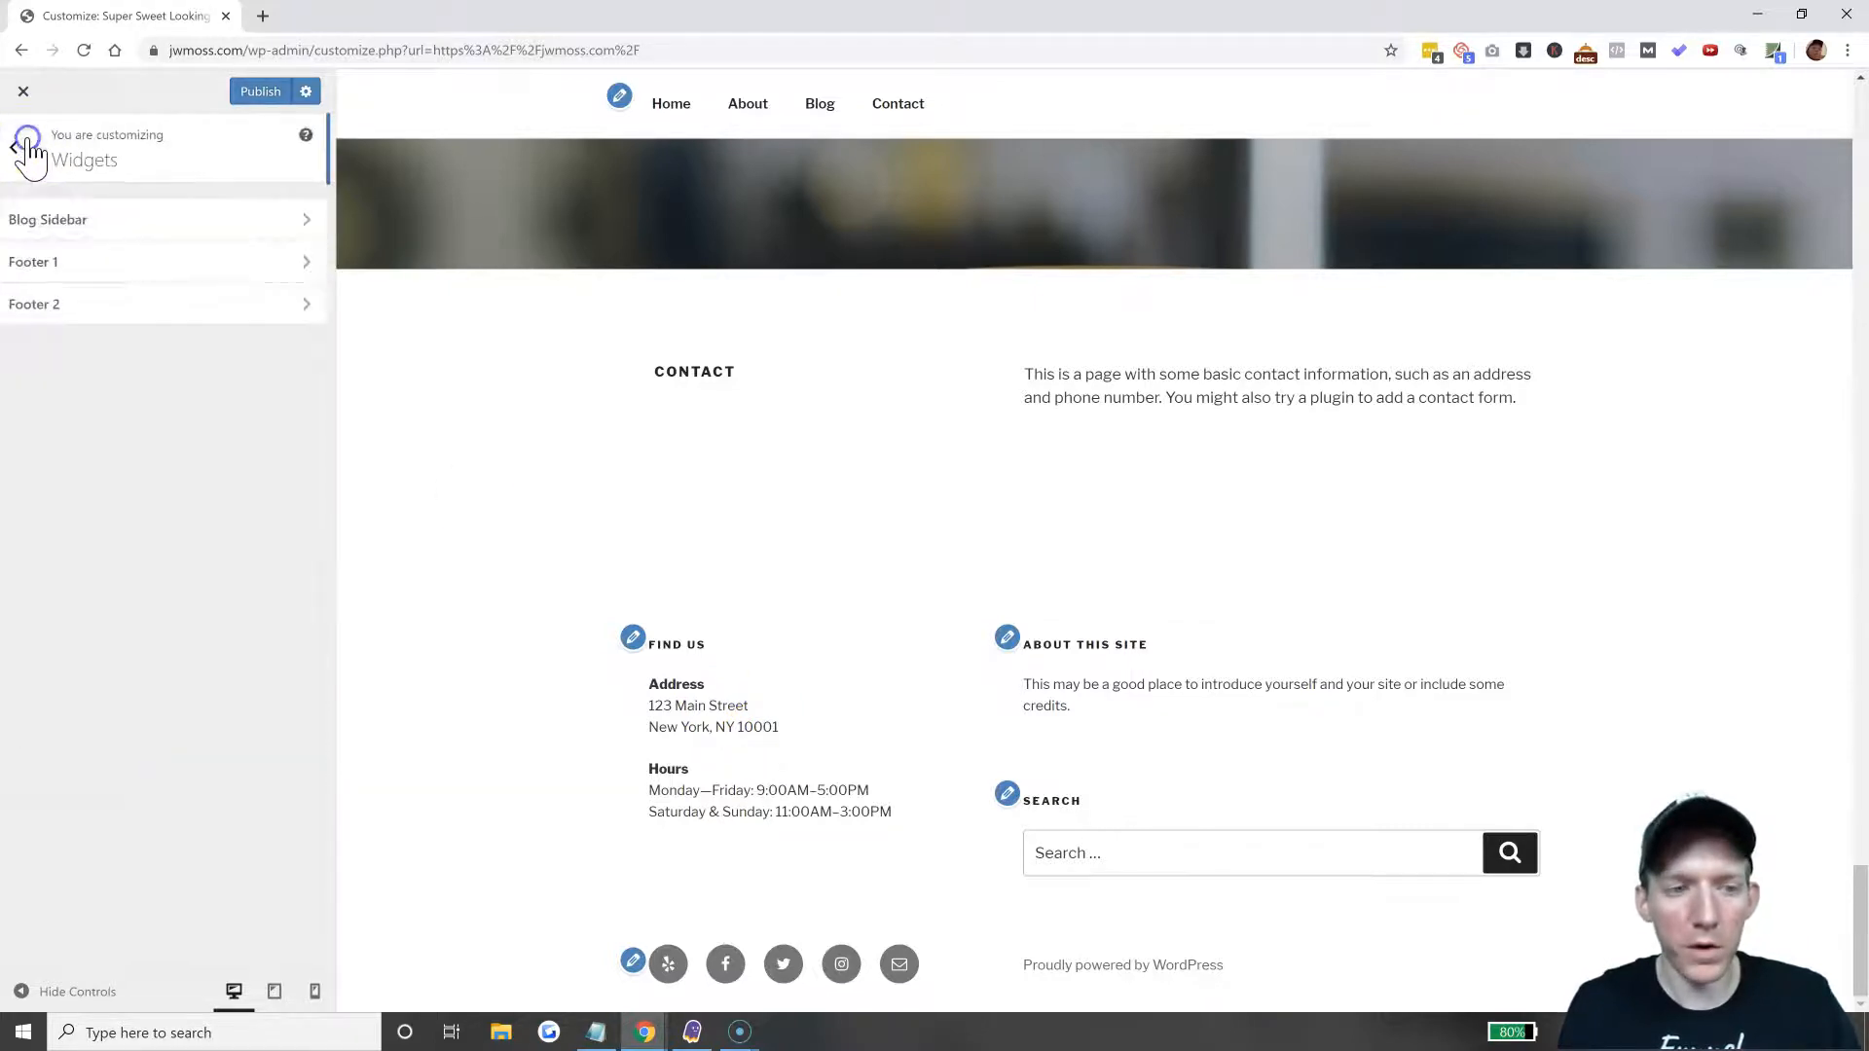
{"action": "left_click", "coordinate": [15, 148]}
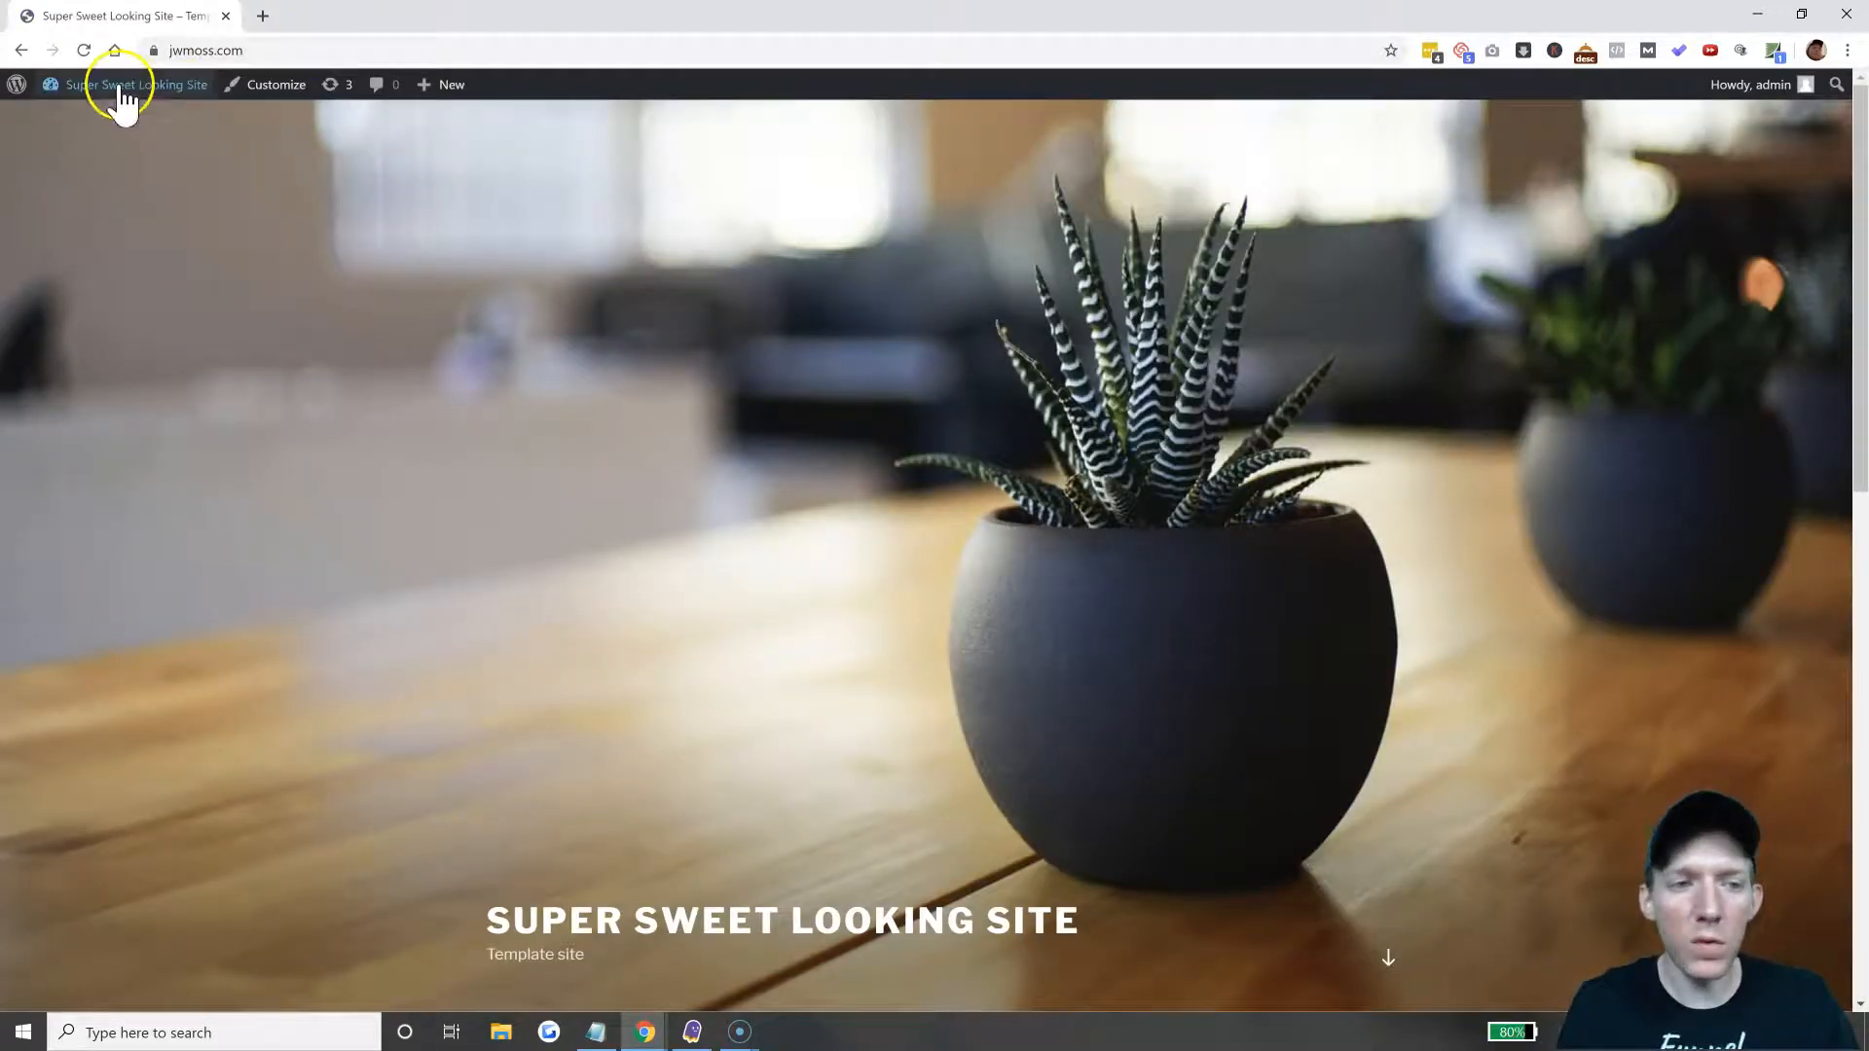
From the admin dashboard, search Plugins > Add New for 'remove footer credit'.
{"action": "left_click", "coordinate": [134, 85]}
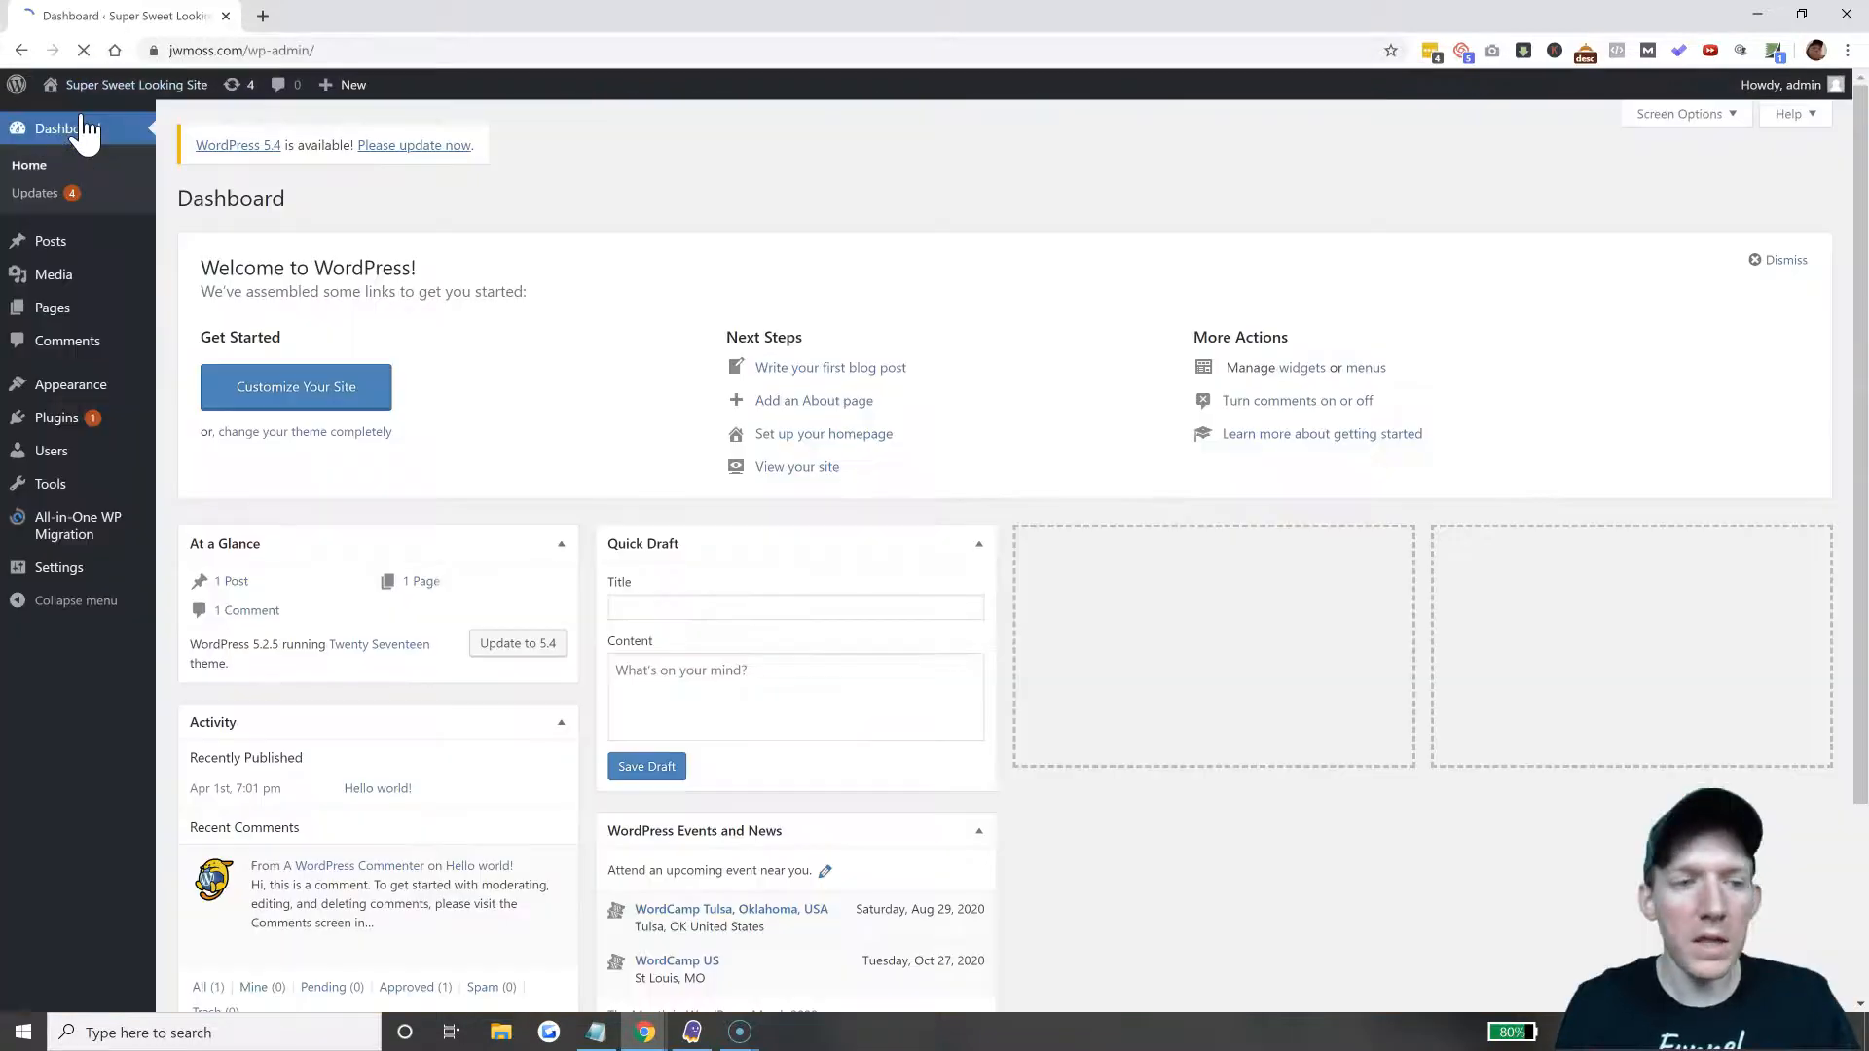
{"action": "mouse_move", "coordinate": [57, 418]}
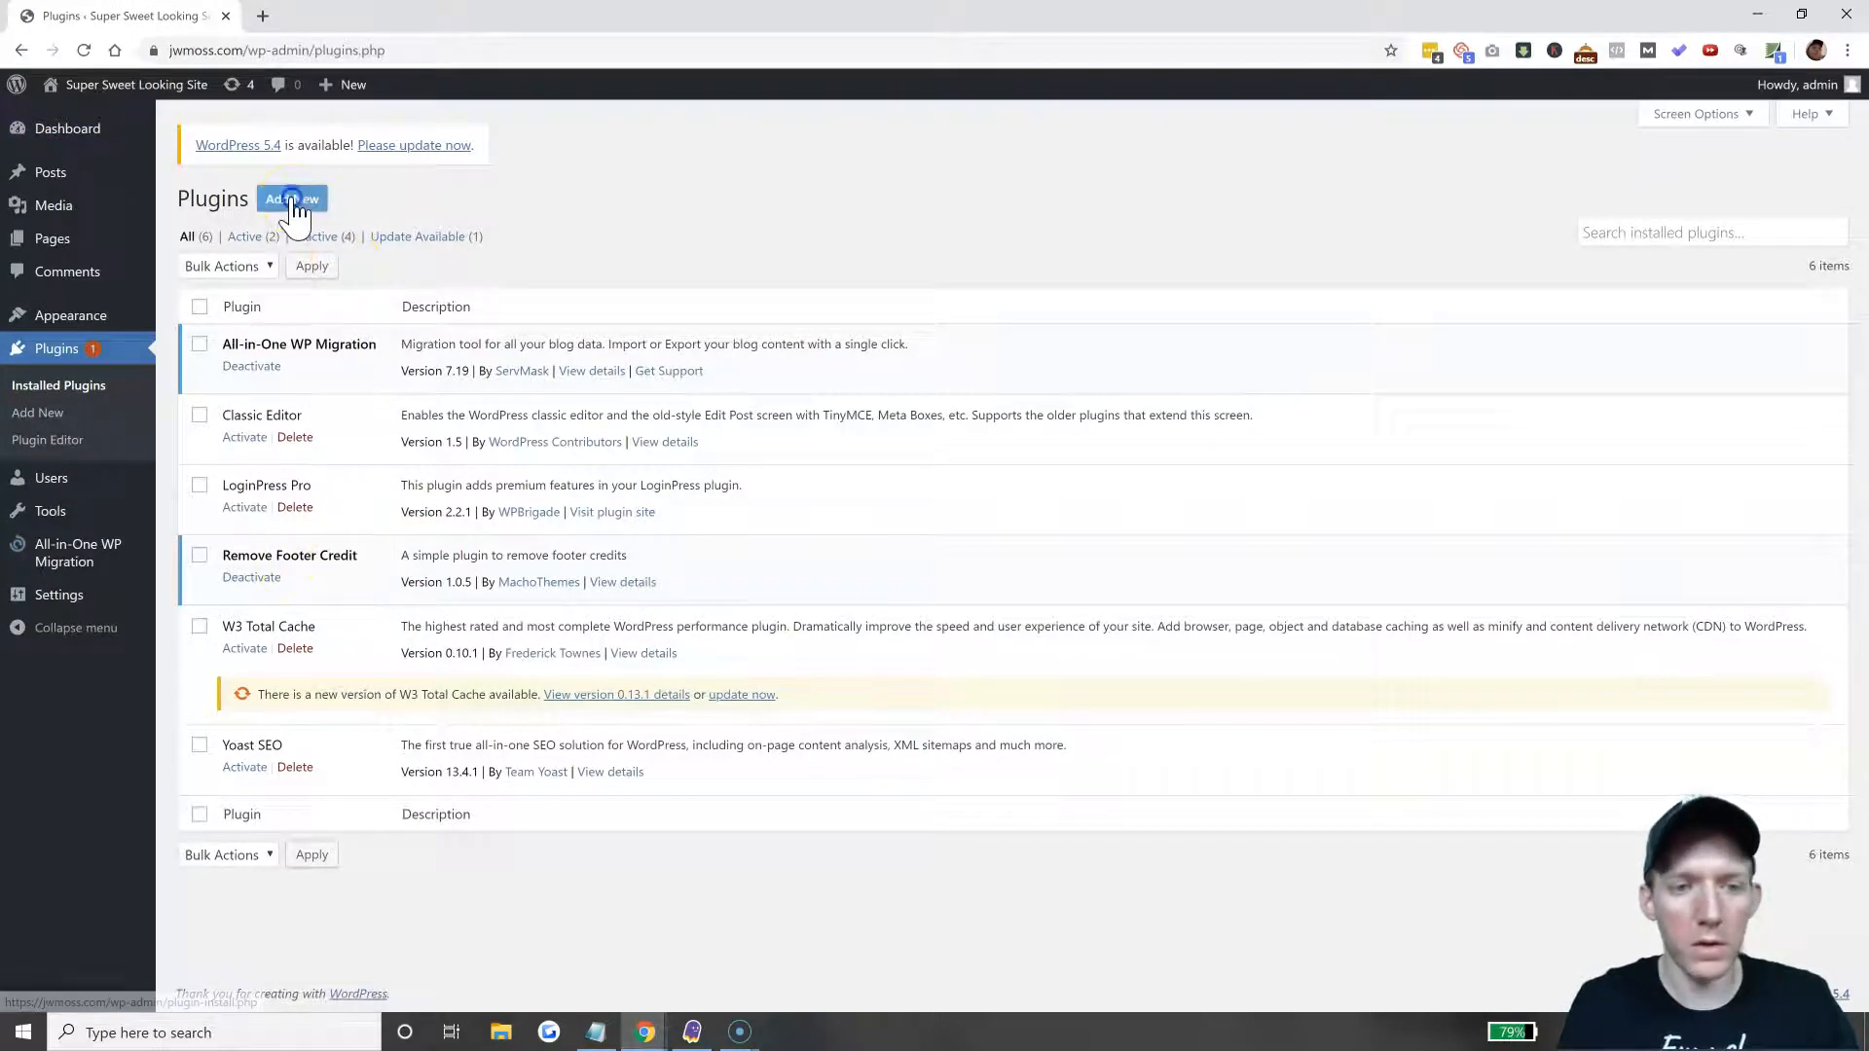
{"action": "left_click", "coordinate": [292, 197]}
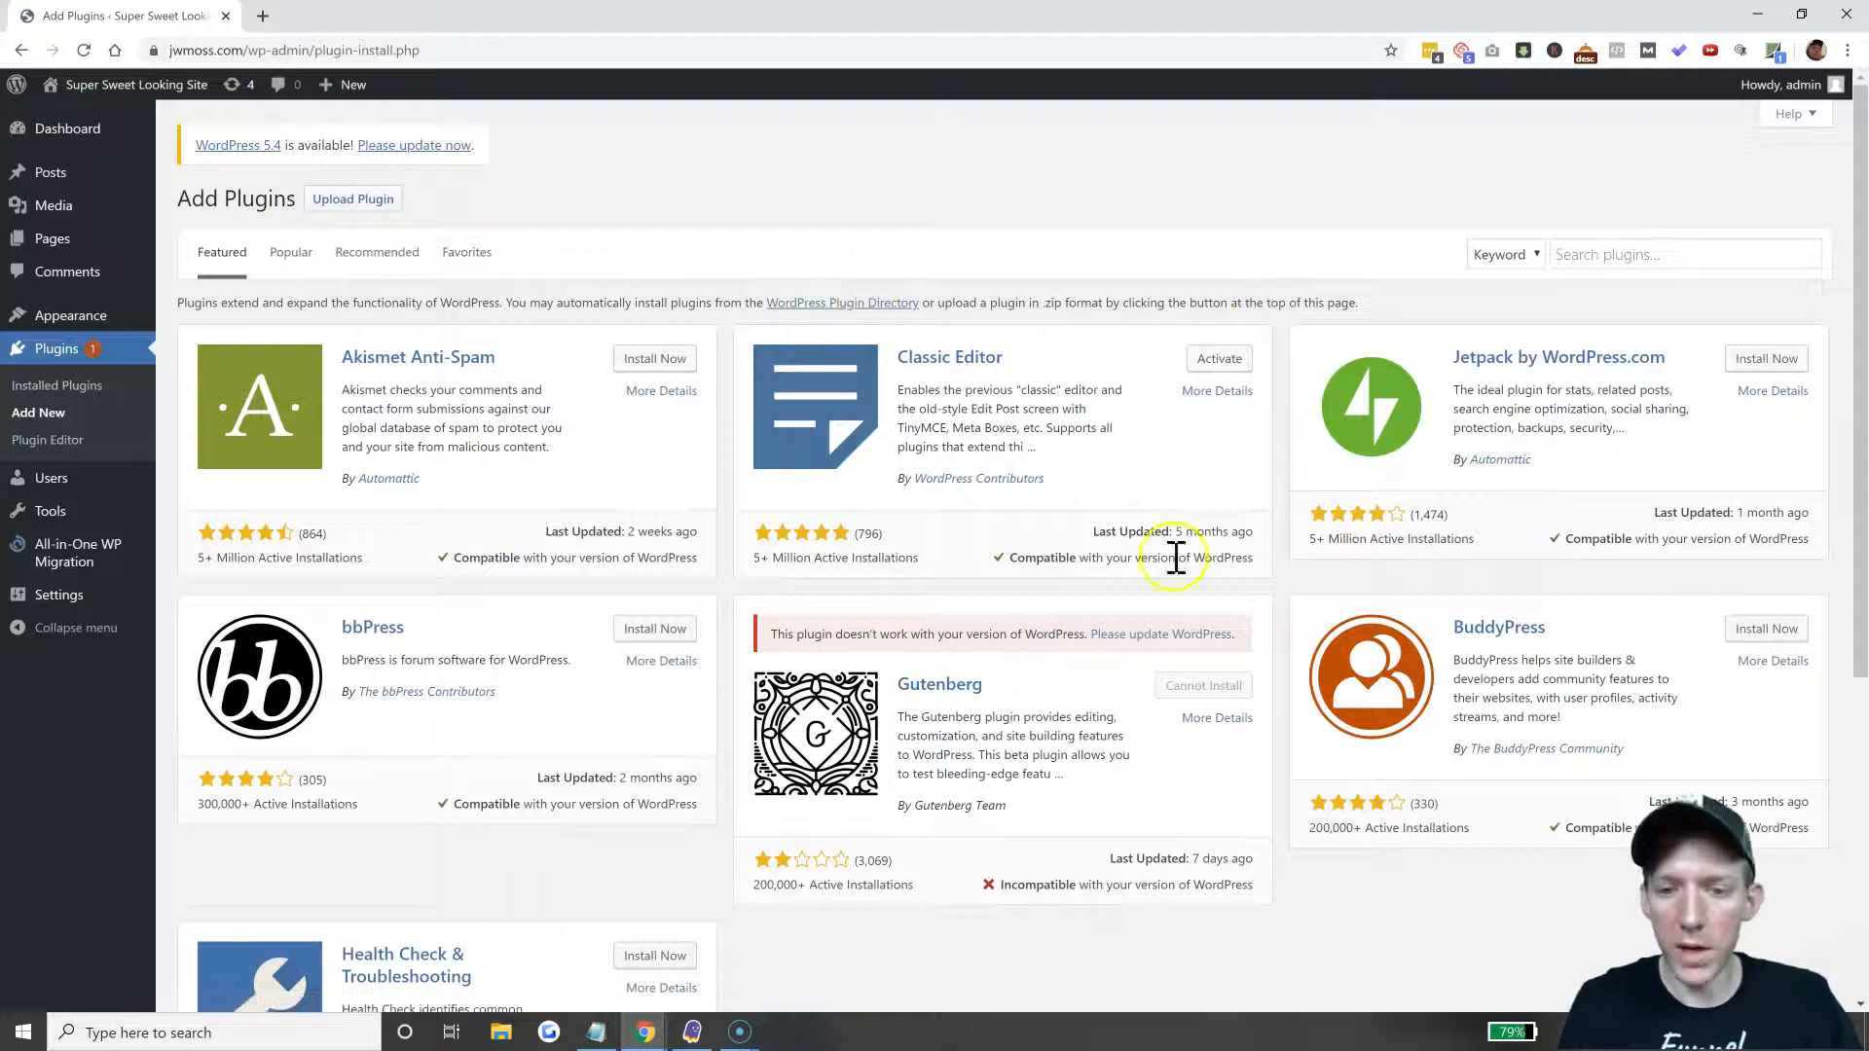
{"action": "left_click", "coordinate": [1681, 254]}
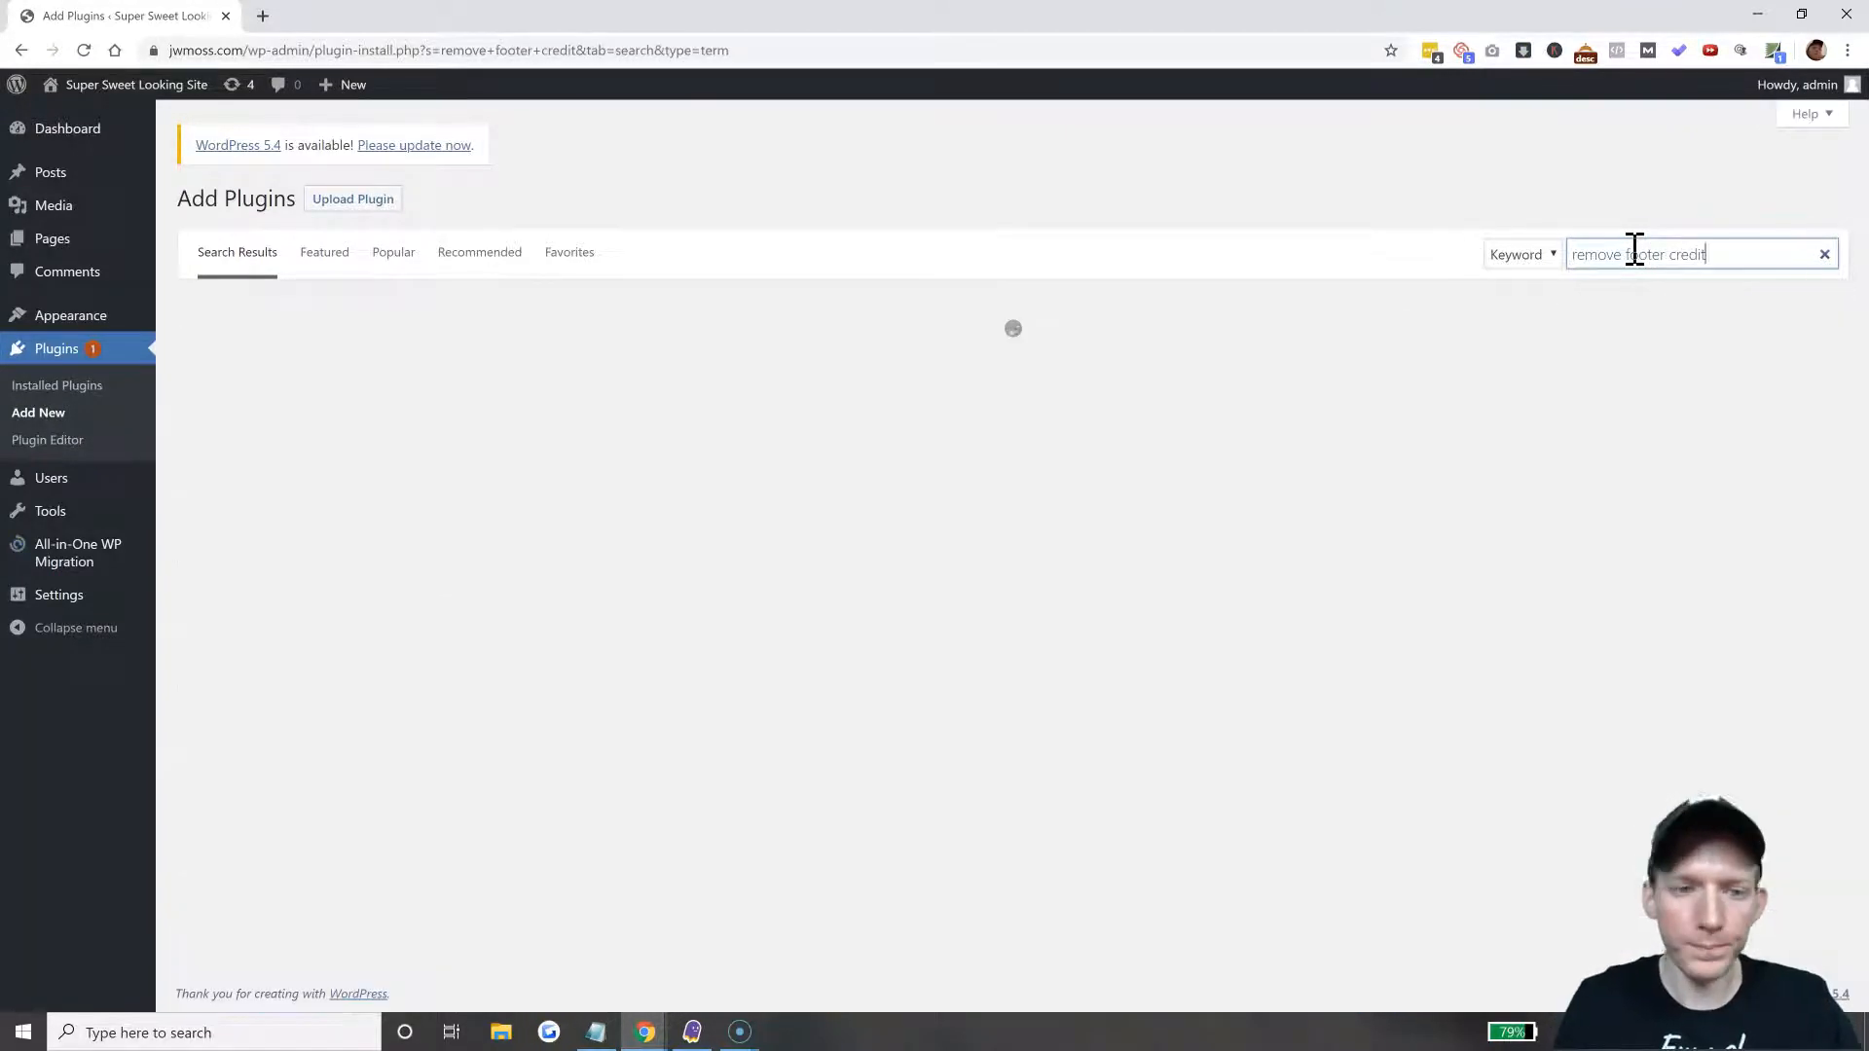
{"action": "type", "text": "remove footer credit"}
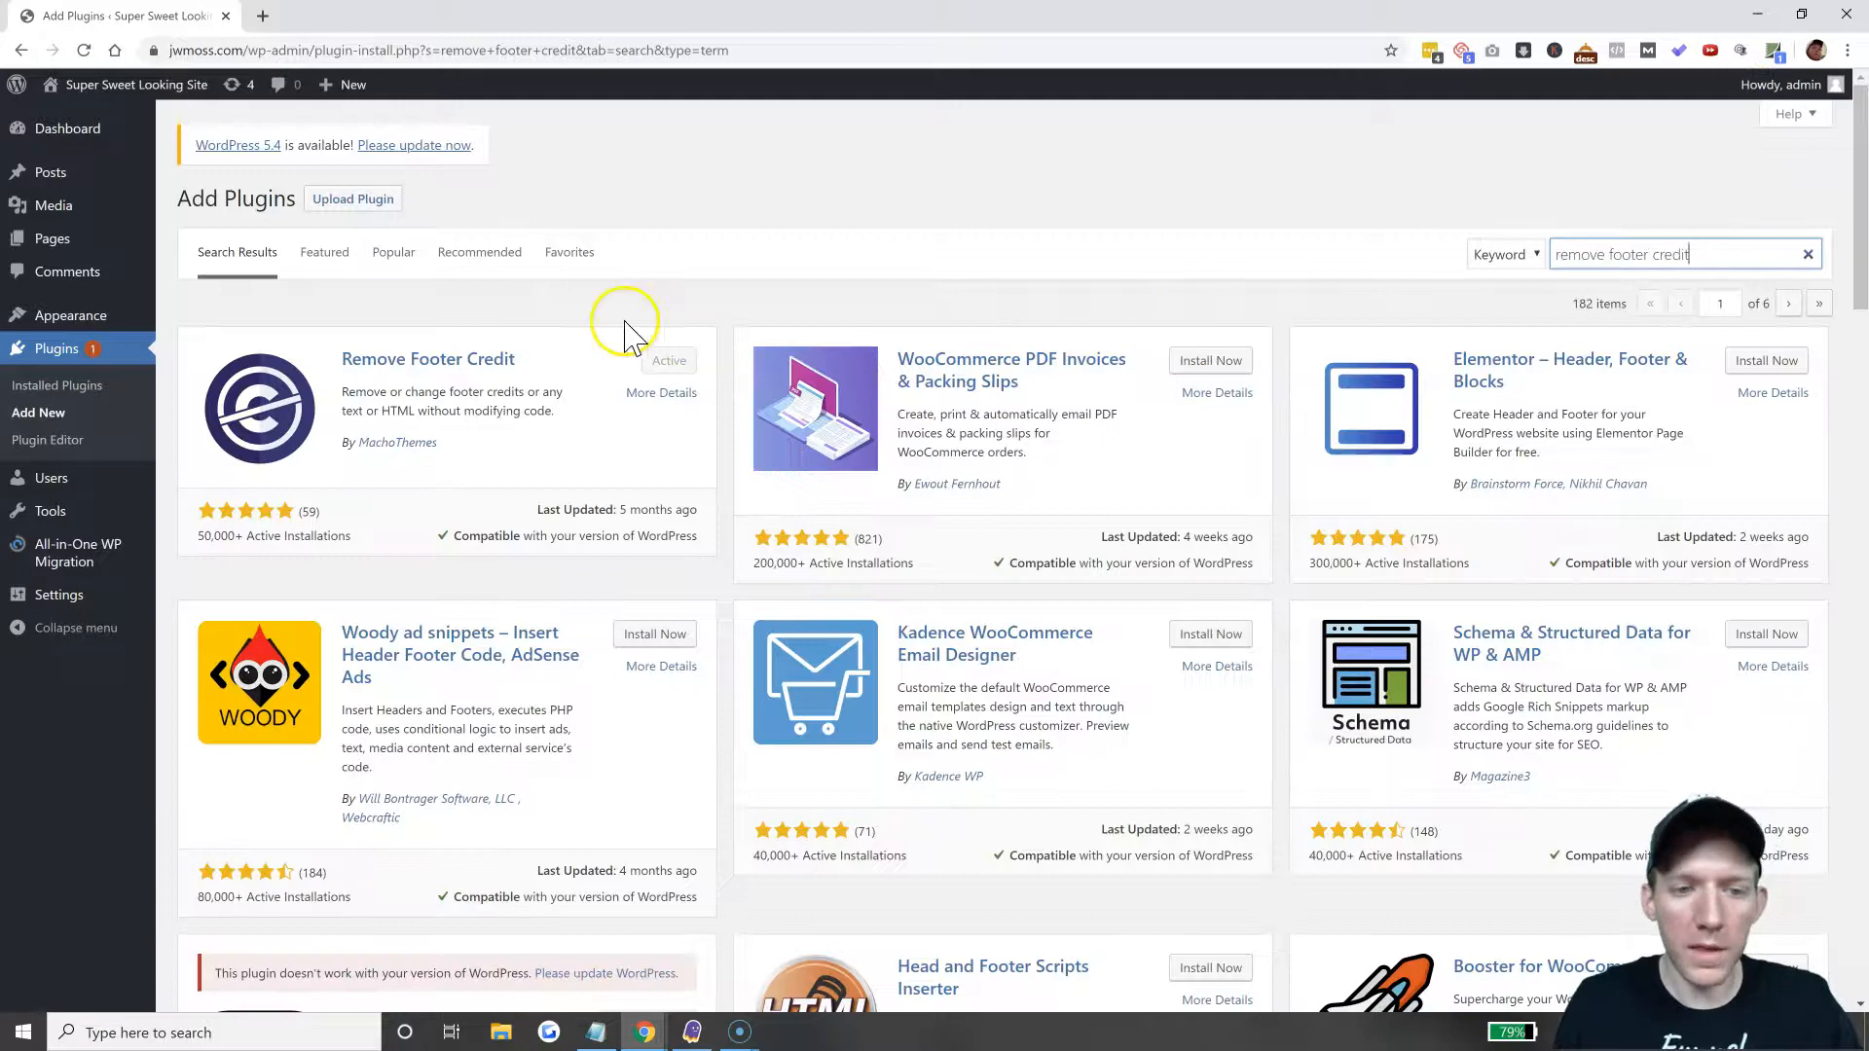
{"action": "mouse_move", "coordinate": [494, 471]}
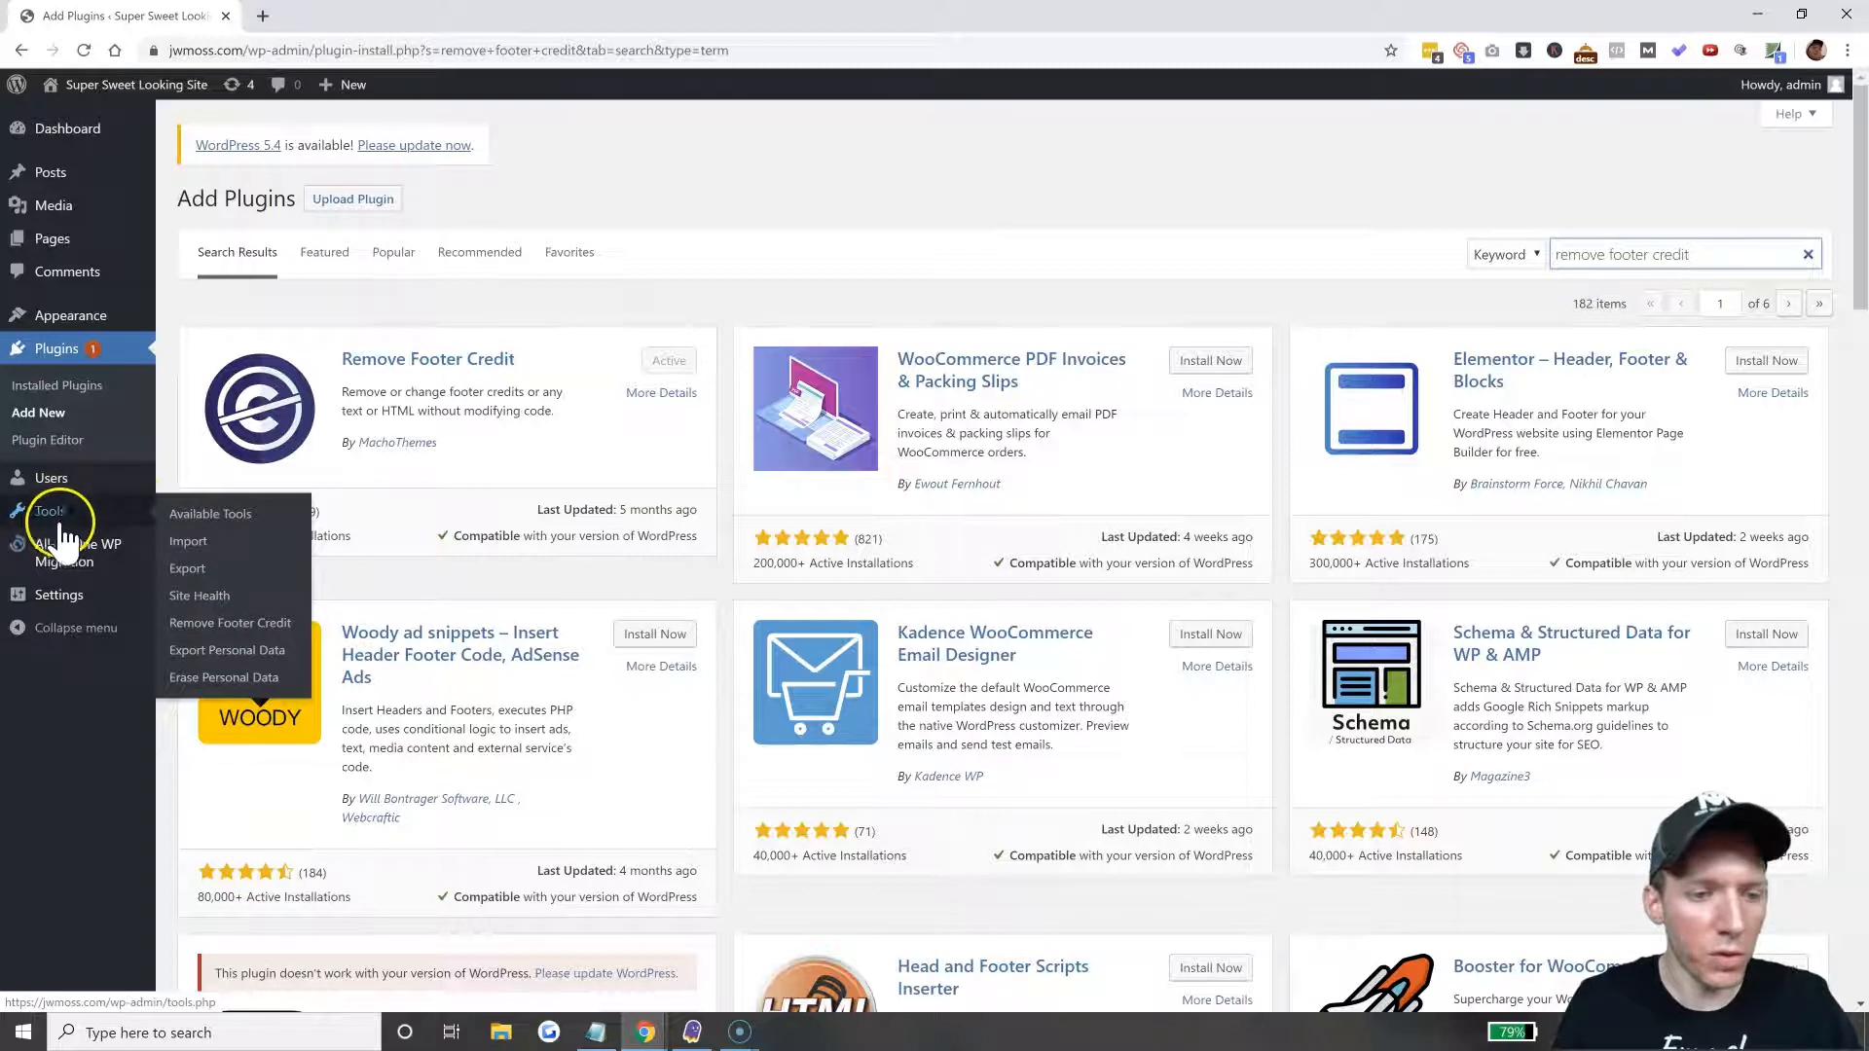
{"action": "mouse_move", "coordinate": [229, 623]}
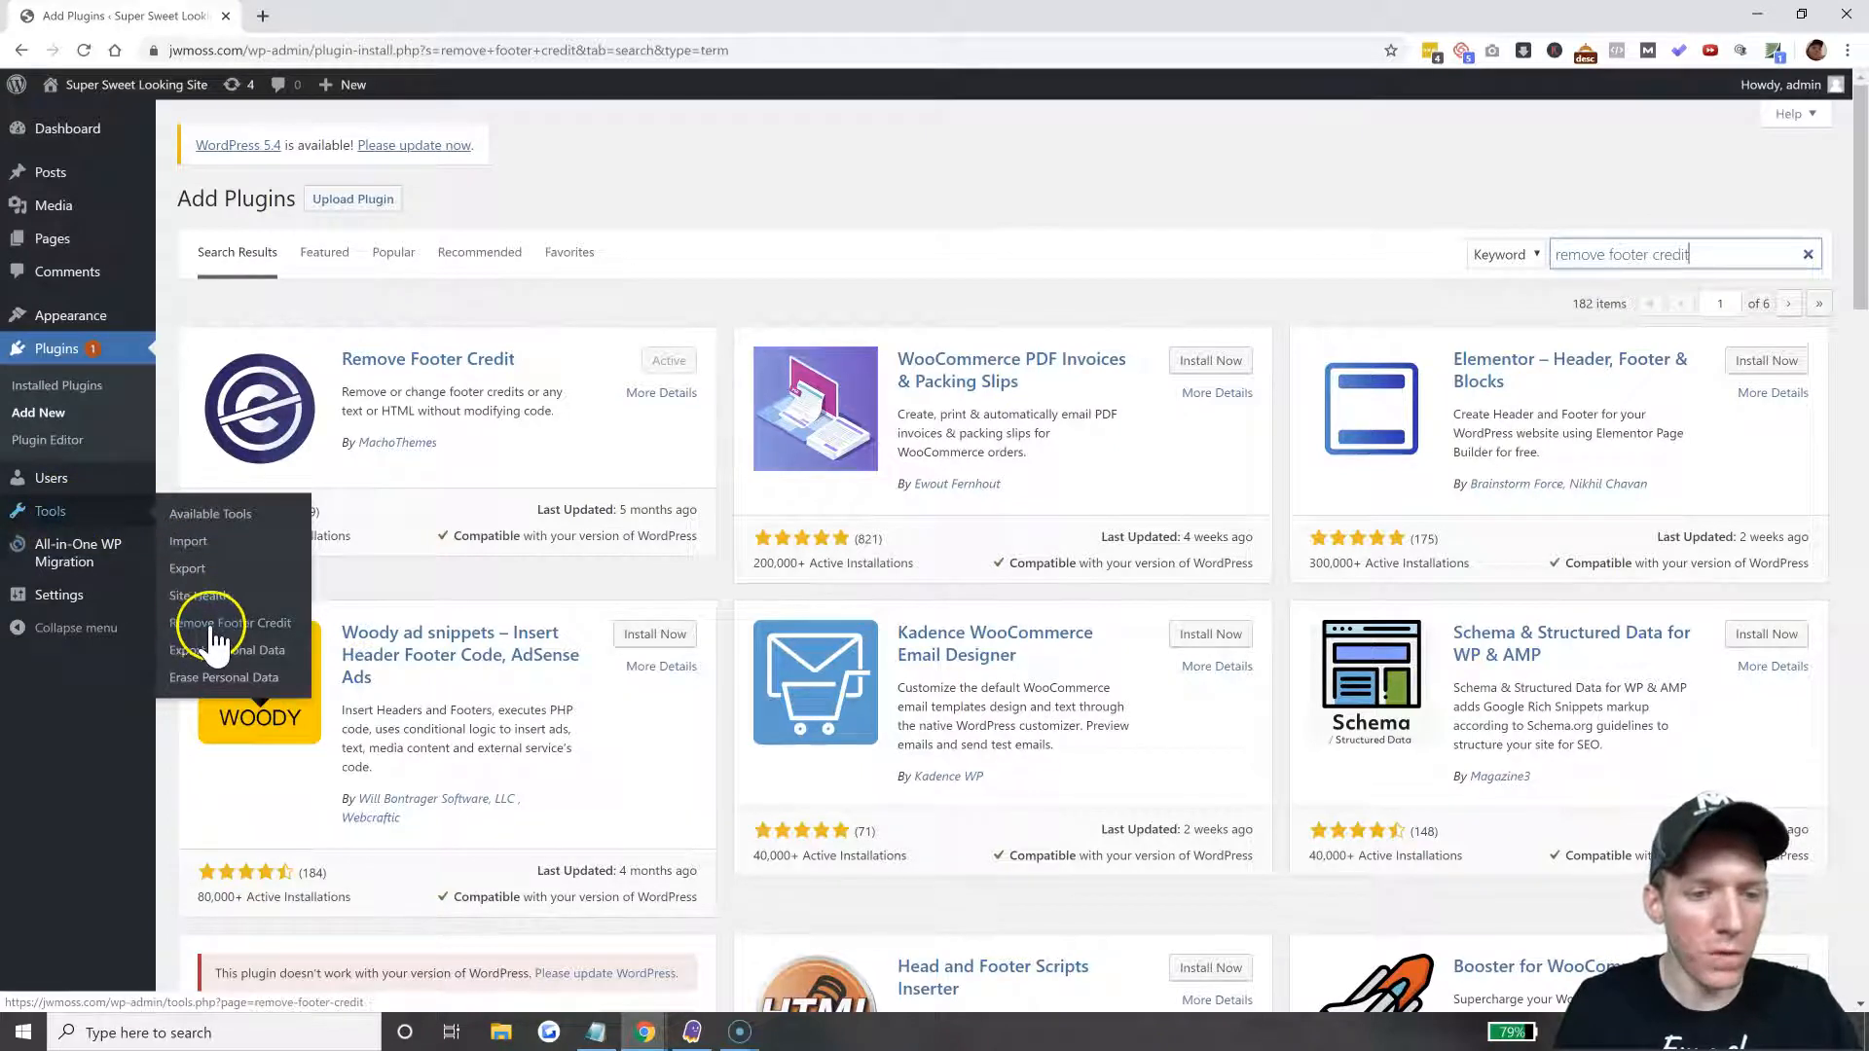
In Remove Footer Credit settings, open the site in a new tab and enter 'Proudly powered by WordPress'.
{"action": "left_click", "coordinate": [230, 623]}
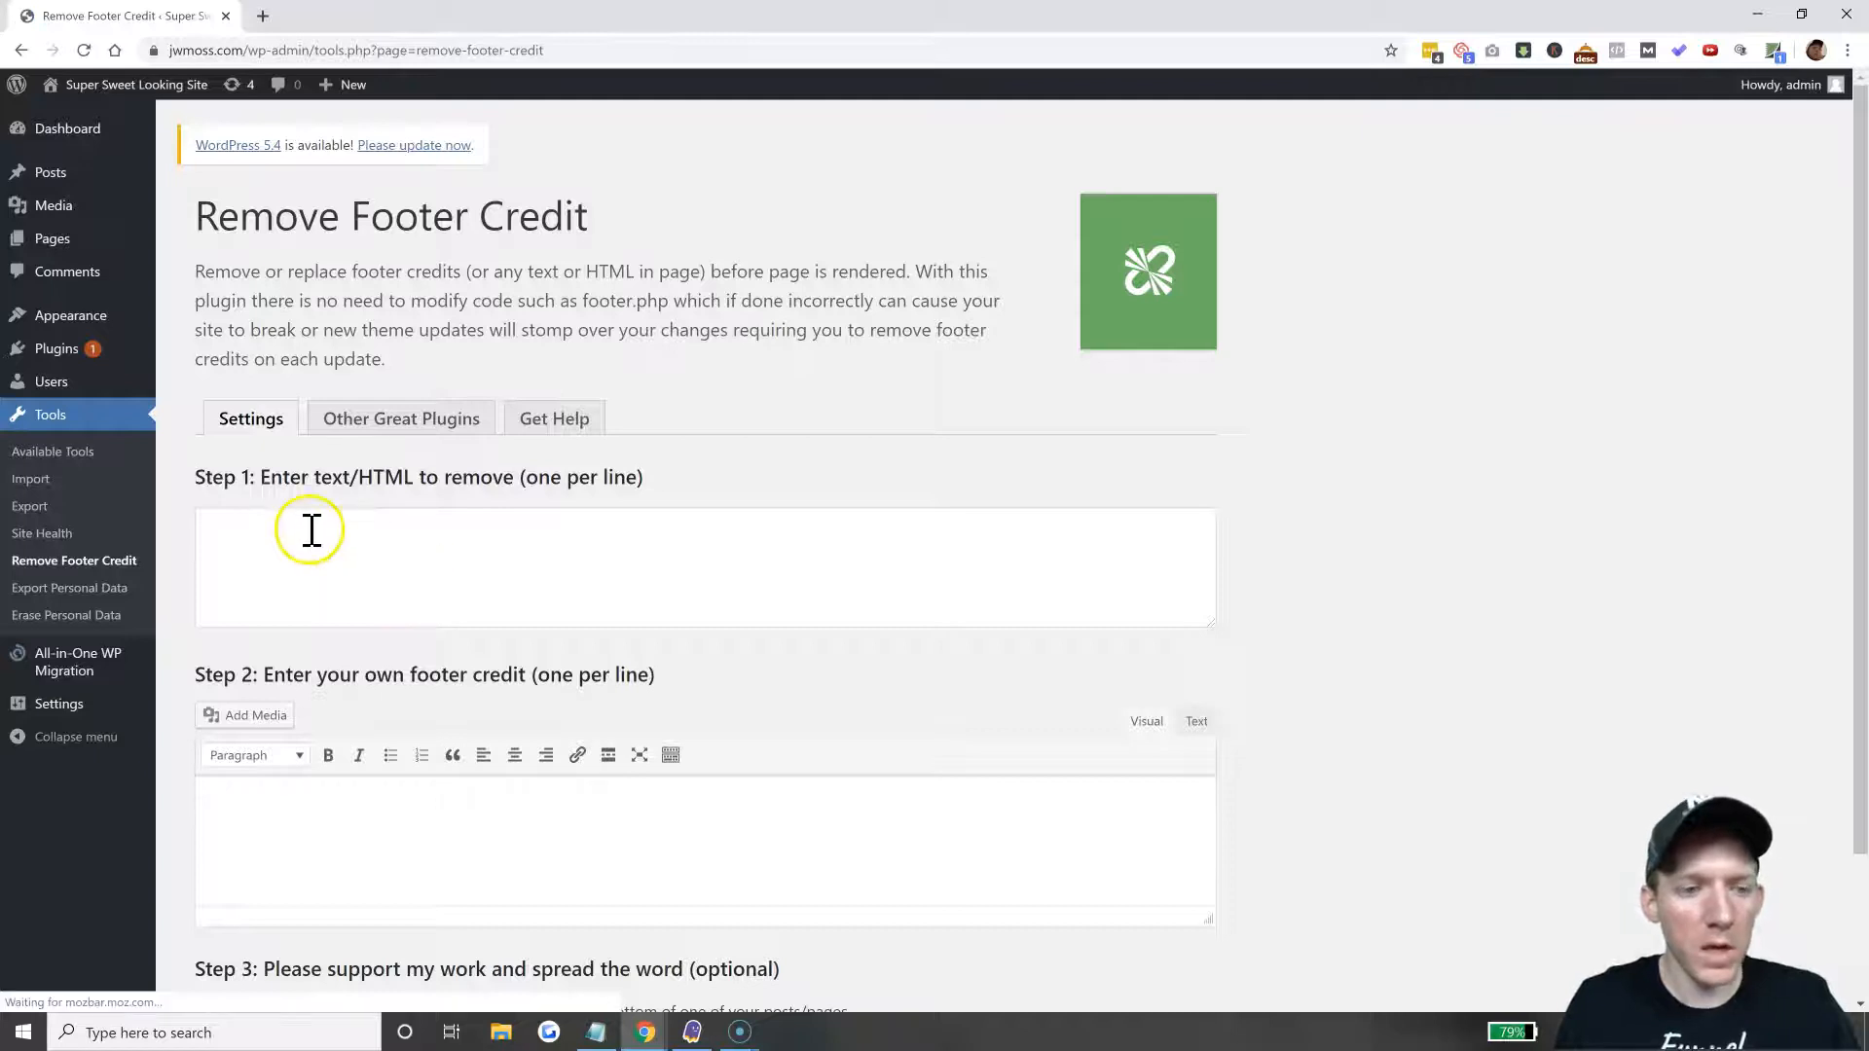
{"action": "scroll", "scroll_direction": "down", "scroll_amount": 3}
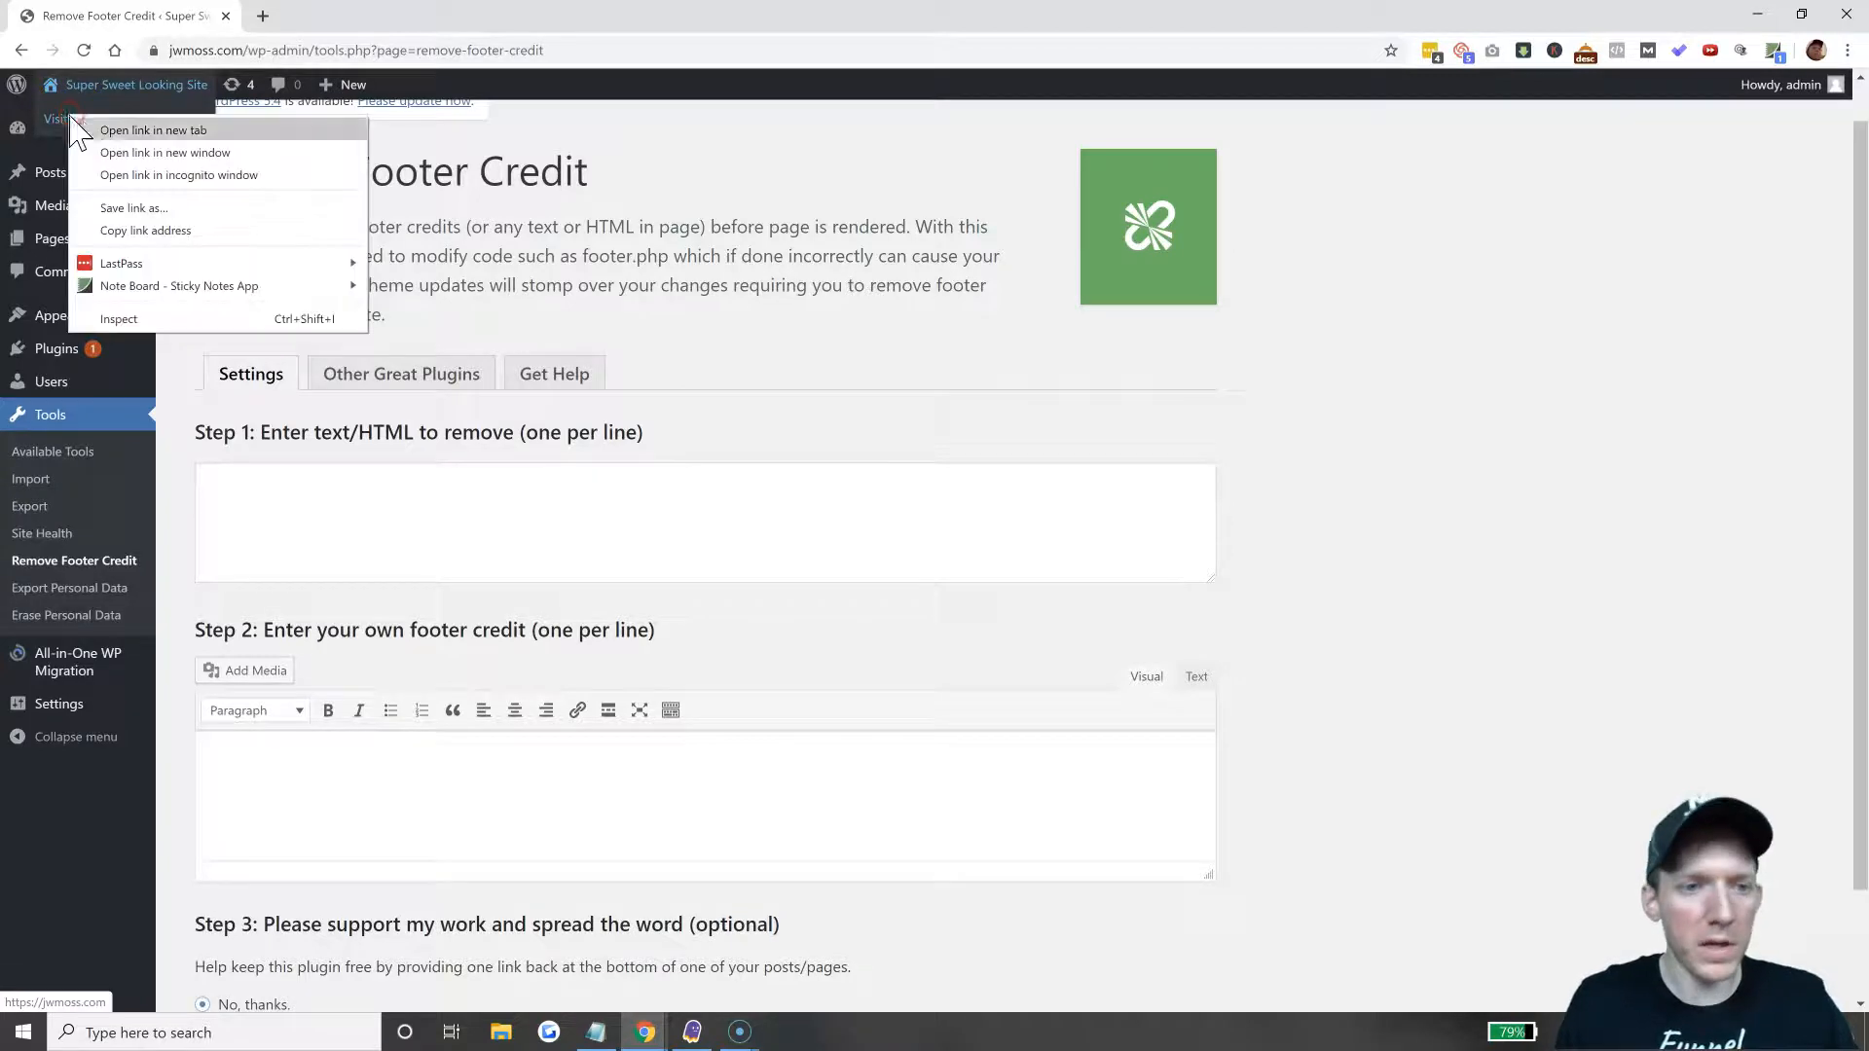
{"action": "left_click", "coordinate": [154, 130]}
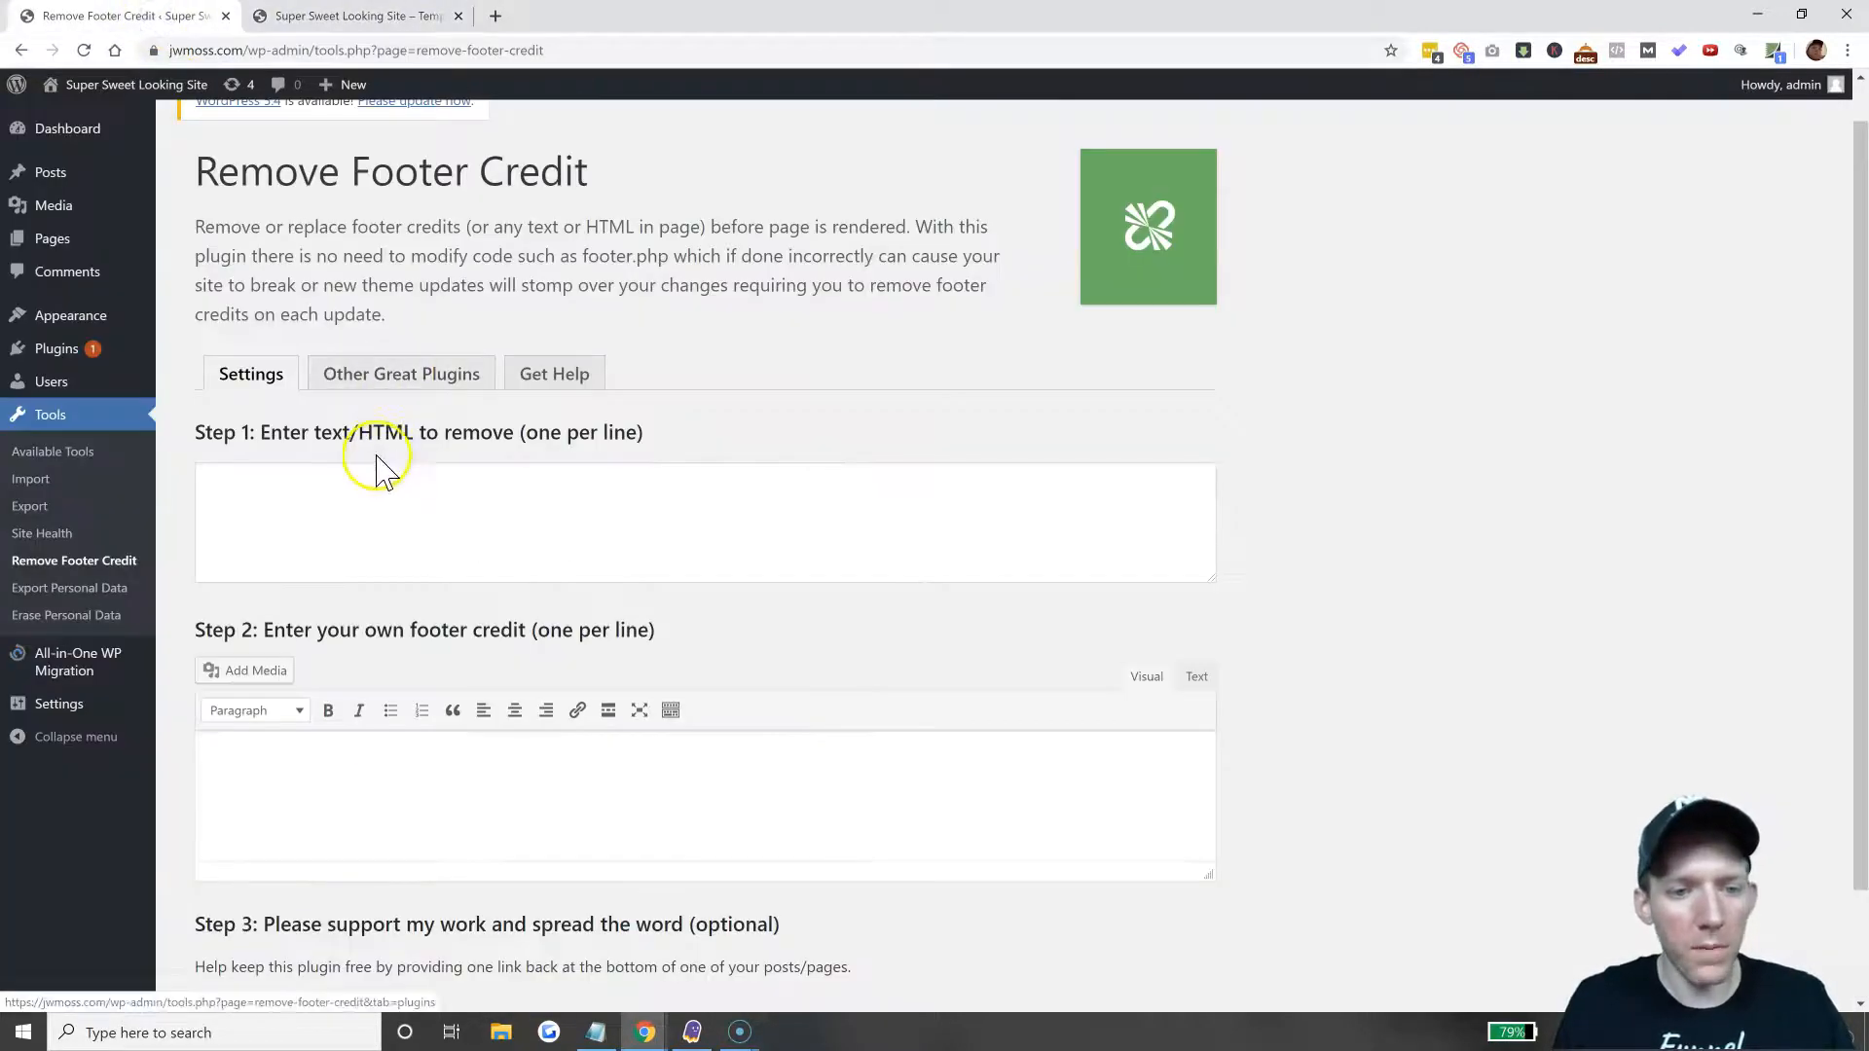
{"action": "type", "text": "Proudly powered by WordPress"}
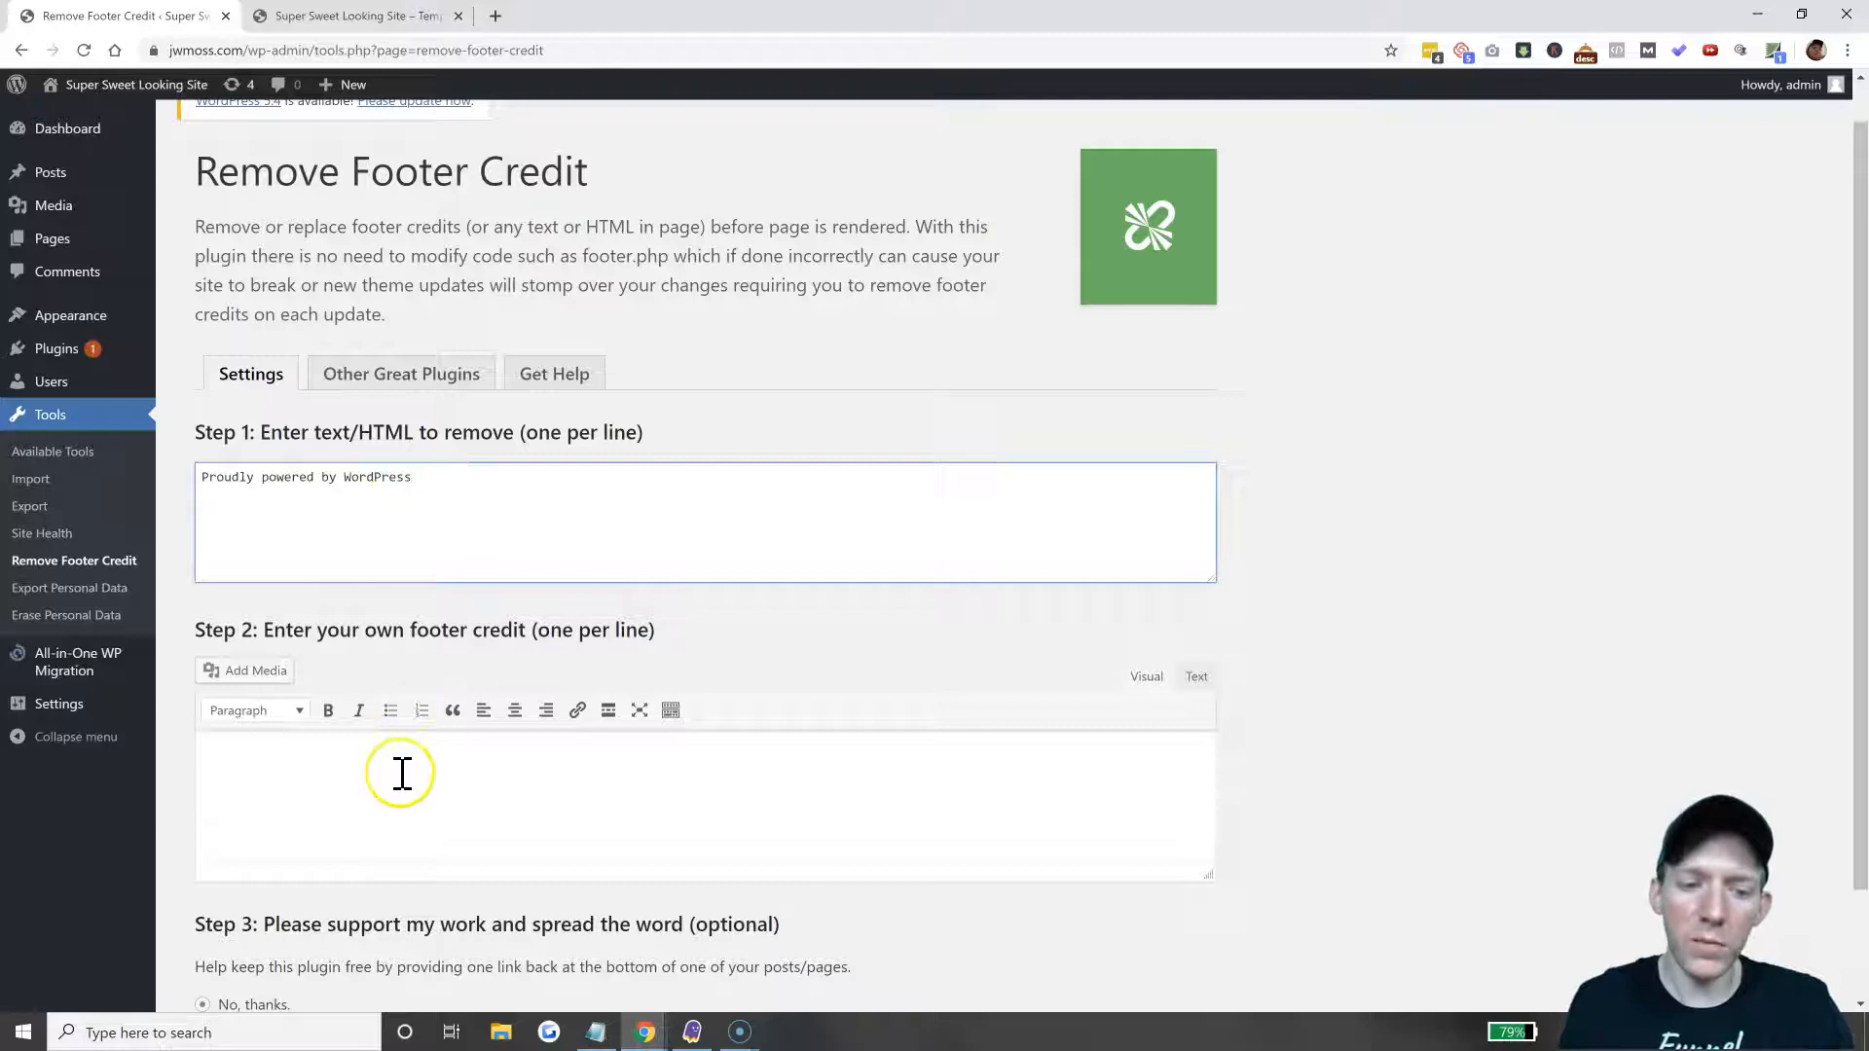
Enter 'Footer credits!!!!!' as the replacement credit text in Step 2.
{"action": "left_click", "coordinate": [402, 775]}
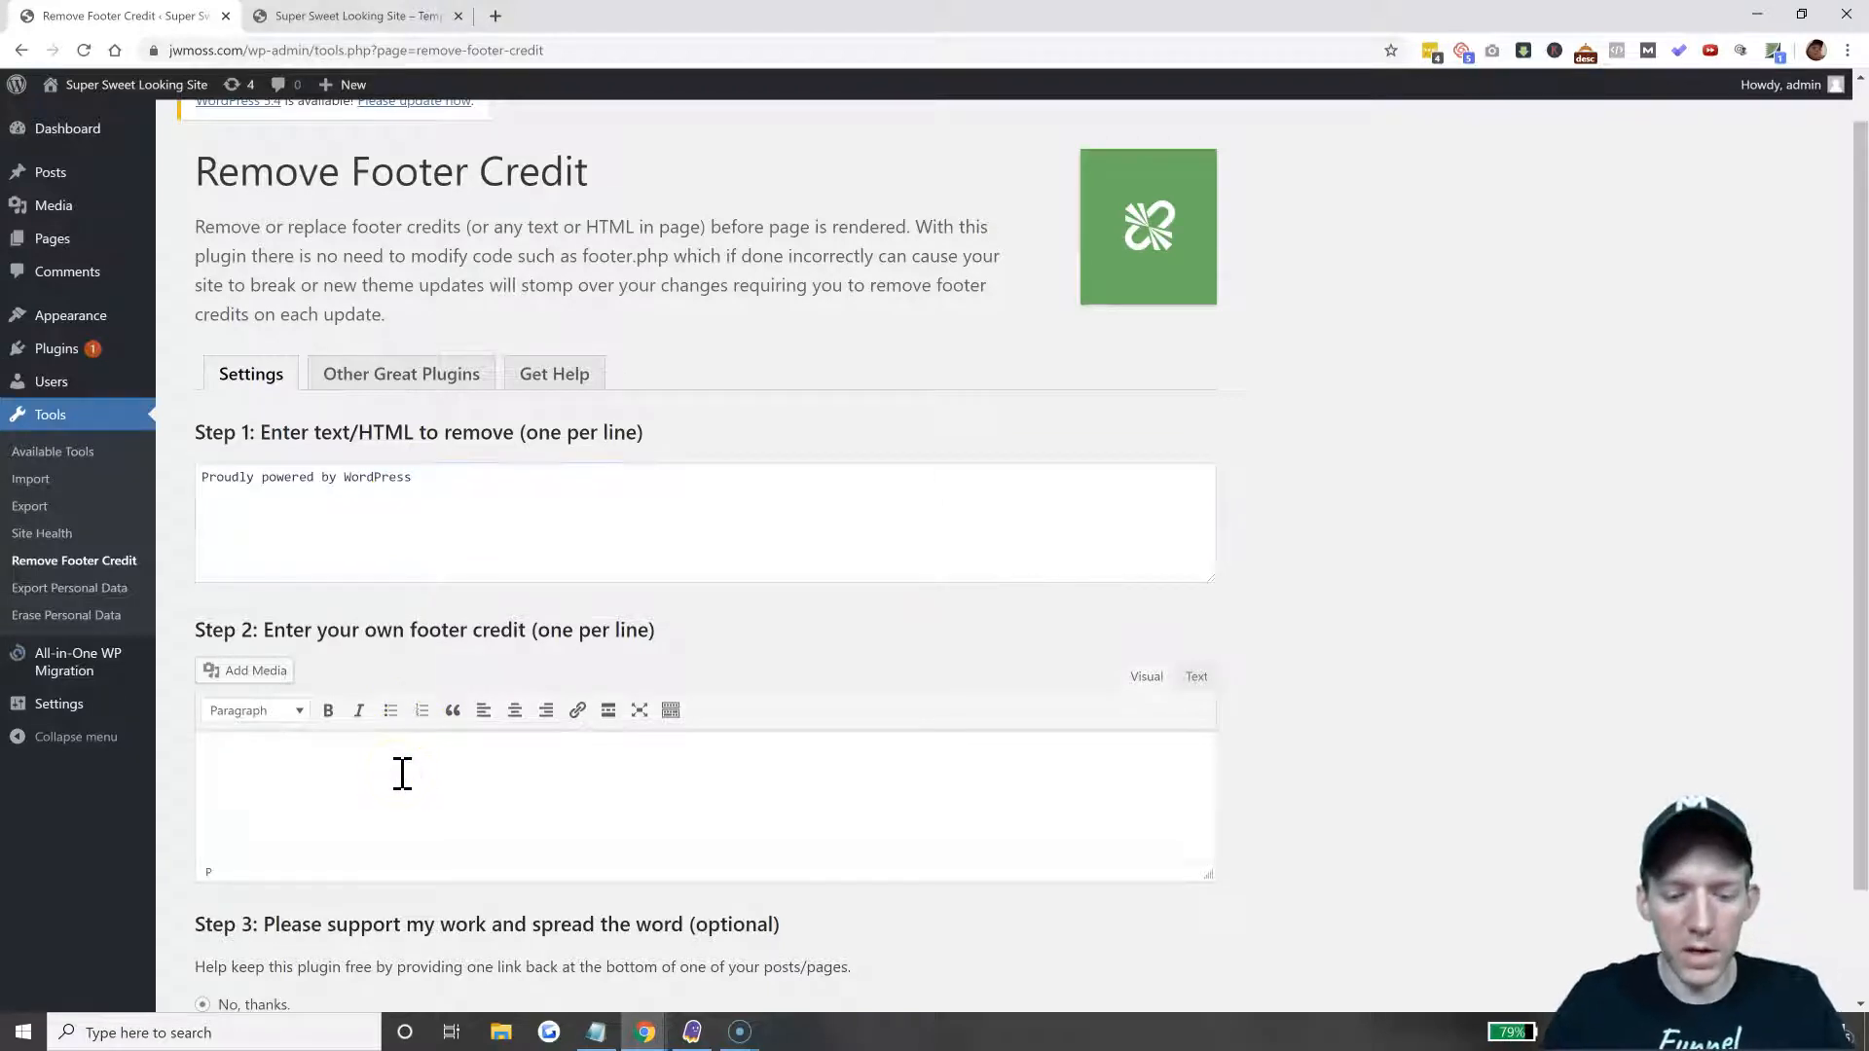
{"action": "type", "text": "Footer credits!!!!!"}
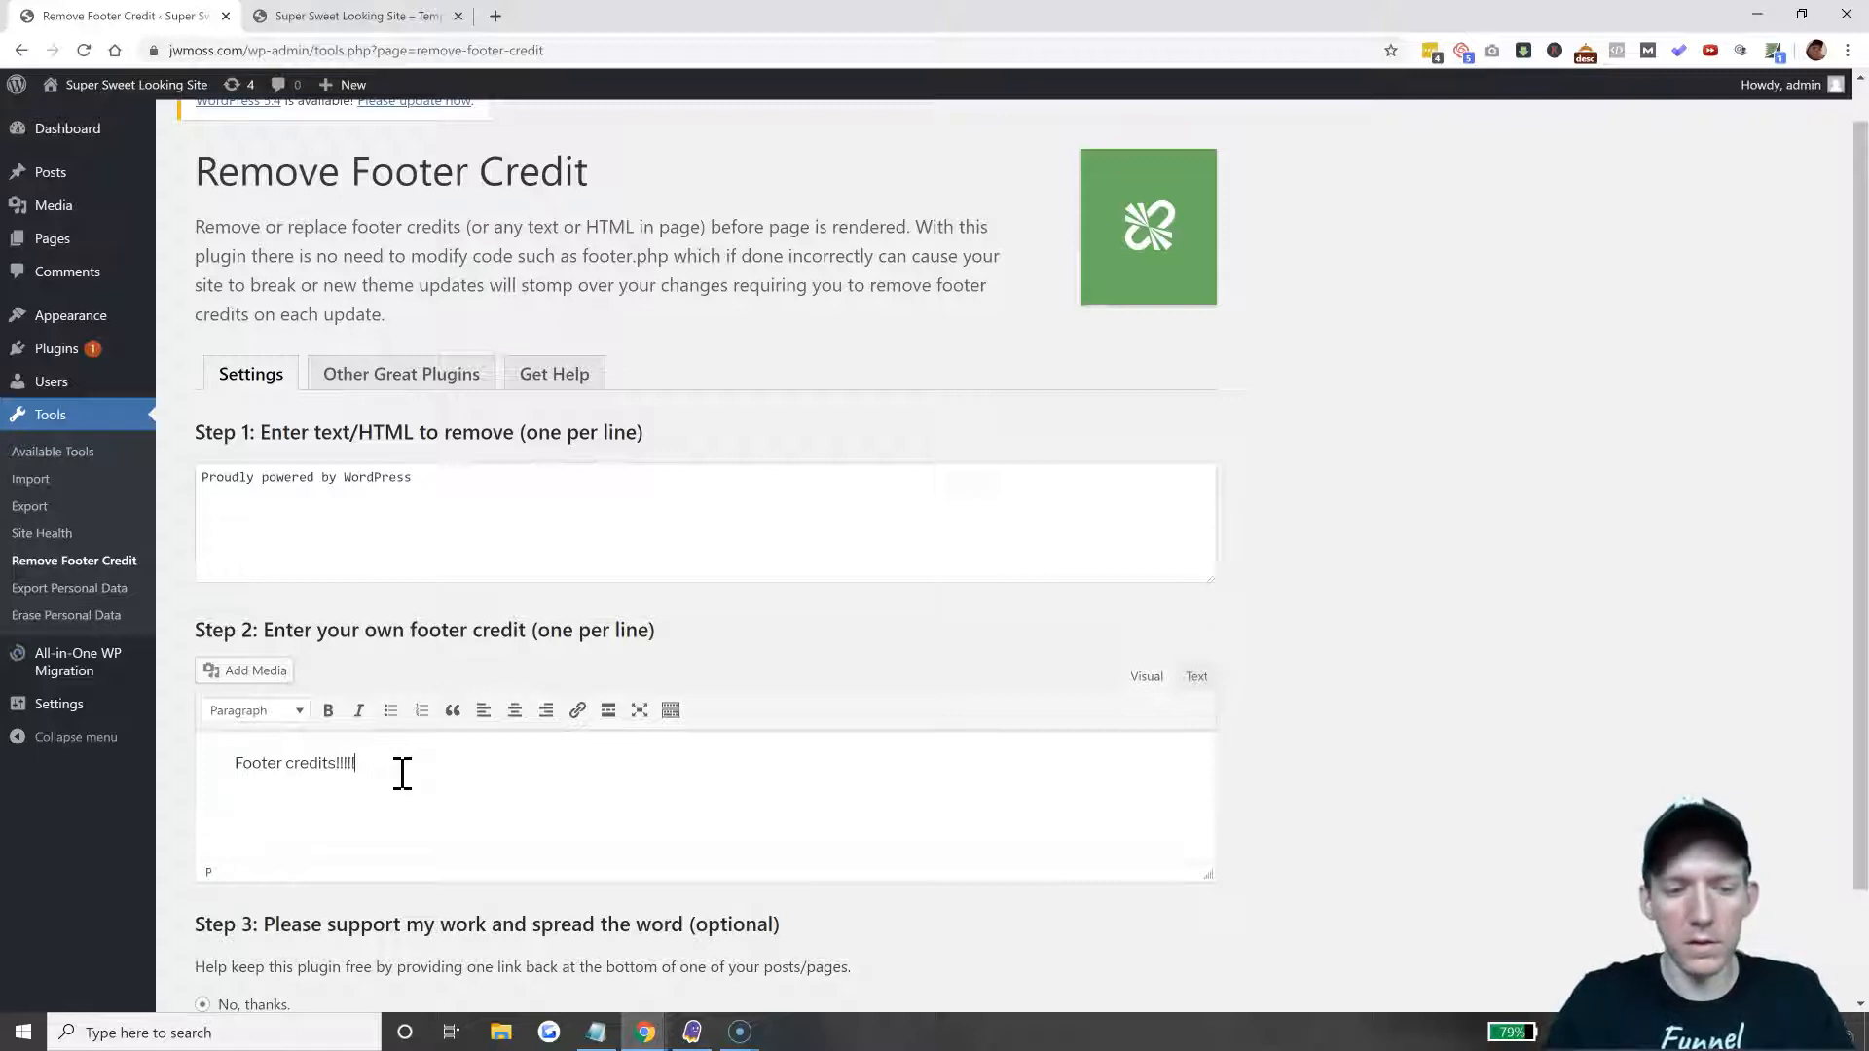
{"action": "scroll", "scroll_direction": "down", "scroll_amount": 3}
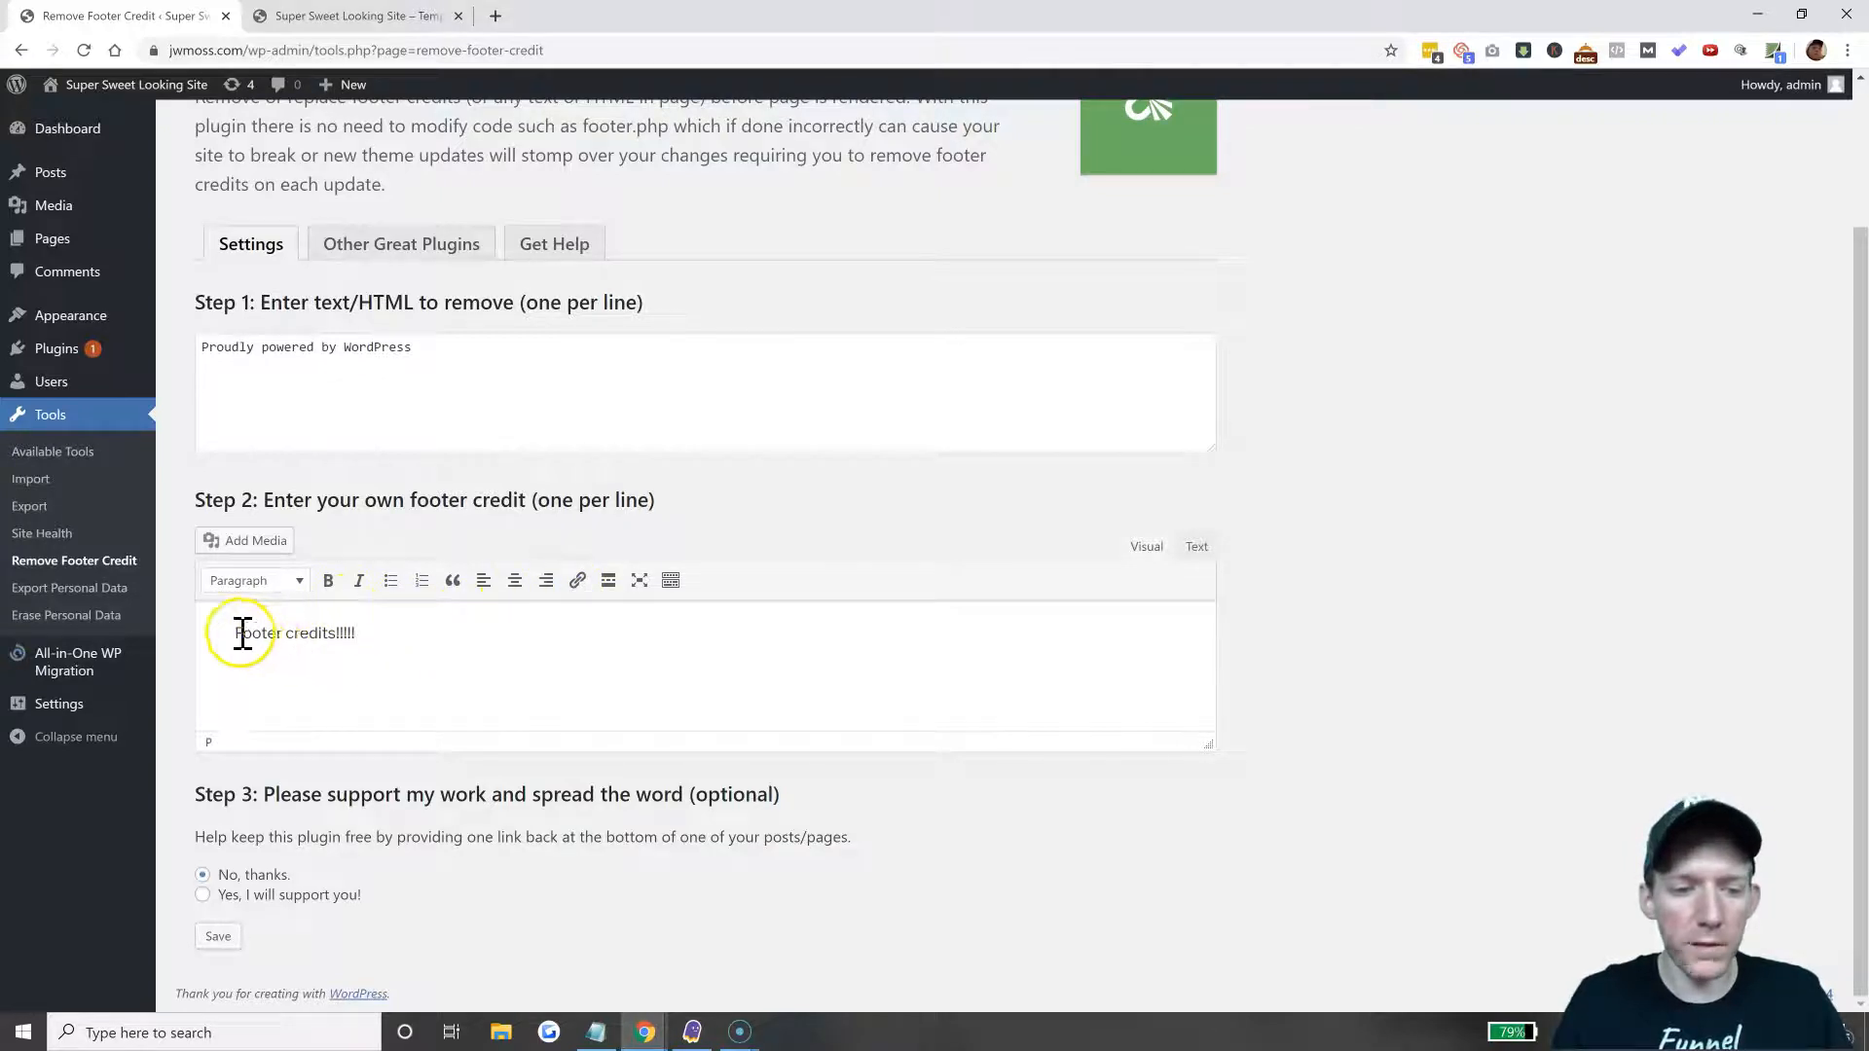
Link the word 'Footer' to the Sample Page and save the settings.
{"action": "double_click", "coordinate": [256, 633]}
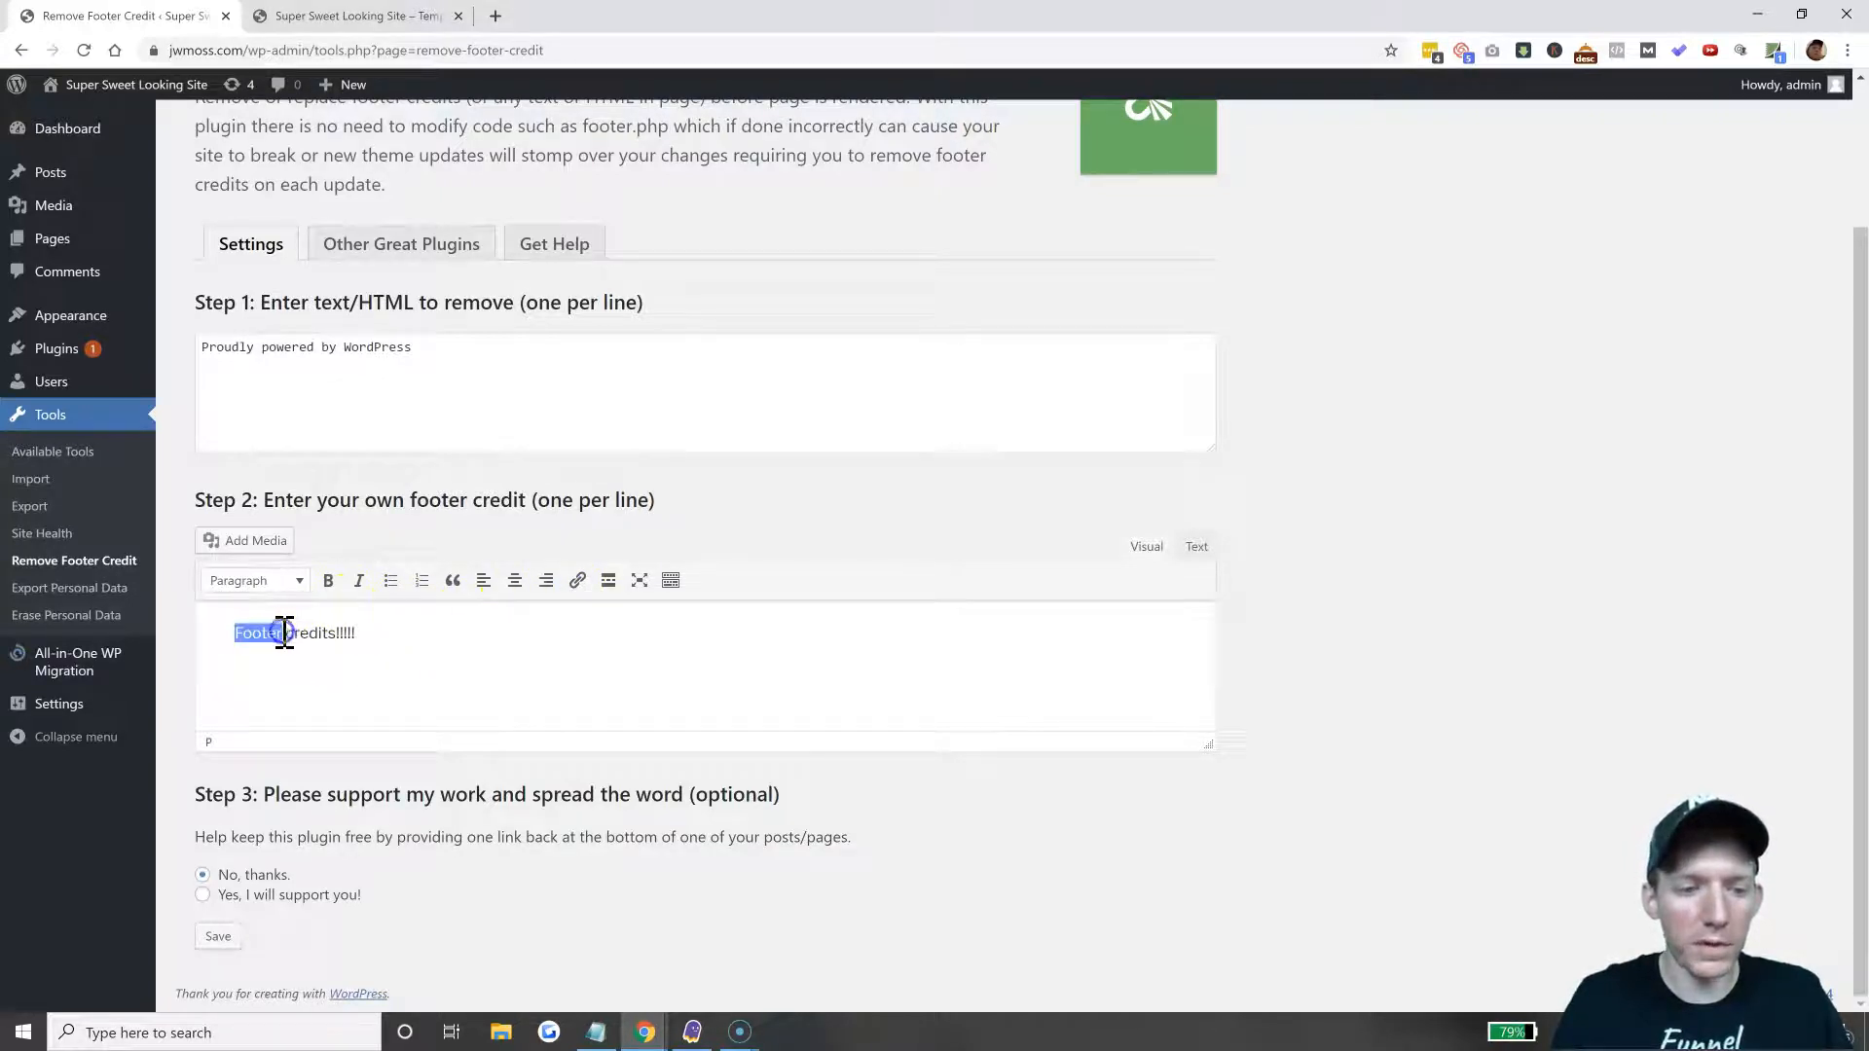
{"action": "left_click", "coordinate": [577, 580]}
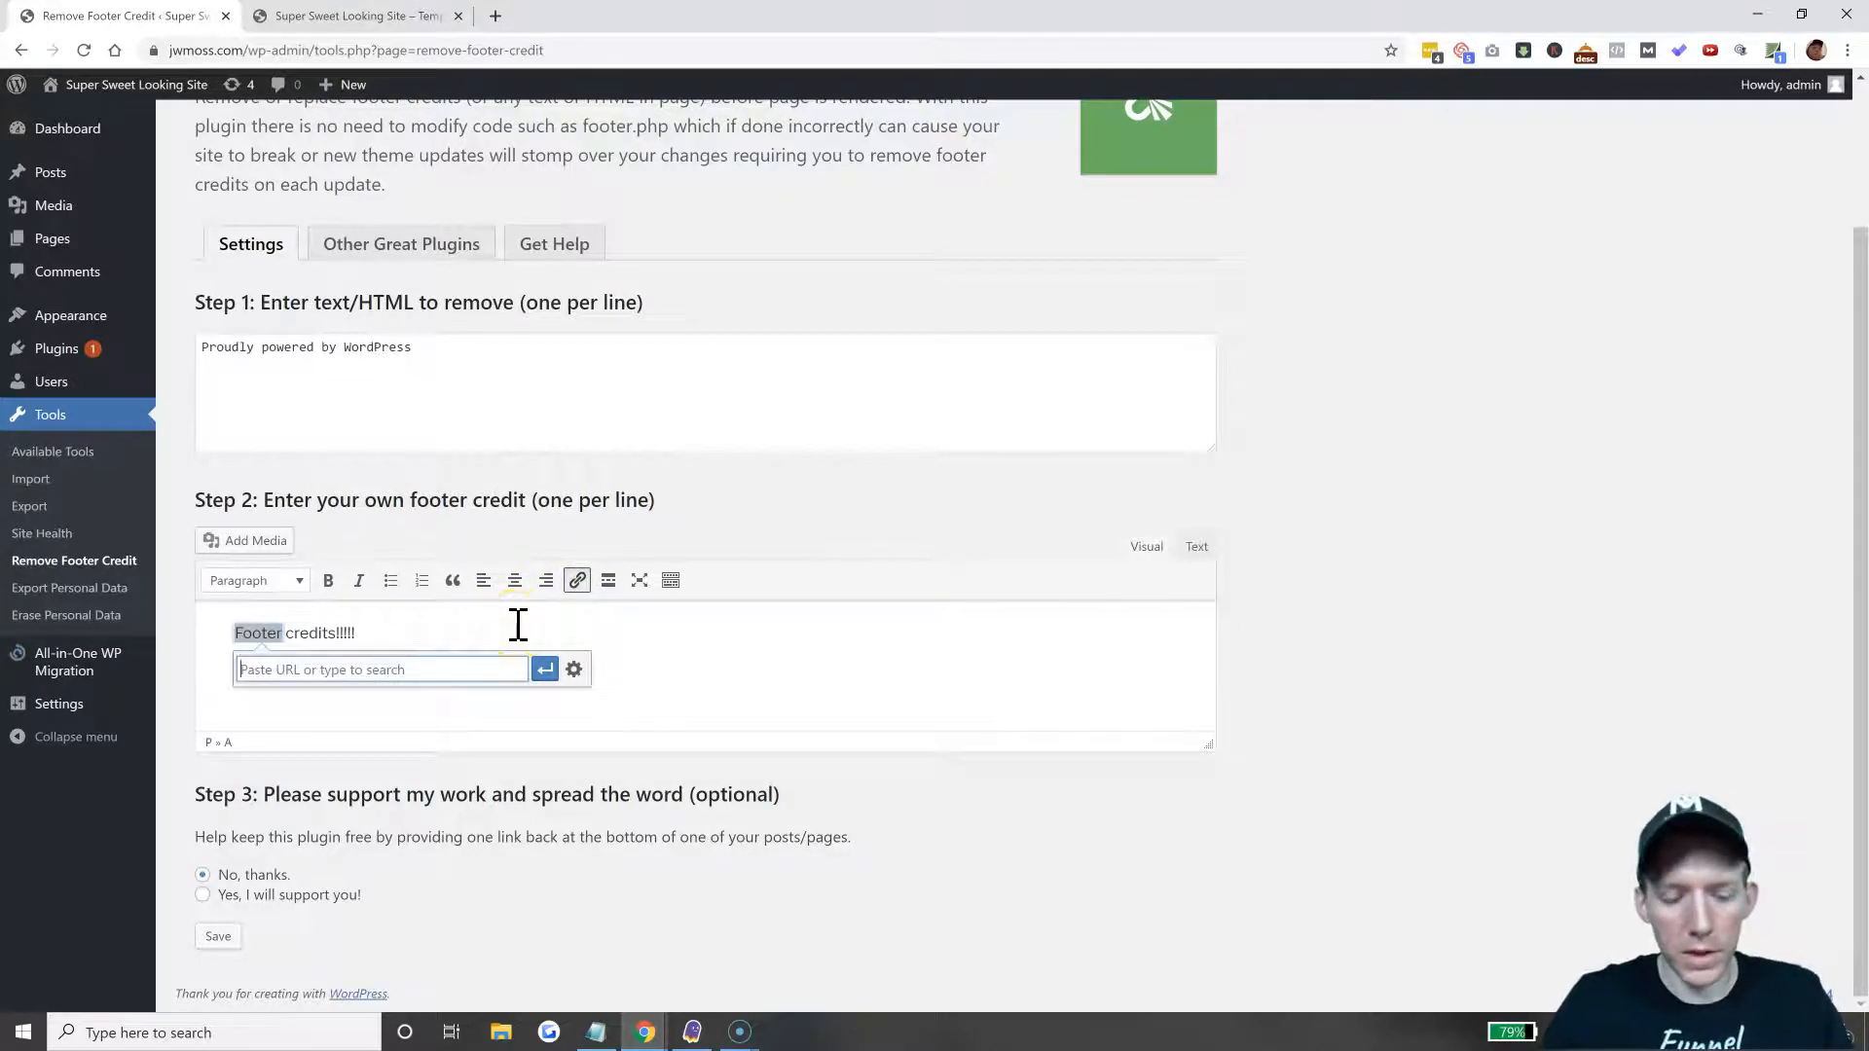
{"action": "type", "text": "hom"}
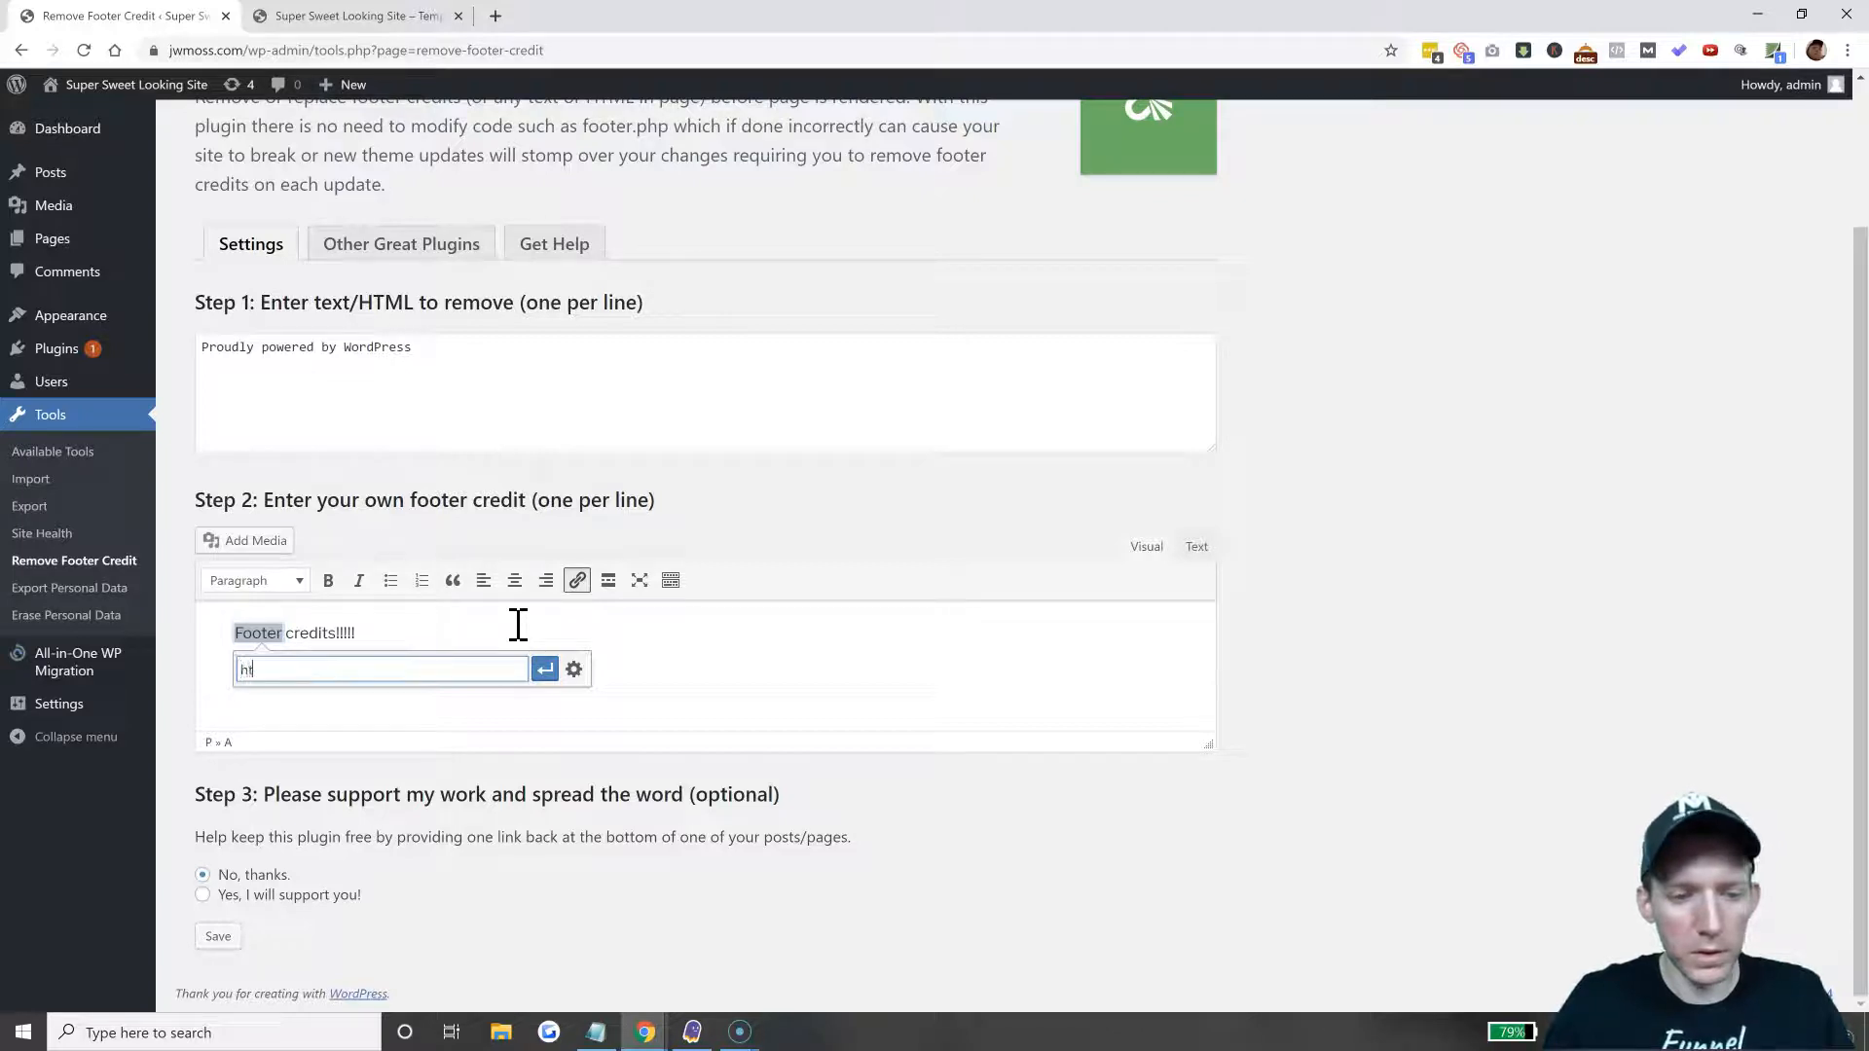
{"action": "type", "text": "ttp"}
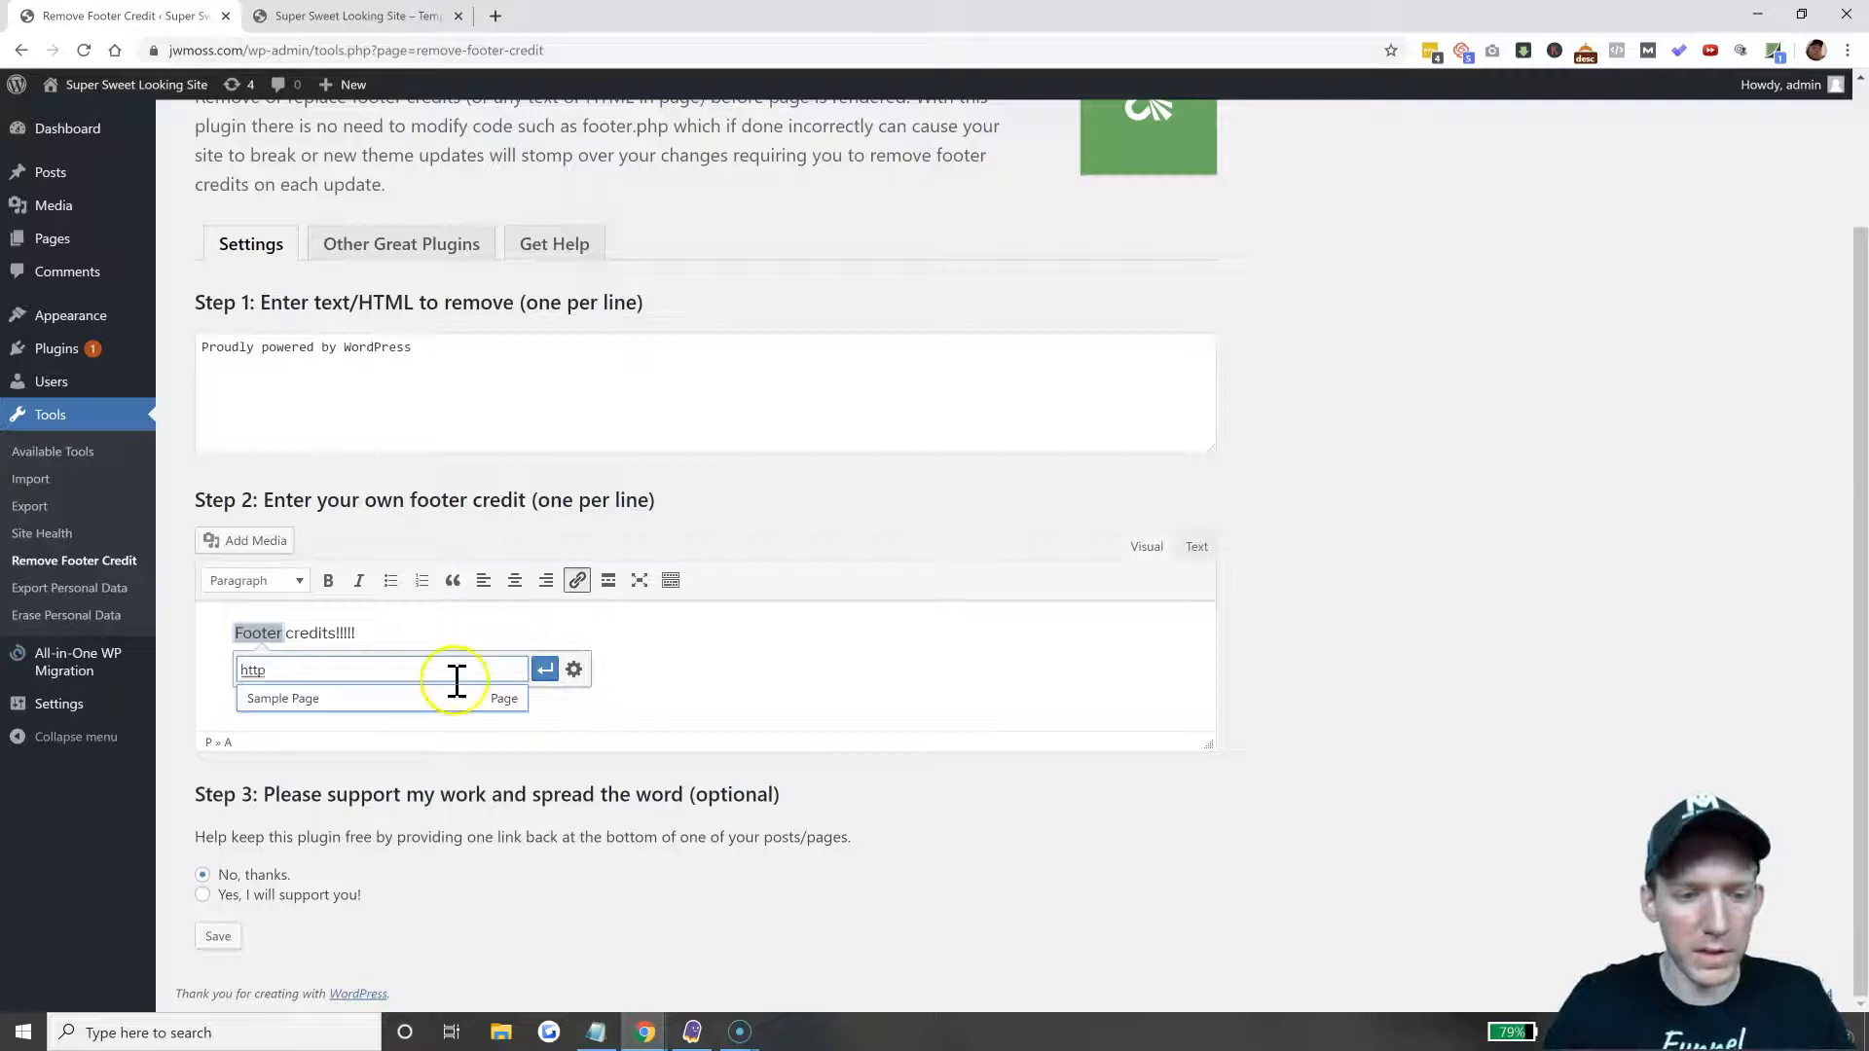
{"action": "left_click", "coordinate": [282, 697]}
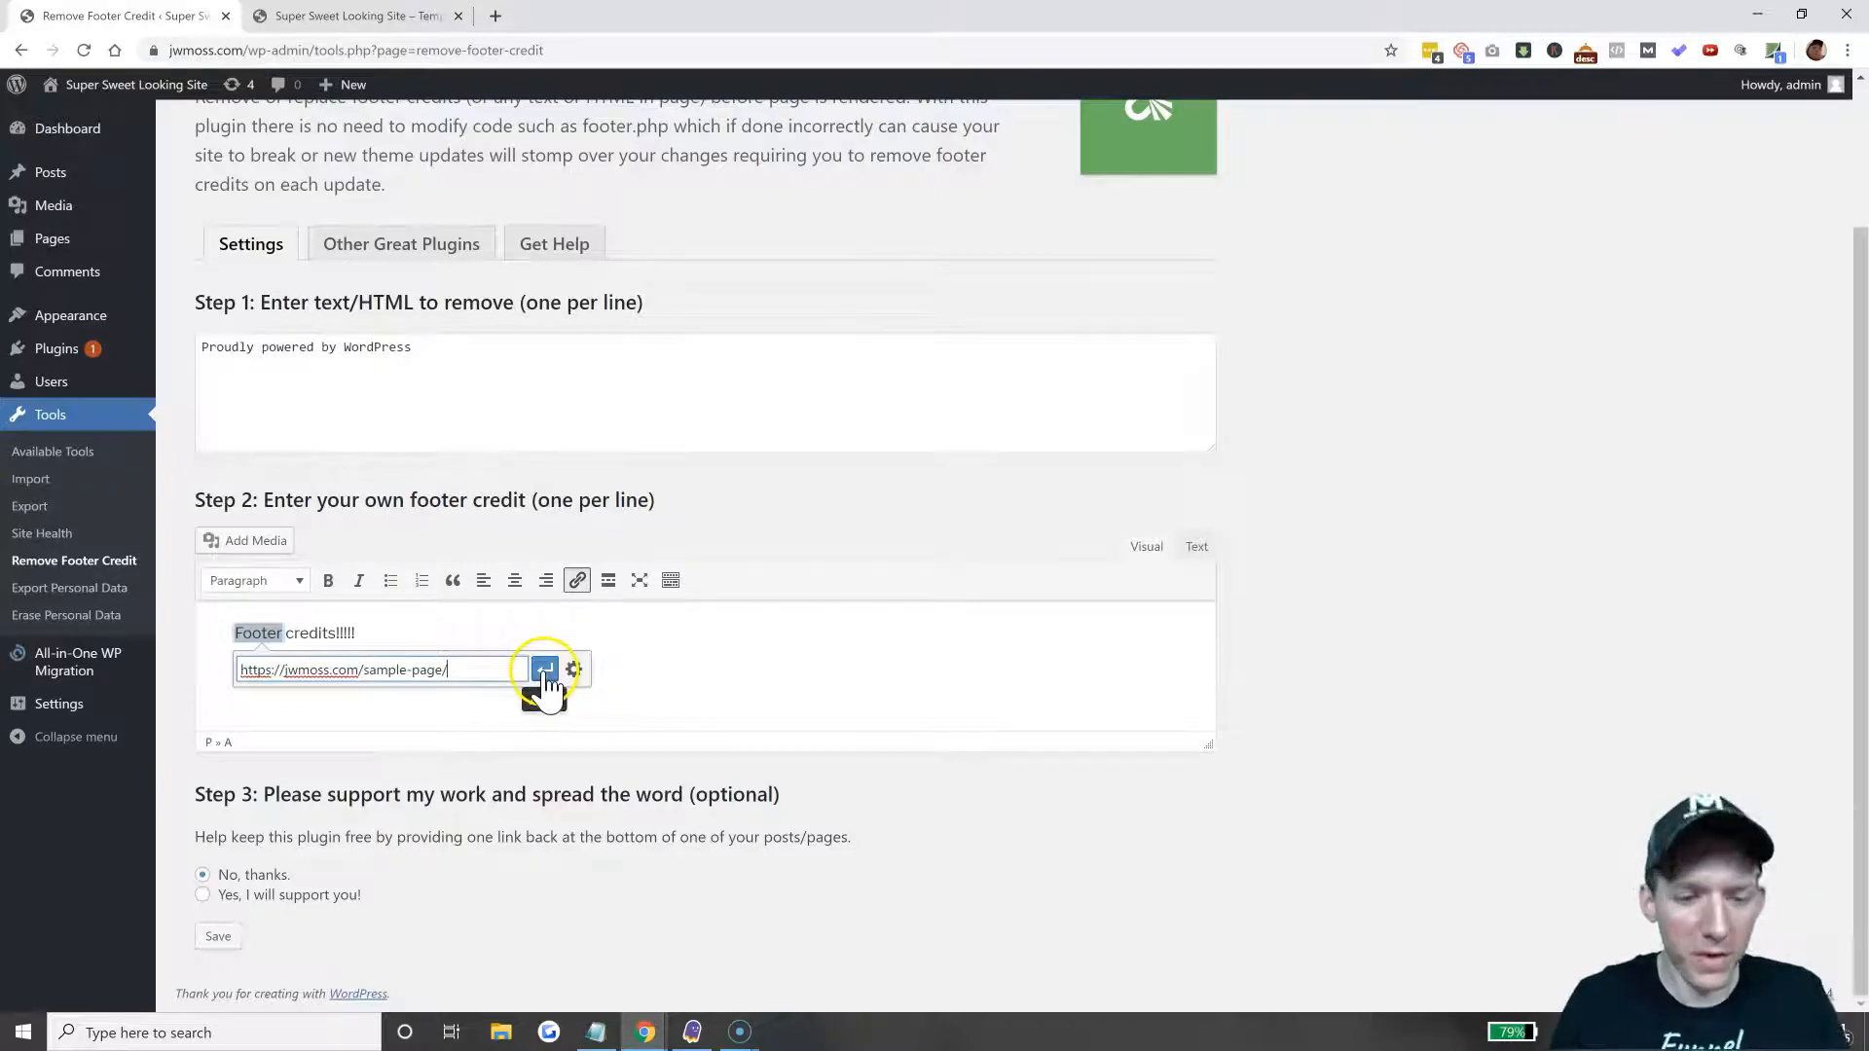
{"action": "left_click", "coordinate": [545, 668]}
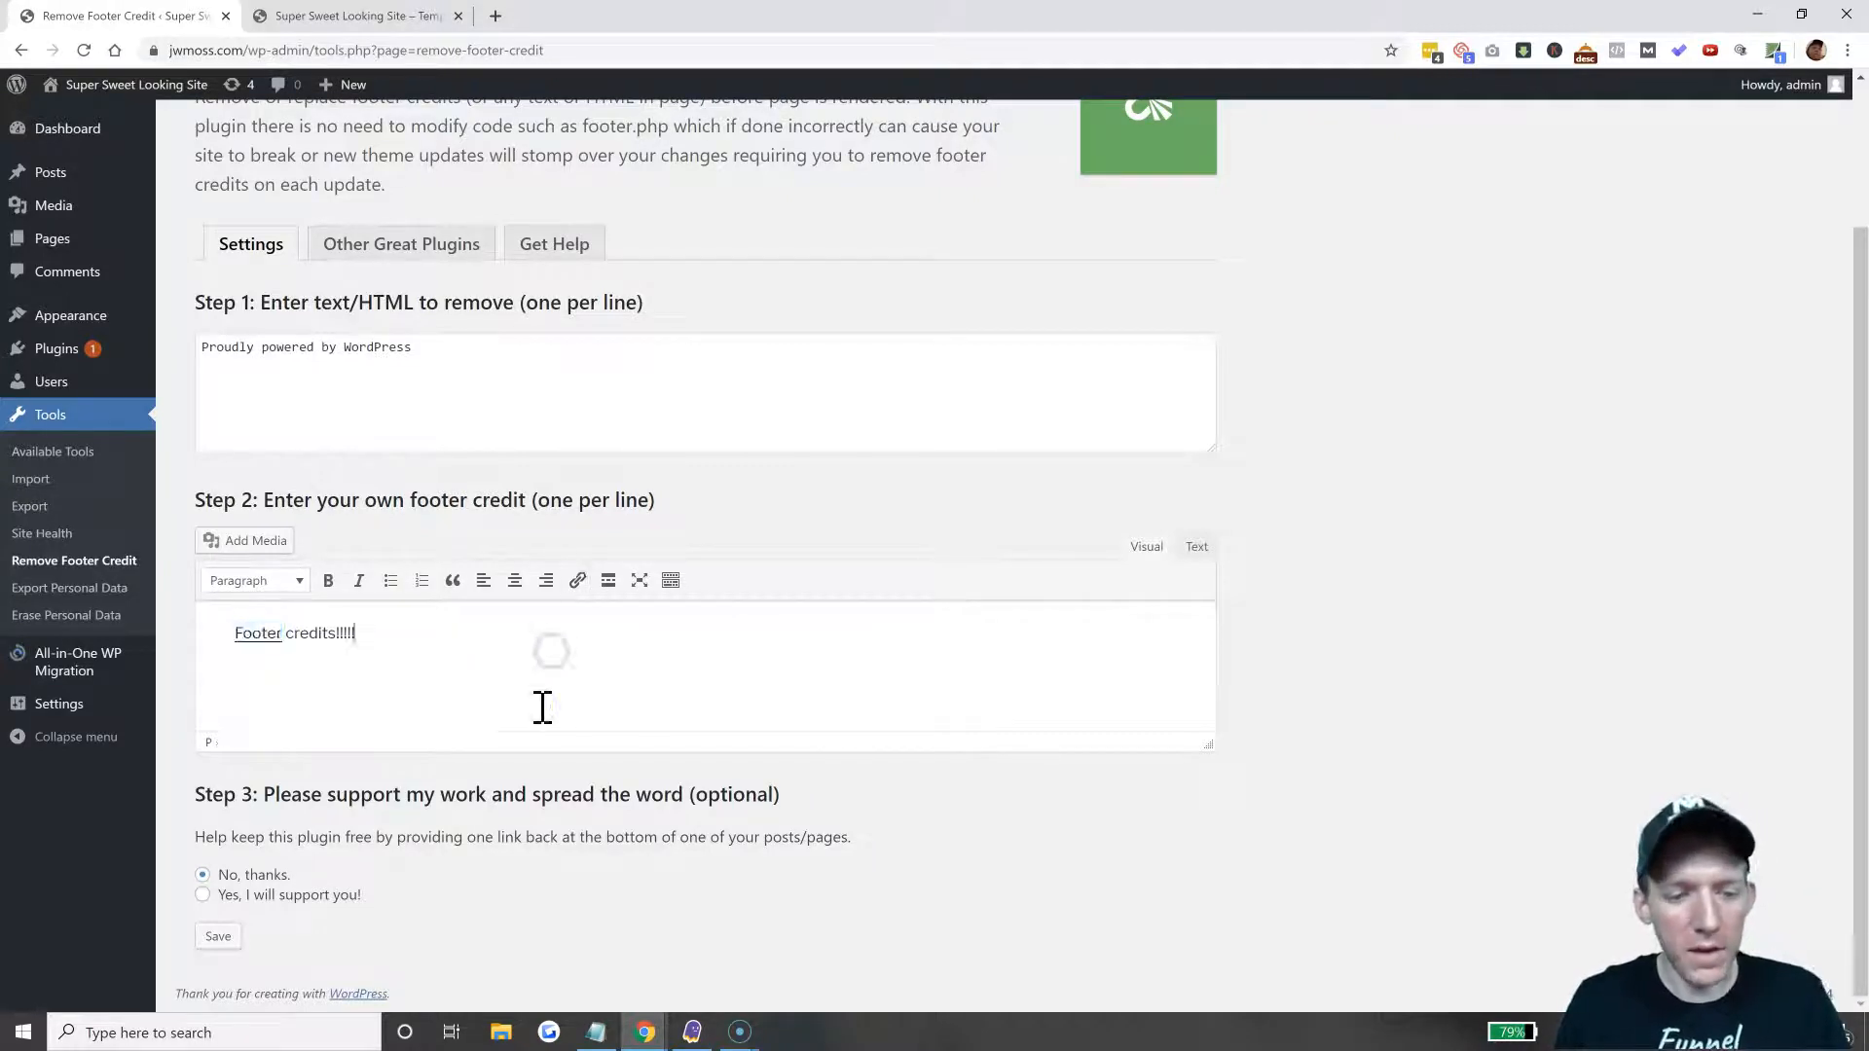
{"action": "left_click", "coordinate": [218, 936]}
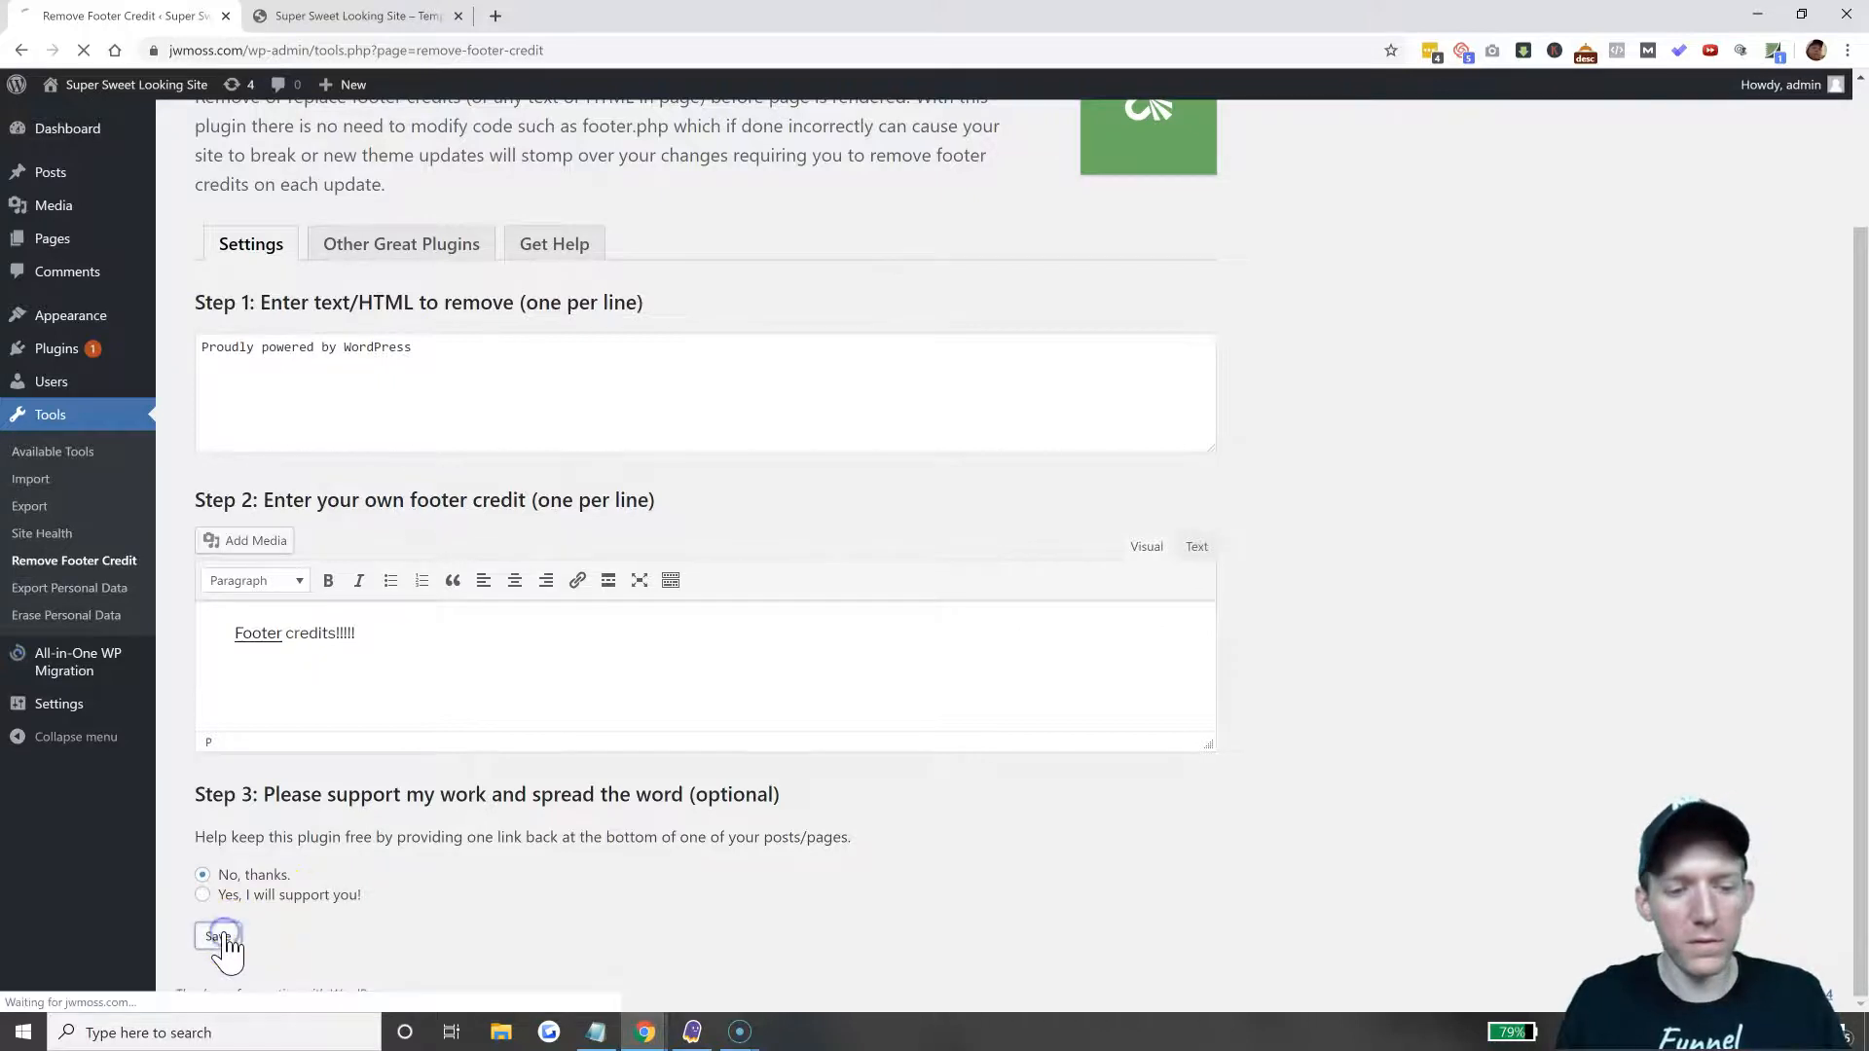
{"action": "left_click", "coordinate": [218, 937]}
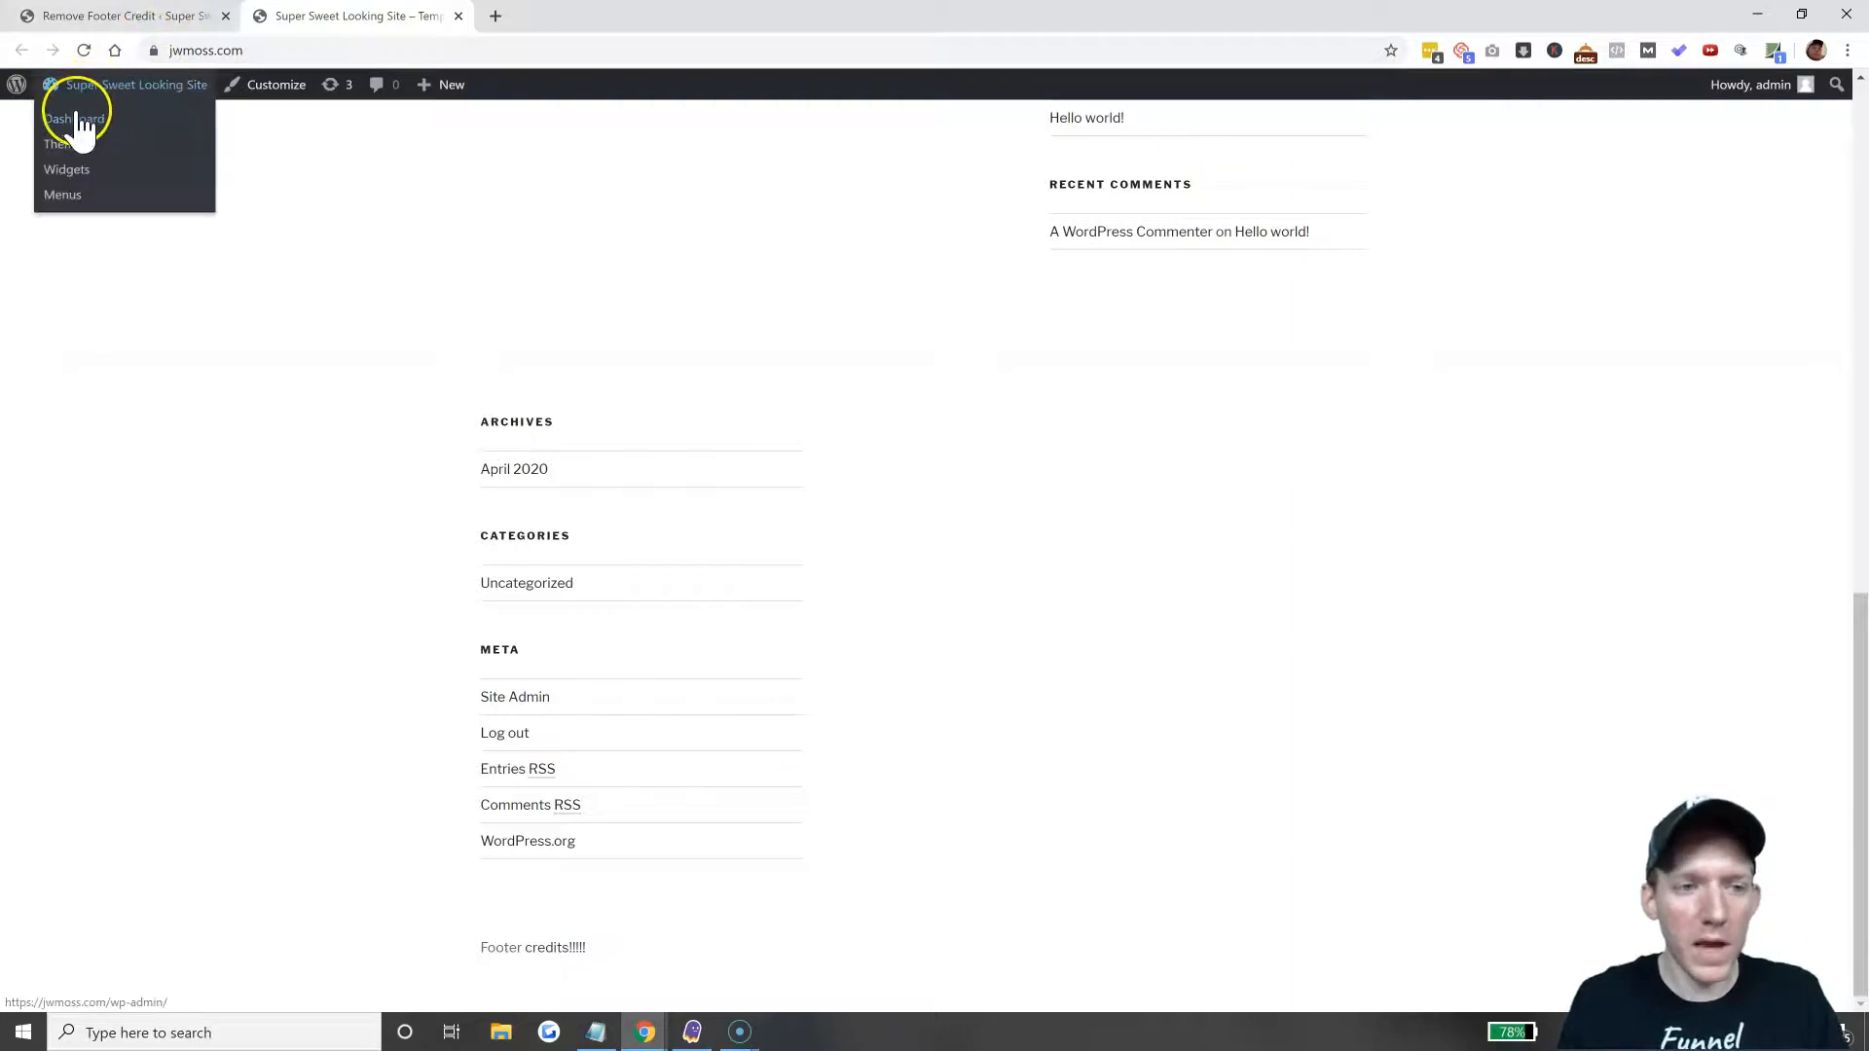
Return to the admin Dashboard through the admin bar's site menu.
{"action": "left_click", "coordinate": [71, 117]}
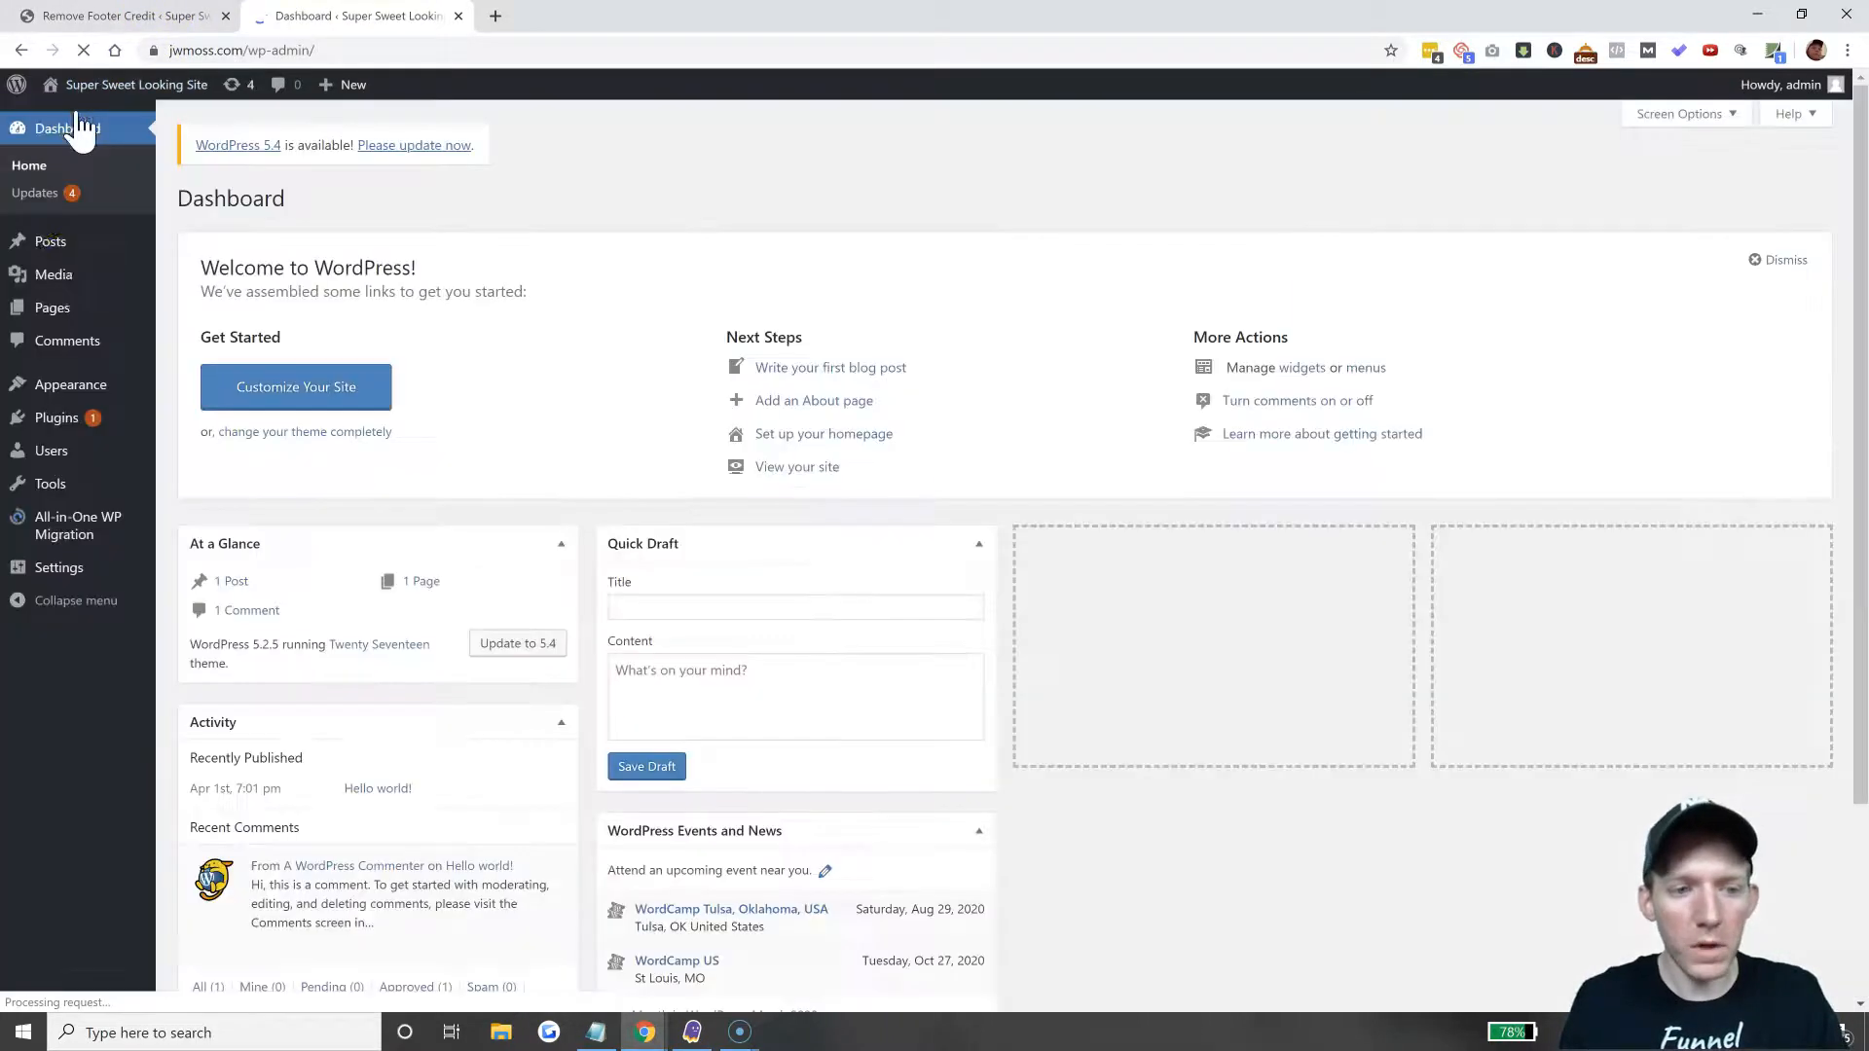
{"action": "mouse_move", "coordinate": [70, 384]}
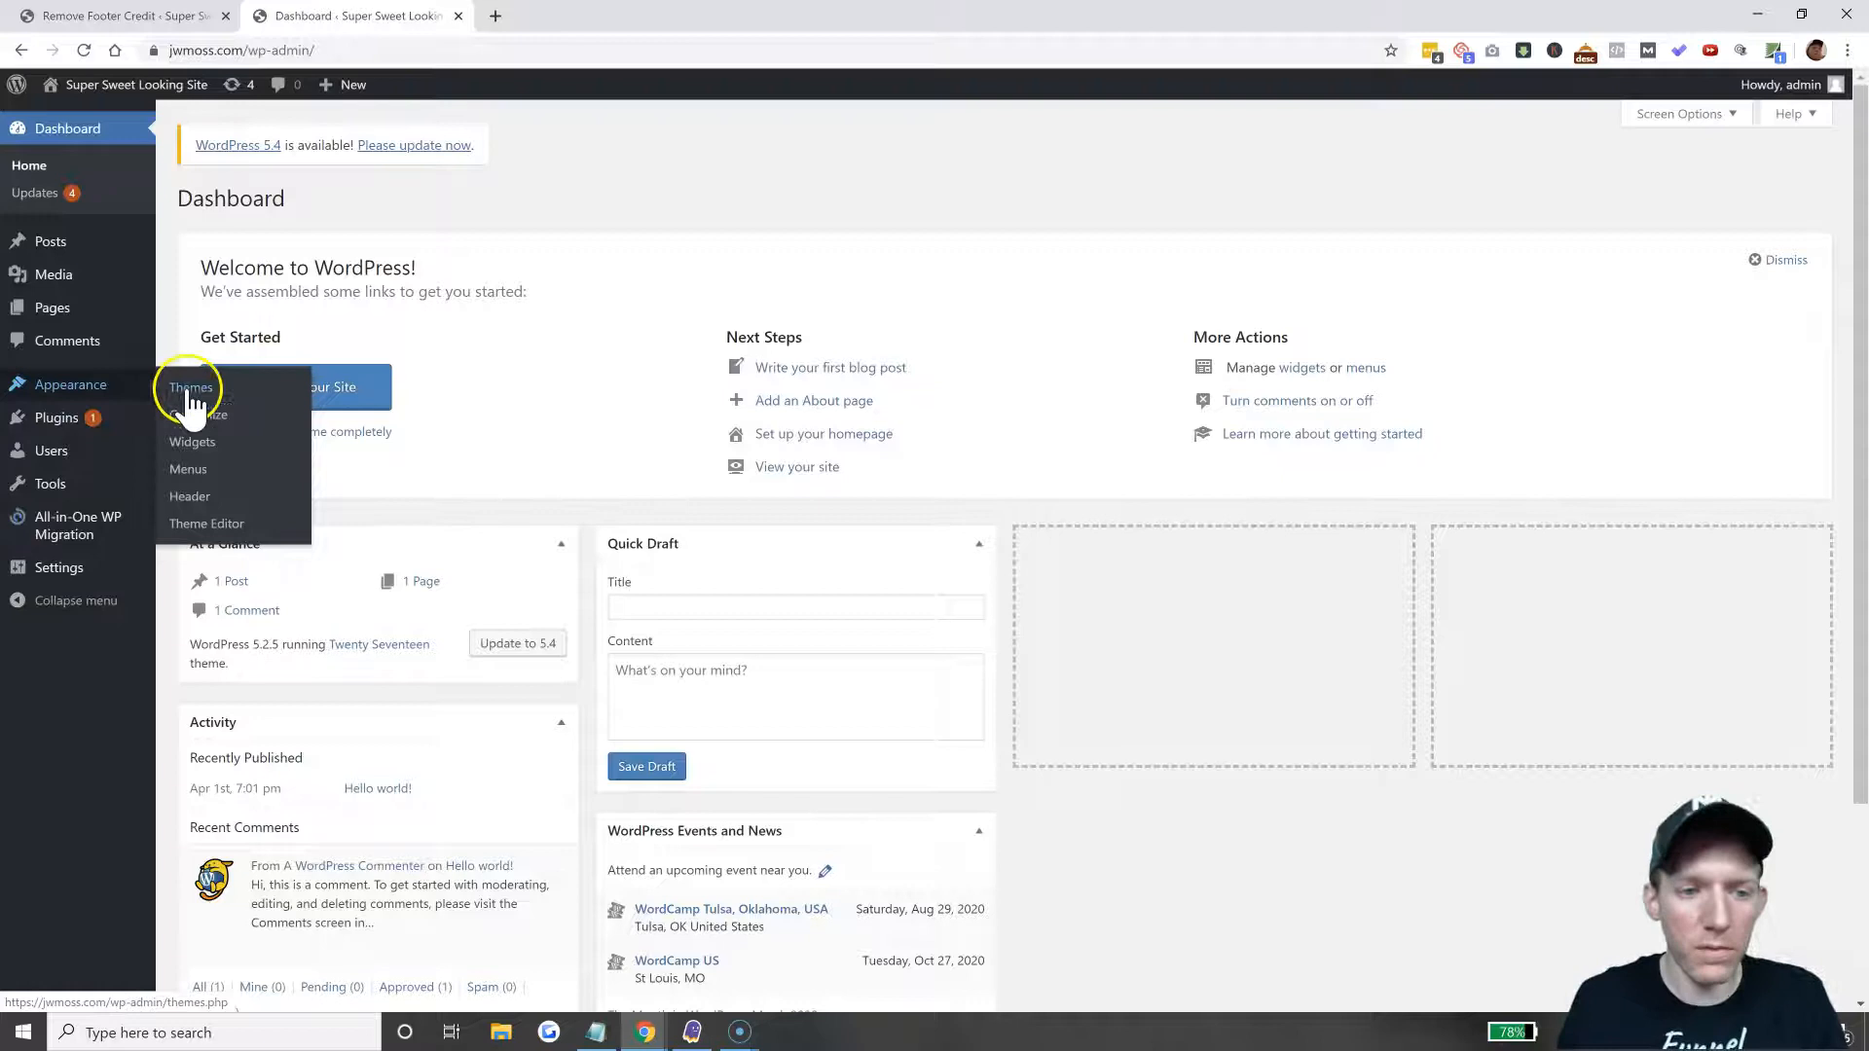
Activate the Divi theme from Appearance > Themes.
{"action": "left_click", "coordinate": [188, 387]}
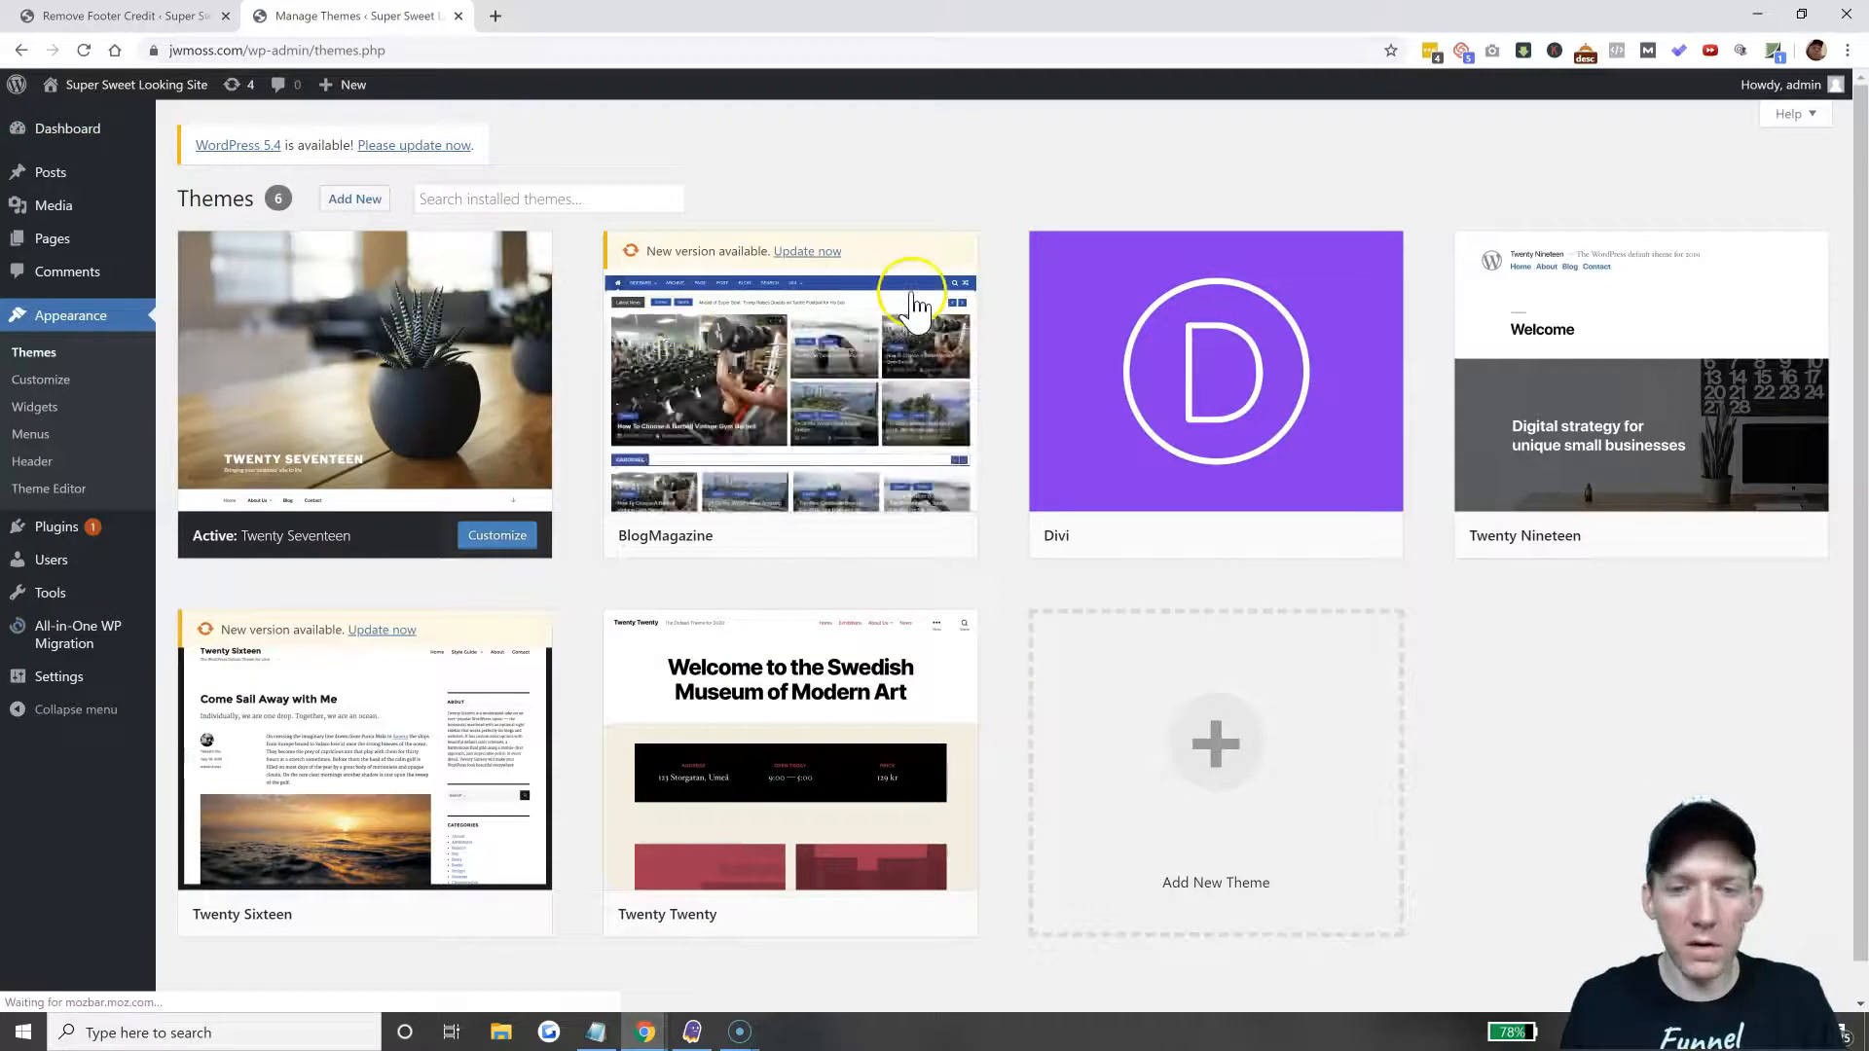
{"action": "left_click", "coordinate": [1215, 371]}
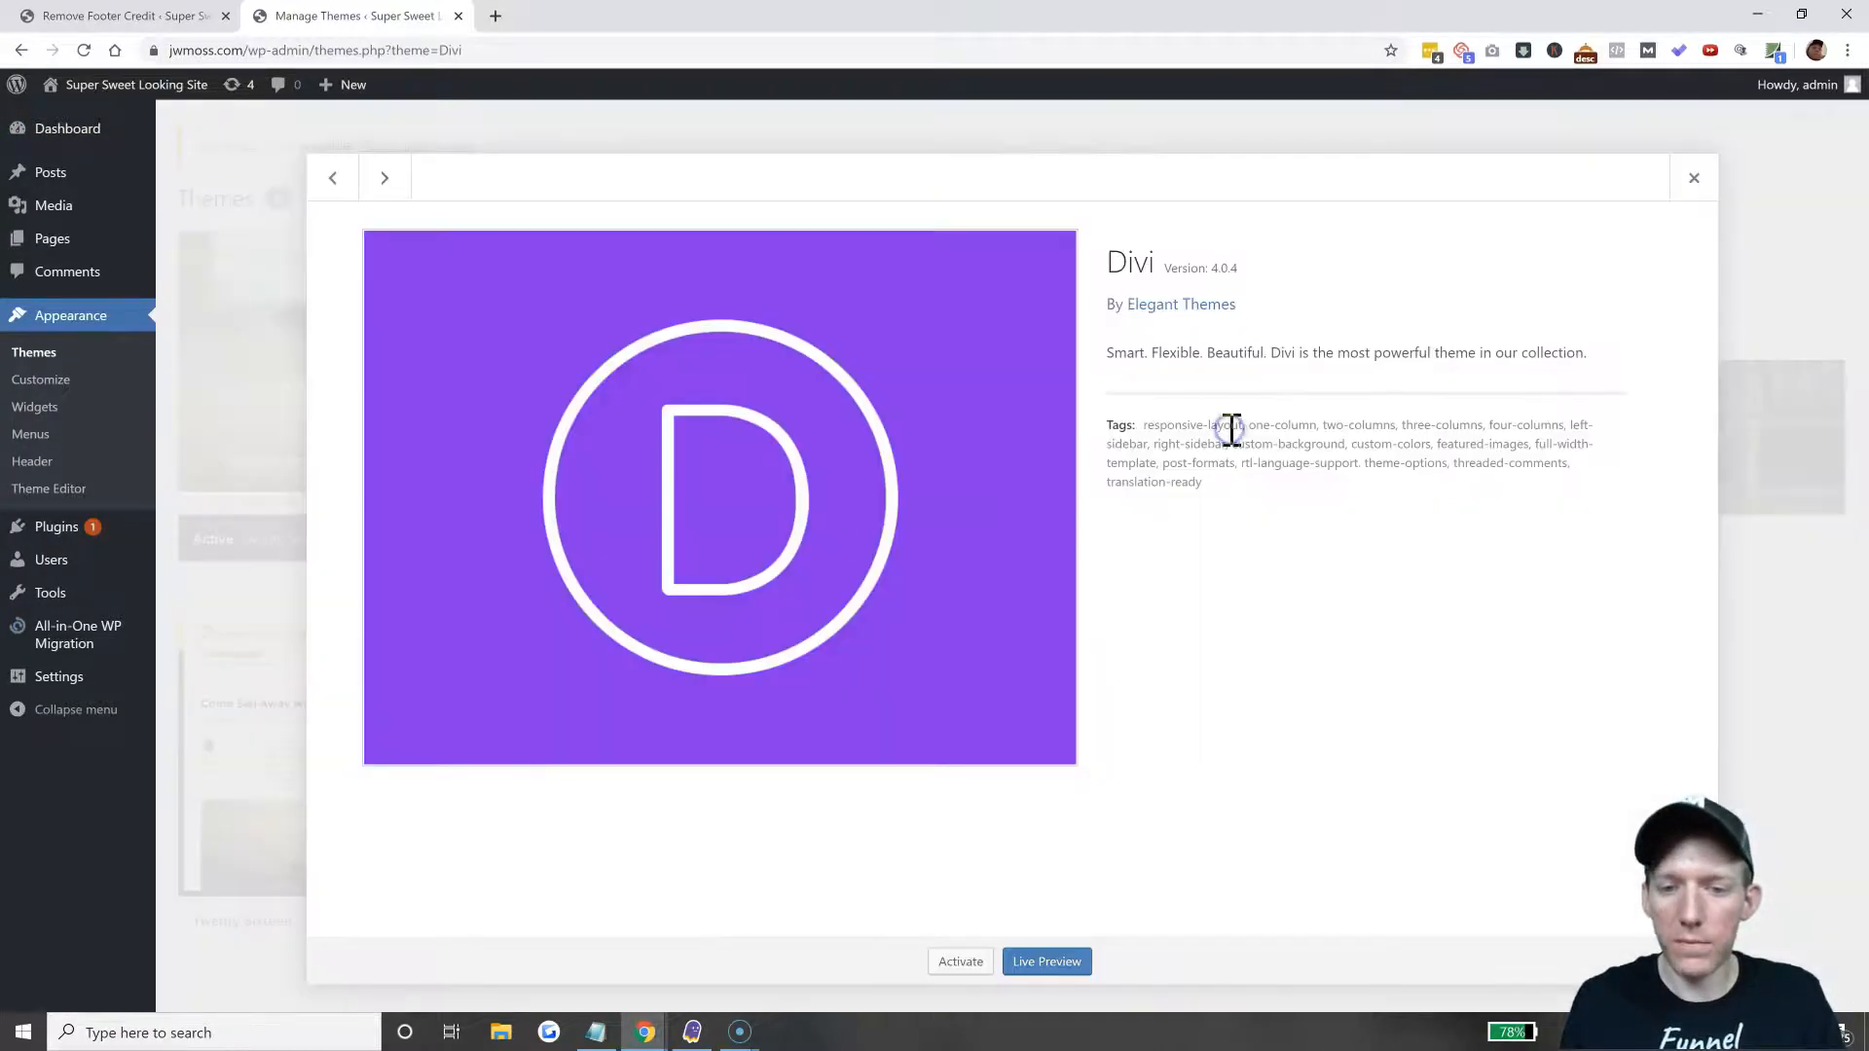
{"action": "left_click", "coordinate": [961, 962]}
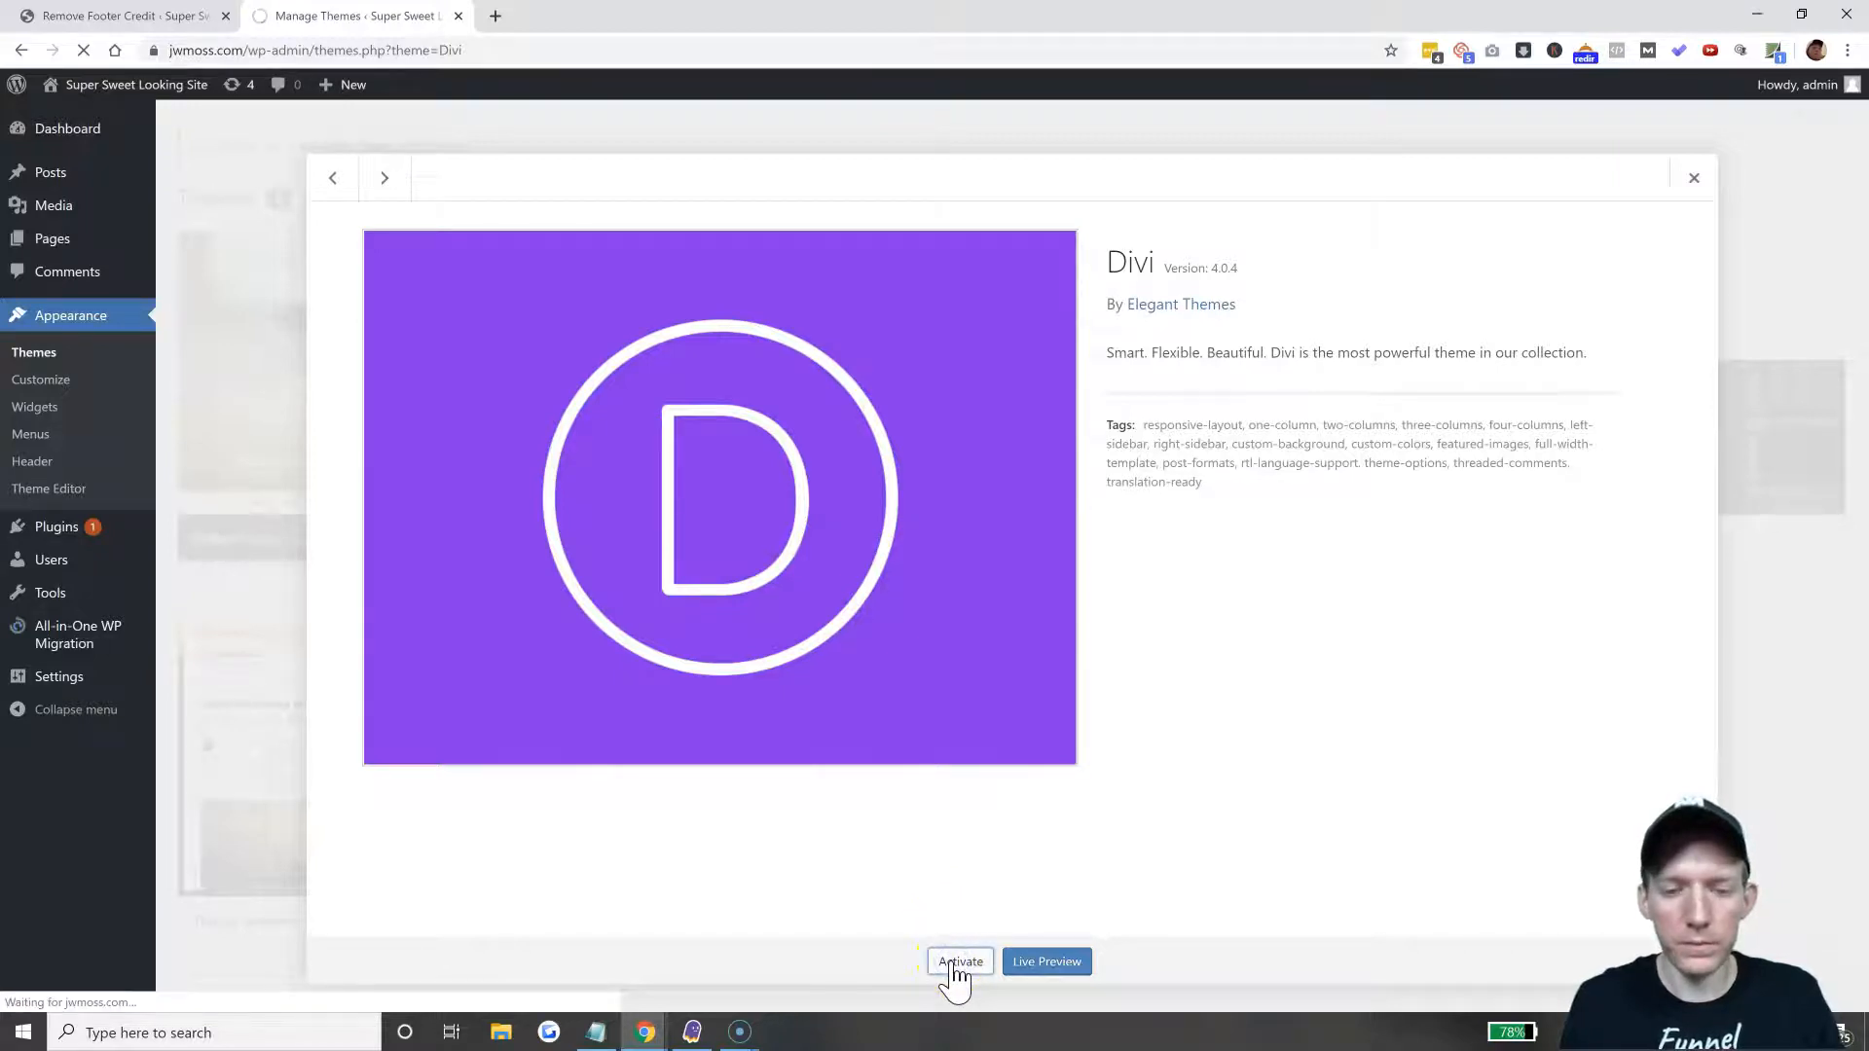
{"action": "left_click", "coordinate": [960, 962]}
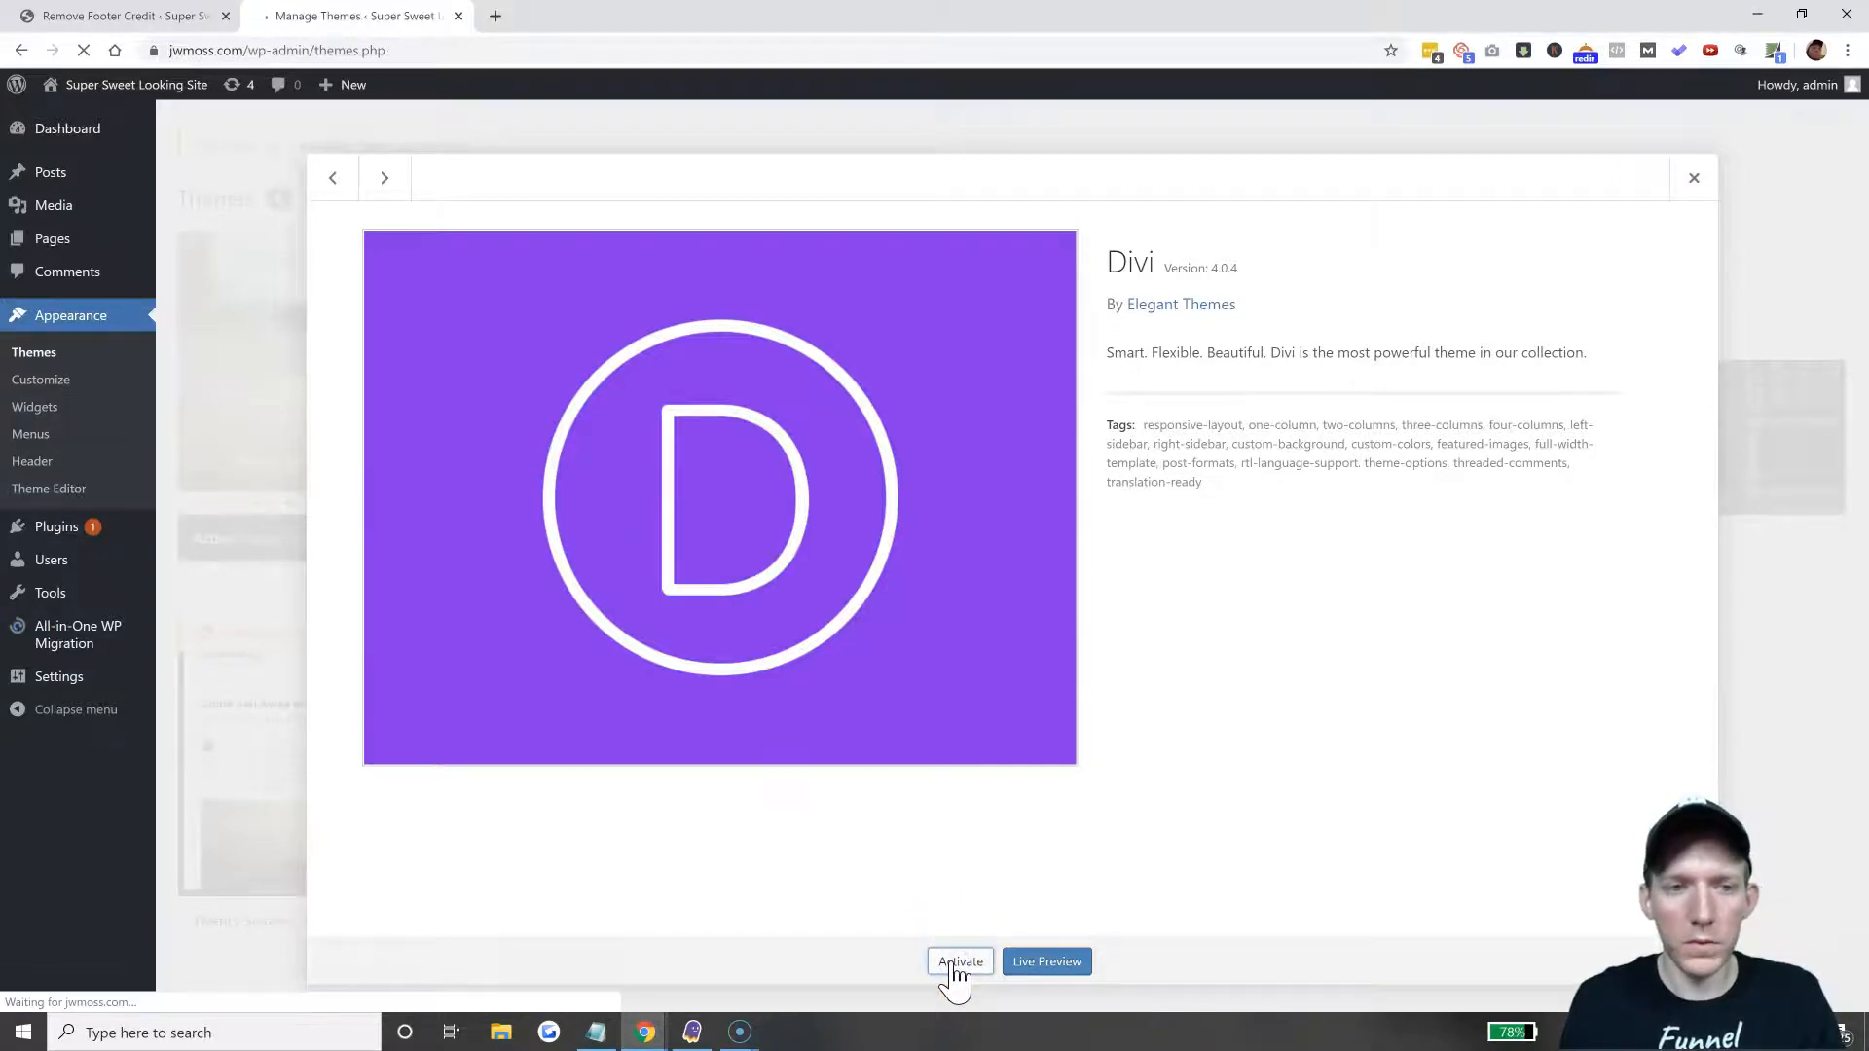
{"action": "left_click", "coordinate": [960, 961]}
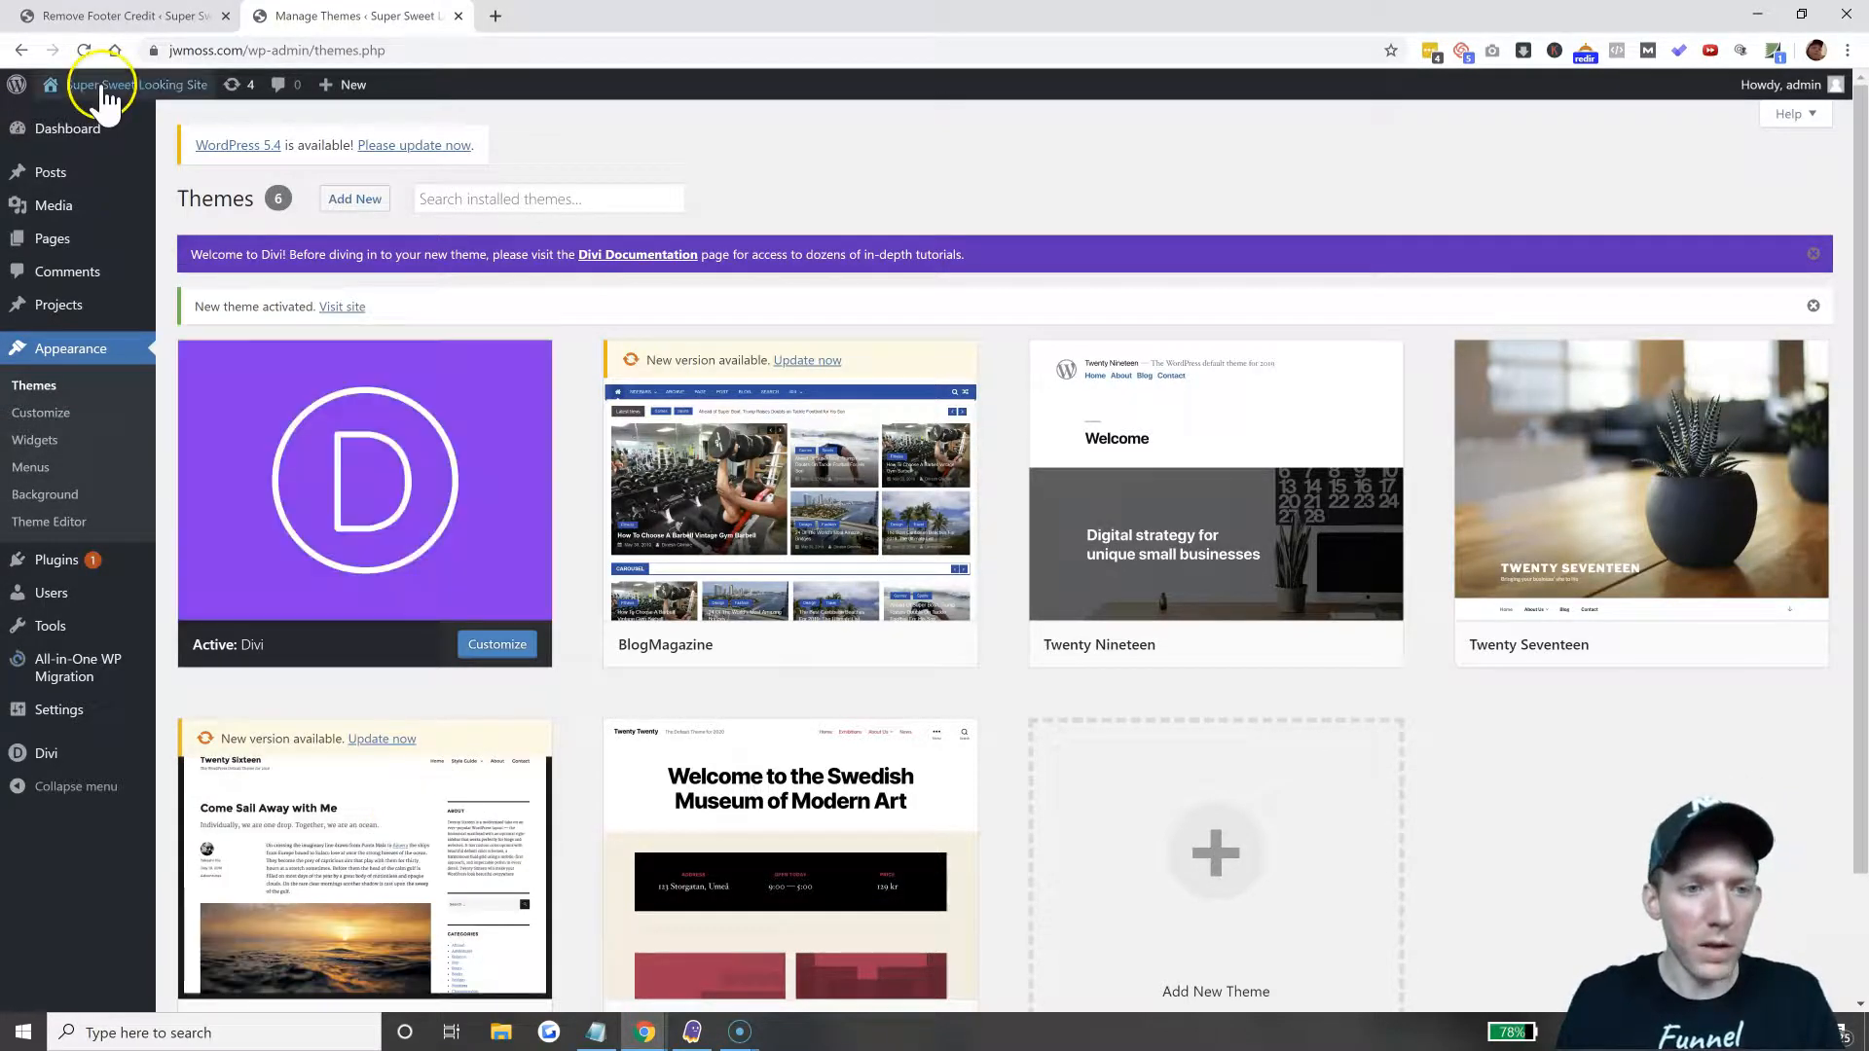
Visit the live site to see the Divi footer's Elegant Themes credit.
{"action": "left_click", "coordinate": [101, 85]}
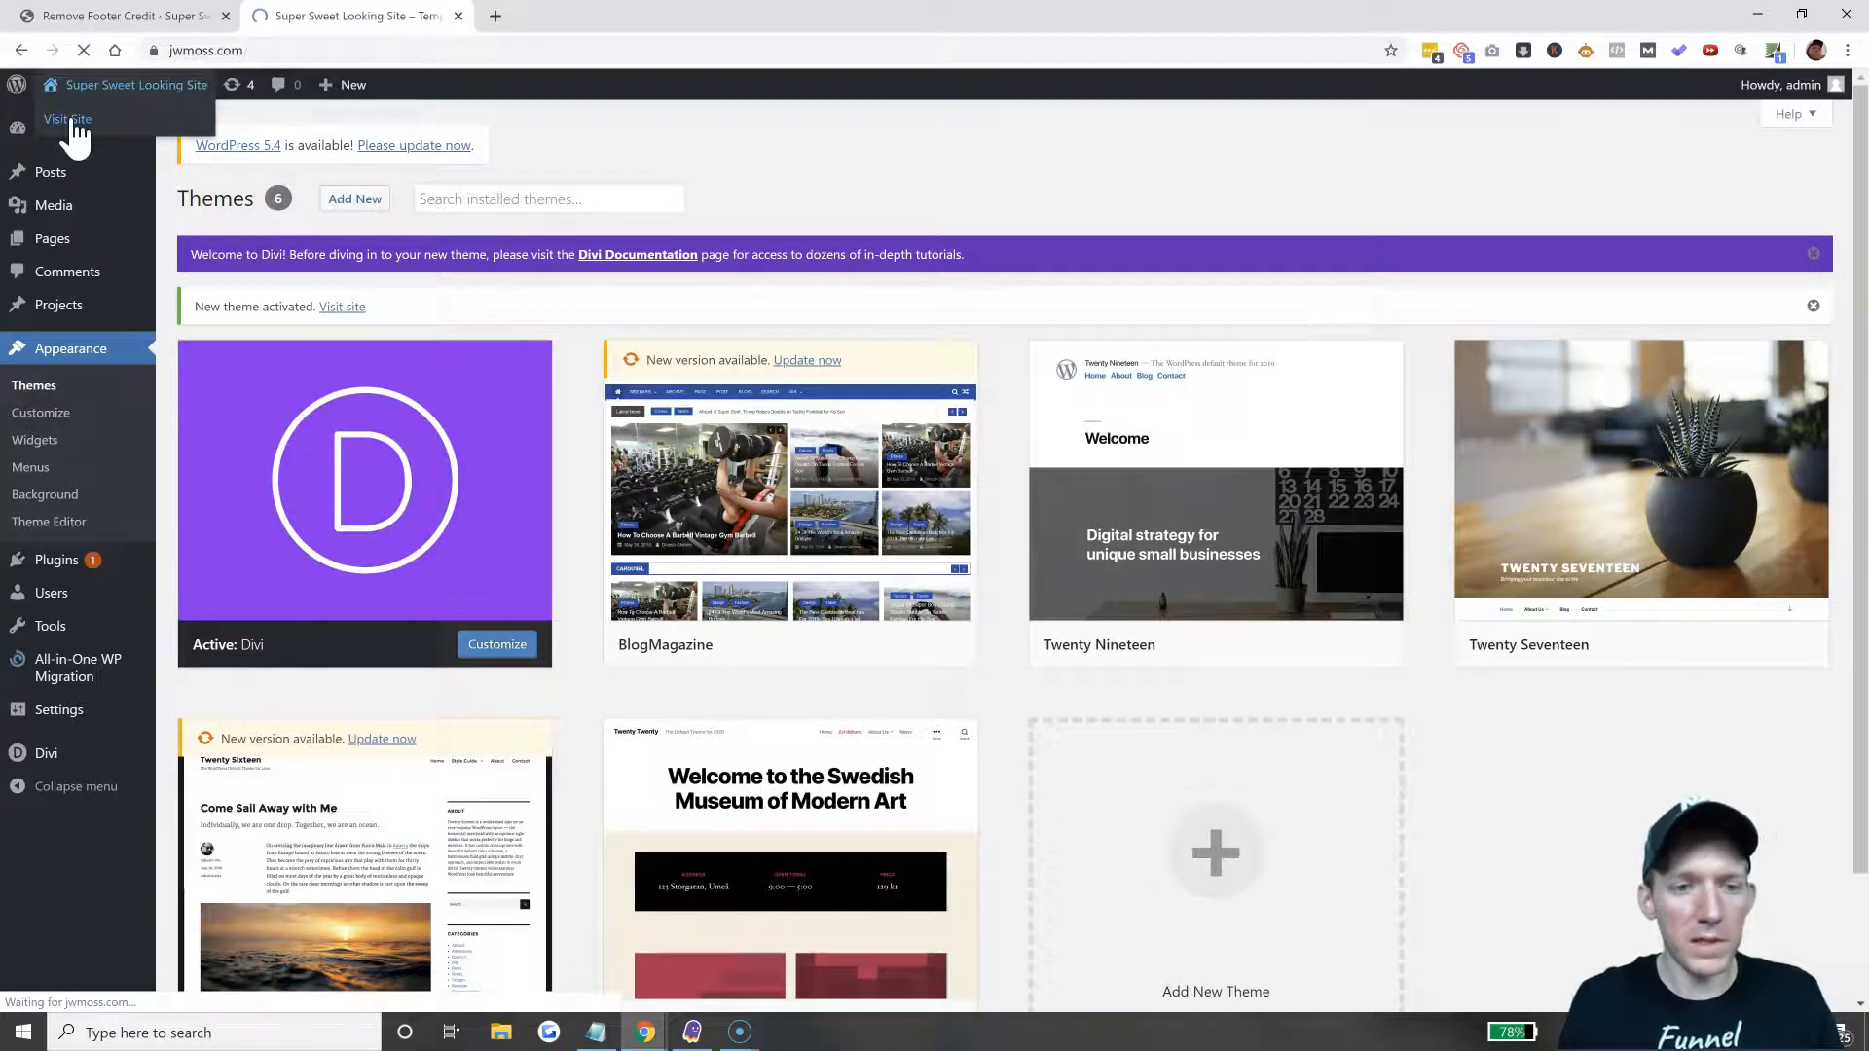
{"action": "left_click", "coordinate": [67, 118]}
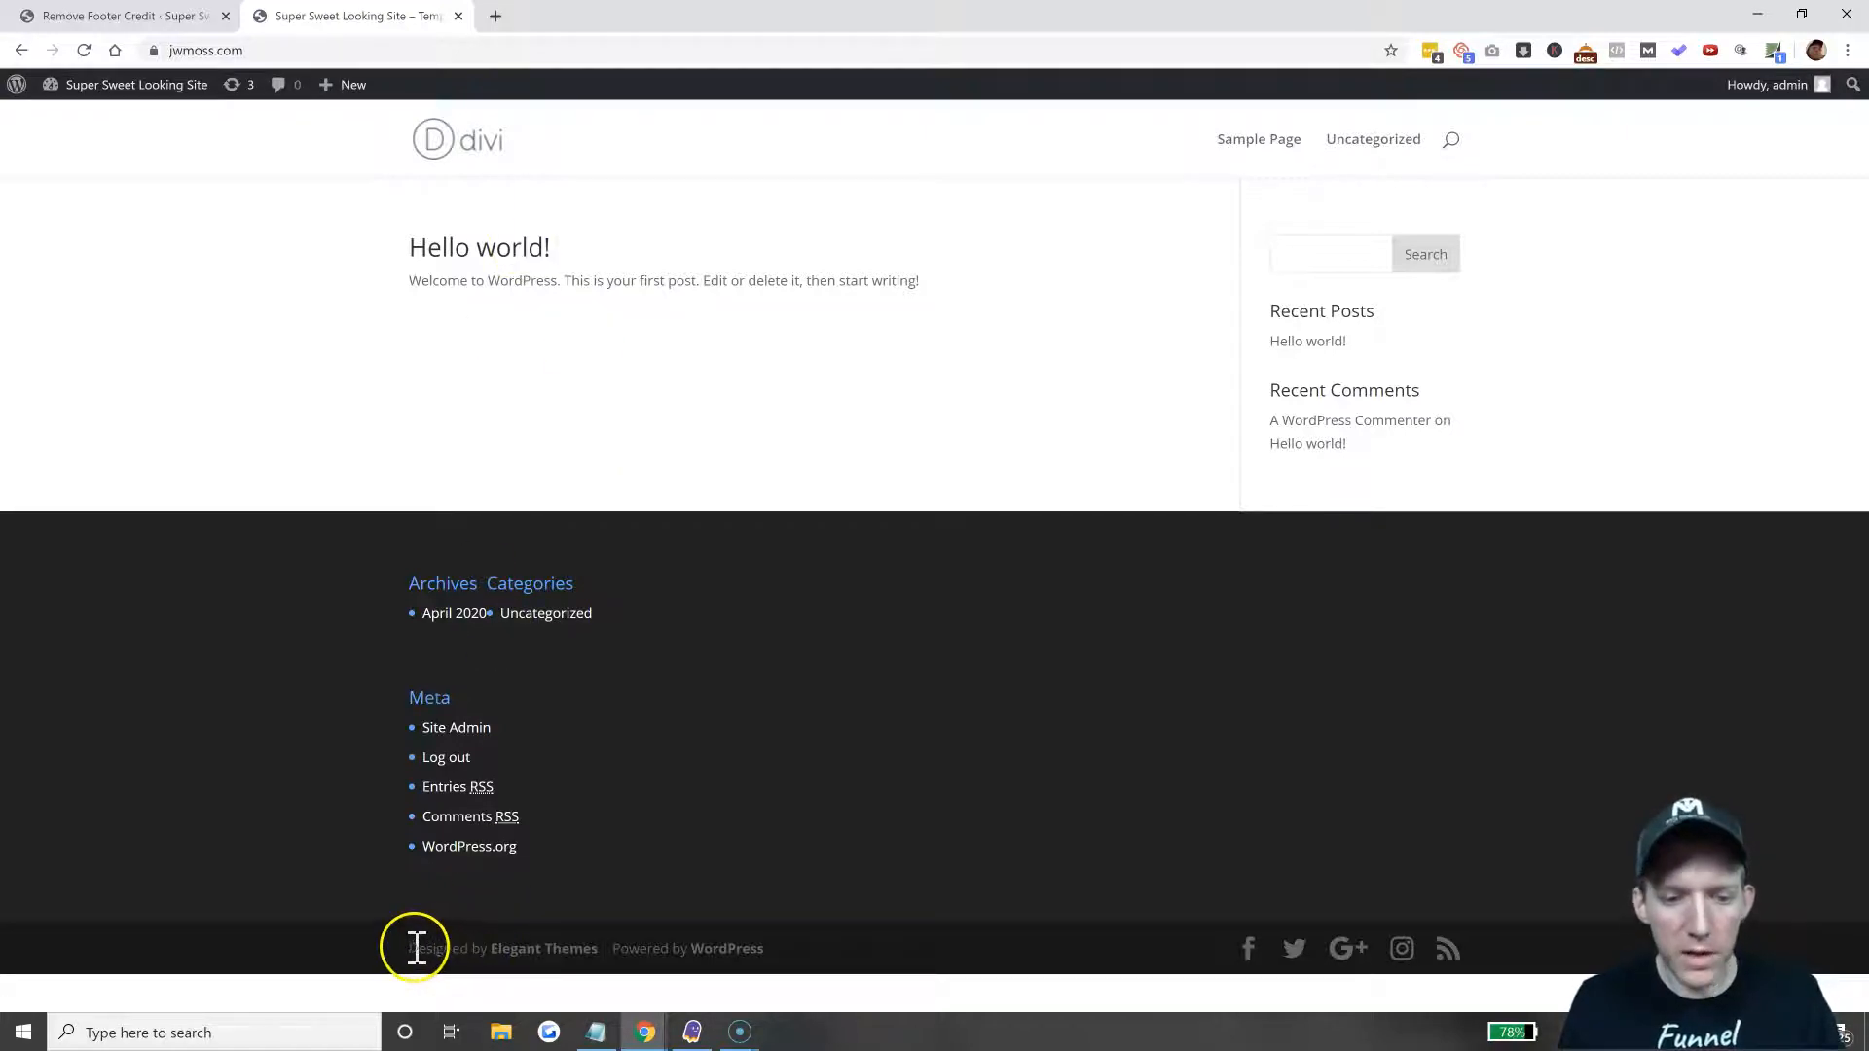
{"action": "mouse_move", "coordinate": [542, 947]}
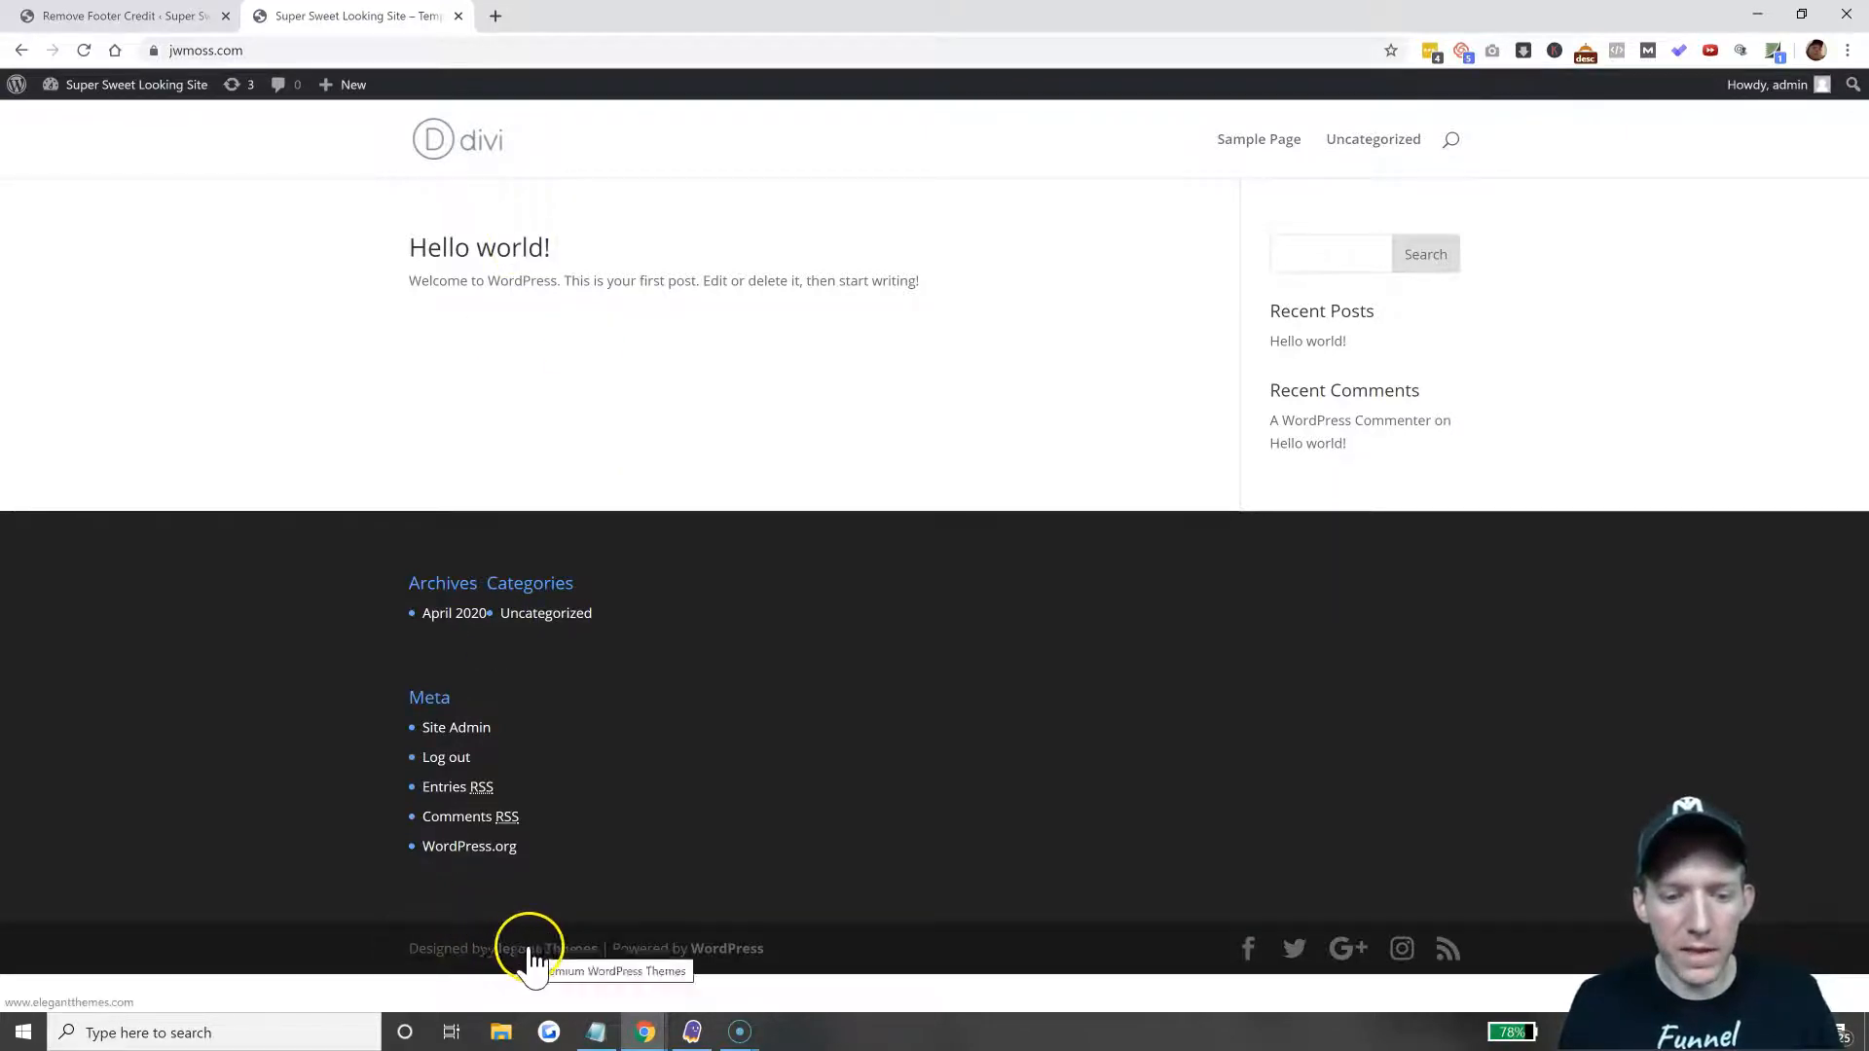
{"action": "mouse_move", "coordinate": [814, 947]}
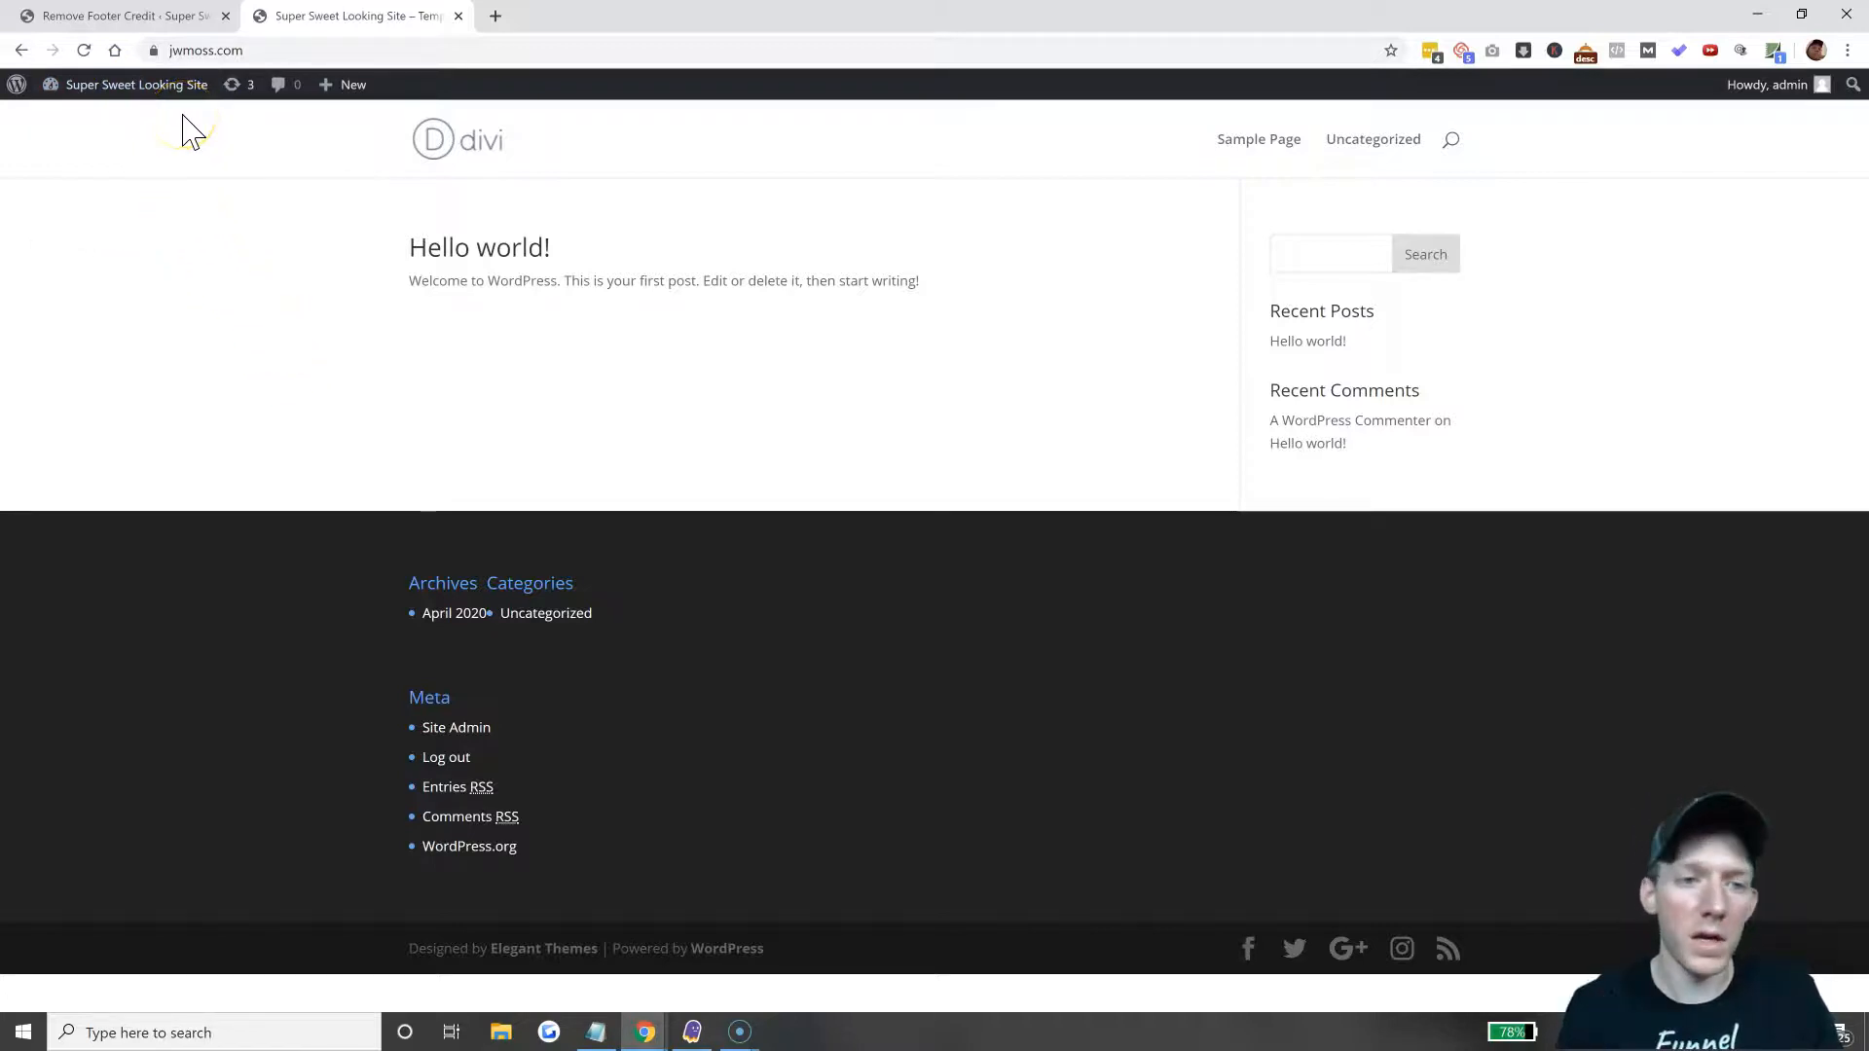
Tick Disable Footer Credits under Customize > Footer > Bottom Bar.
{"action": "left_click", "coordinate": [134, 85]}
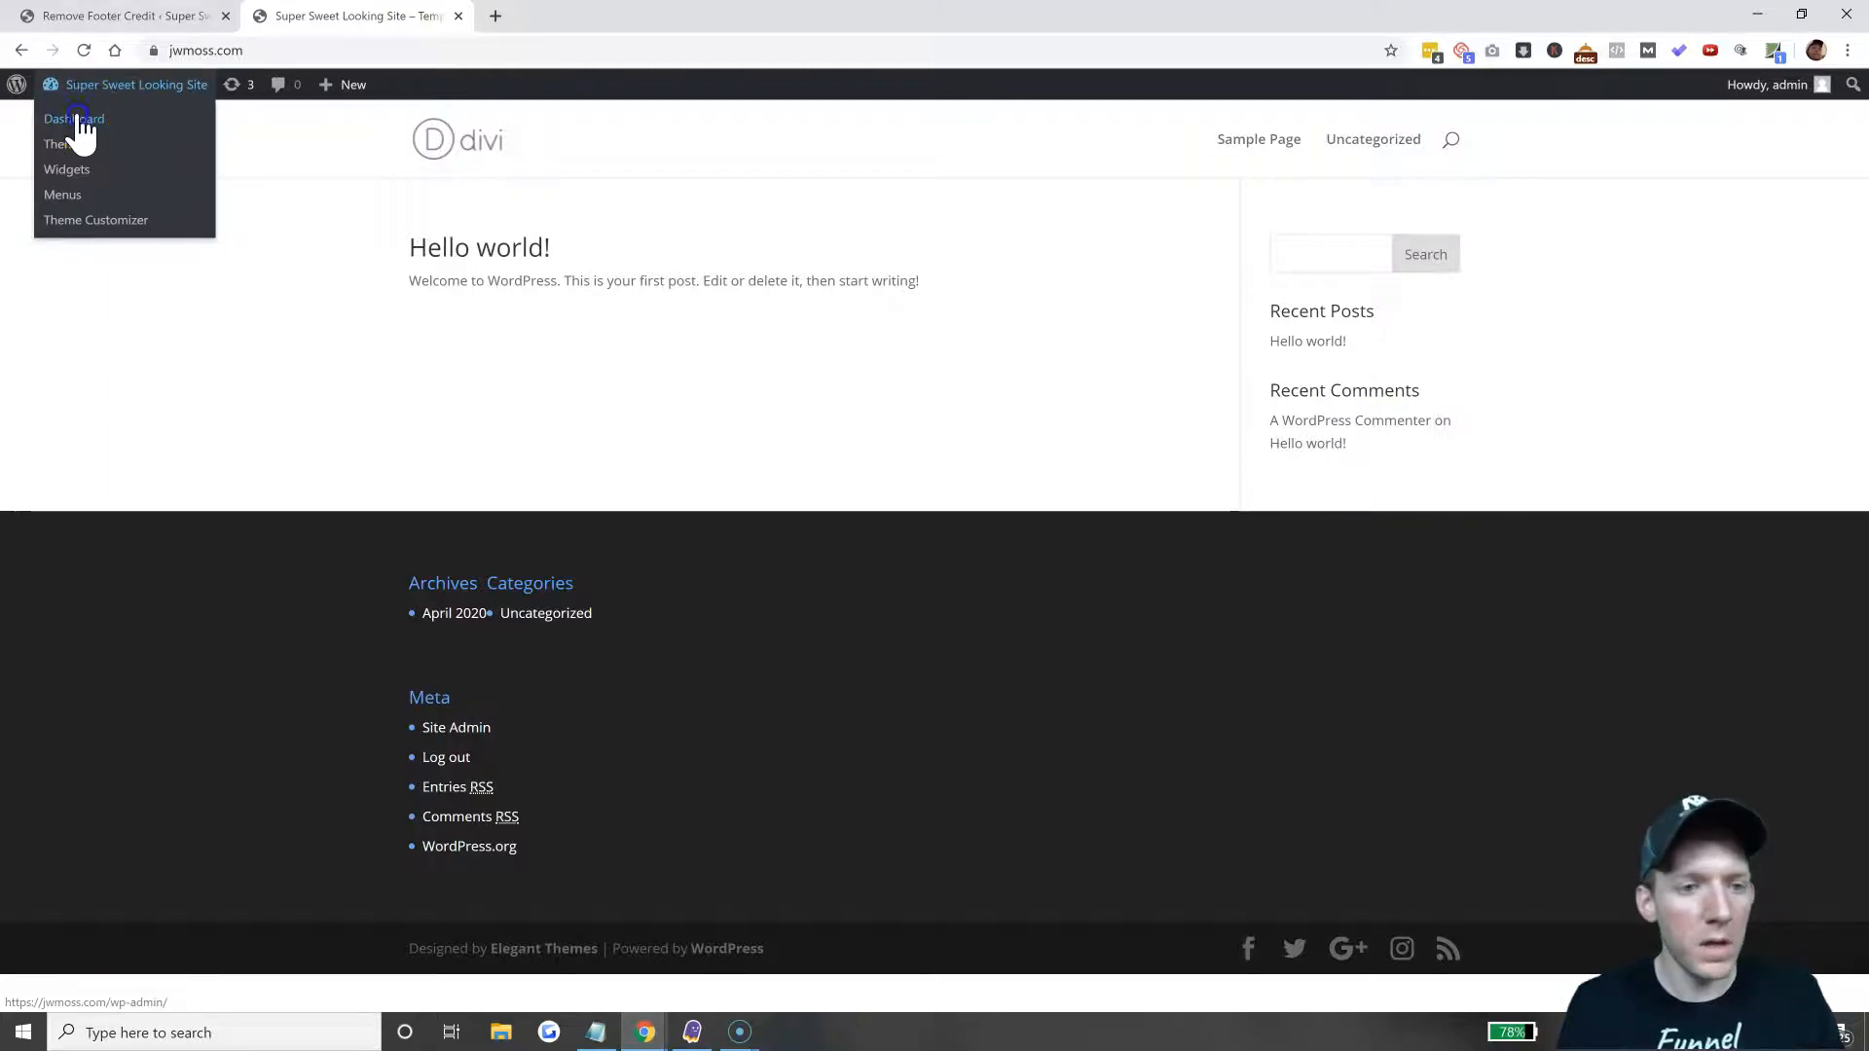
{"action": "left_click", "coordinate": [73, 117]}
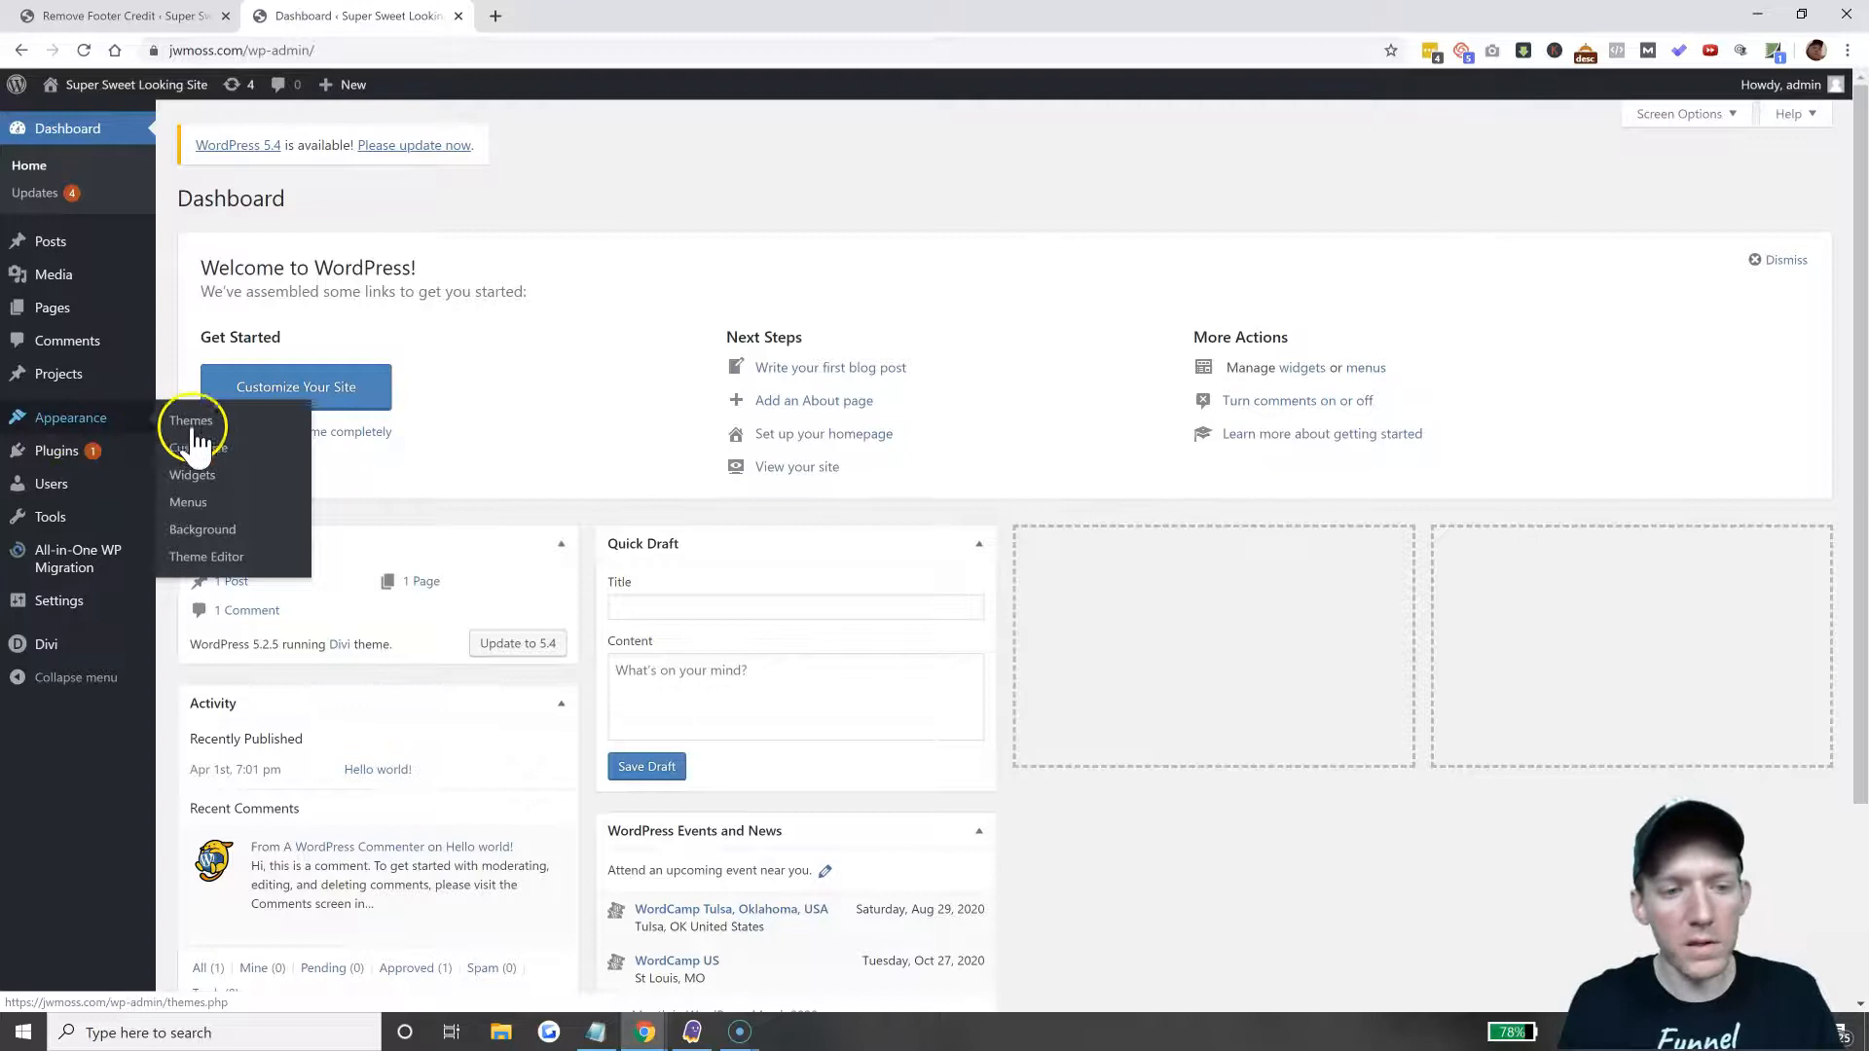
{"action": "mouse_move", "coordinate": [198, 446]}
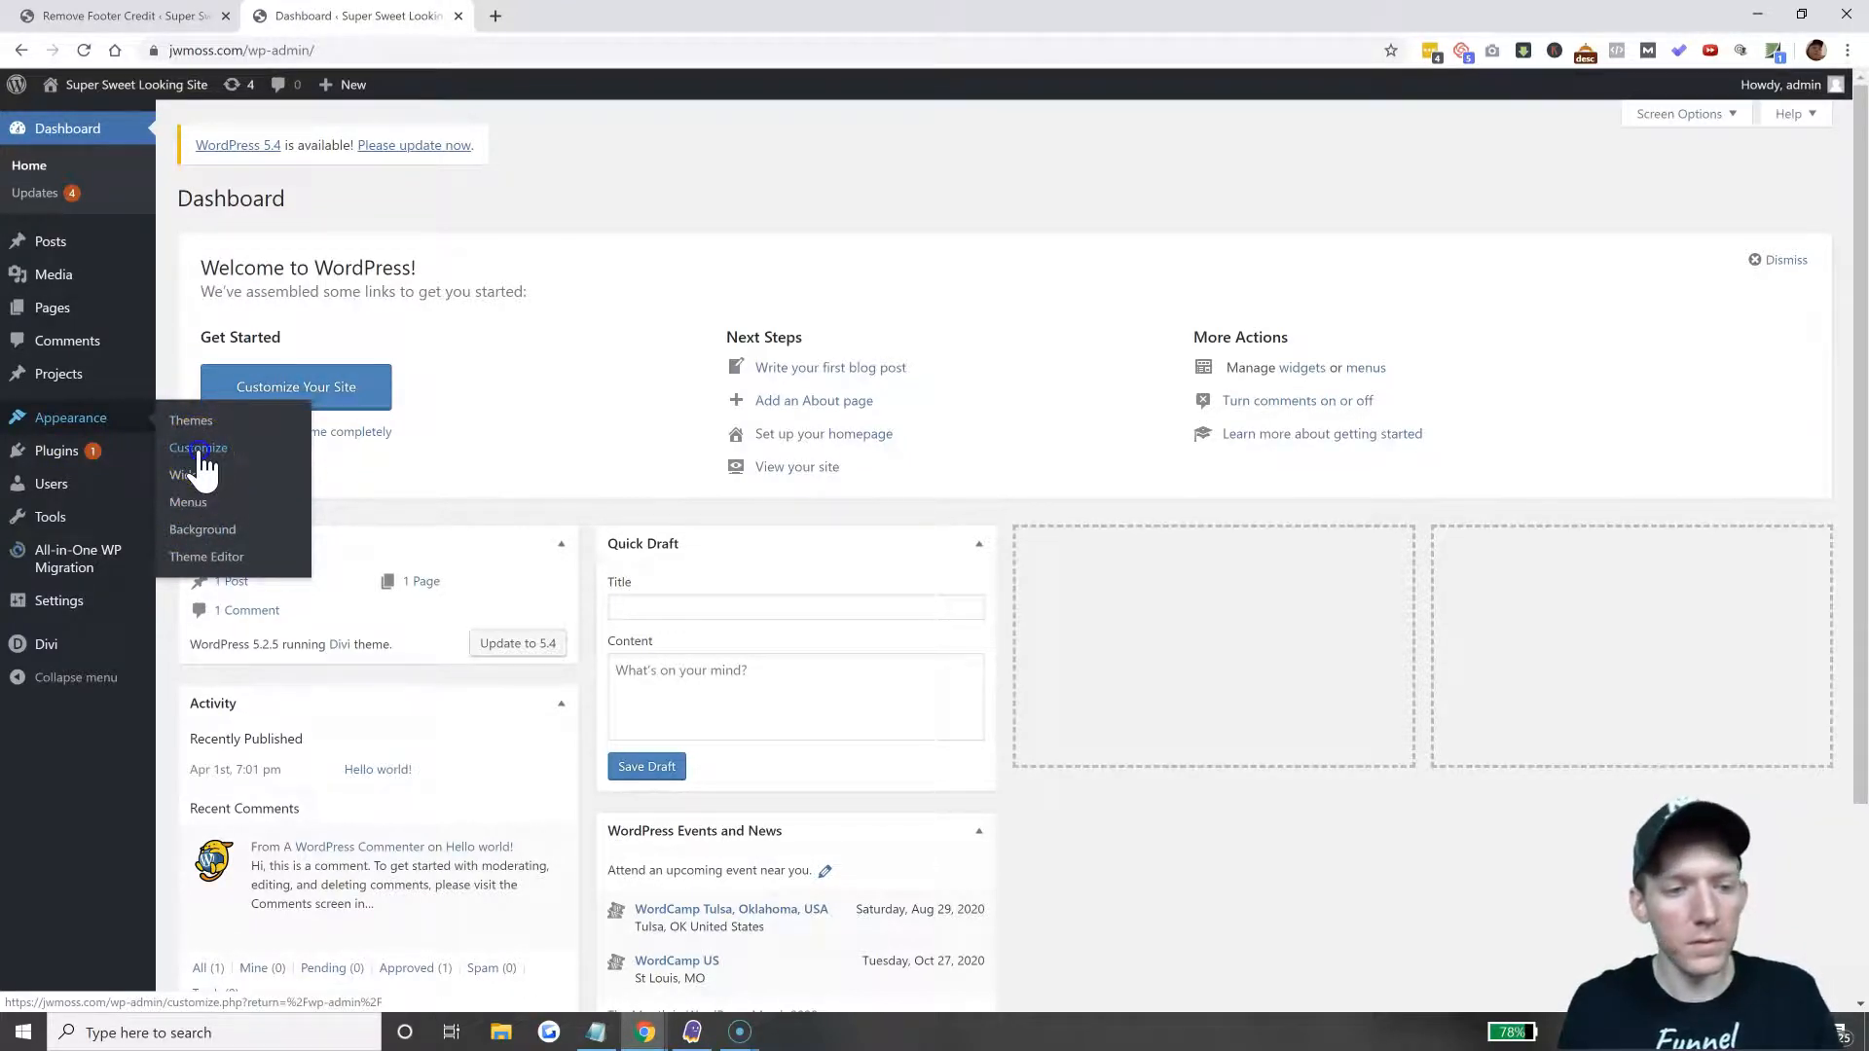
{"action": "left_click", "coordinate": [198, 447]}
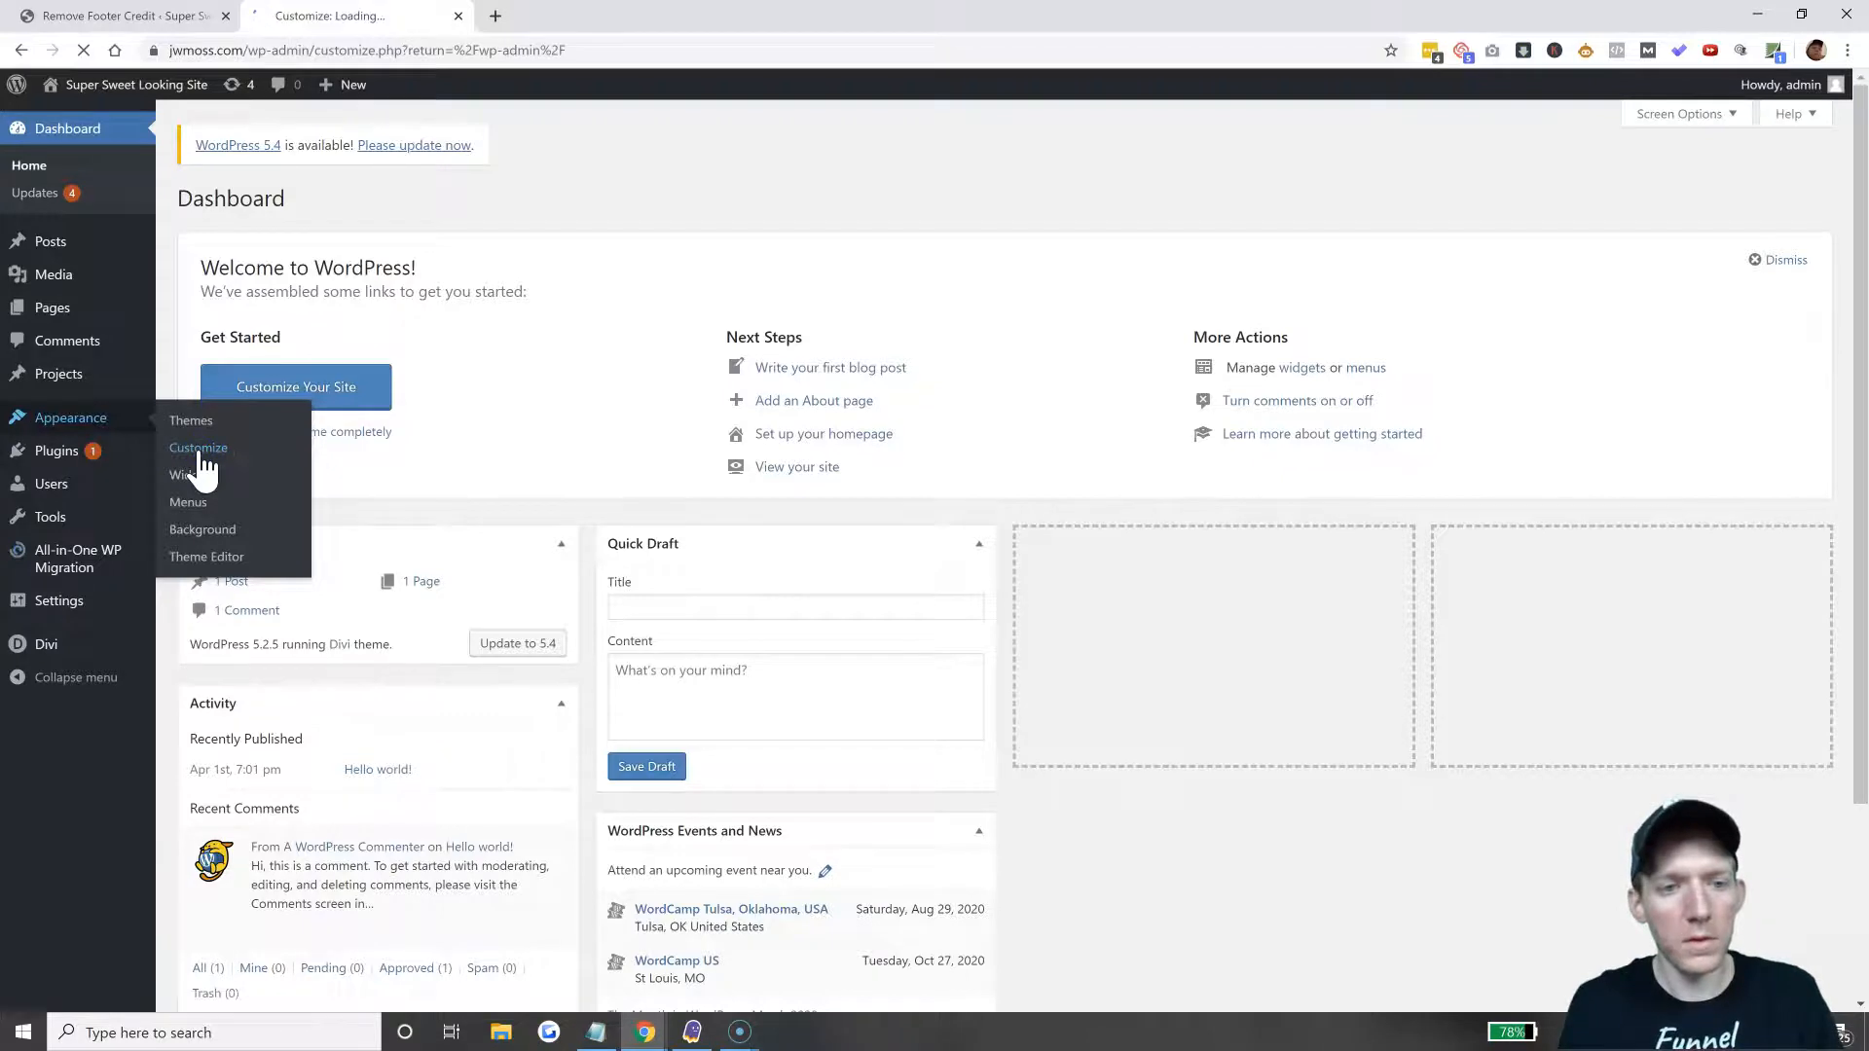
{"action": "left_click", "coordinate": [198, 447]}
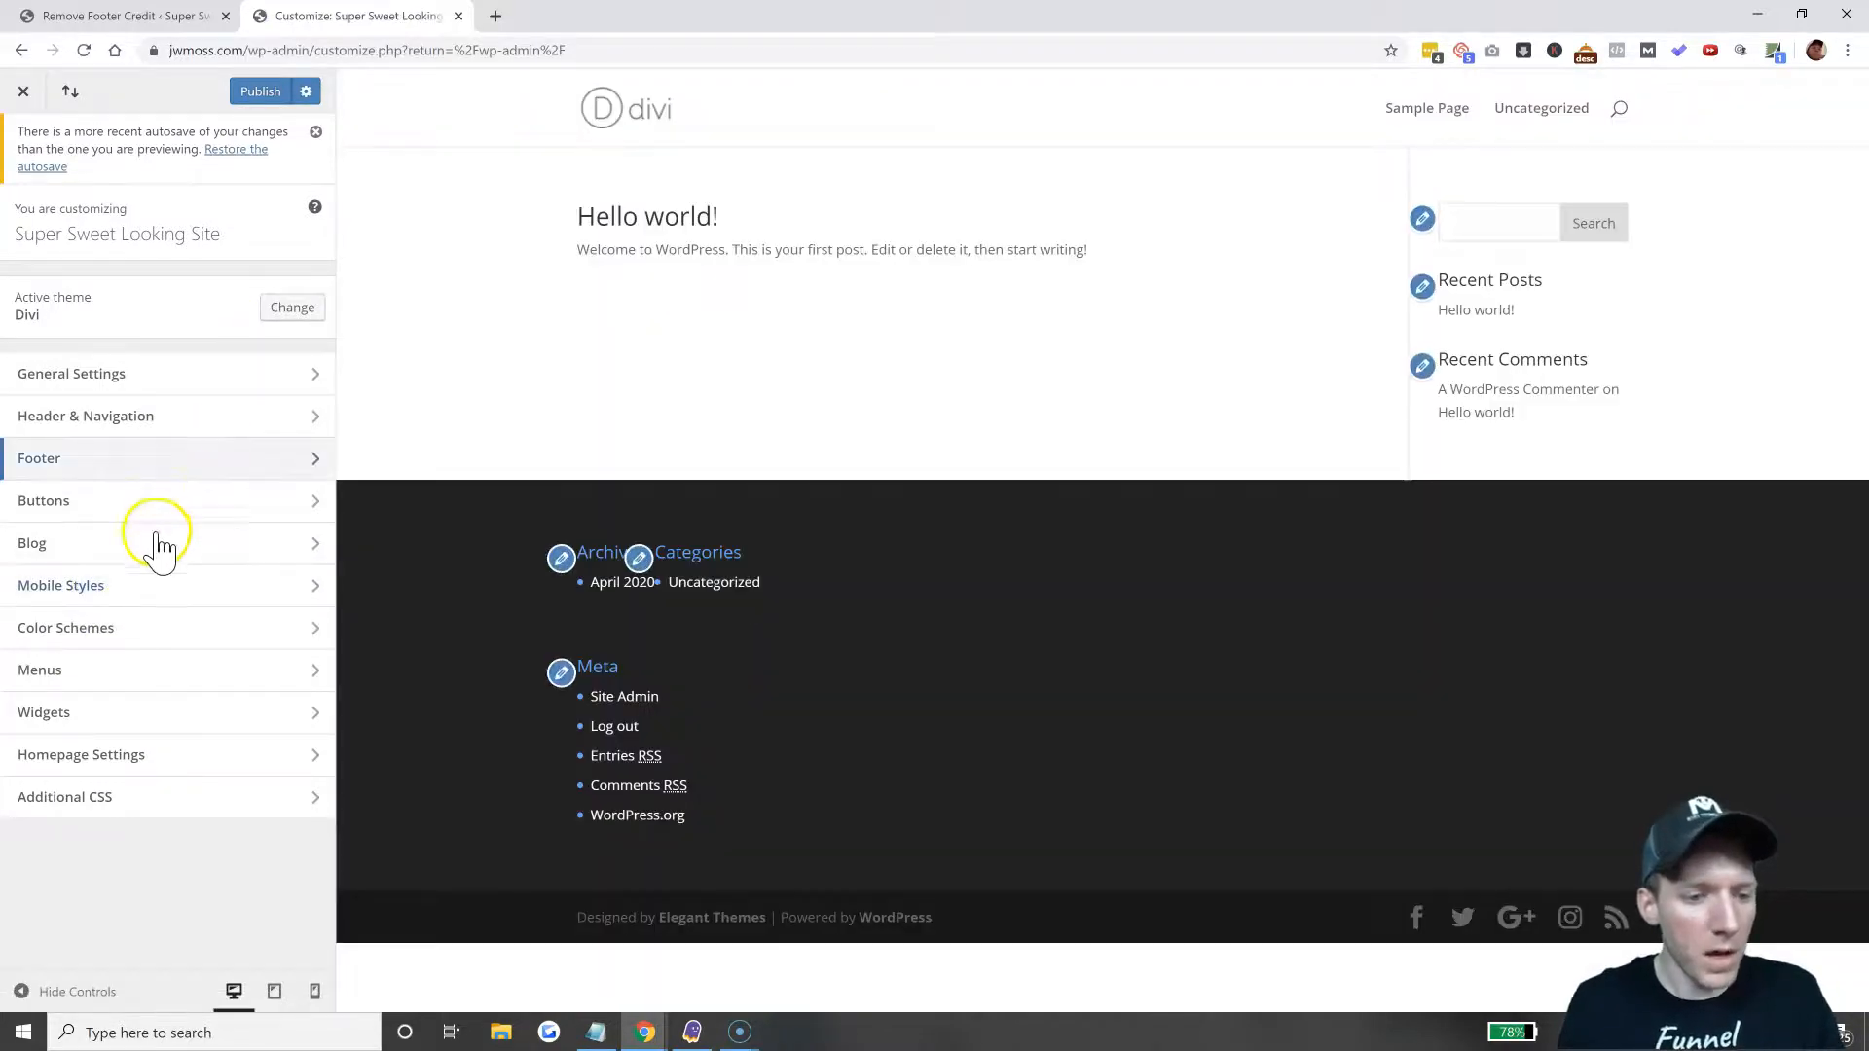
{"action": "mouse_move", "coordinate": [175, 465]}
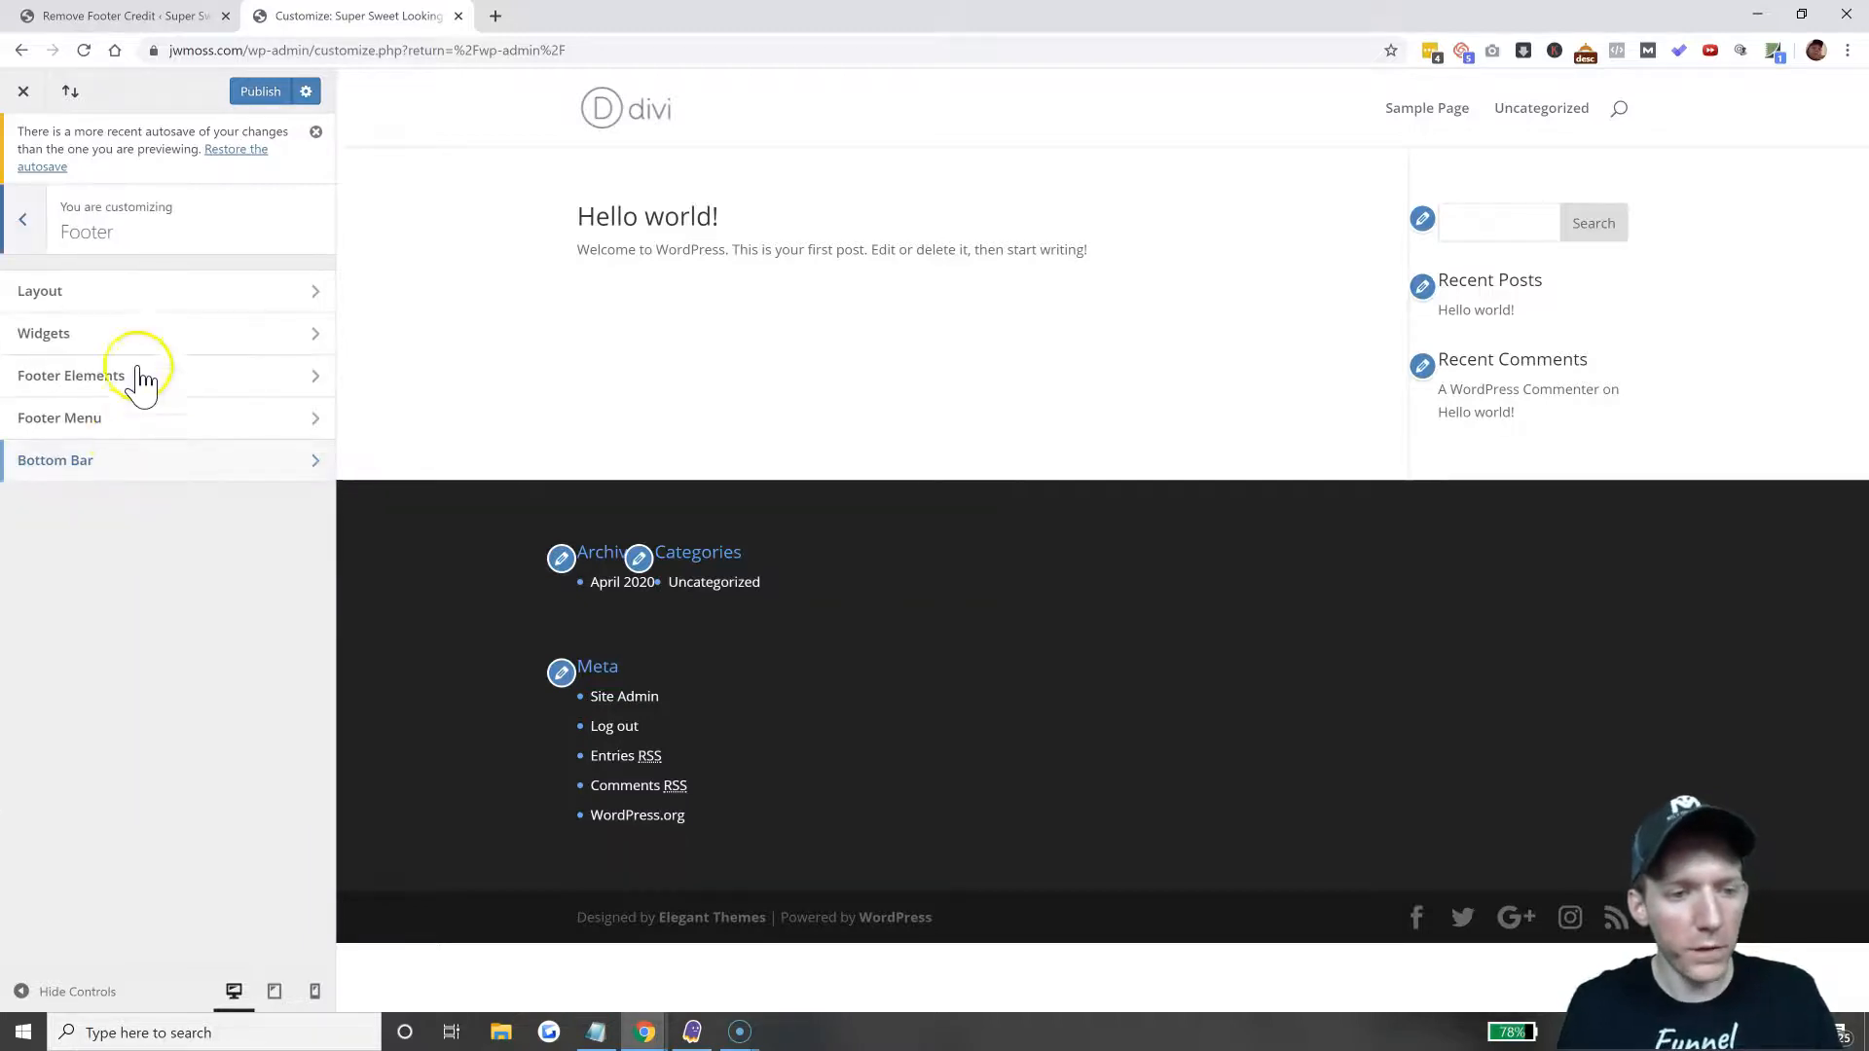
{"action": "left_click", "coordinate": [55, 460]}
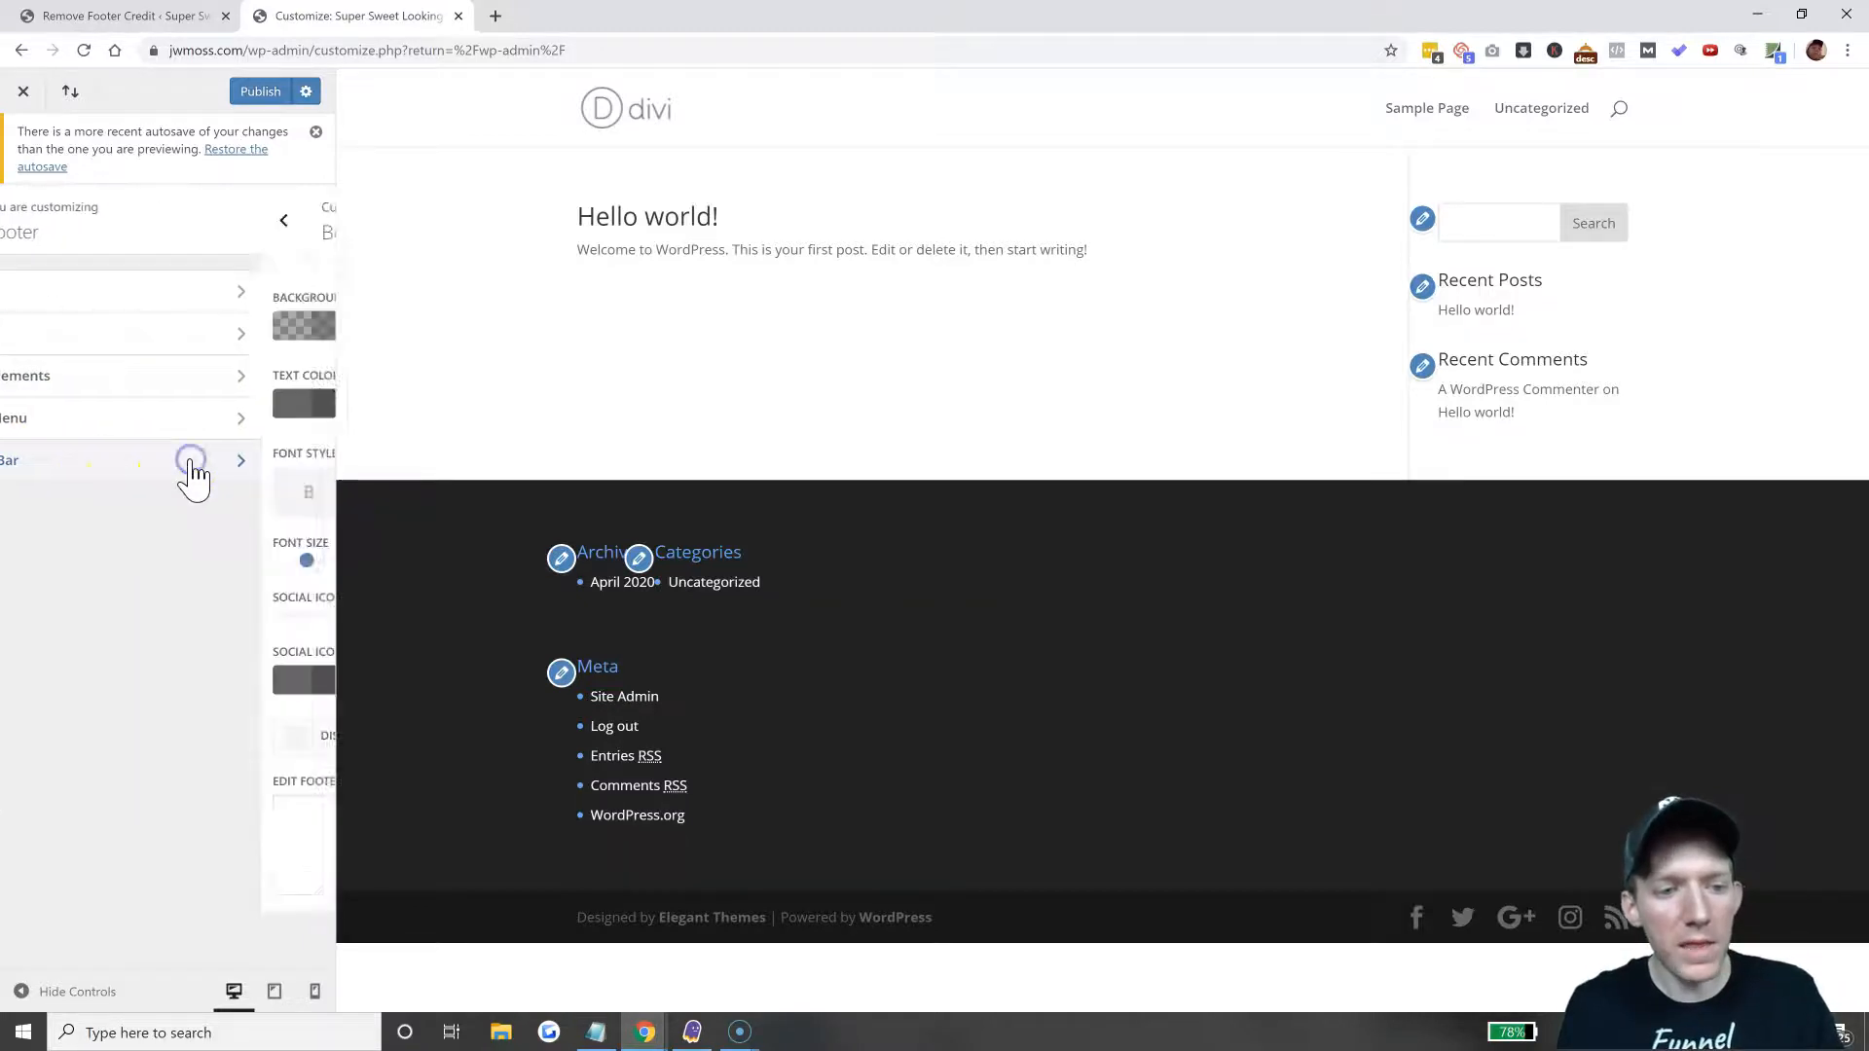
{"action": "left_click", "coordinate": [191, 462]}
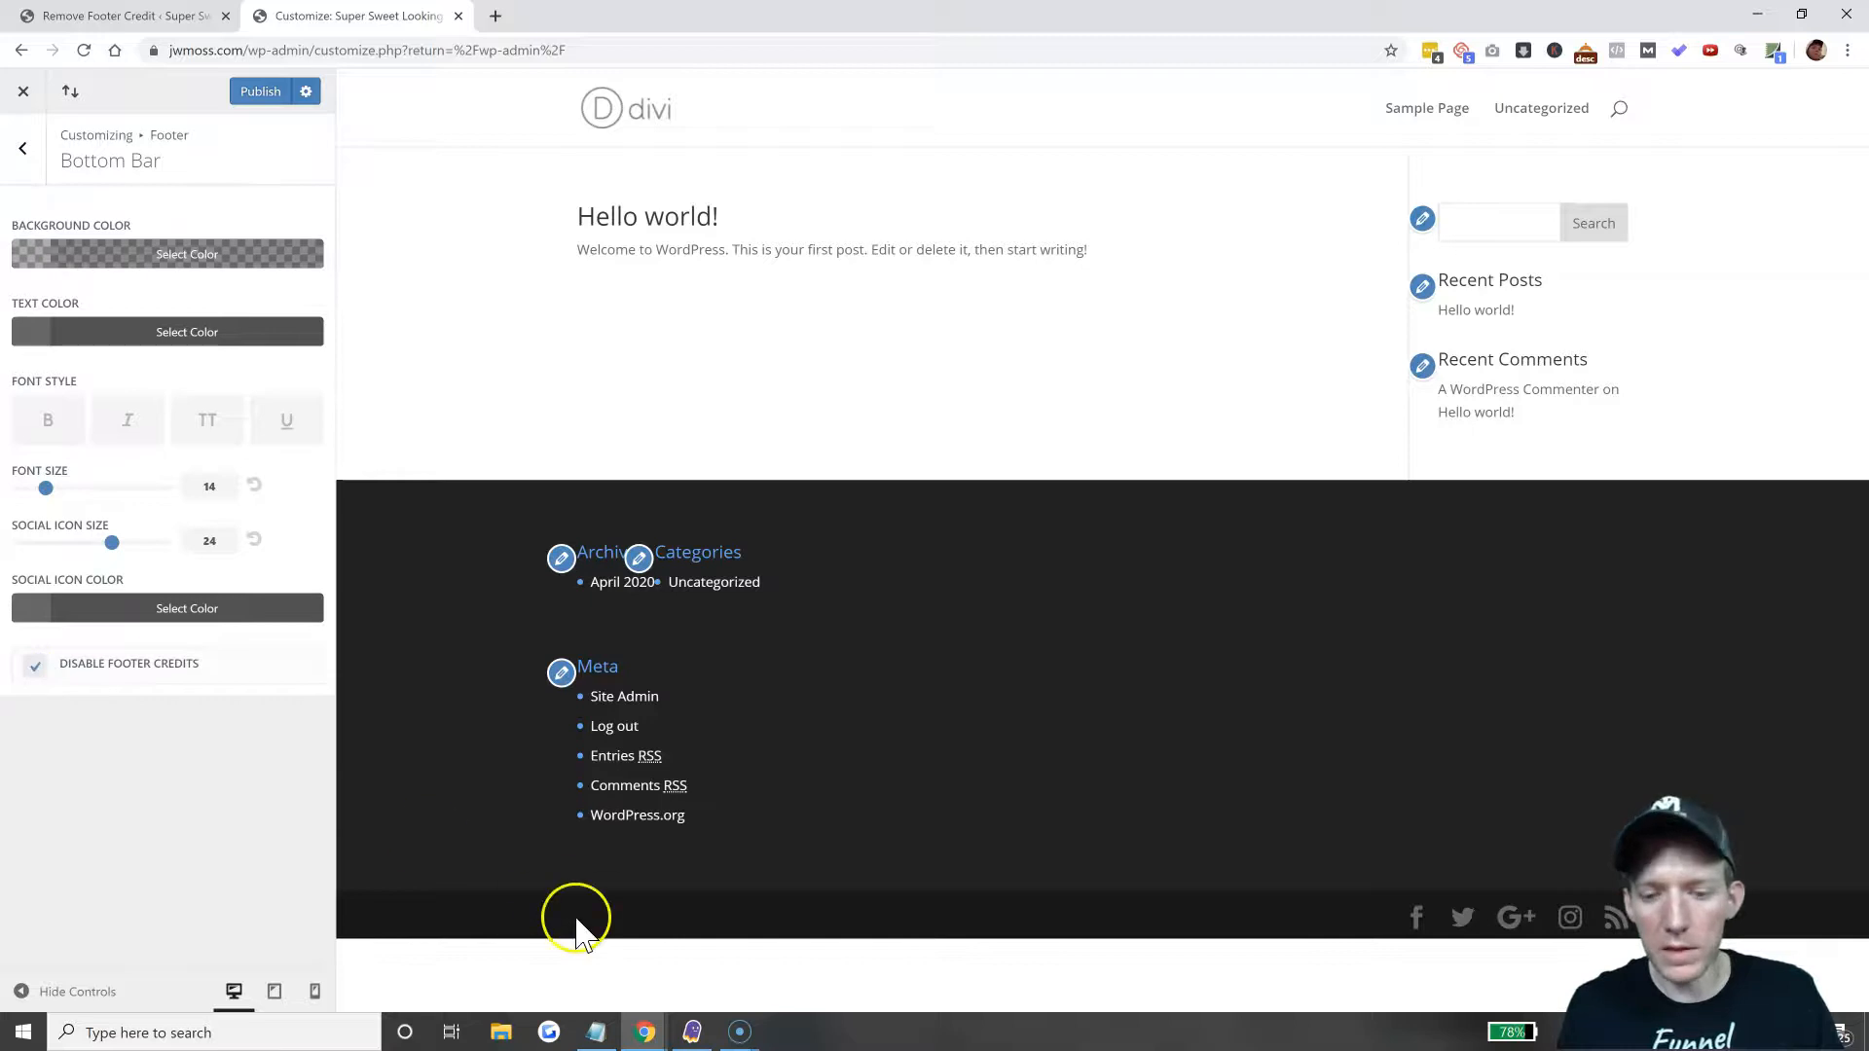
{"action": "mouse_move", "coordinate": [751, 924]}
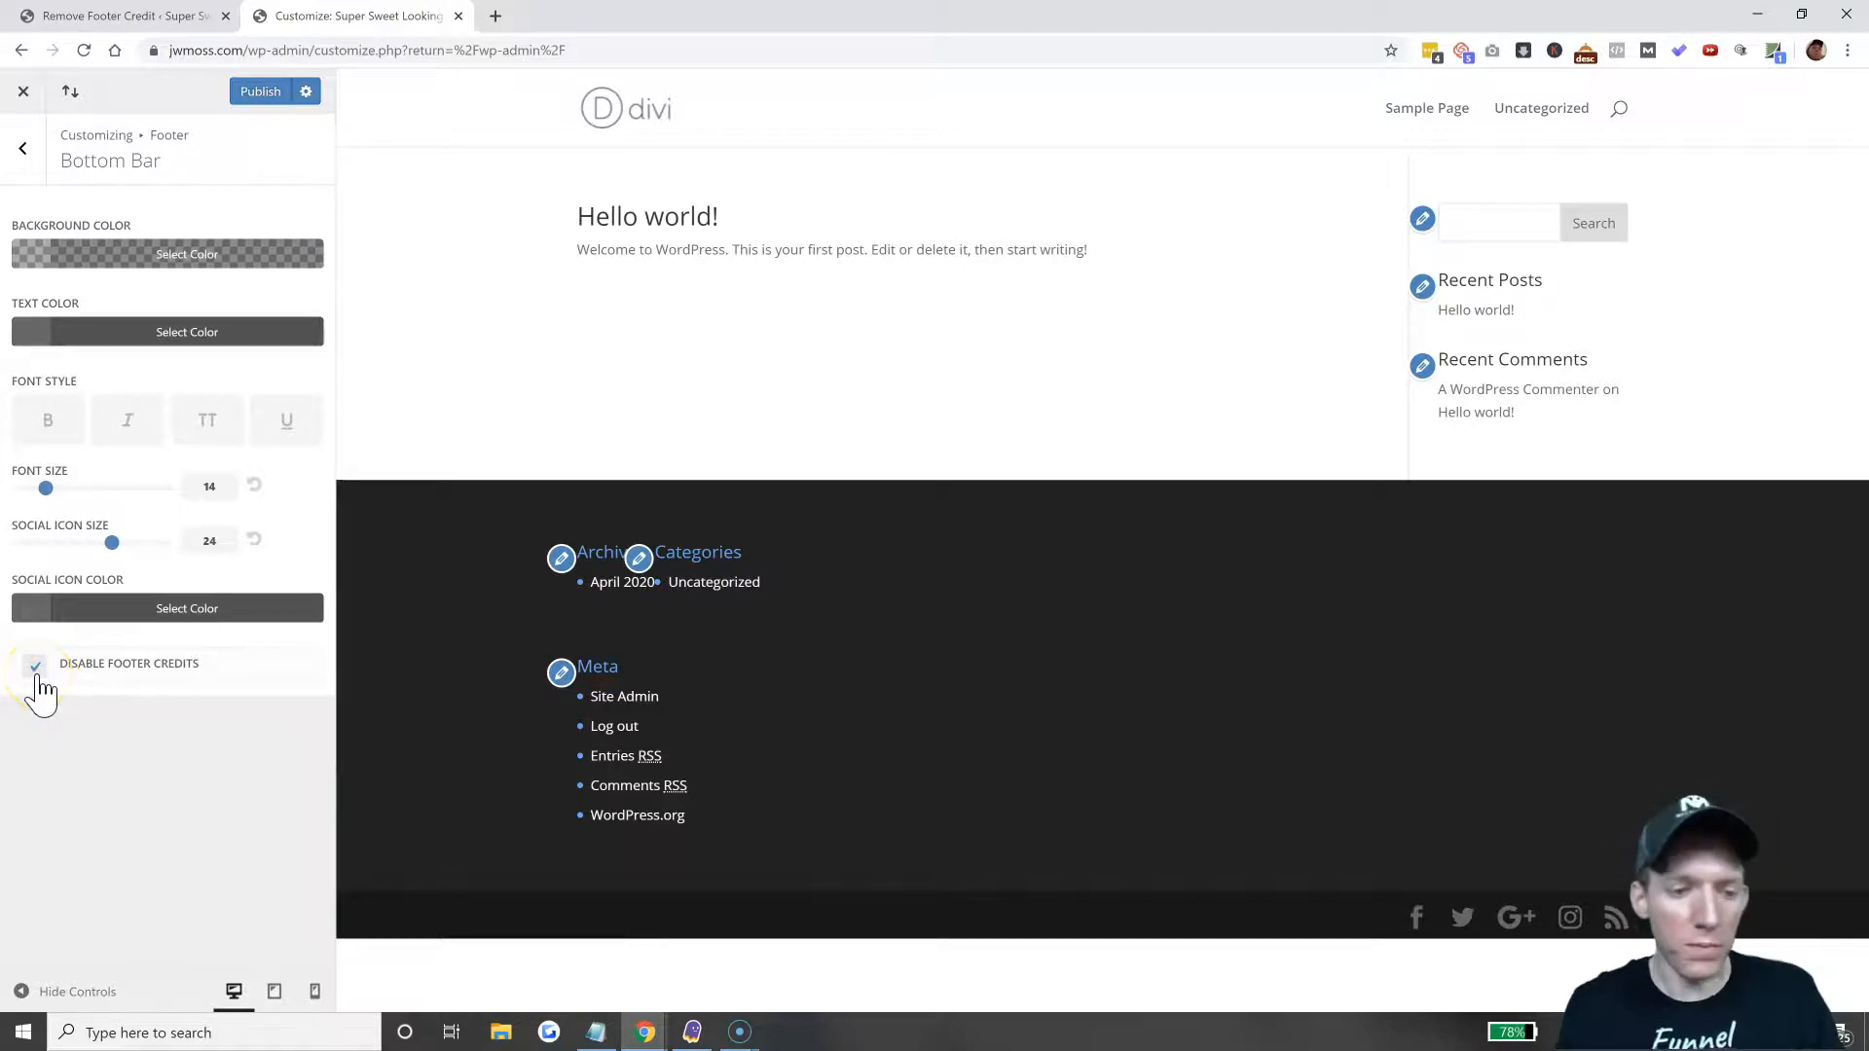
{"action": "left_click", "coordinate": [35, 665]}
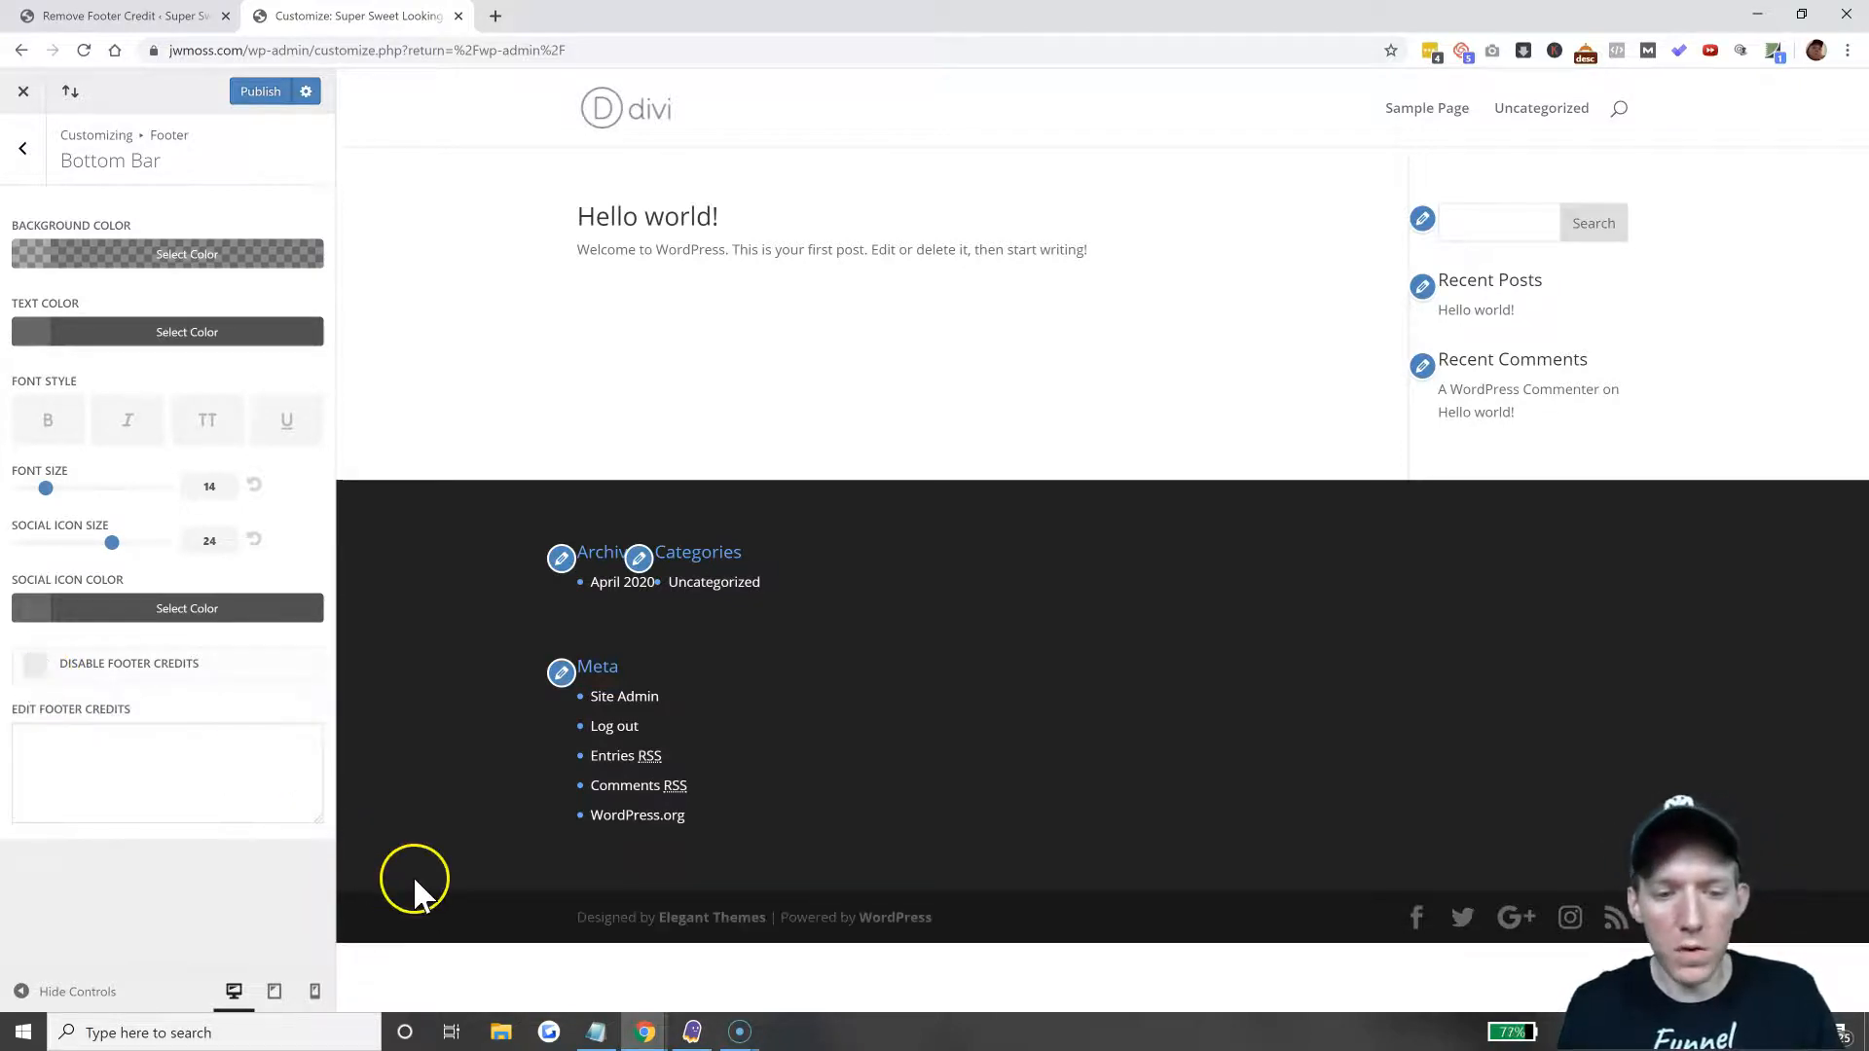
{"action": "left_click", "coordinate": [167, 772]}
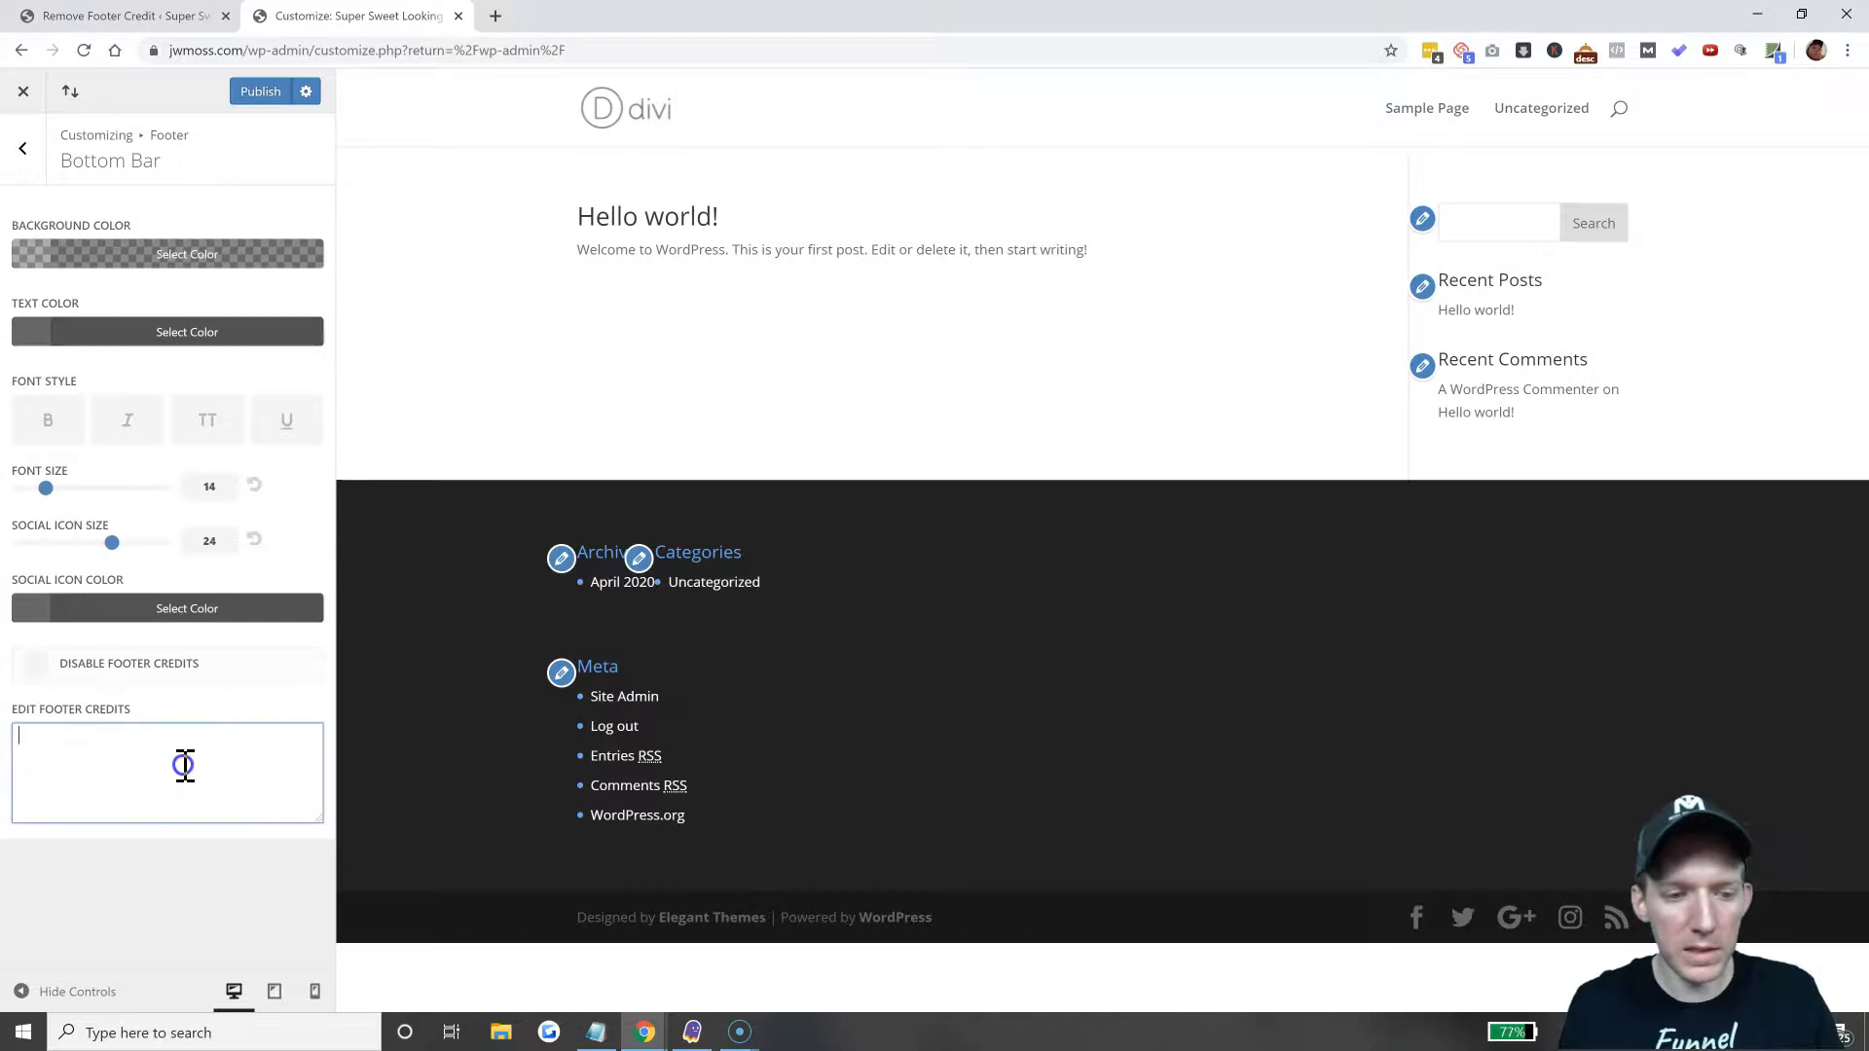
{"action": "type", "text": "footer"}
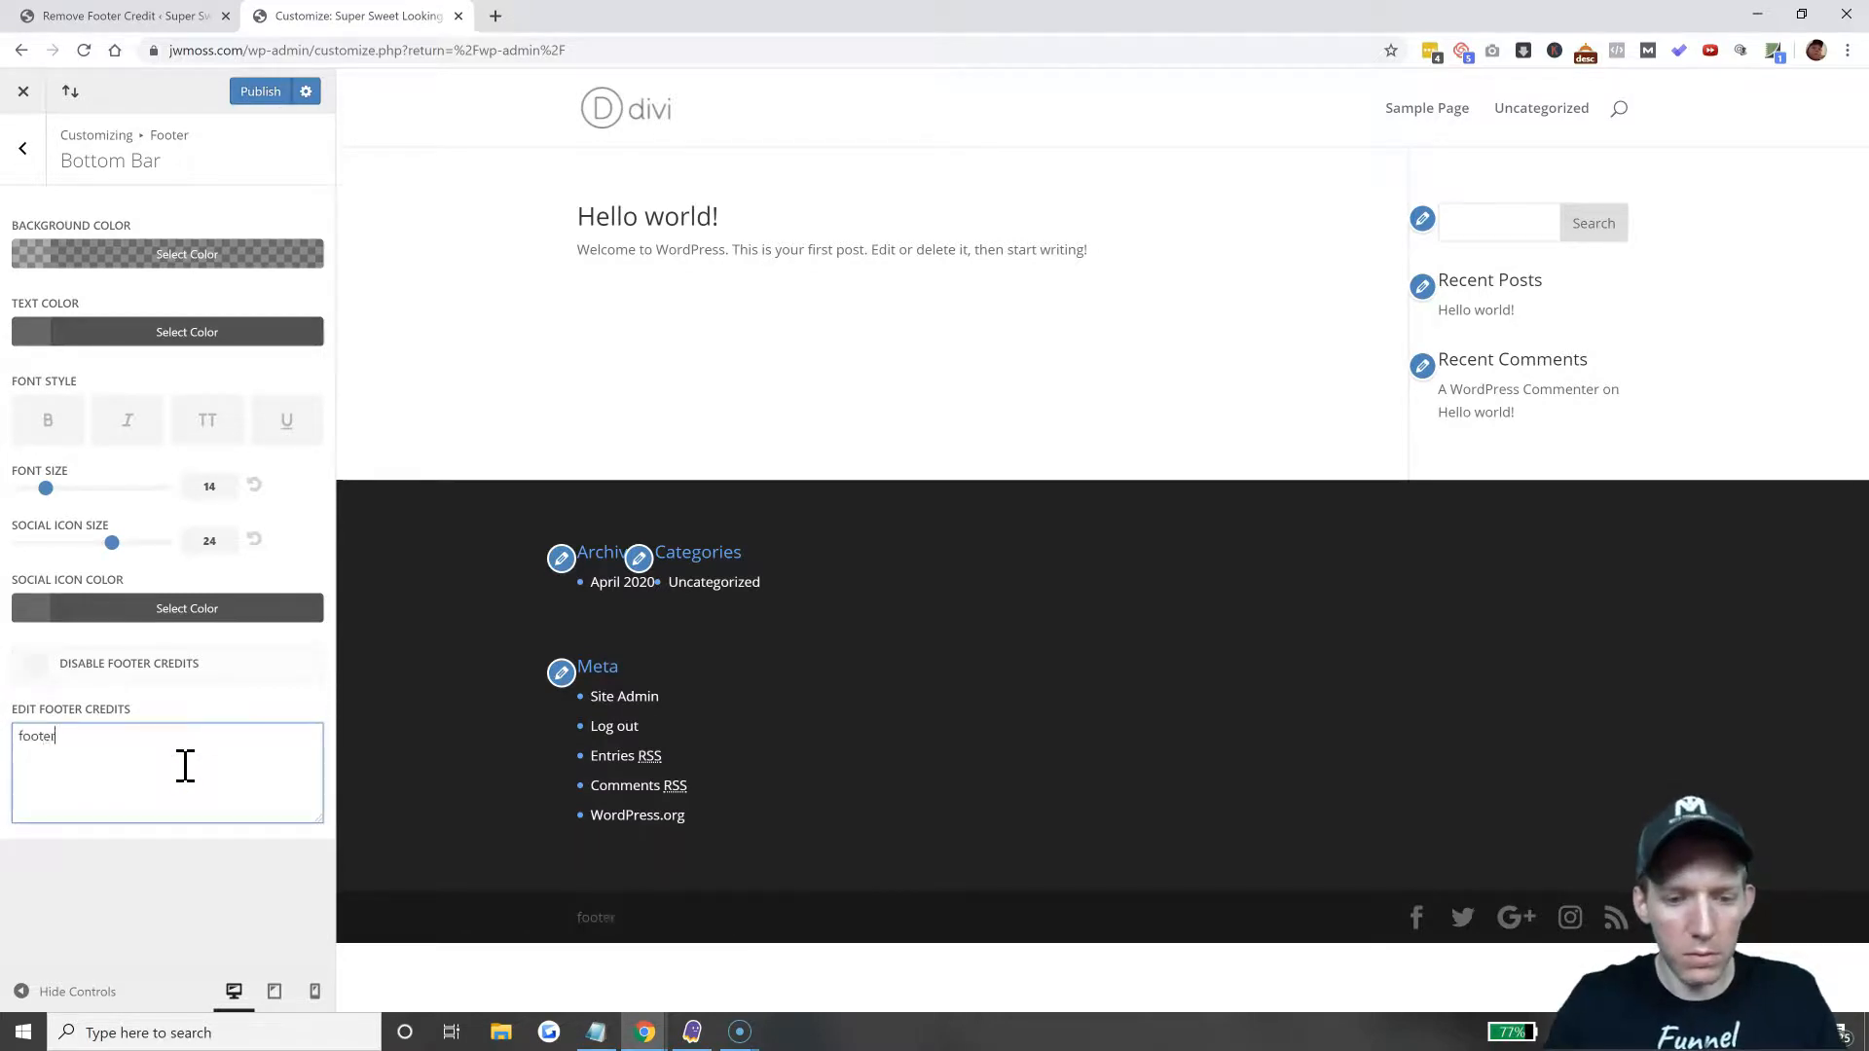
{"action": "type", "text": "edits"}
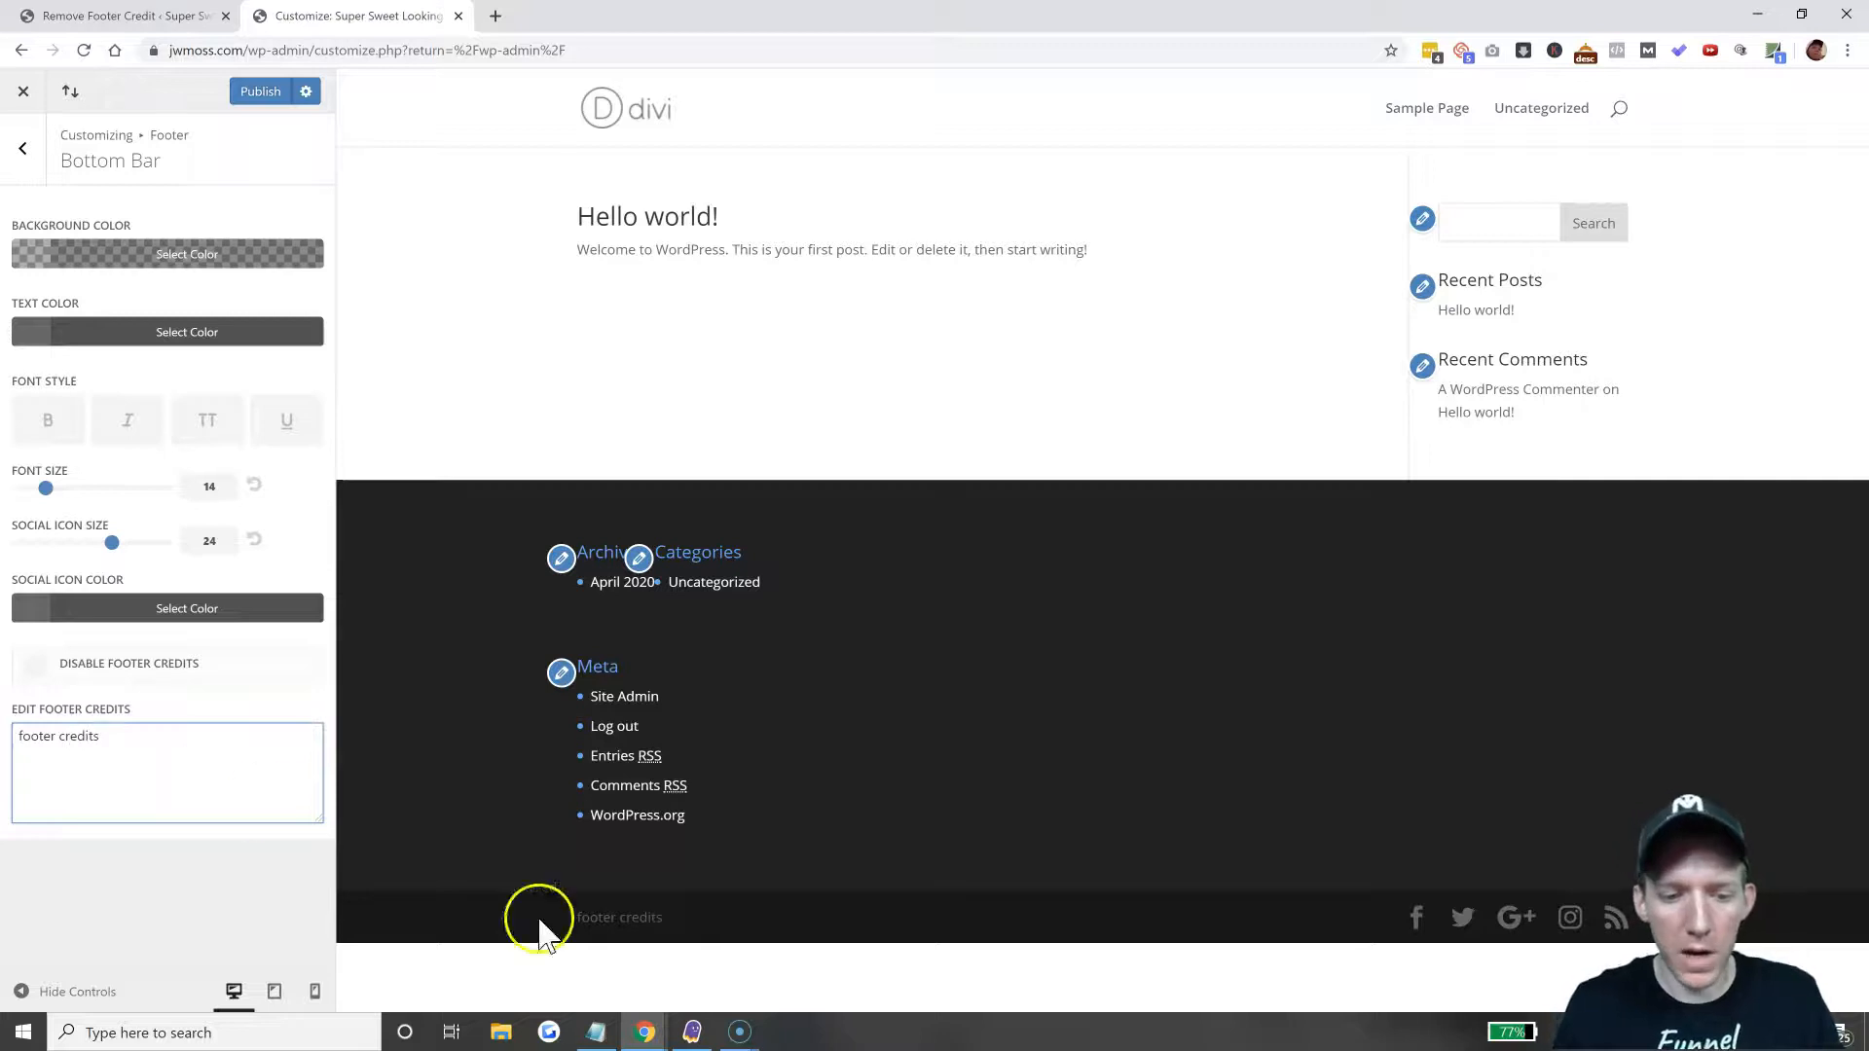
{"action": "mouse_move", "coordinate": [667, 894]}
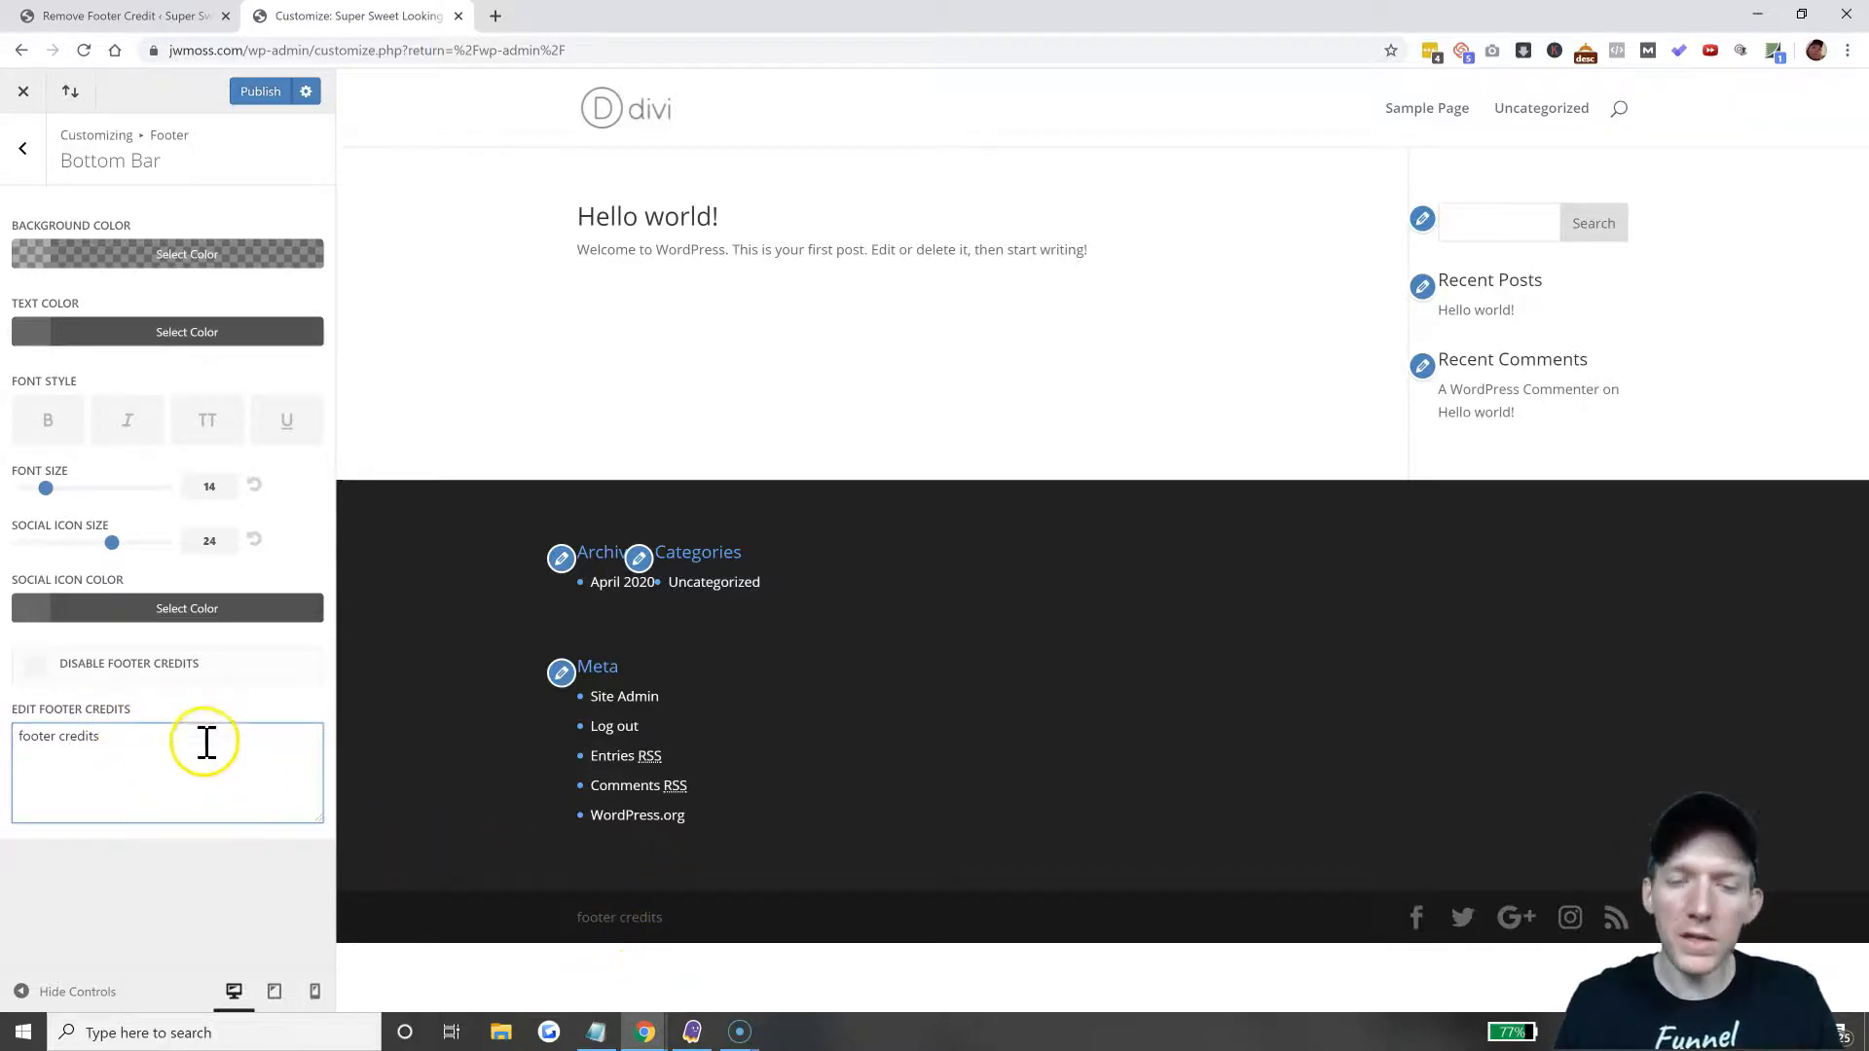
{"action": "triple_click", "coordinate": [58, 736]}
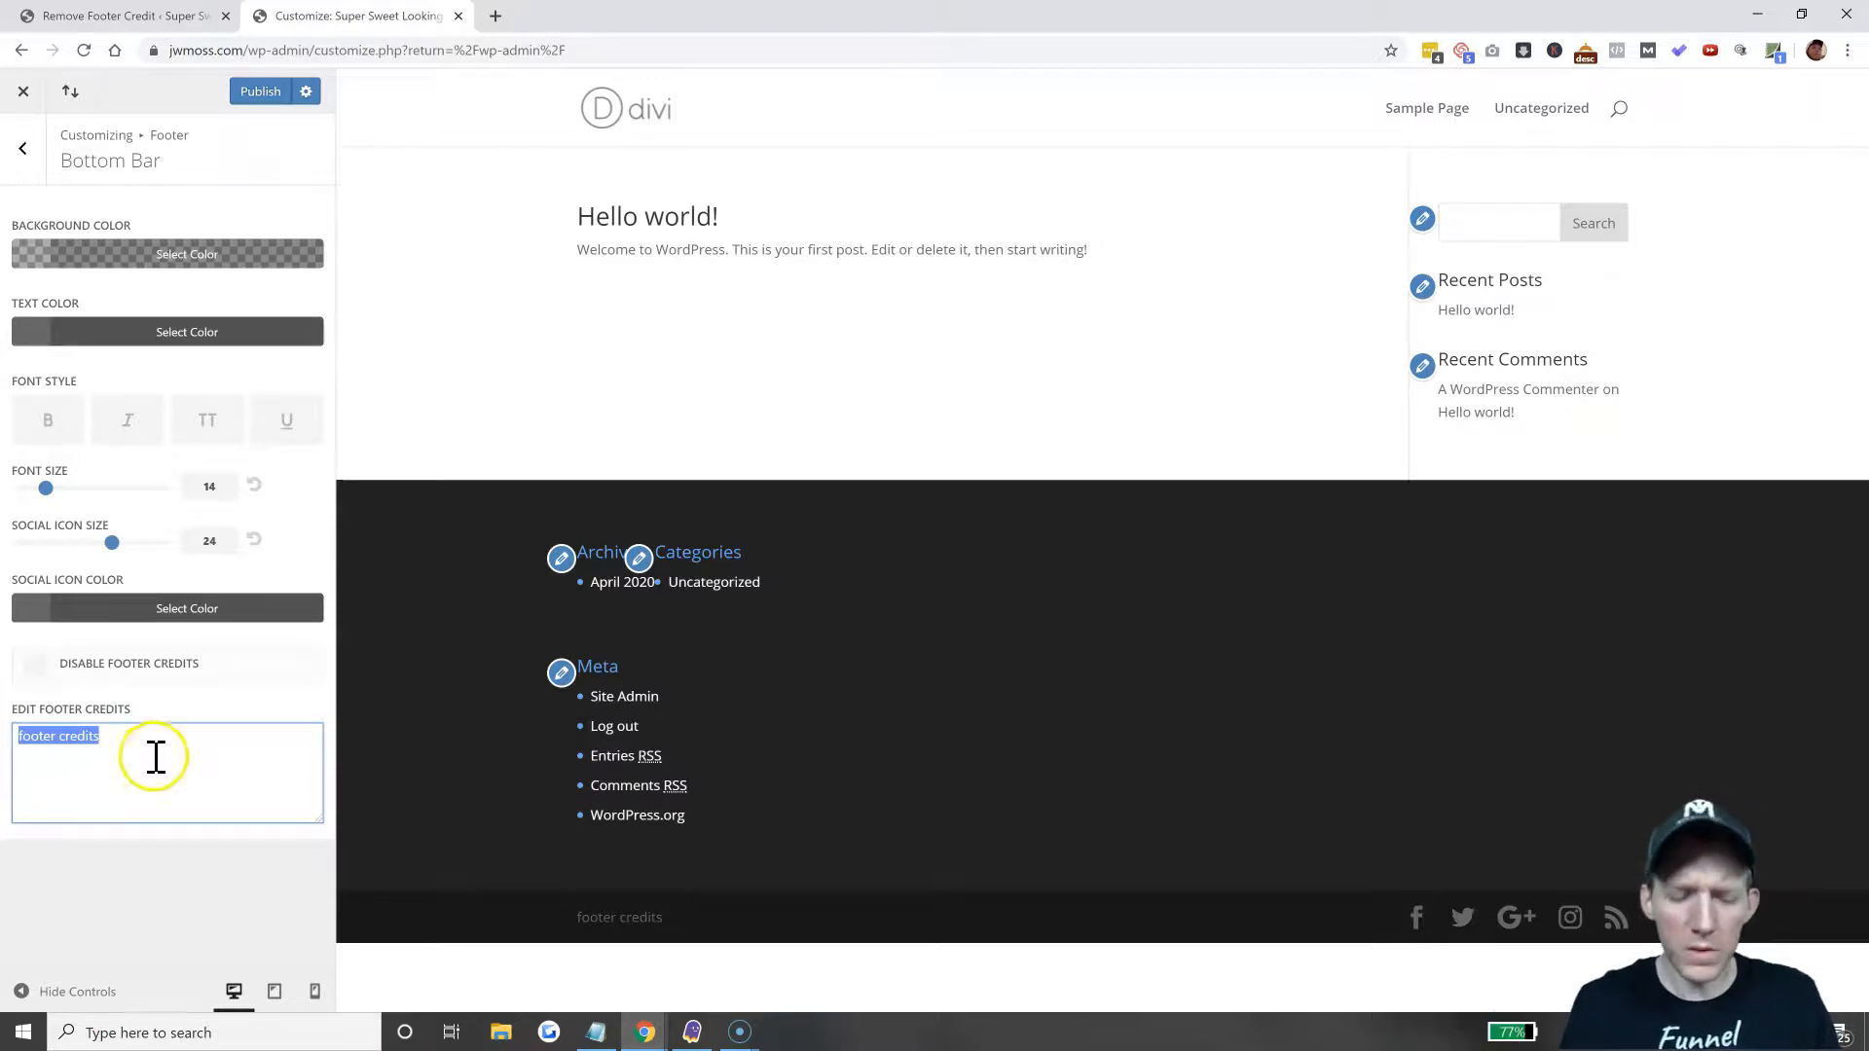
{"action": "mouse_move", "coordinate": [53, 771]}
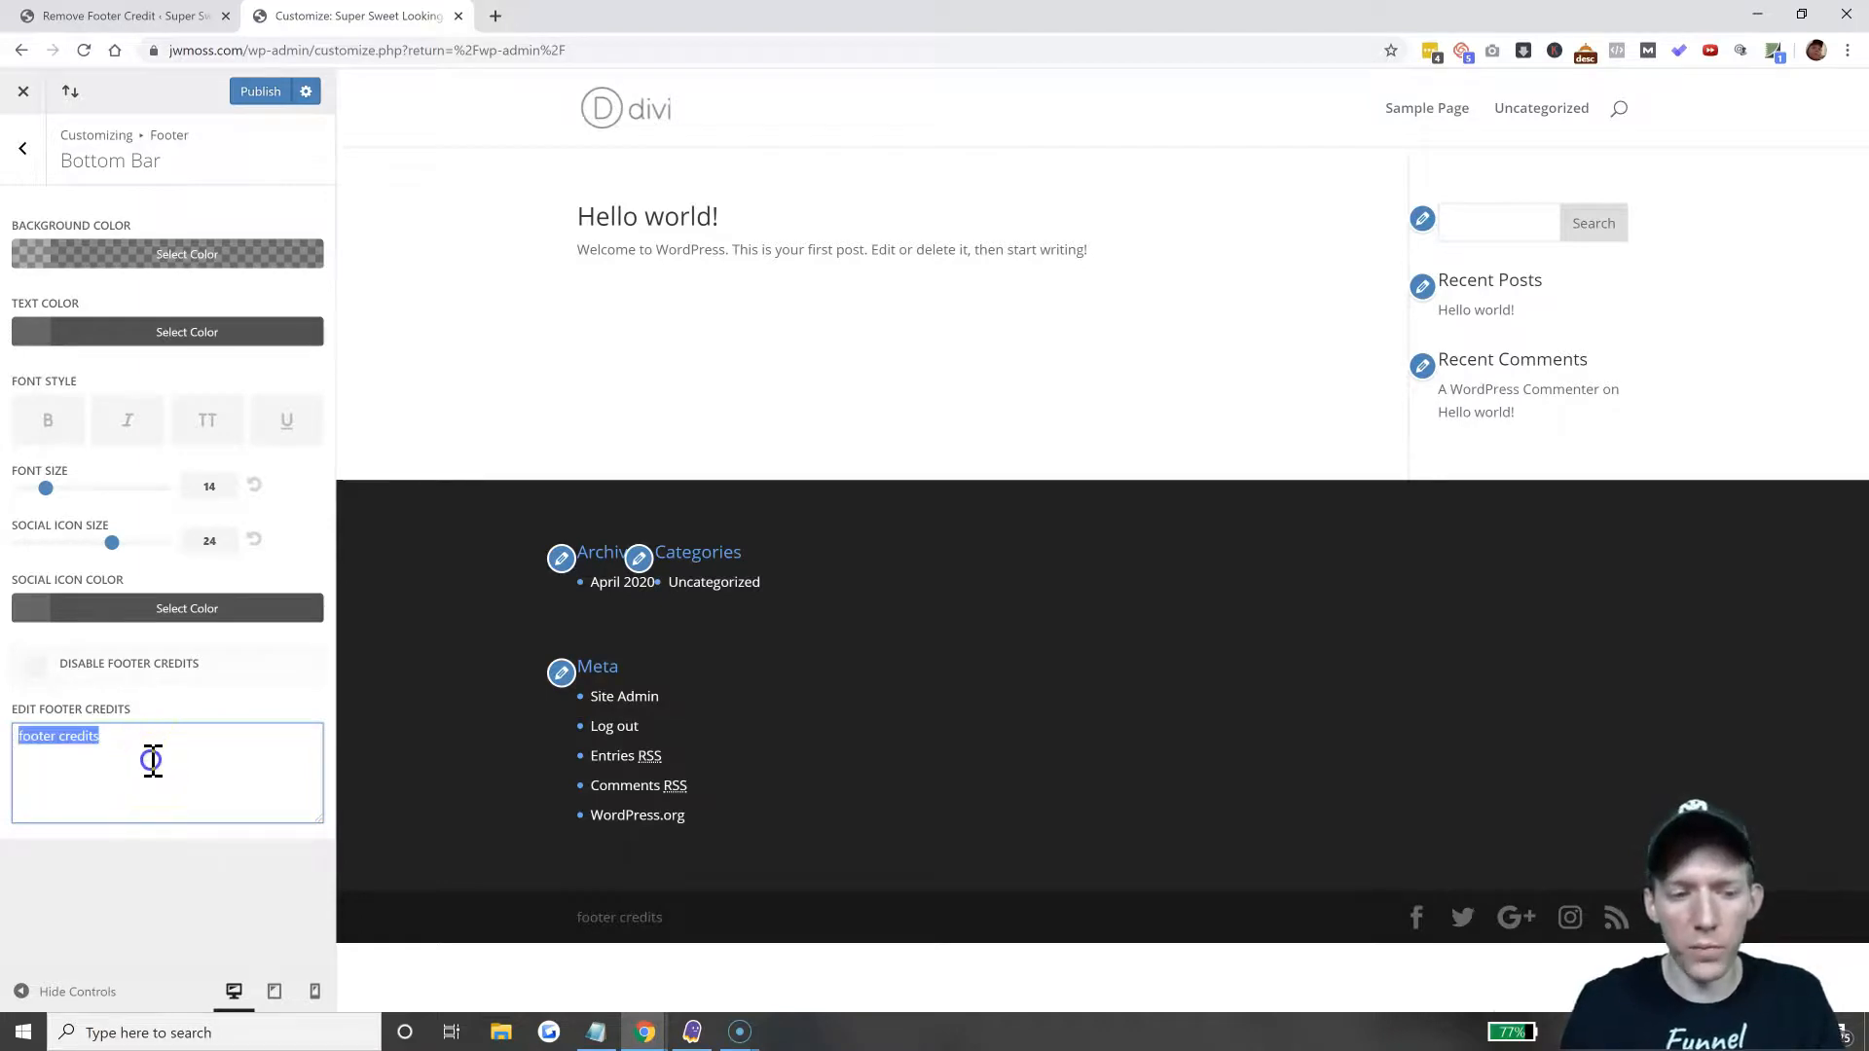
{"action": "left_click", "coordinate": [37, 664]}
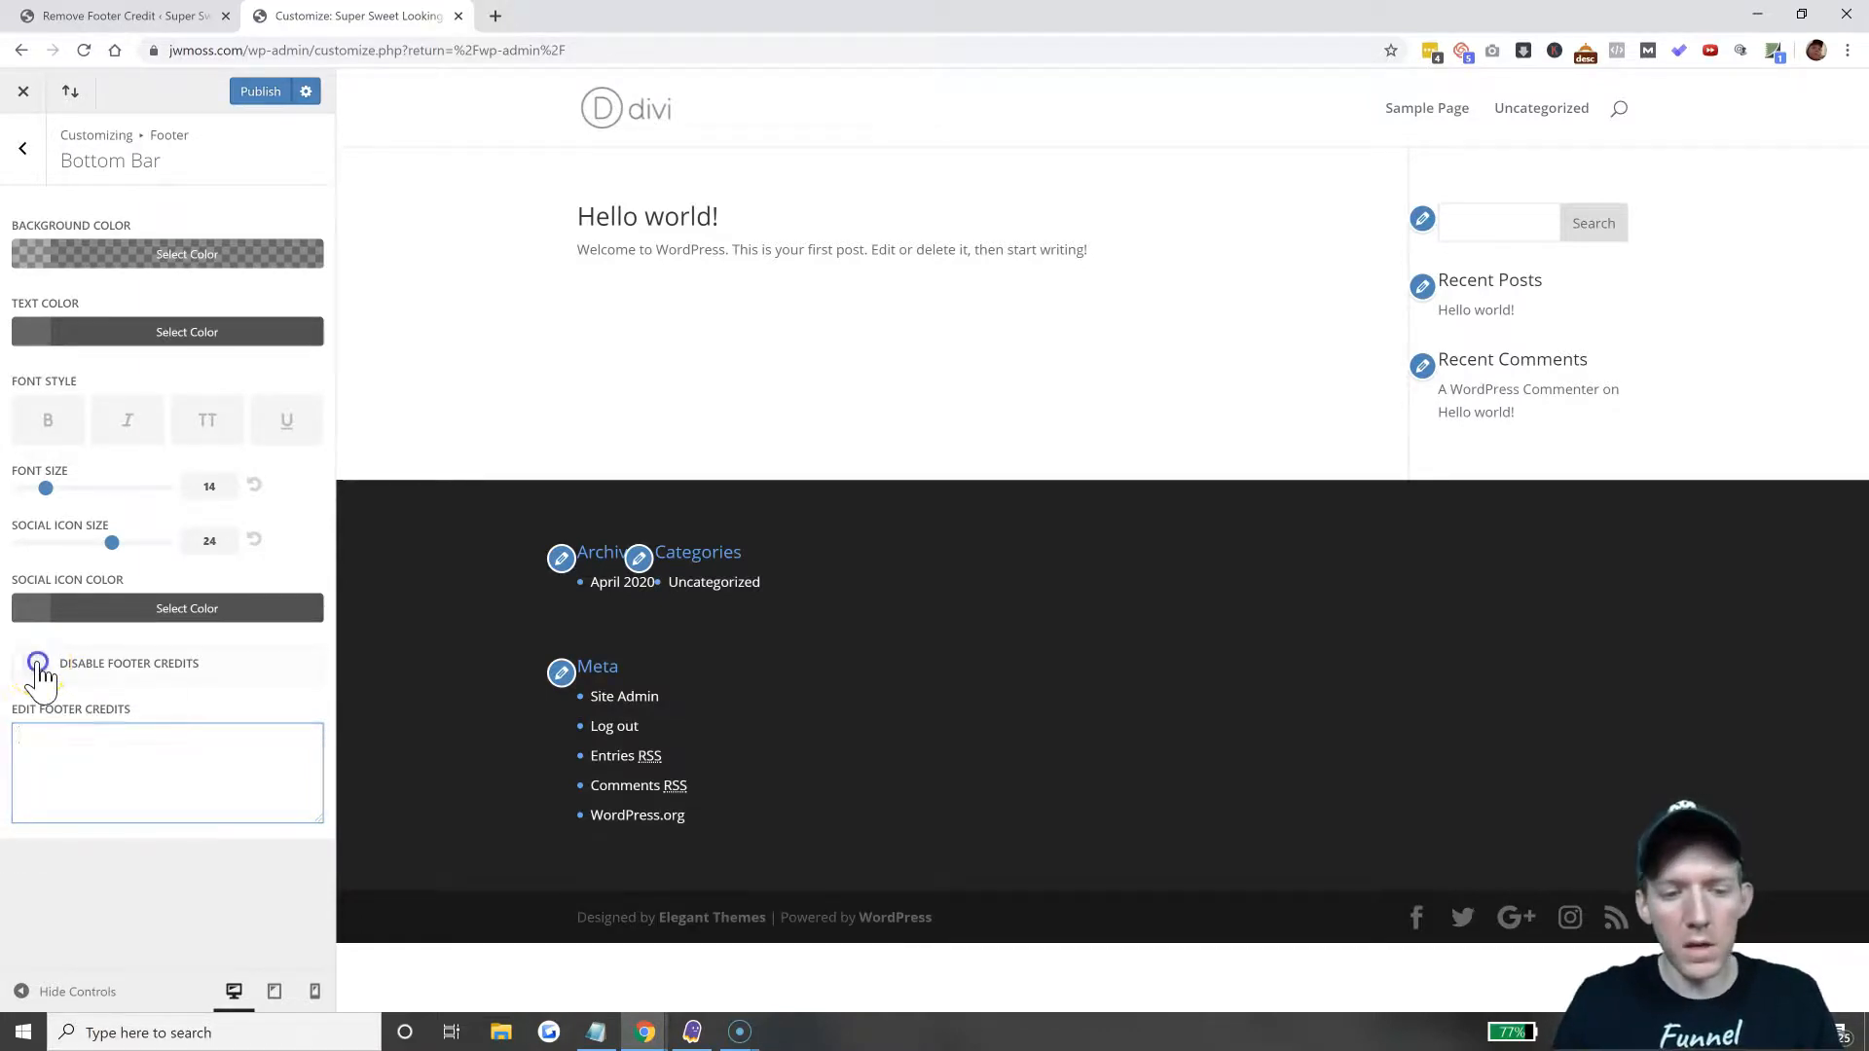
{"action": "left_click", "coordinate": [36, 664]}
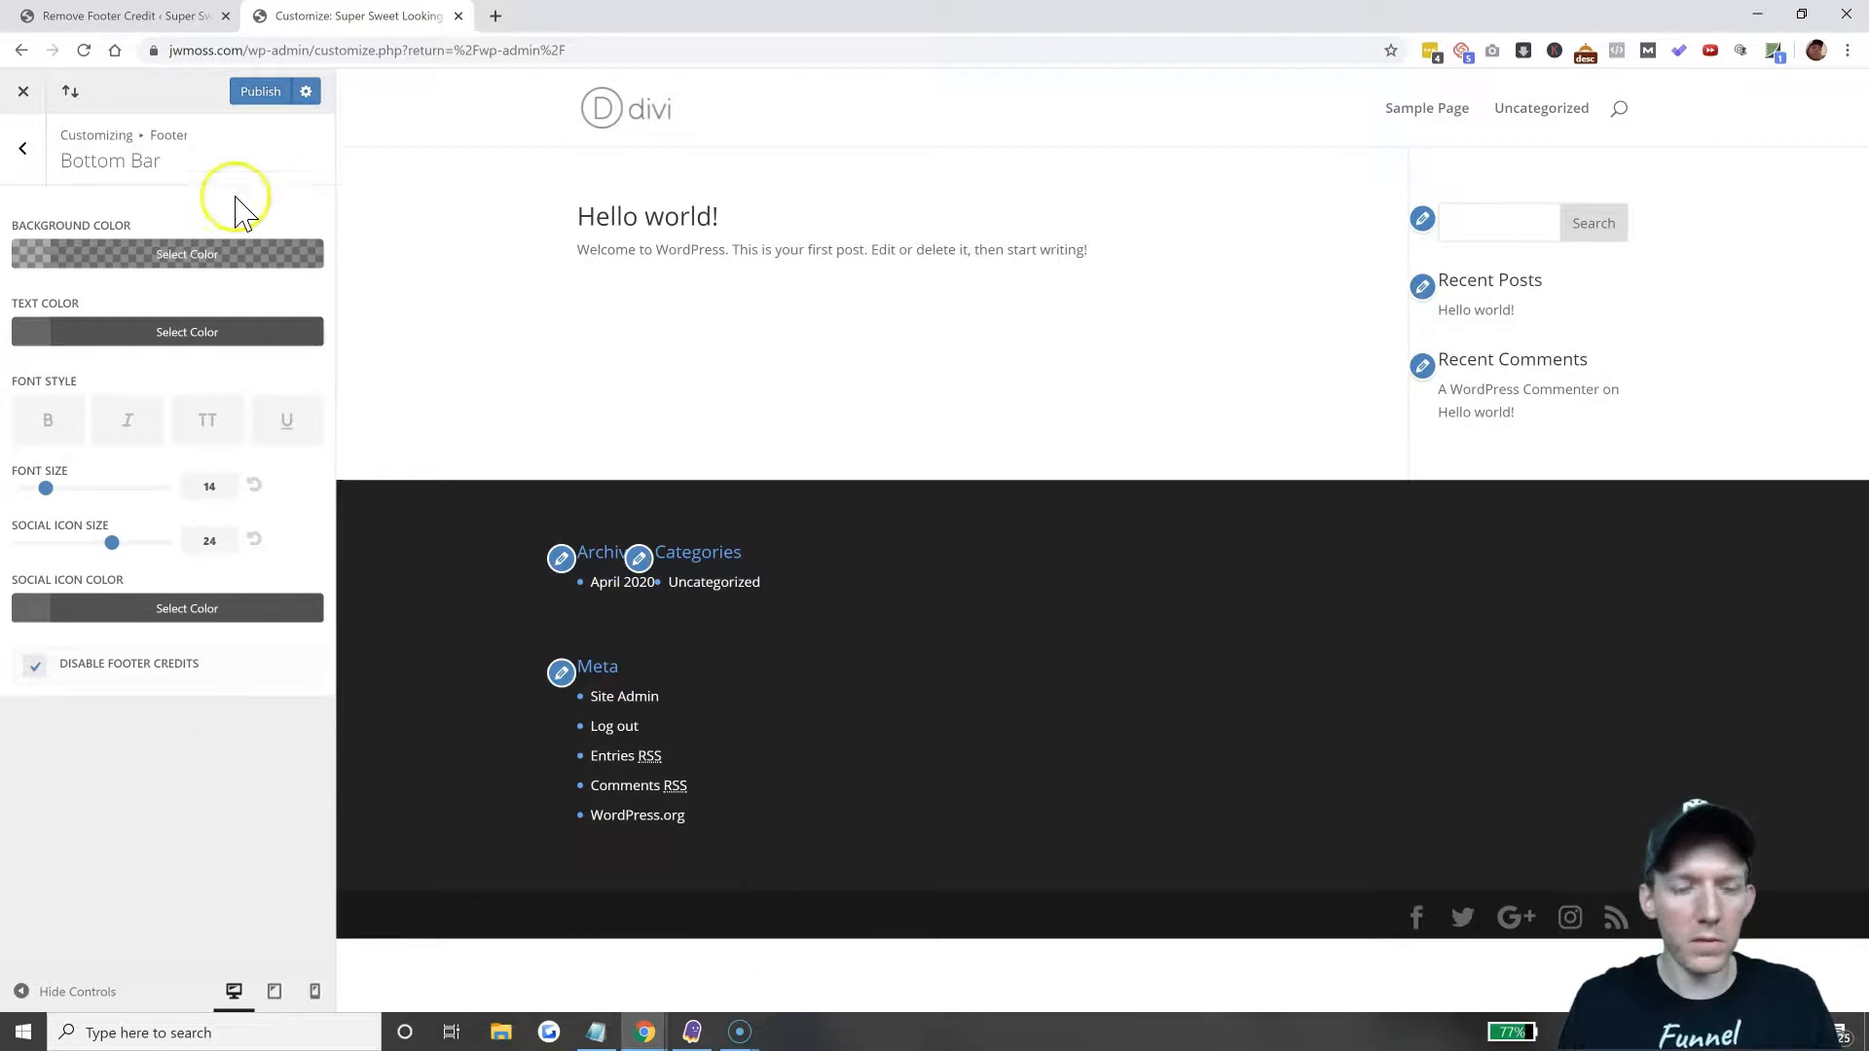
Close the Customizer, confirm leaving, and return to the Dashboard.
{"action": "left_click", "coordinate": [21, 90]}
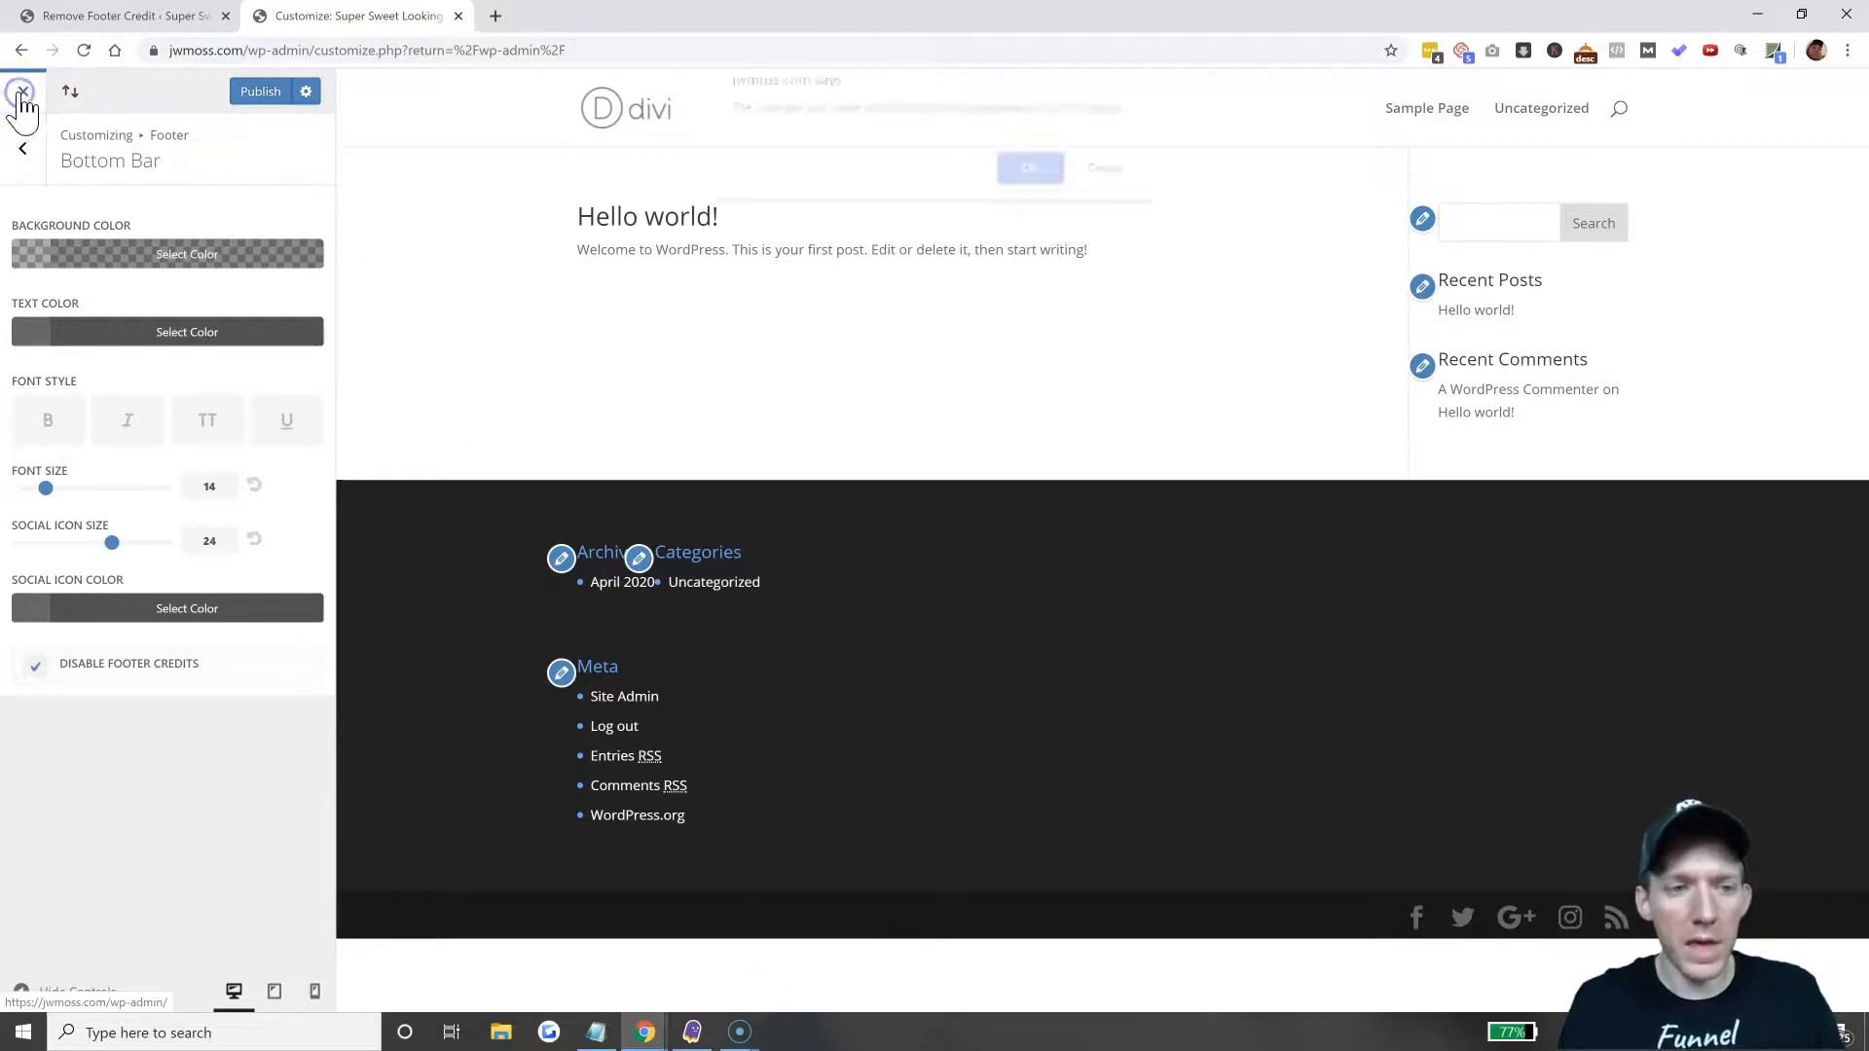
{"action": "left_click", "coordinate": [1028, 166]}
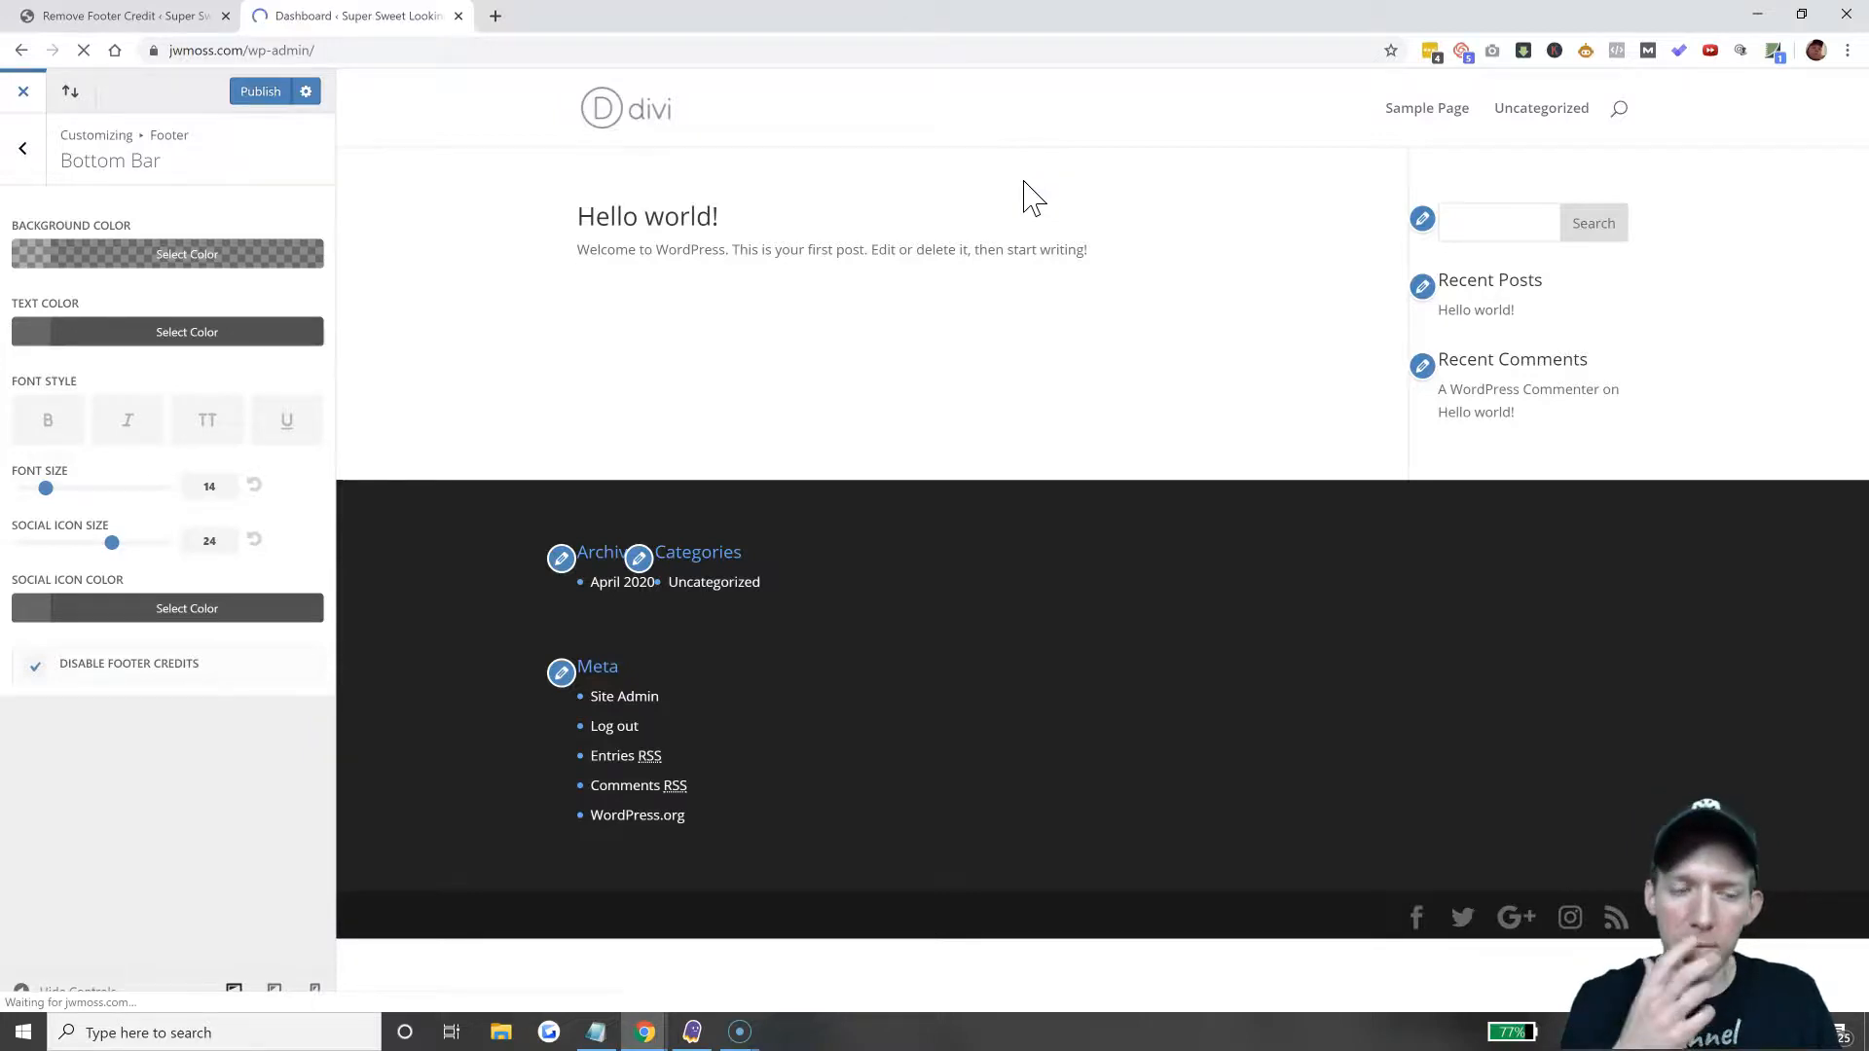
{"action": "left_click", "coordinate": [23, 91]}
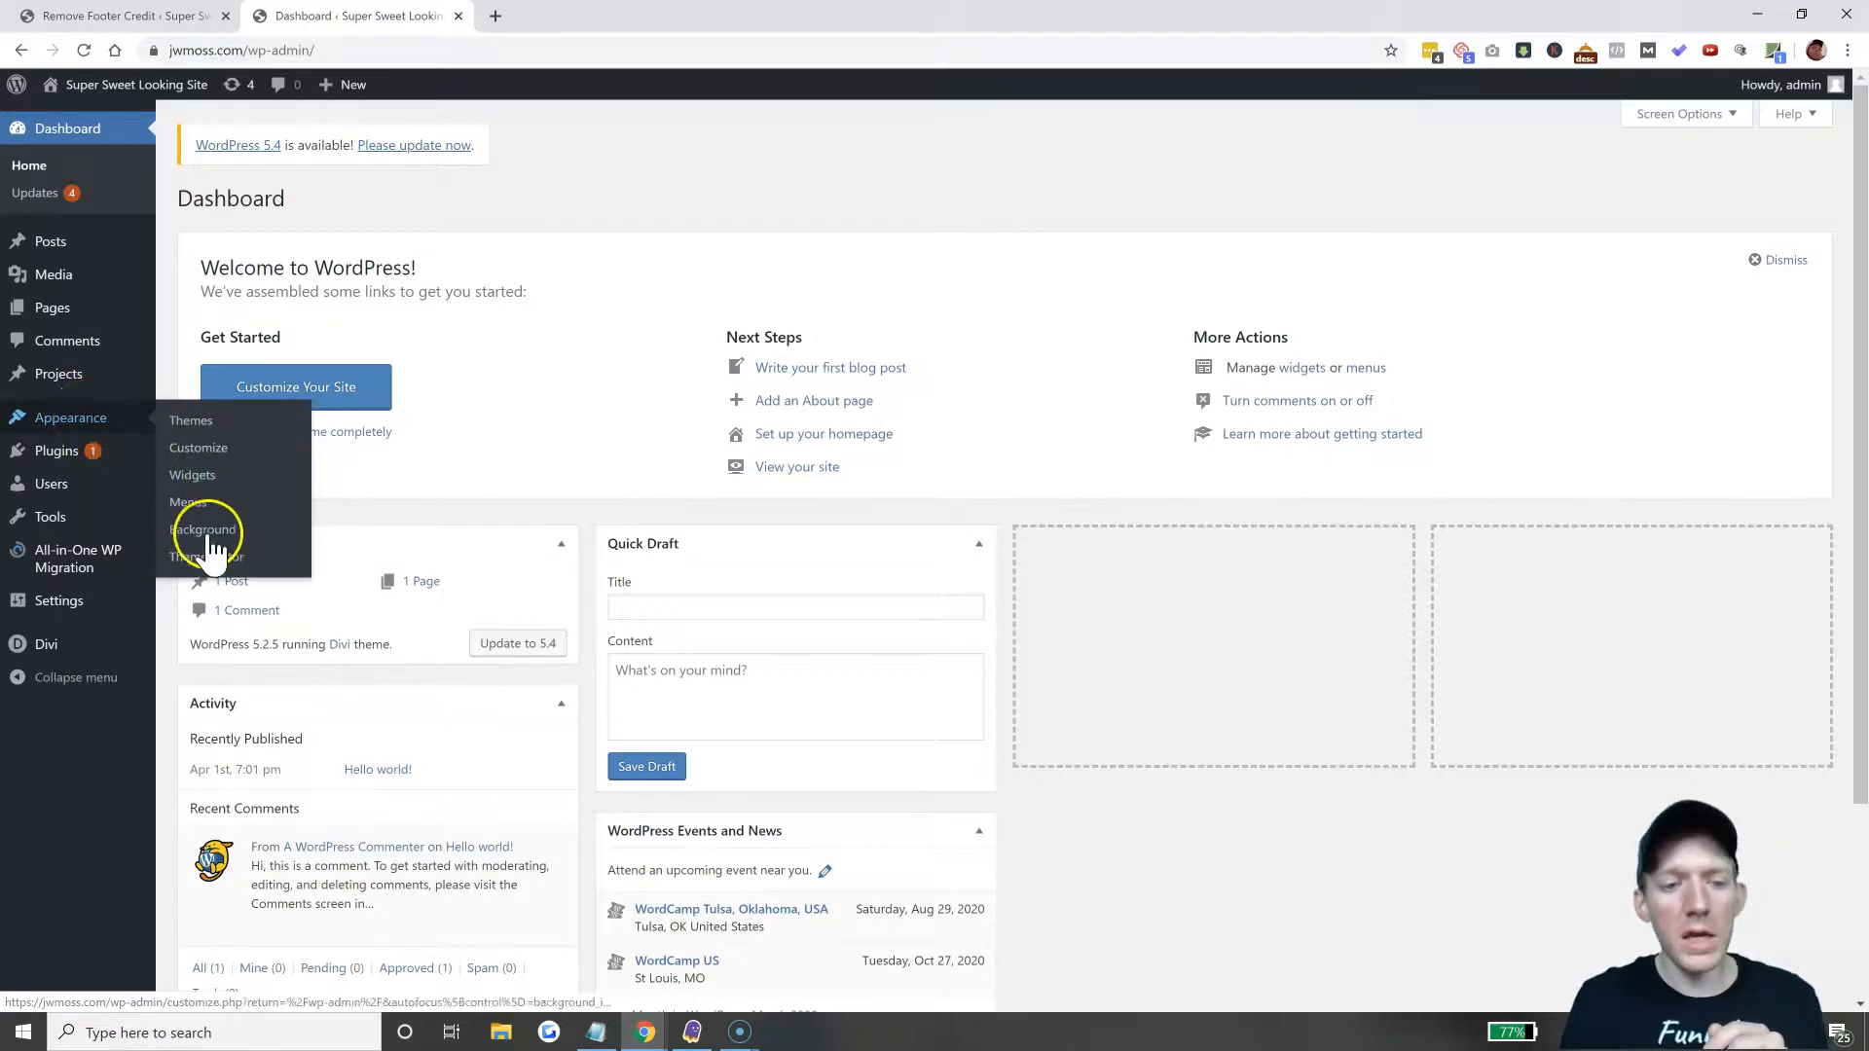
Open Divi's footer.php in Appearance > Theme Editor.
{"action": "left_click", "coordinate": [203, 530]}
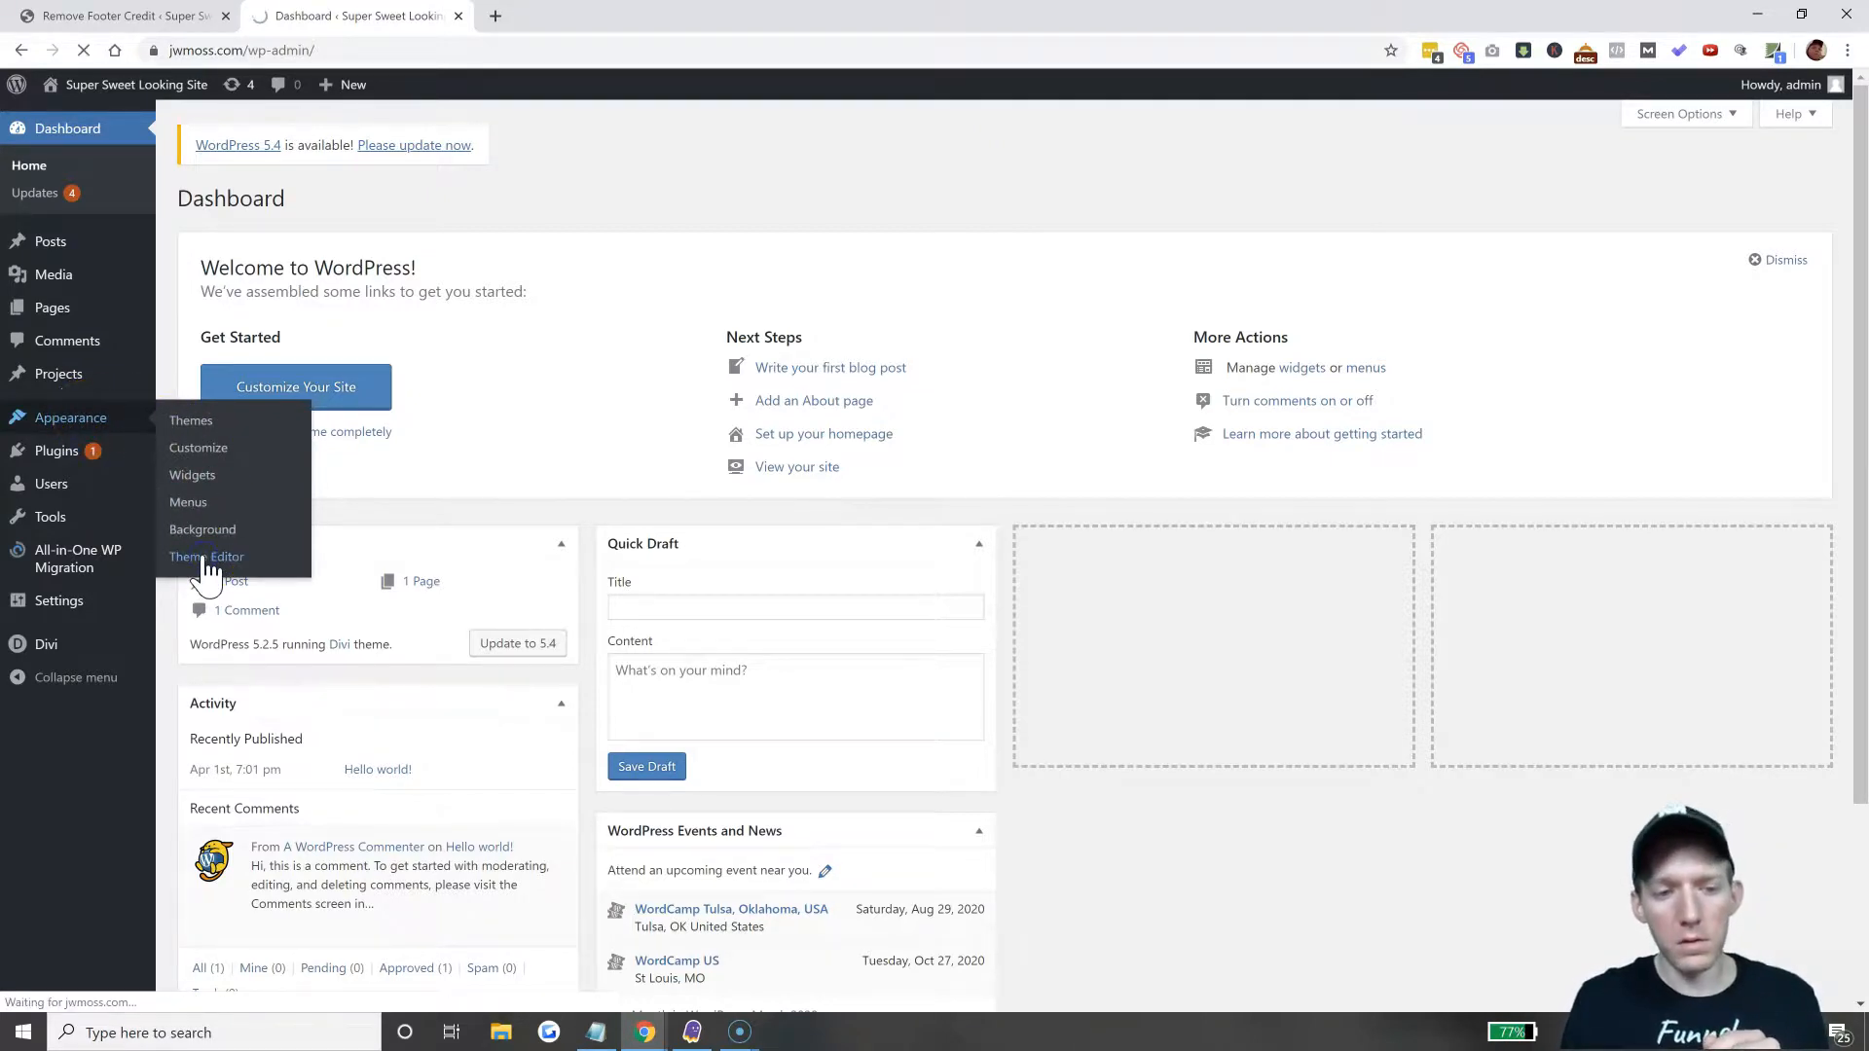
{"action": "left_click", "coordinate": [206, 557]}
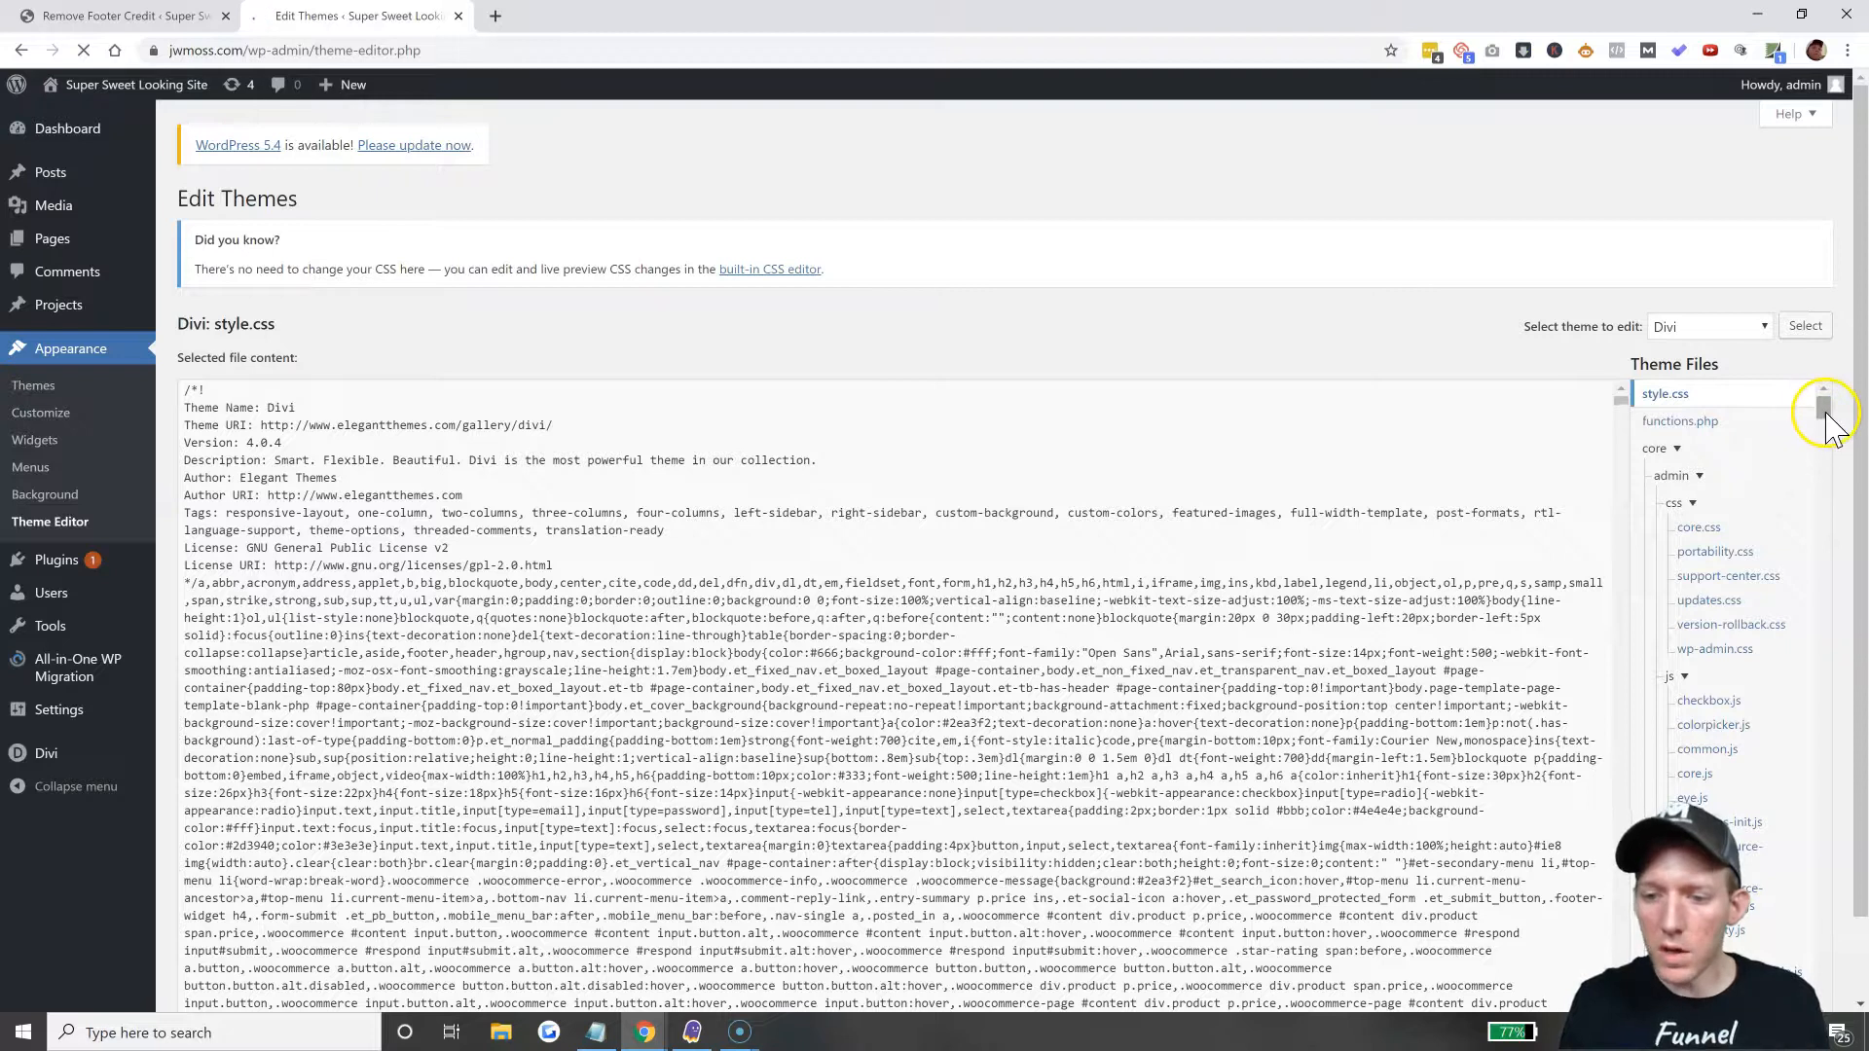
{"action": "scroll", "scroll_direction": "down", "scroll_amount": 3}
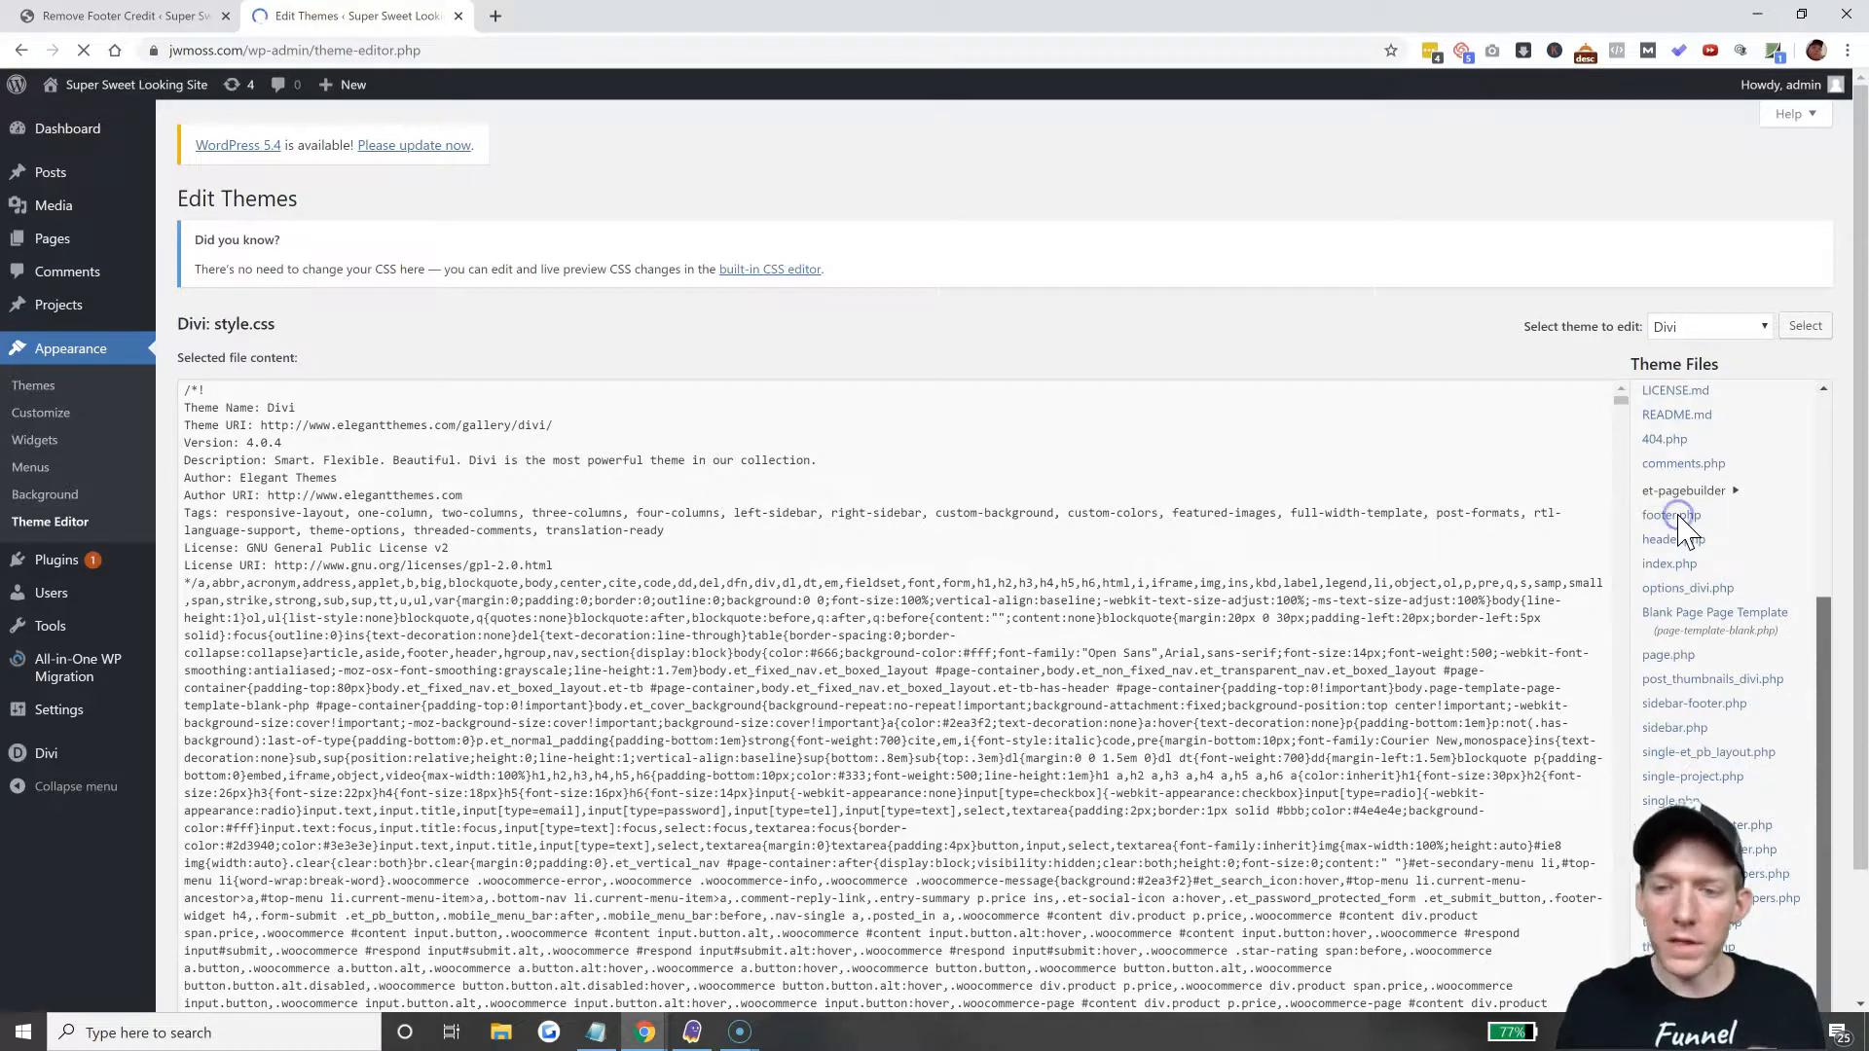
{"action": "left_click", "coordinate": [1674, 515]}
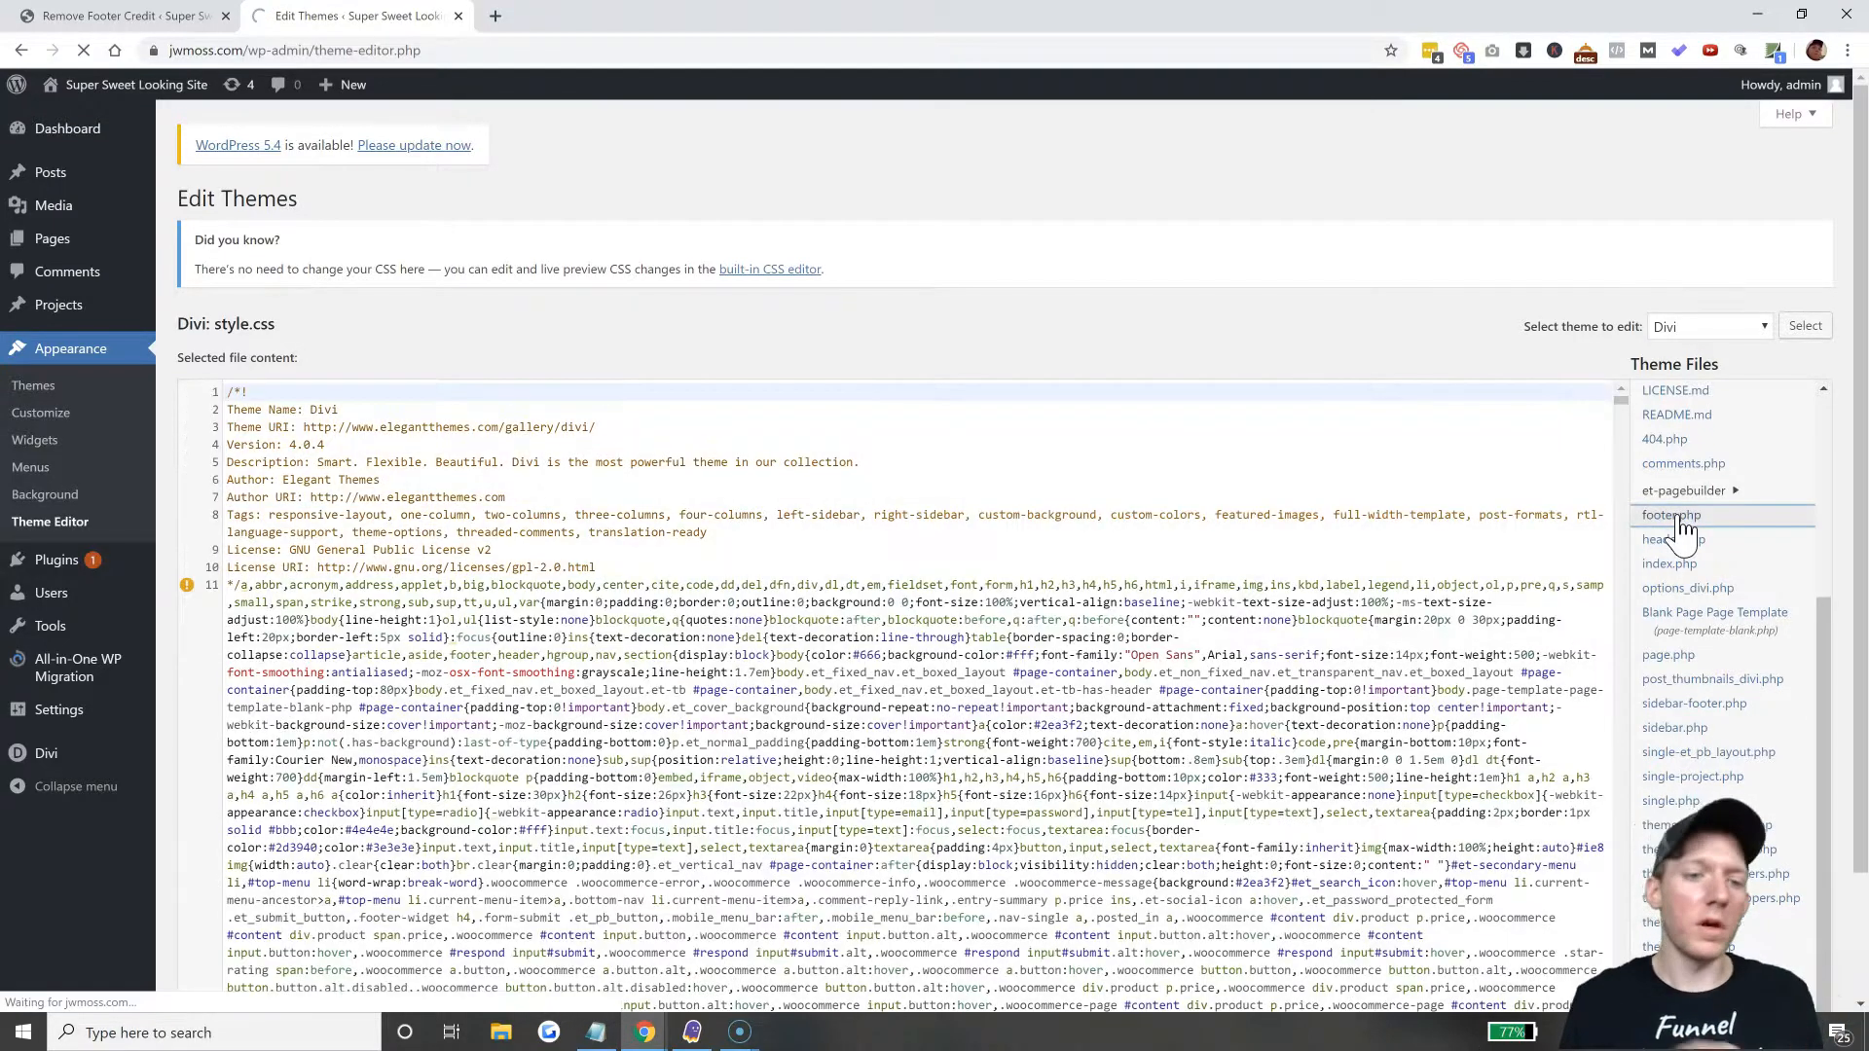
{"action": "left_click", "coordinate": [1673, 515]}
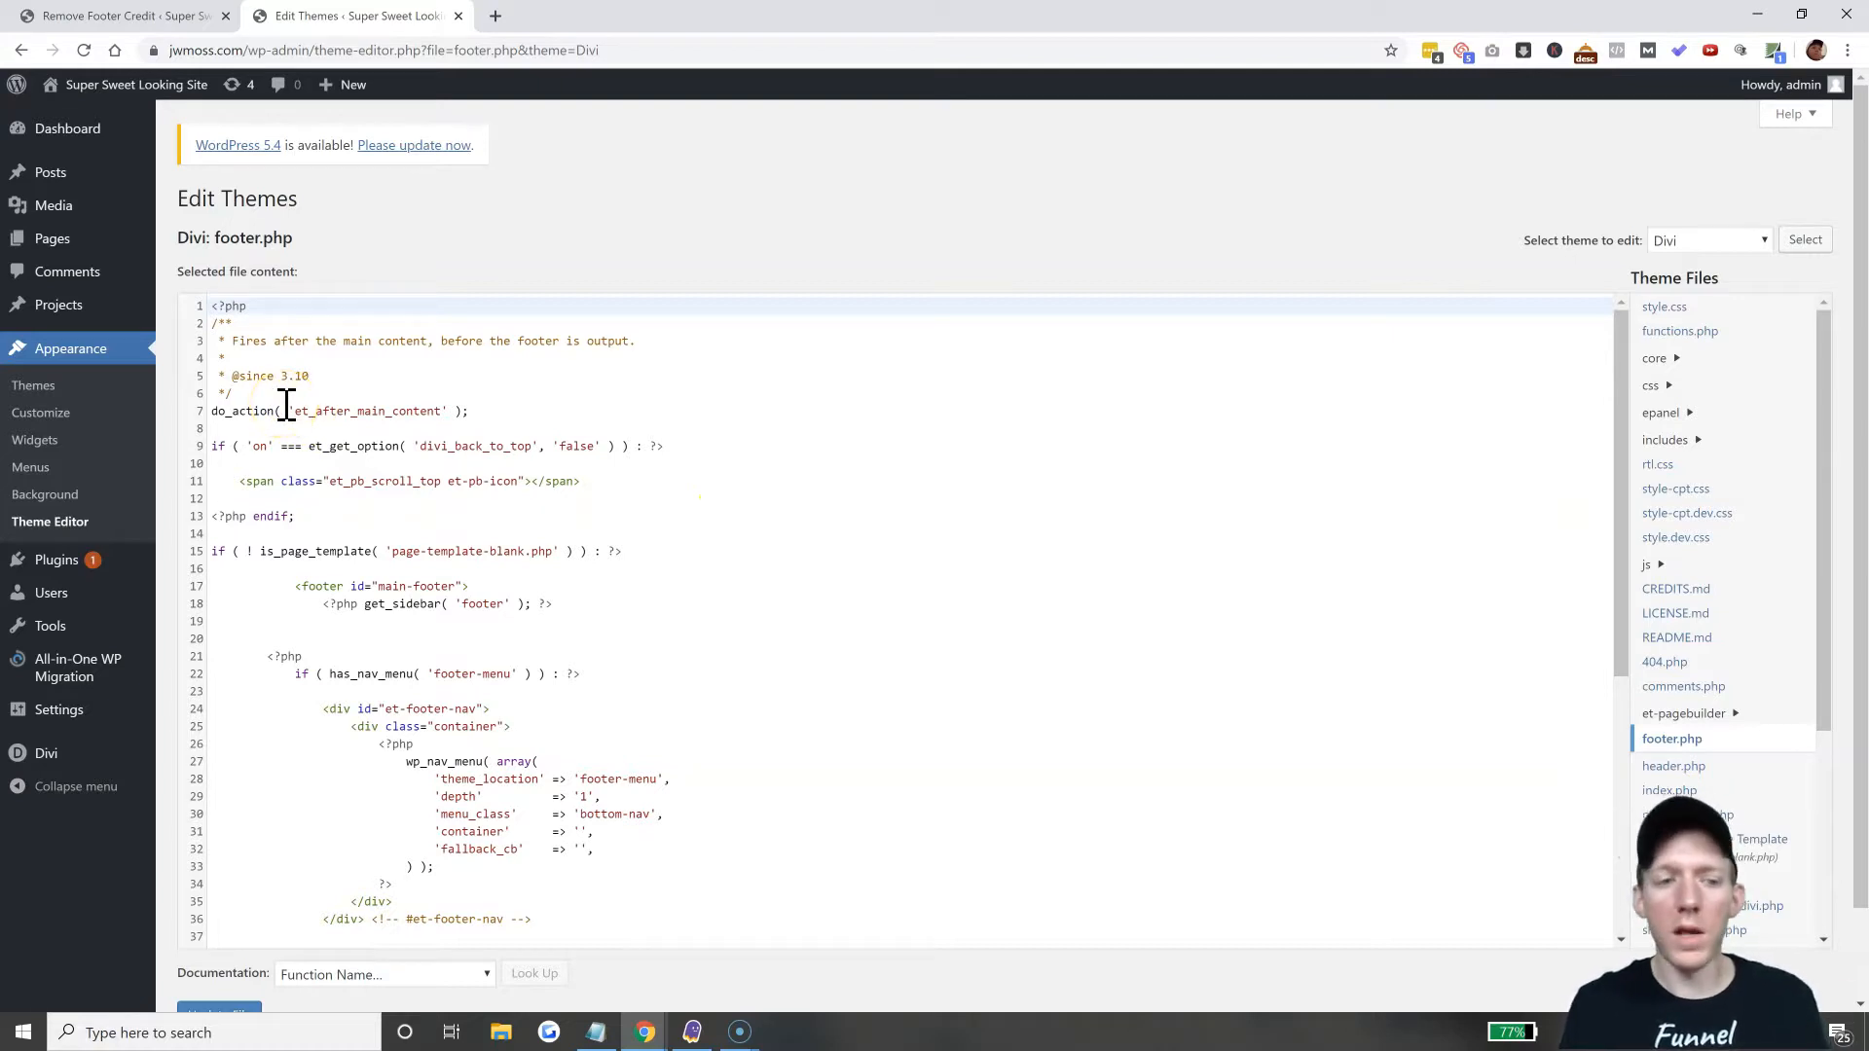
{"action": "mouse_move", "coordinate": [33, 386]}
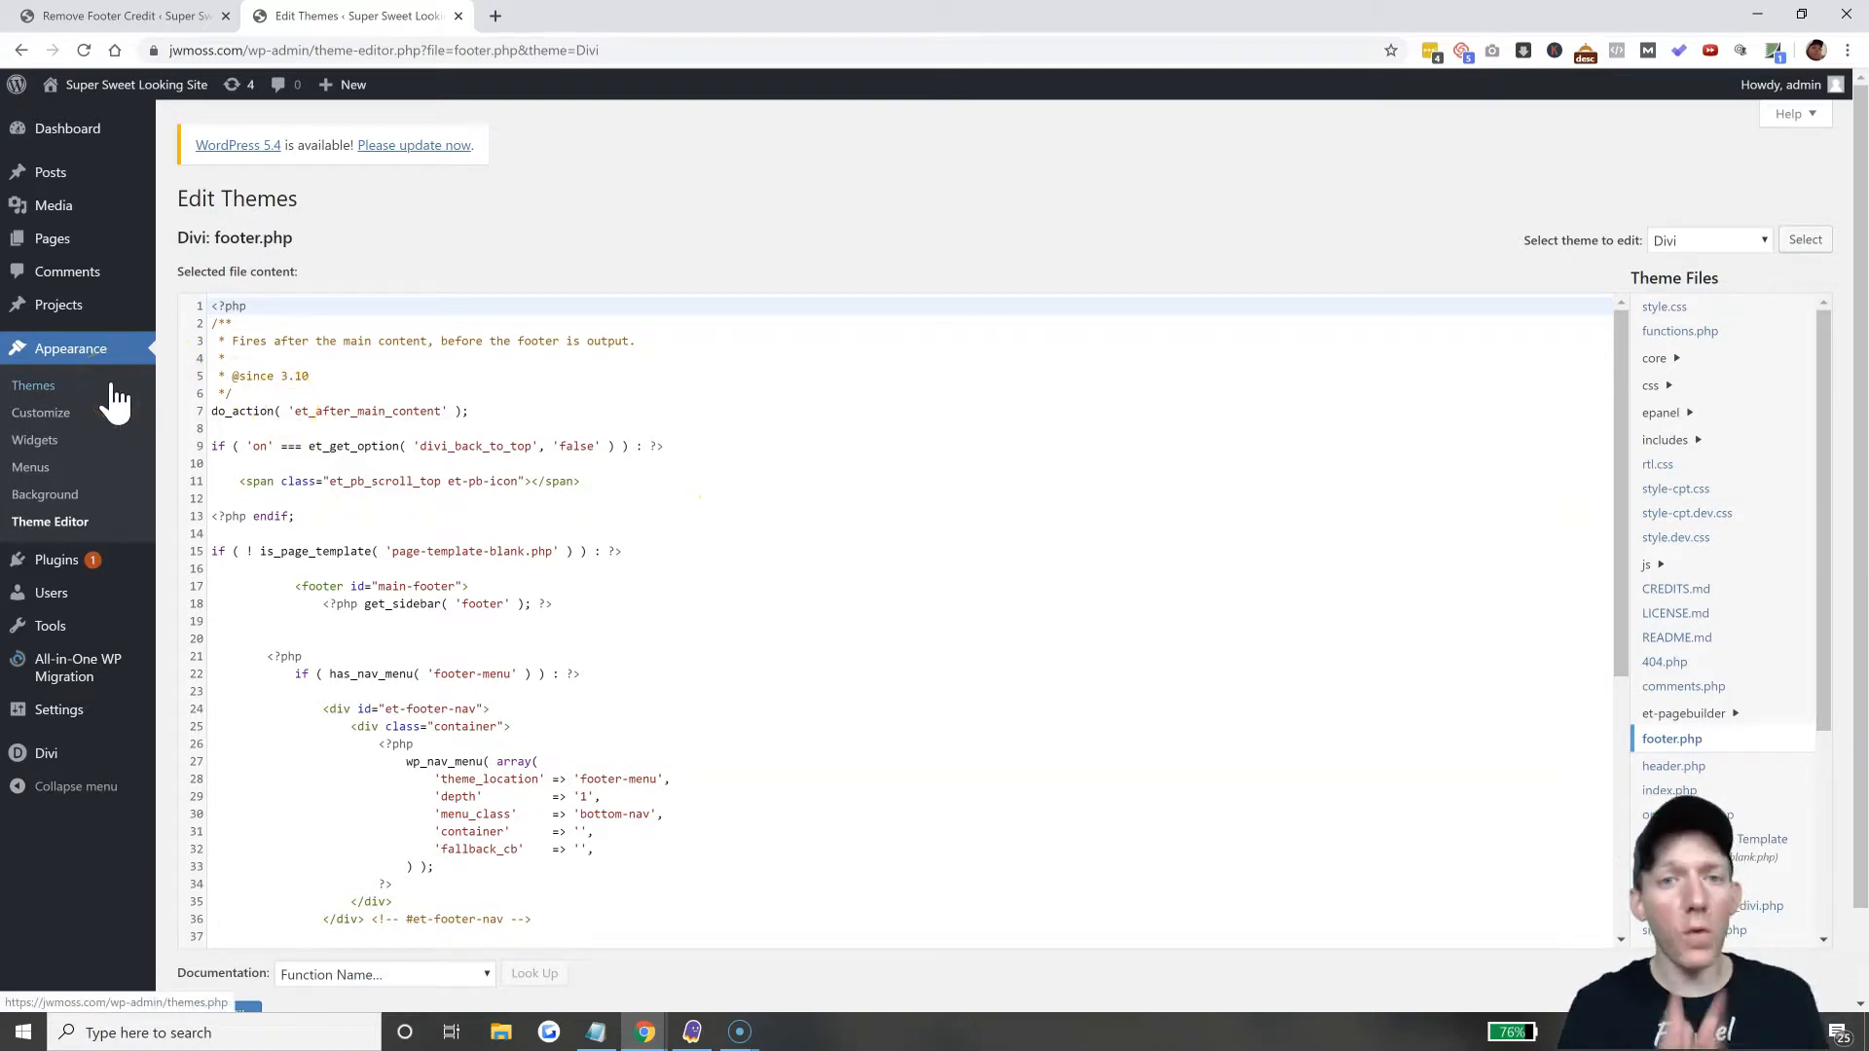